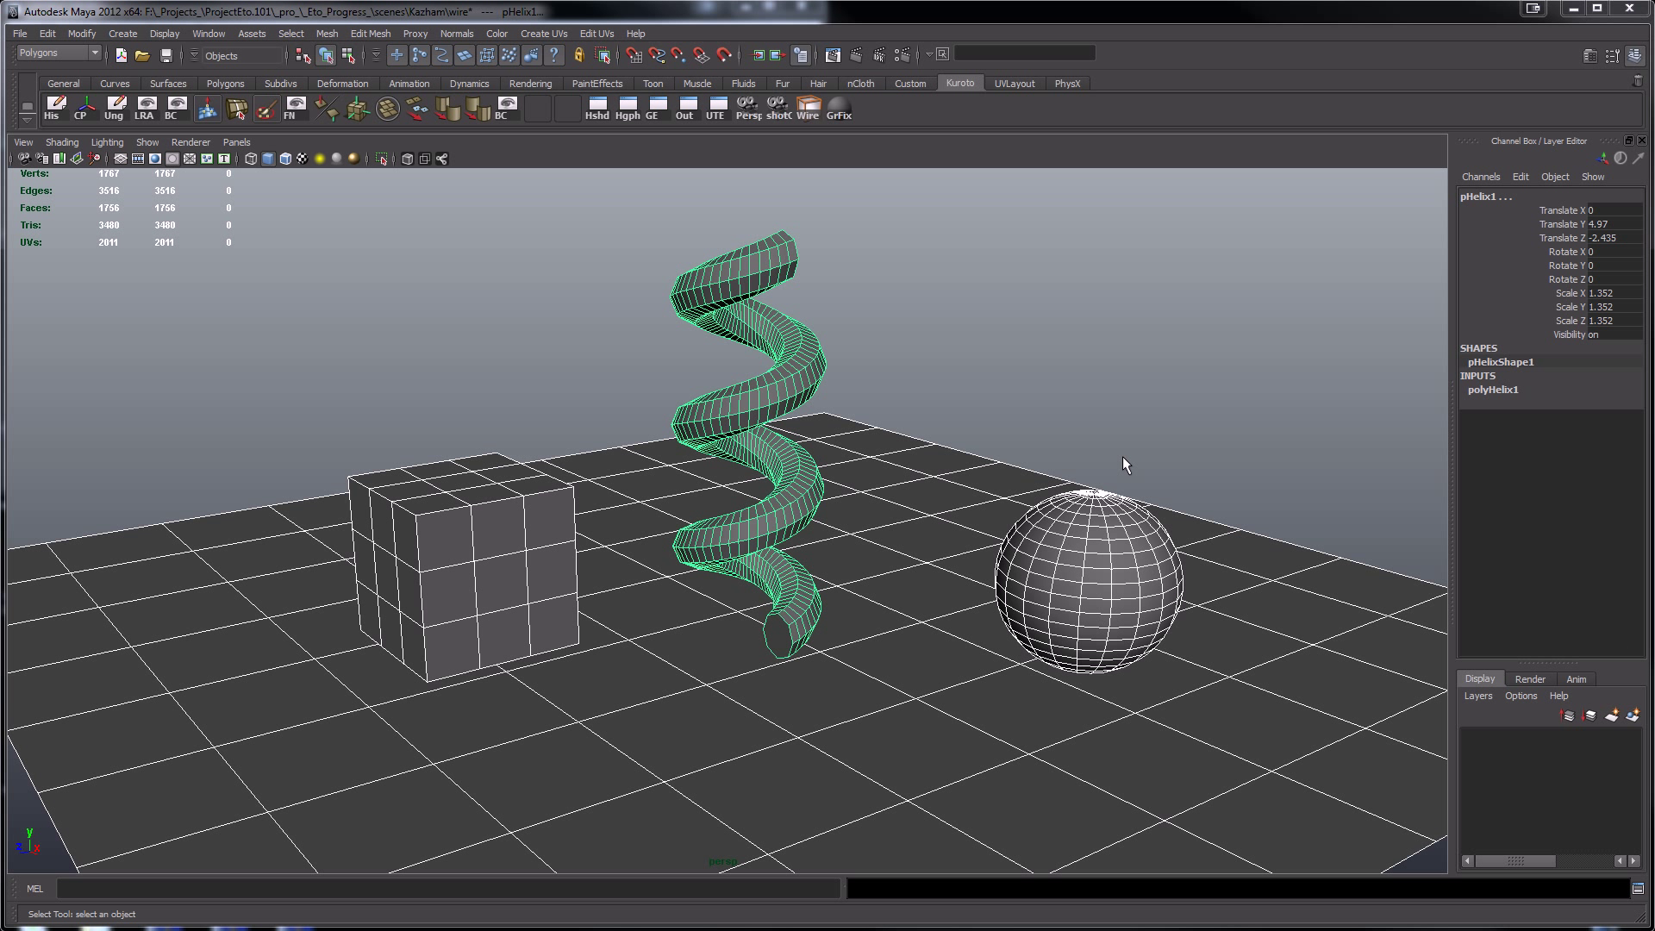
pyautogui.moveTo(960, 380)
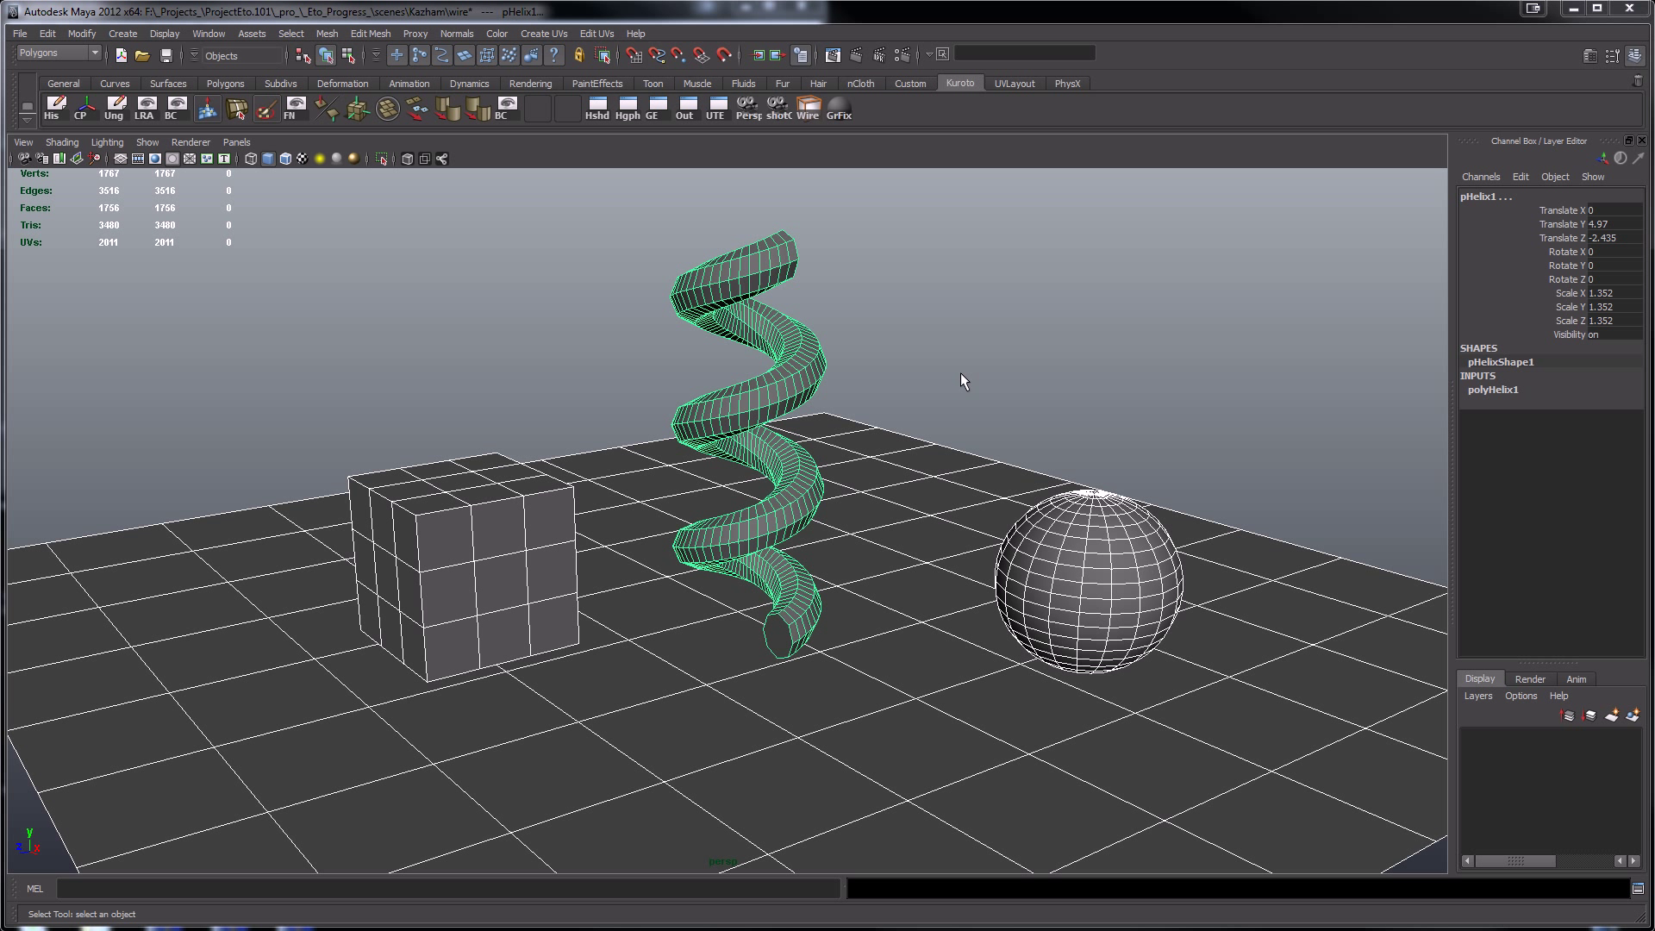
pyautogui.moveTo(853, 325)
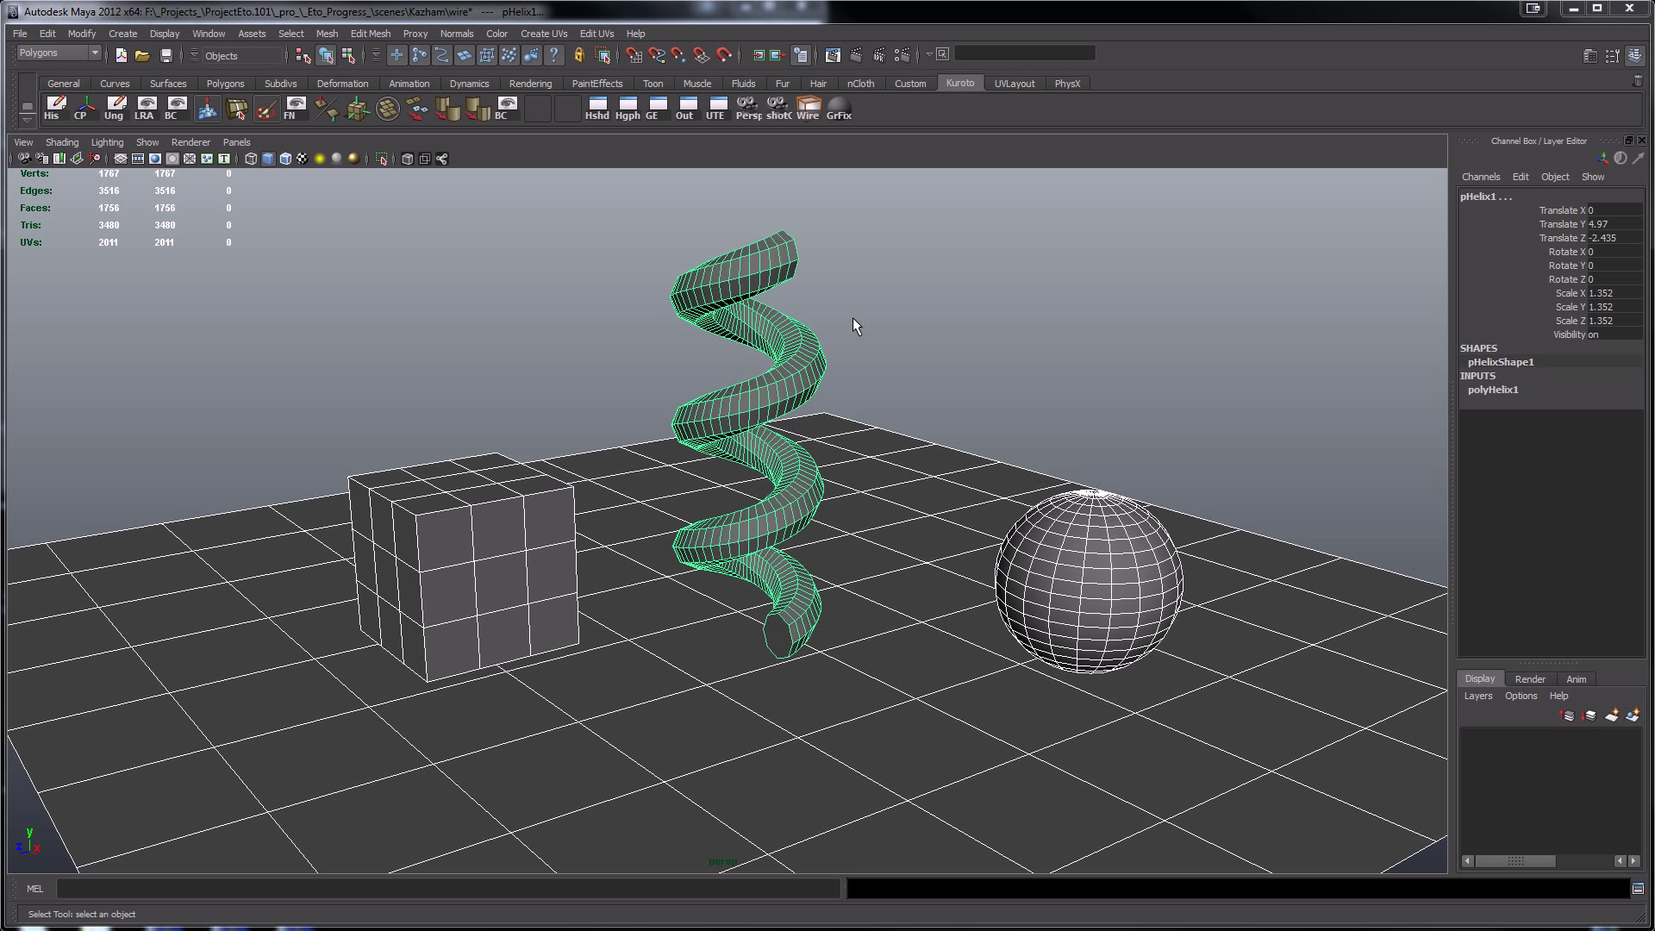
pyautogui.moveTo(822, 331)
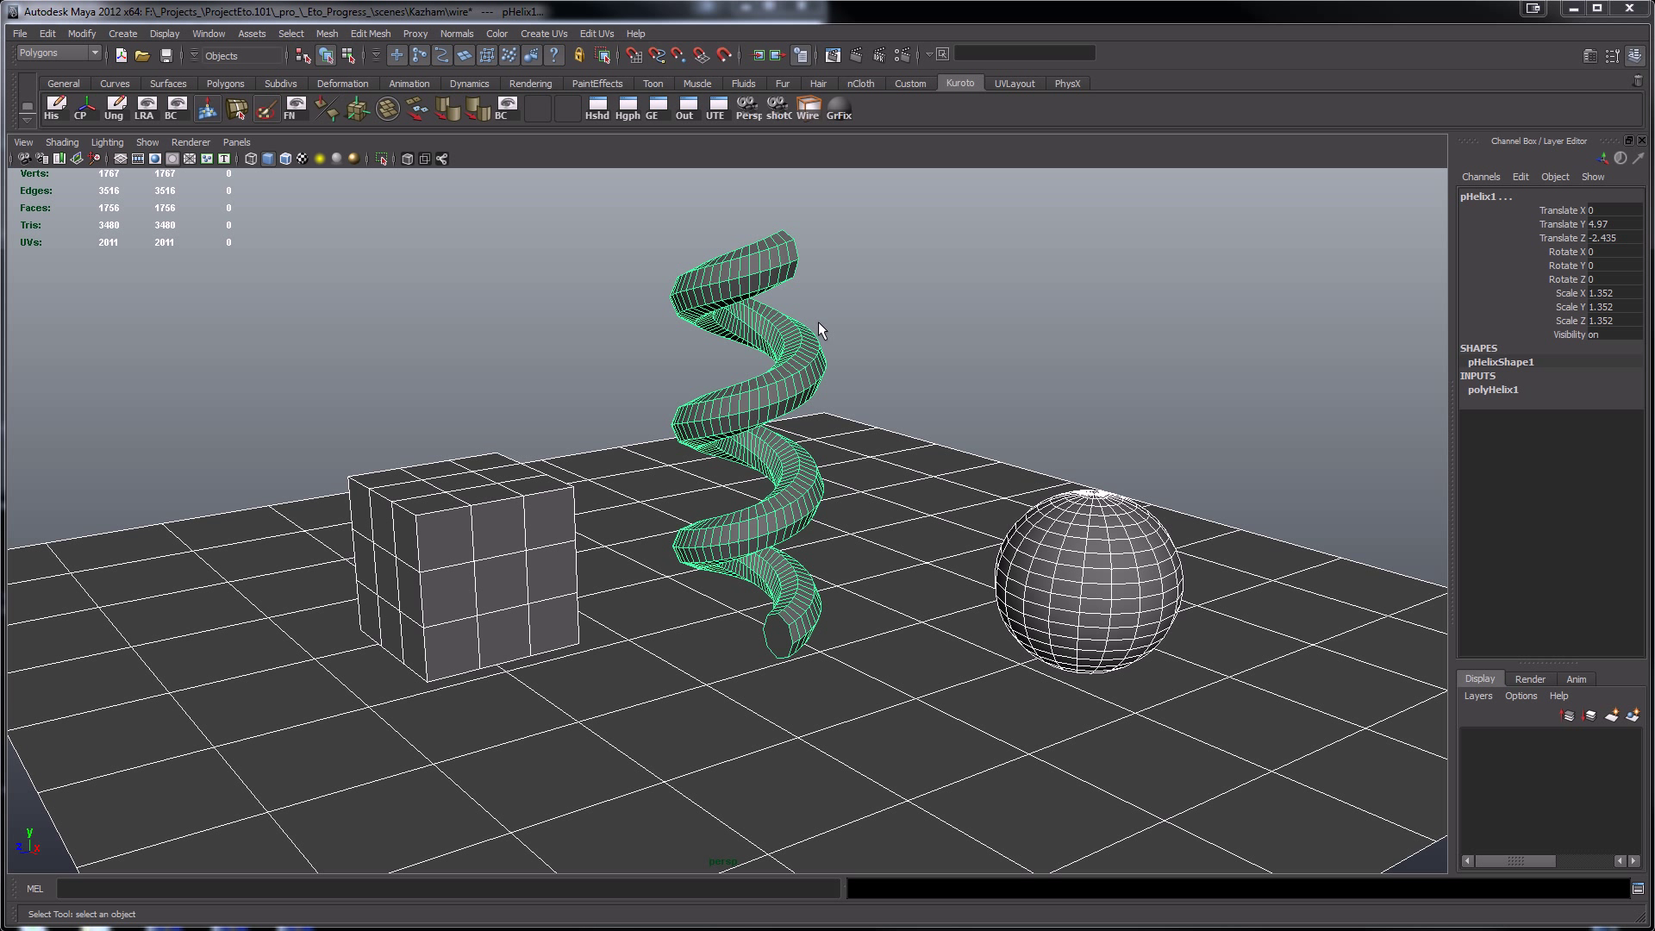
pyautogui.moveTo(768, 329)
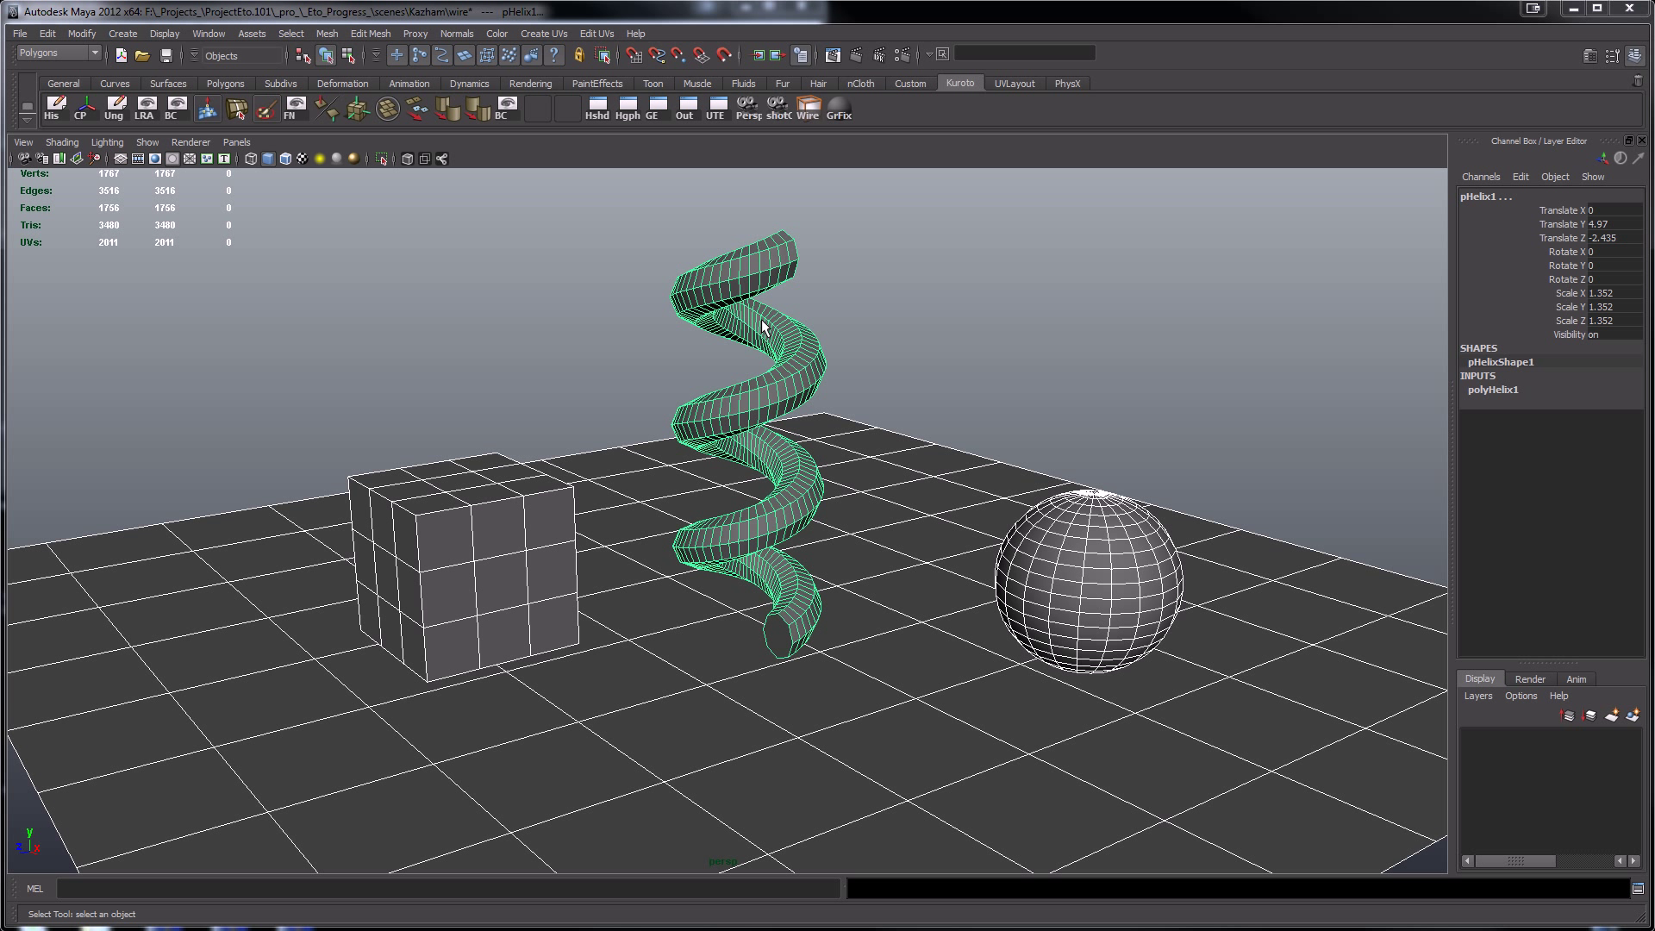
pyautogui.moveTo(548, 287)
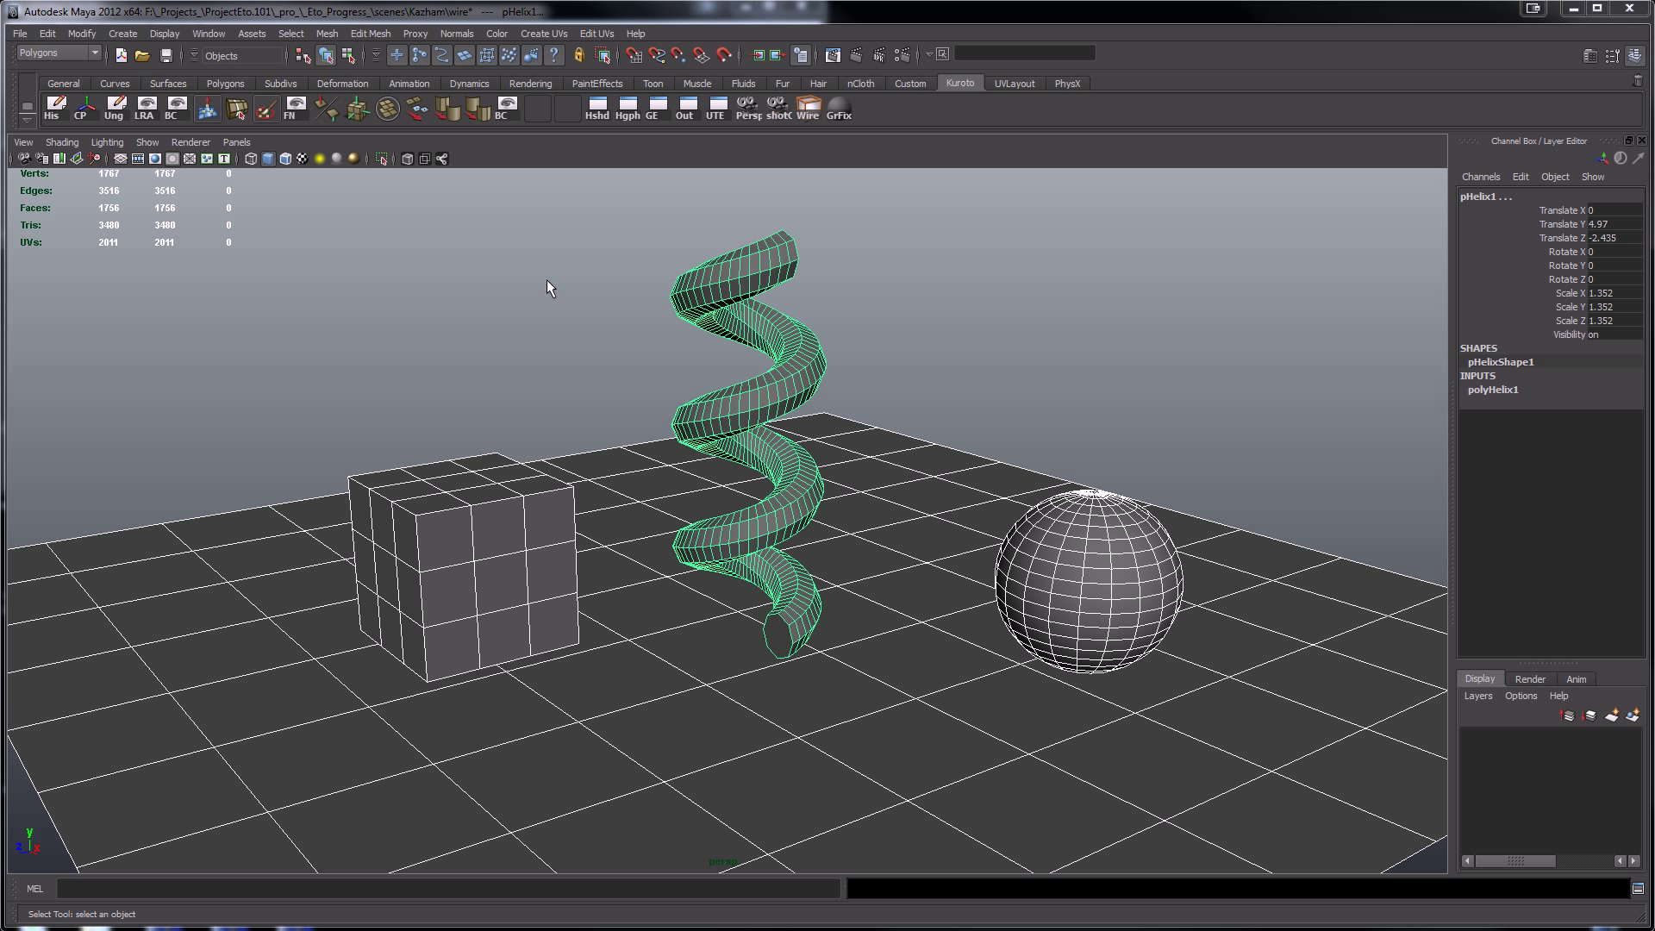
pyautogui.moveTo(597, 109)
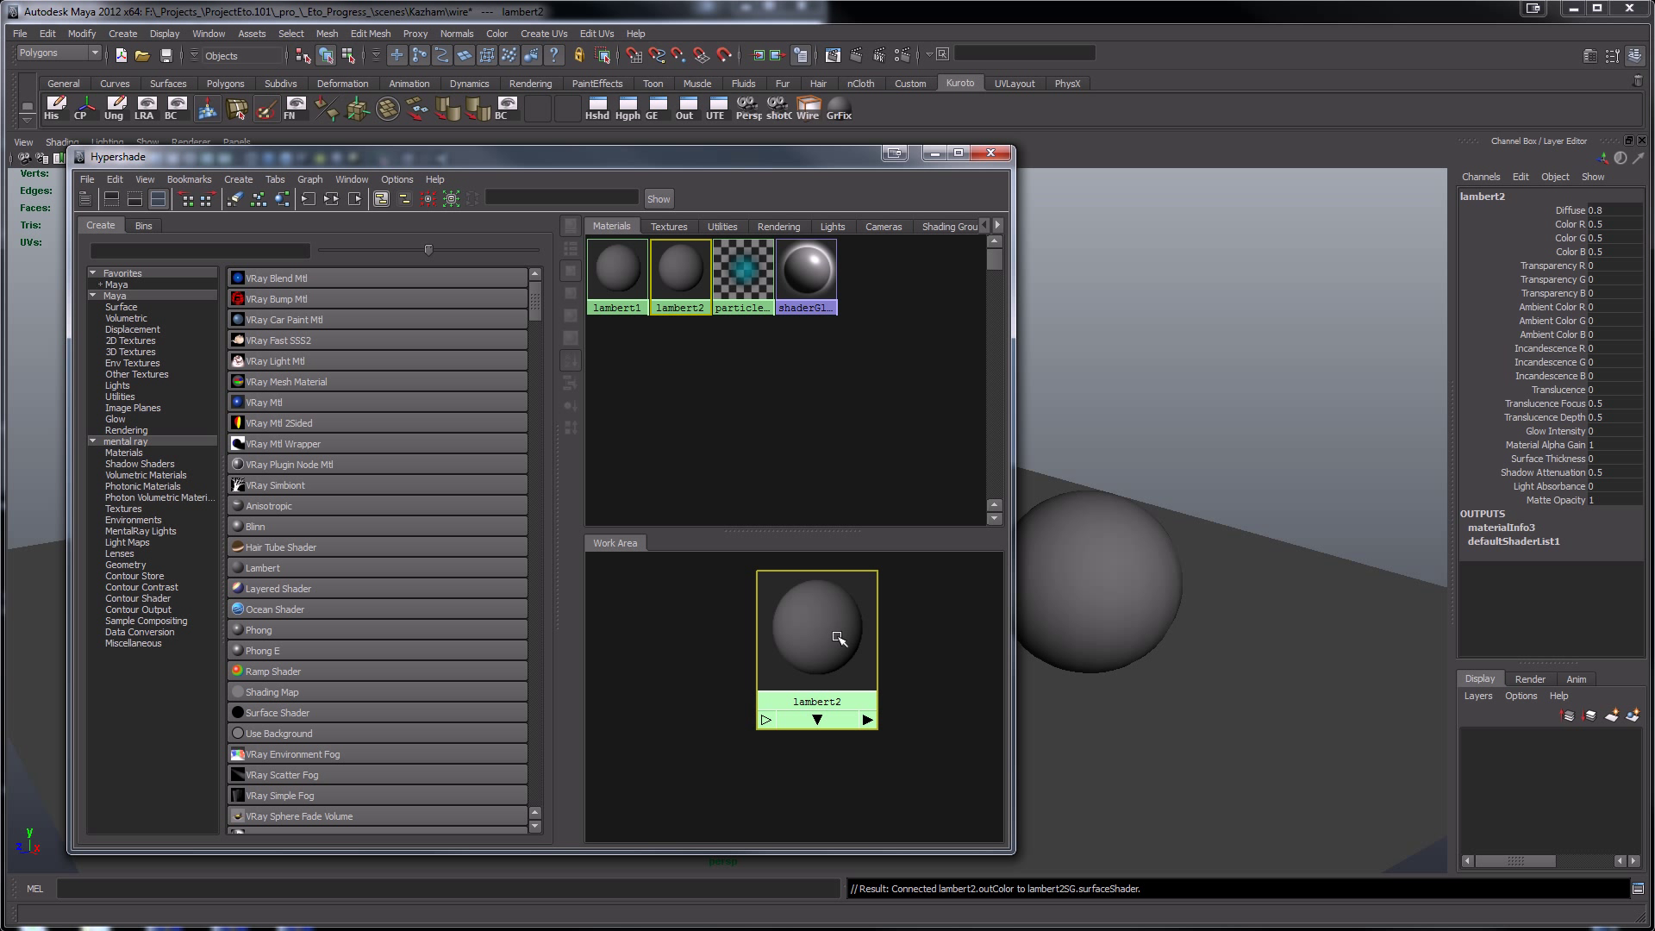
pyautogui.moveTo(277, 716)
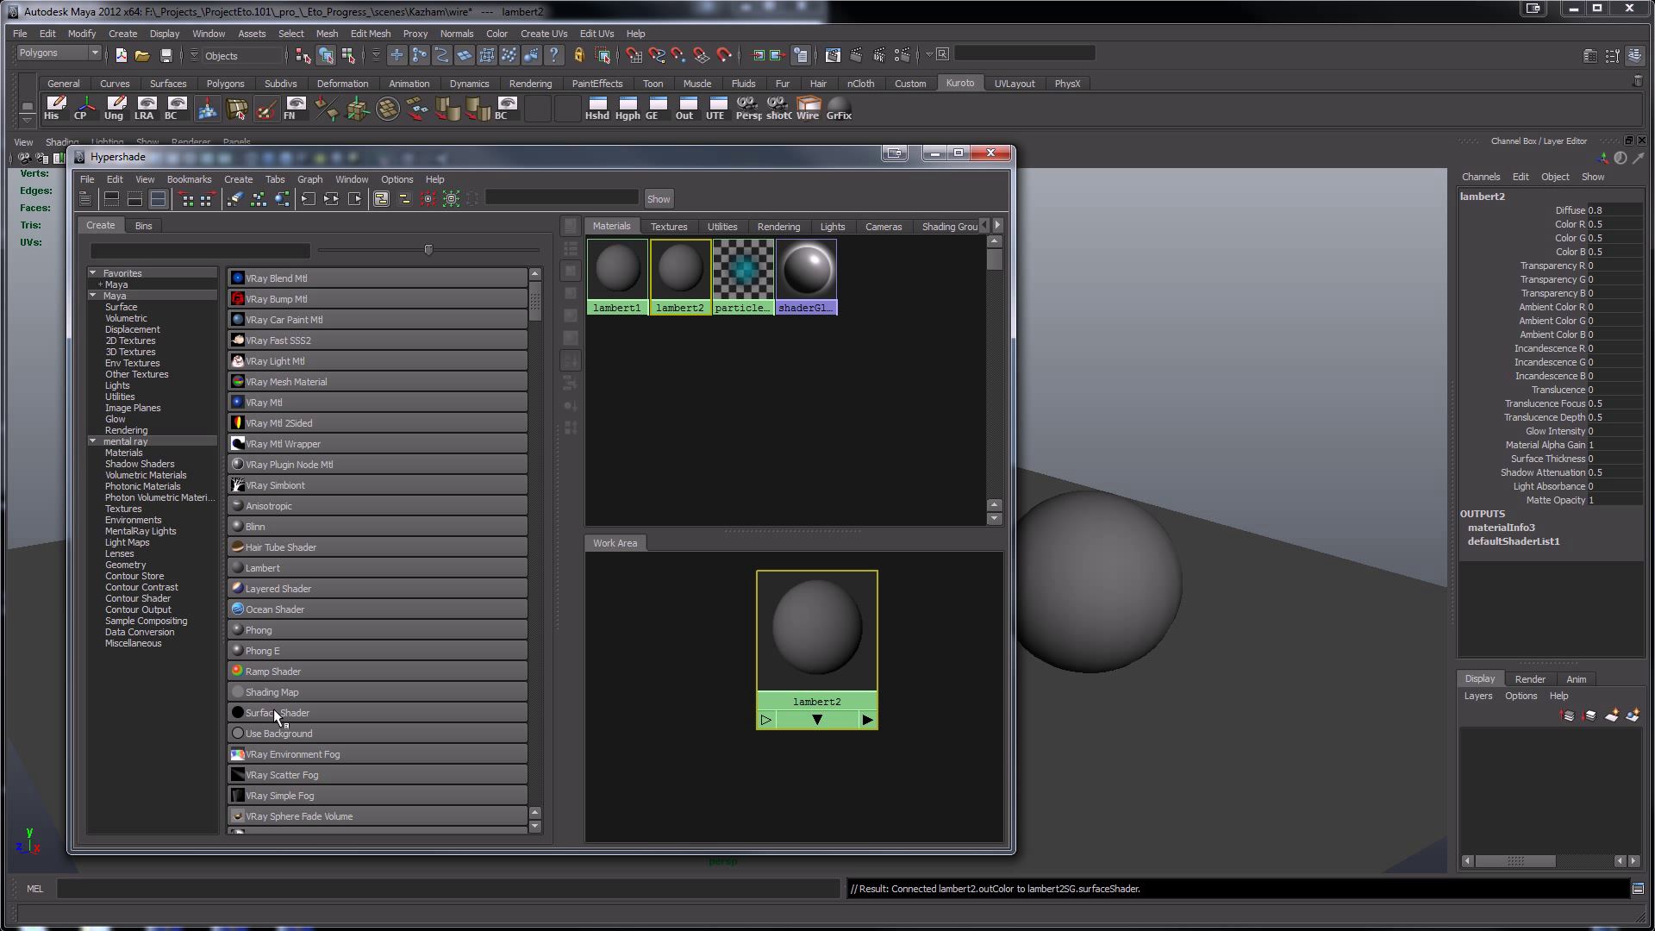
pyautogui.moveTo(136, 545)
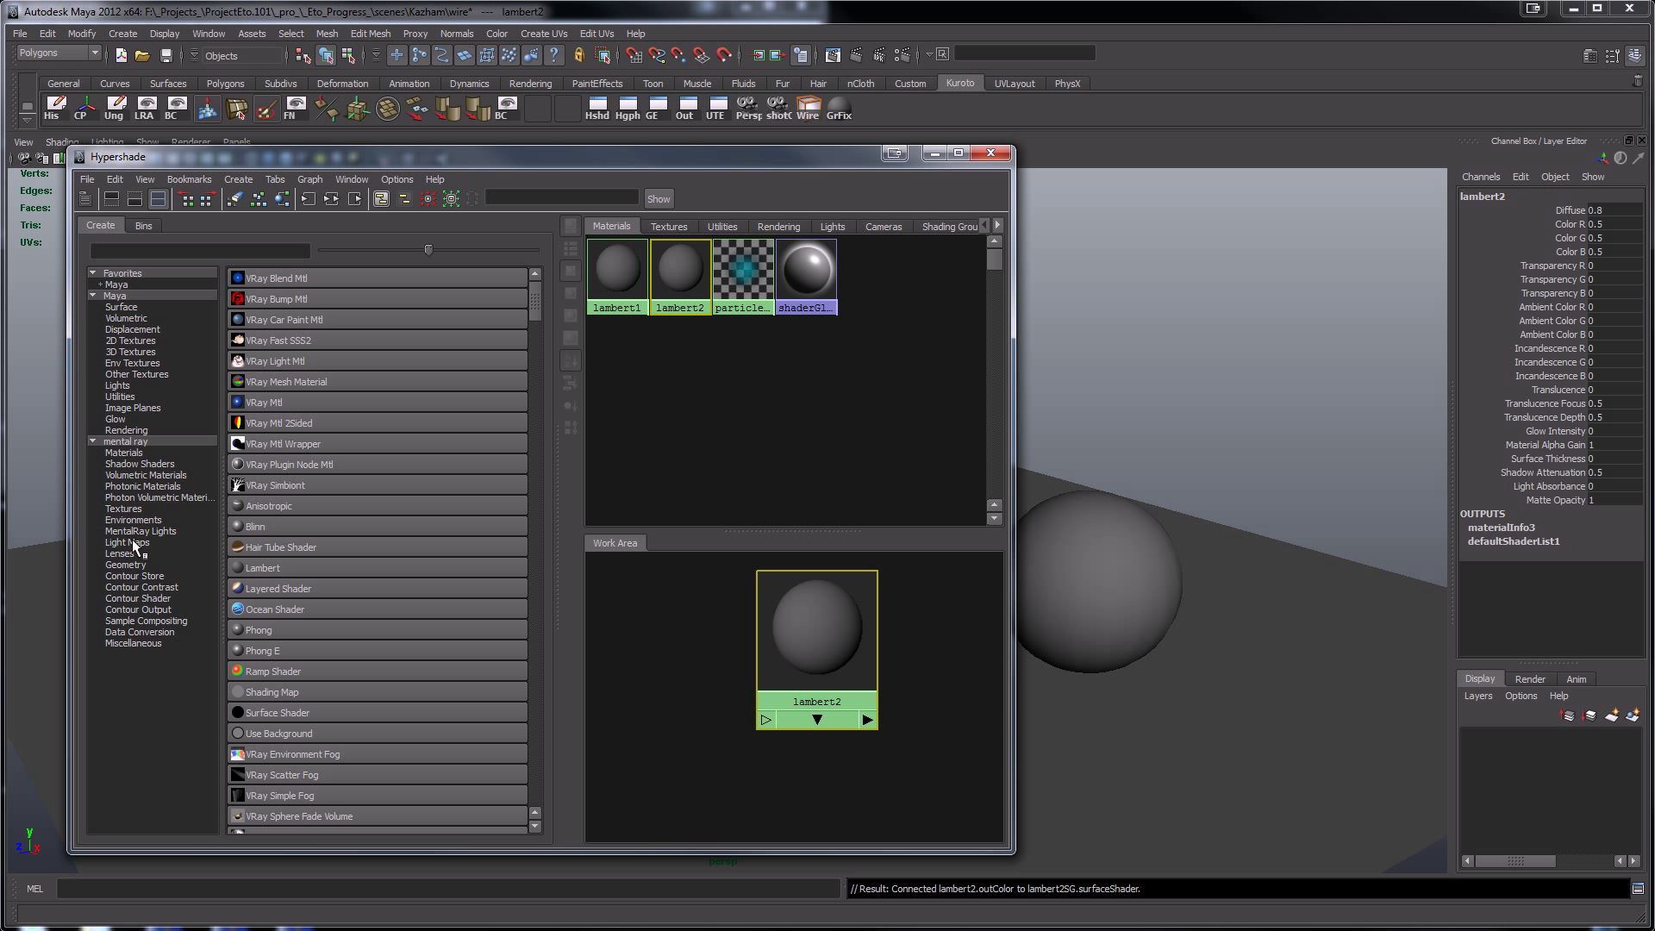
# - Browse the mental ray texture nodes, then select lambert2 and open its attributes
pyautogui.click(122, 508)
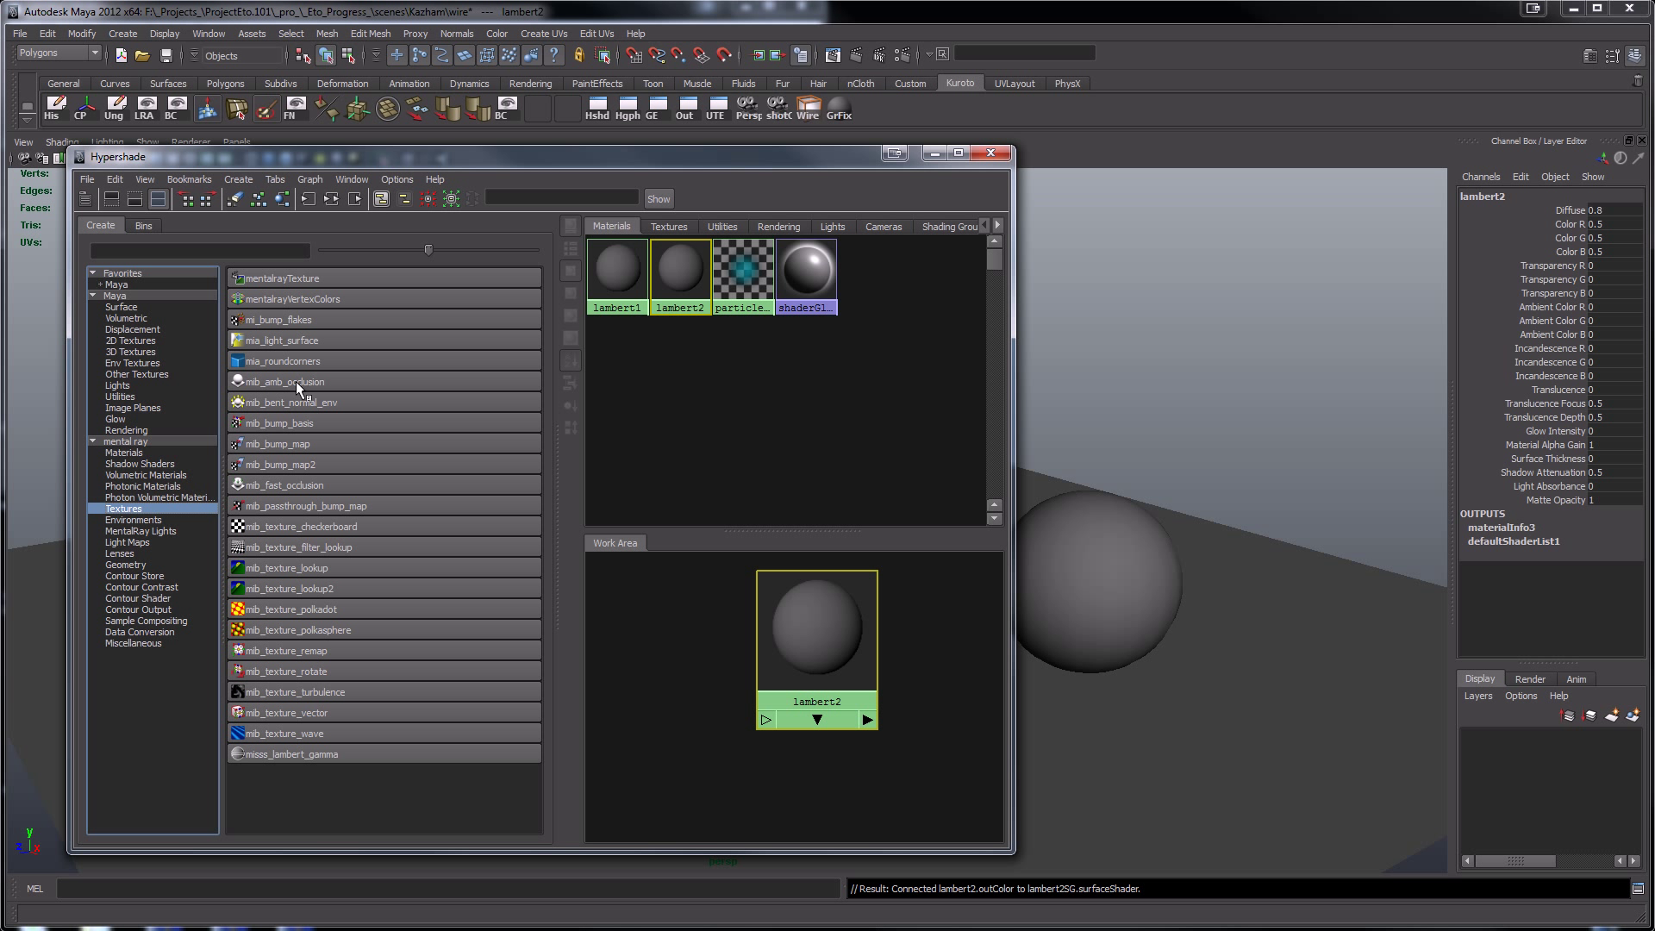
pyautogui.moveTo(295, 393)
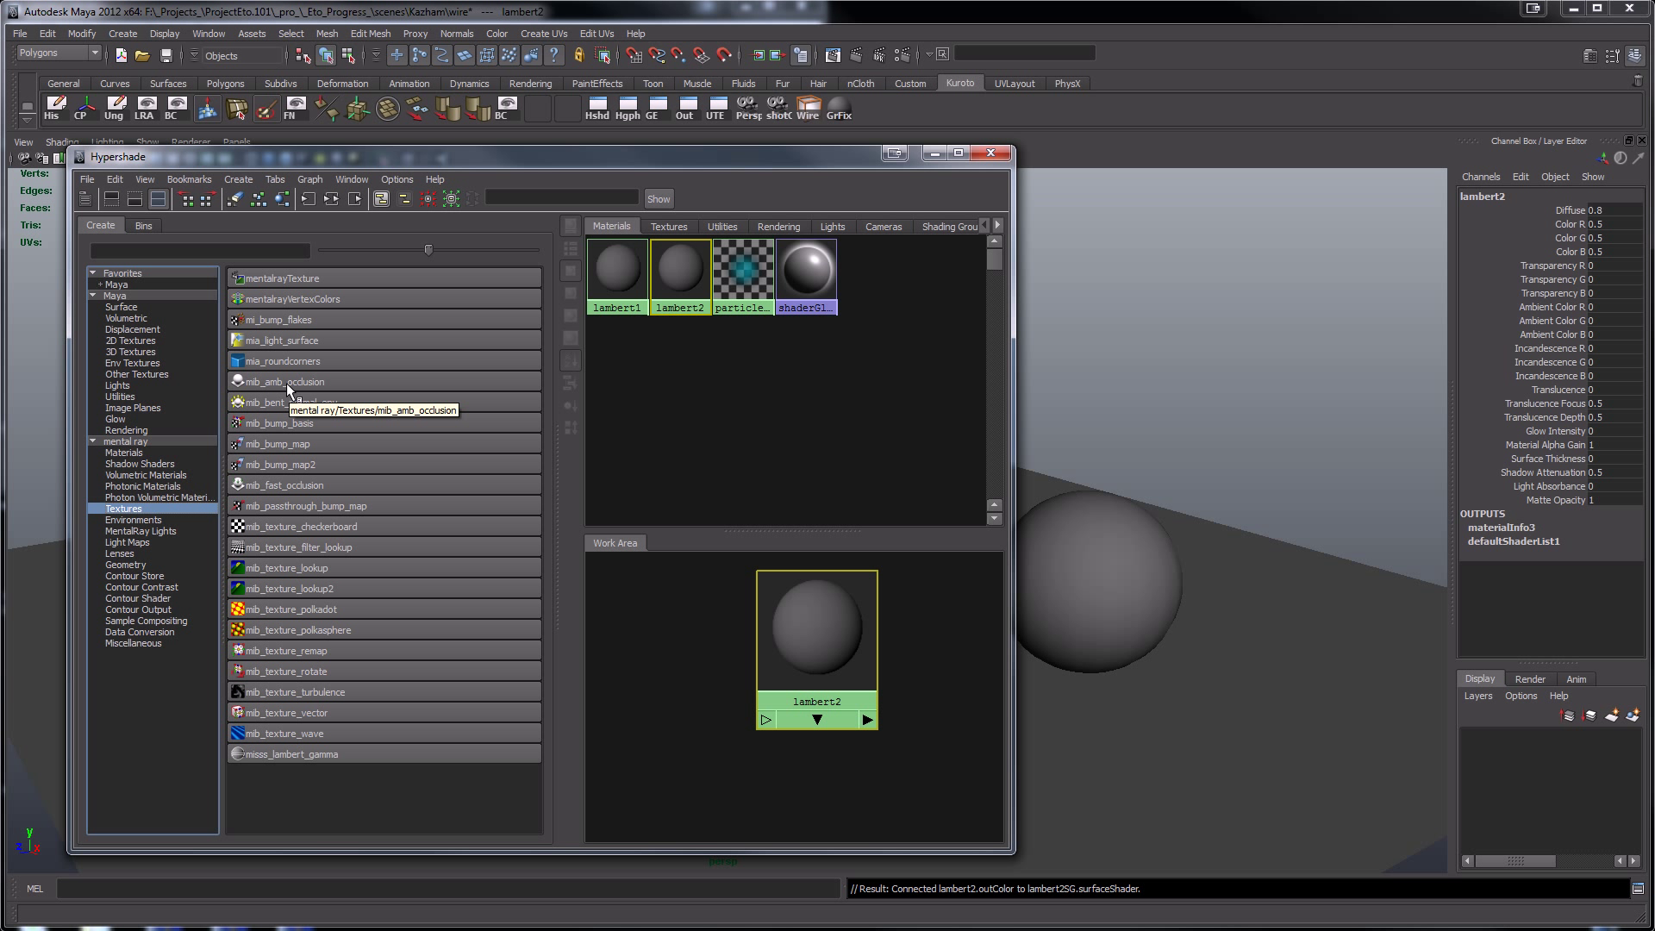
pyautogui.moveTo(237, 389)
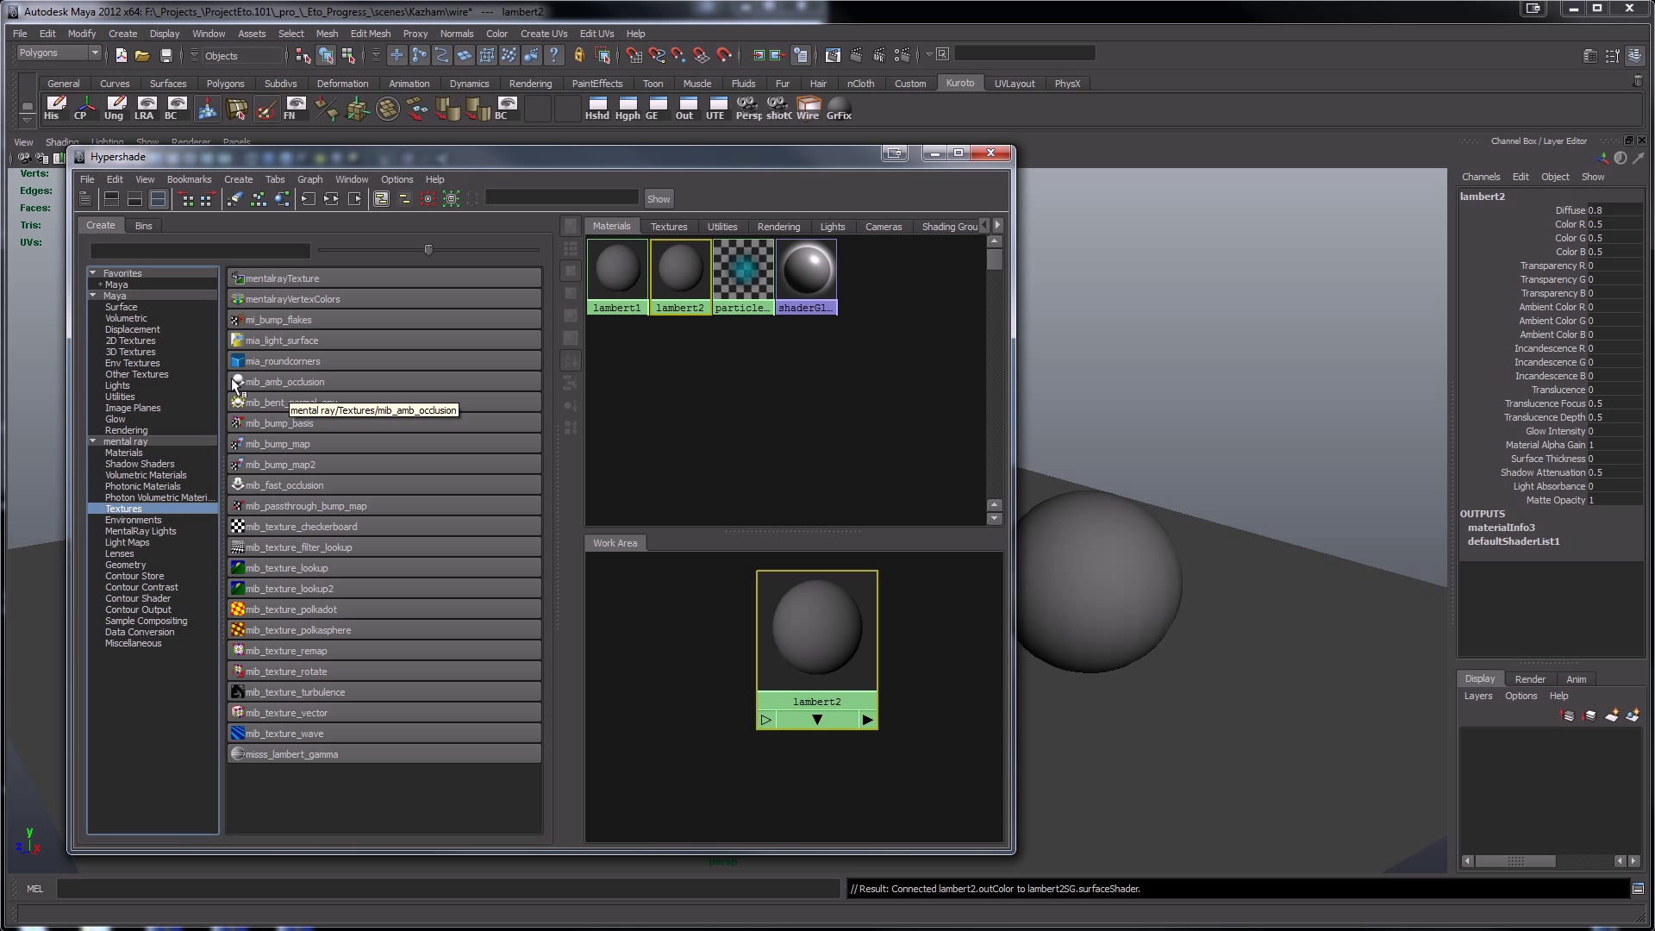
pyautogui.click(115, 297)
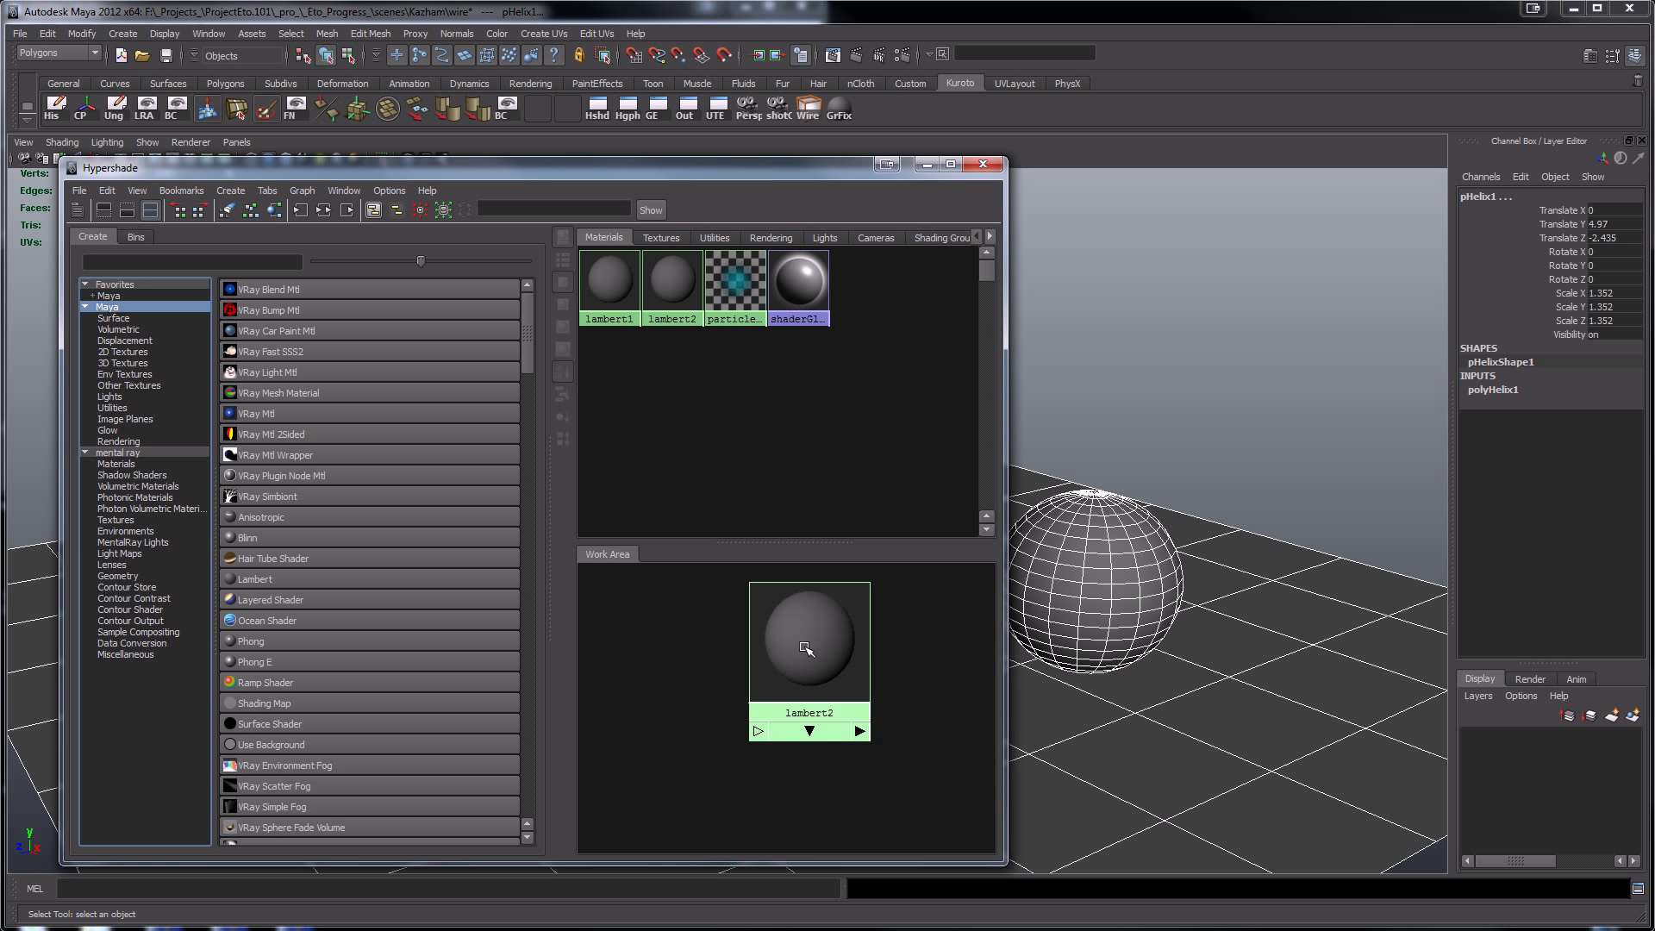
pyautogui.click(807, 648)
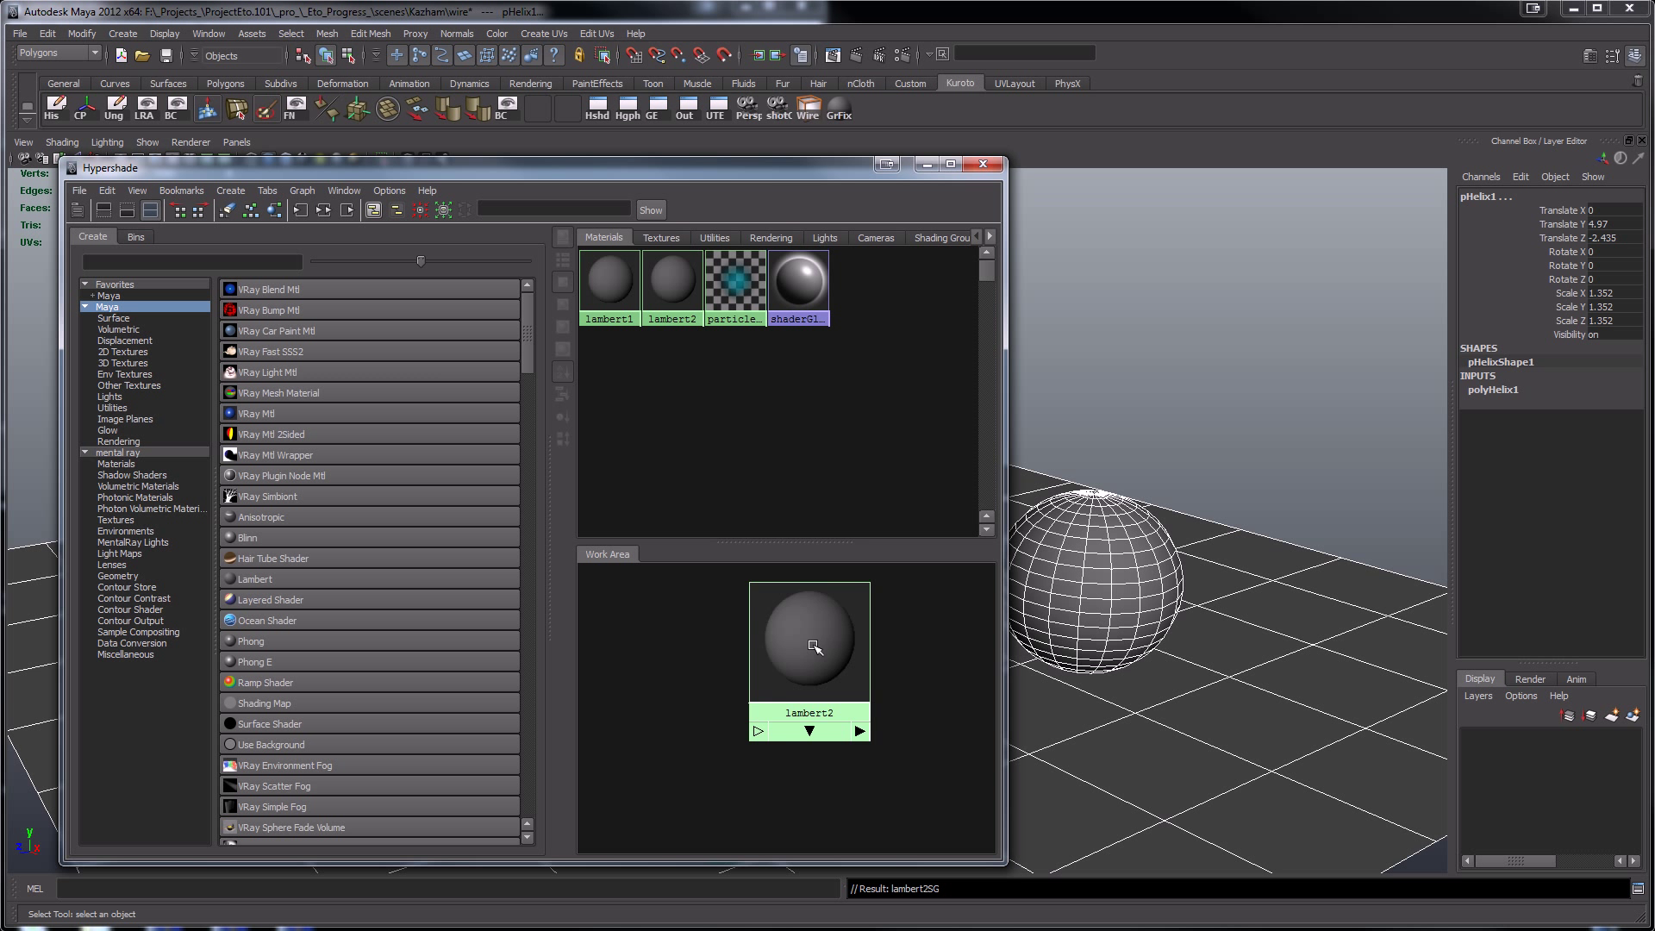
pyautogui.doubleClick(808, 640)
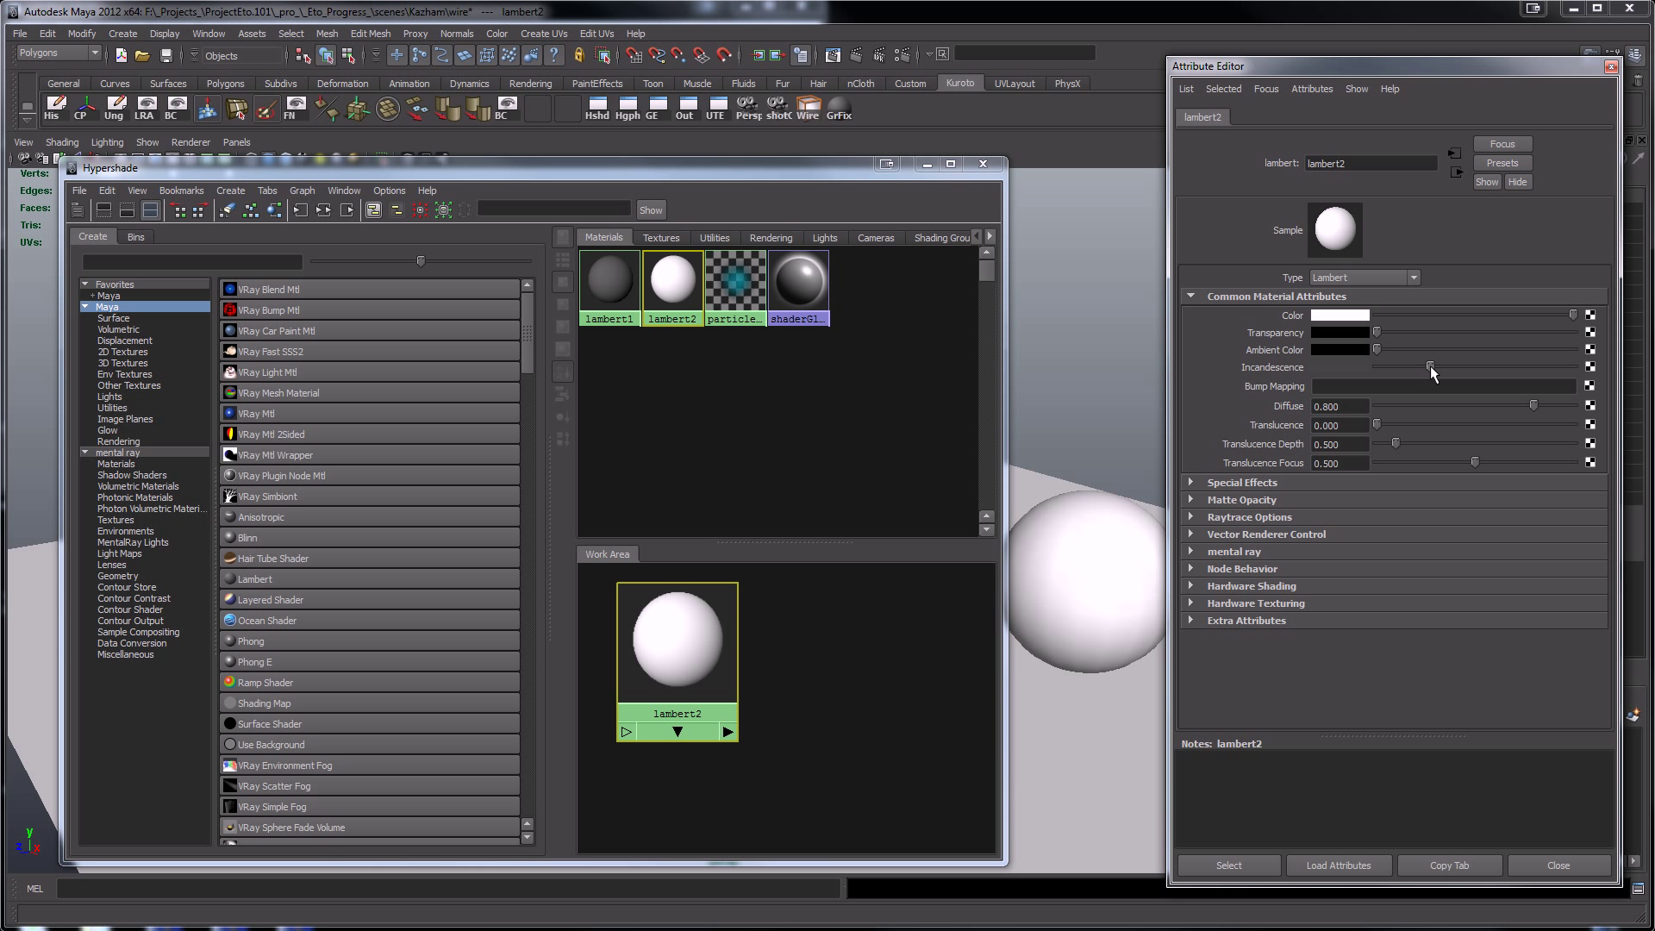
pyautogui.moveTo(815, 175)
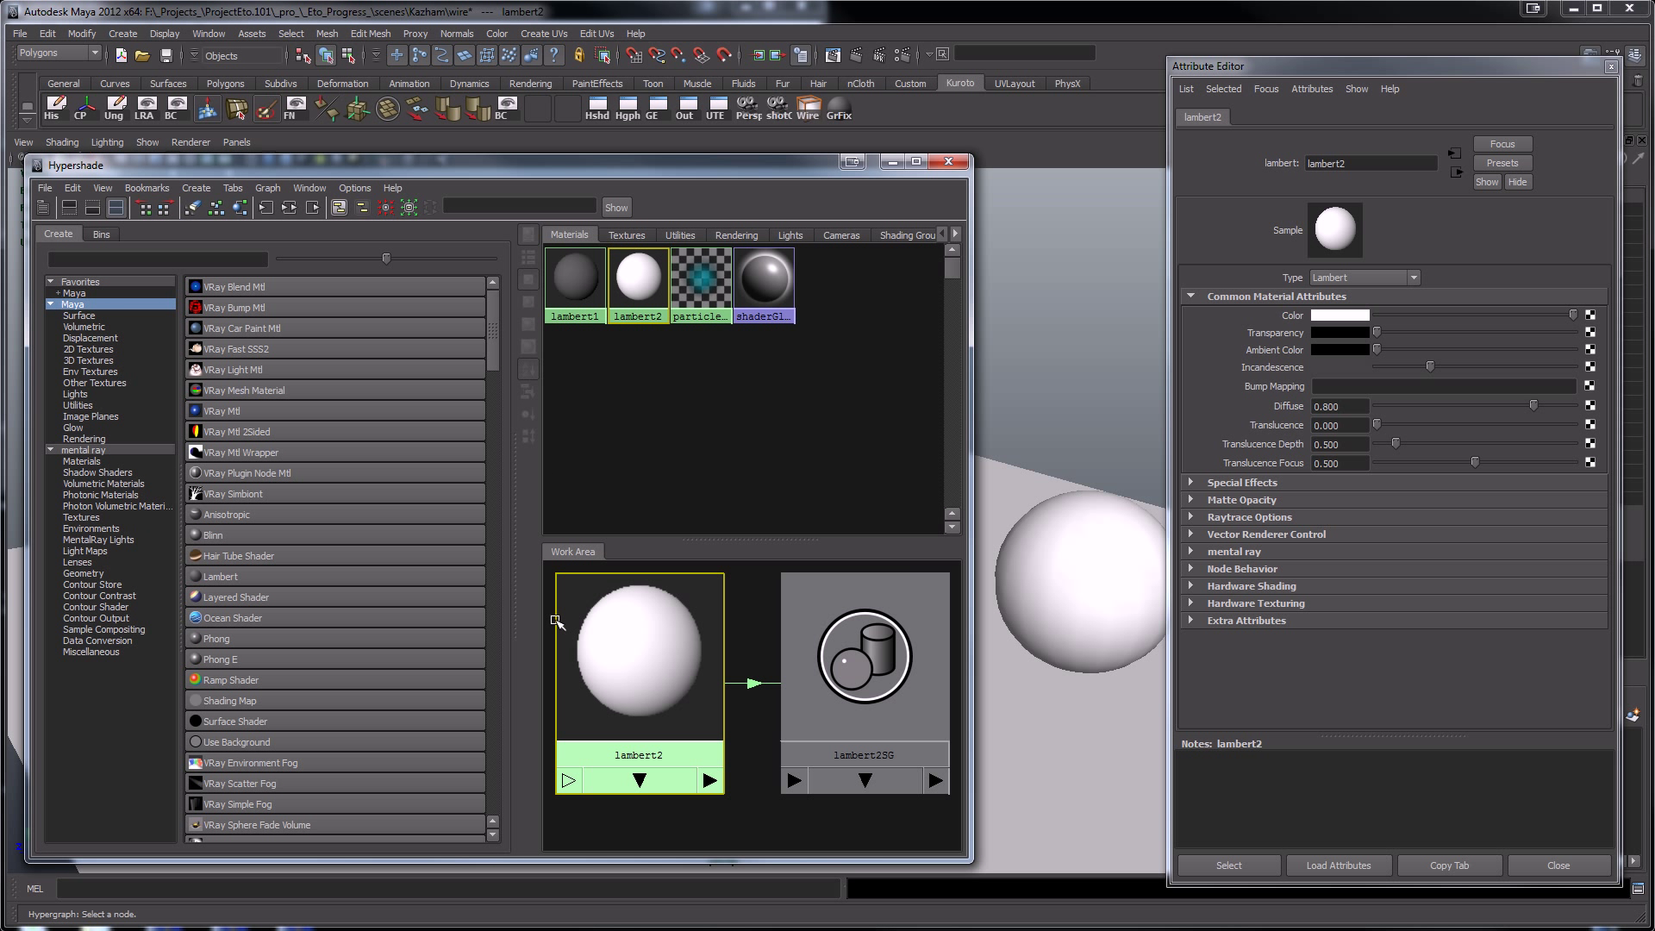
# - Enable mental ray contour rendering on lambert2SG and select its 1.250 contour width
pyautogui.click(862, 654)
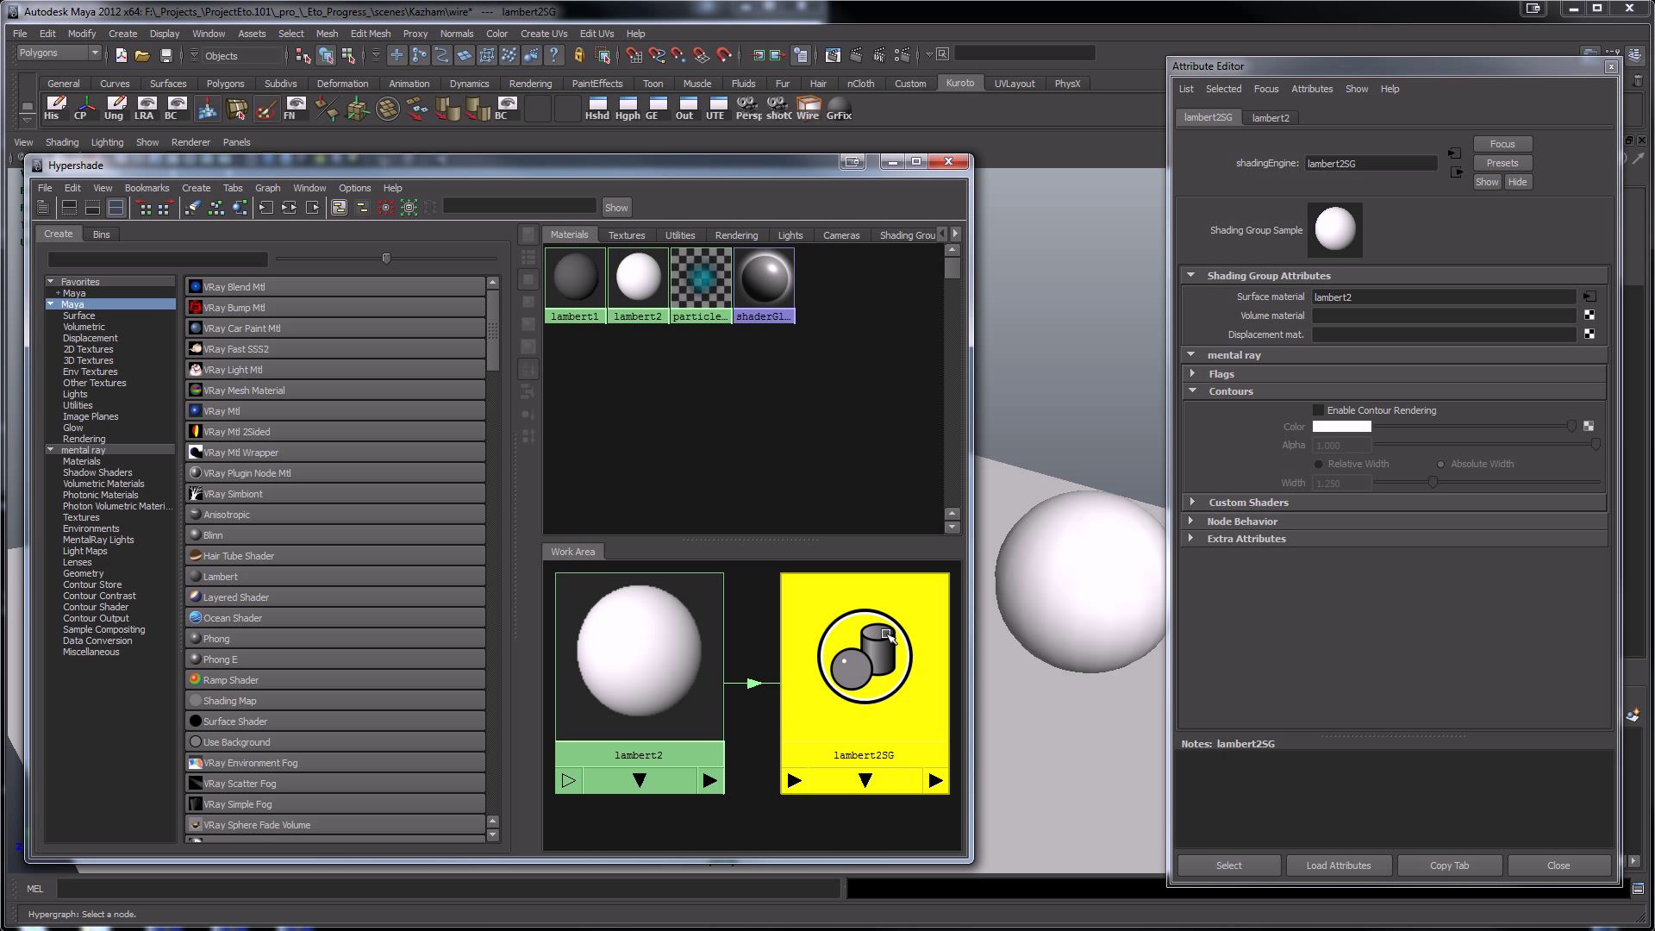
pyautogui.moveTo(876, 648)
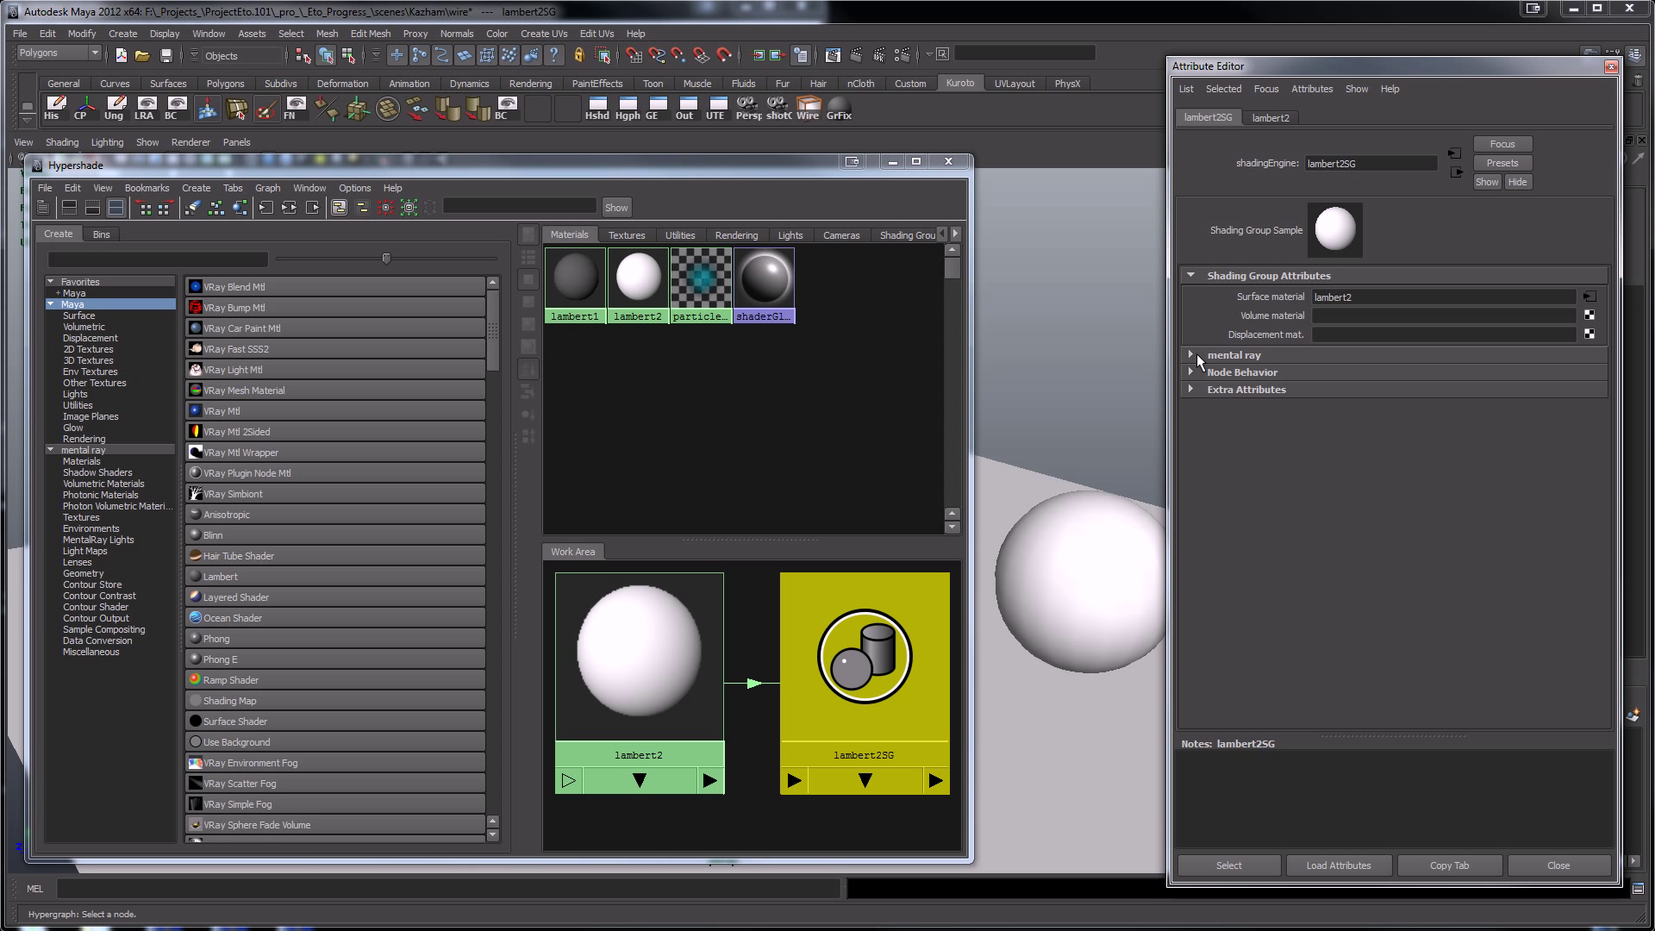
pyautogui.click(1233, 354)
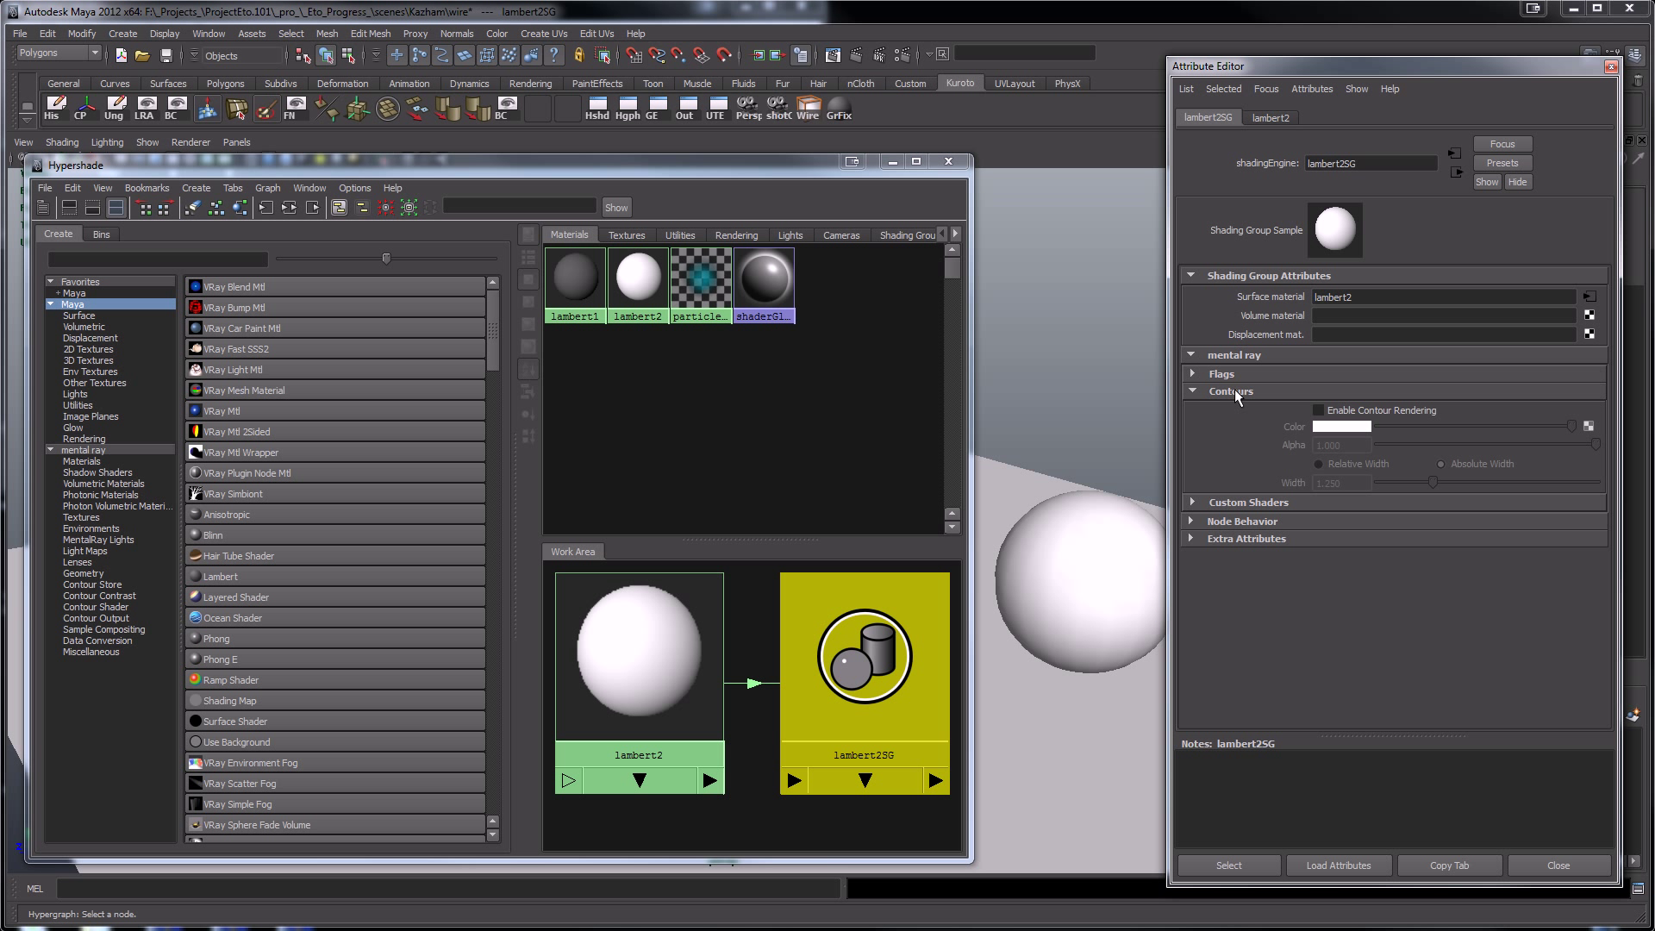
pyautogui.click(1318, 409)
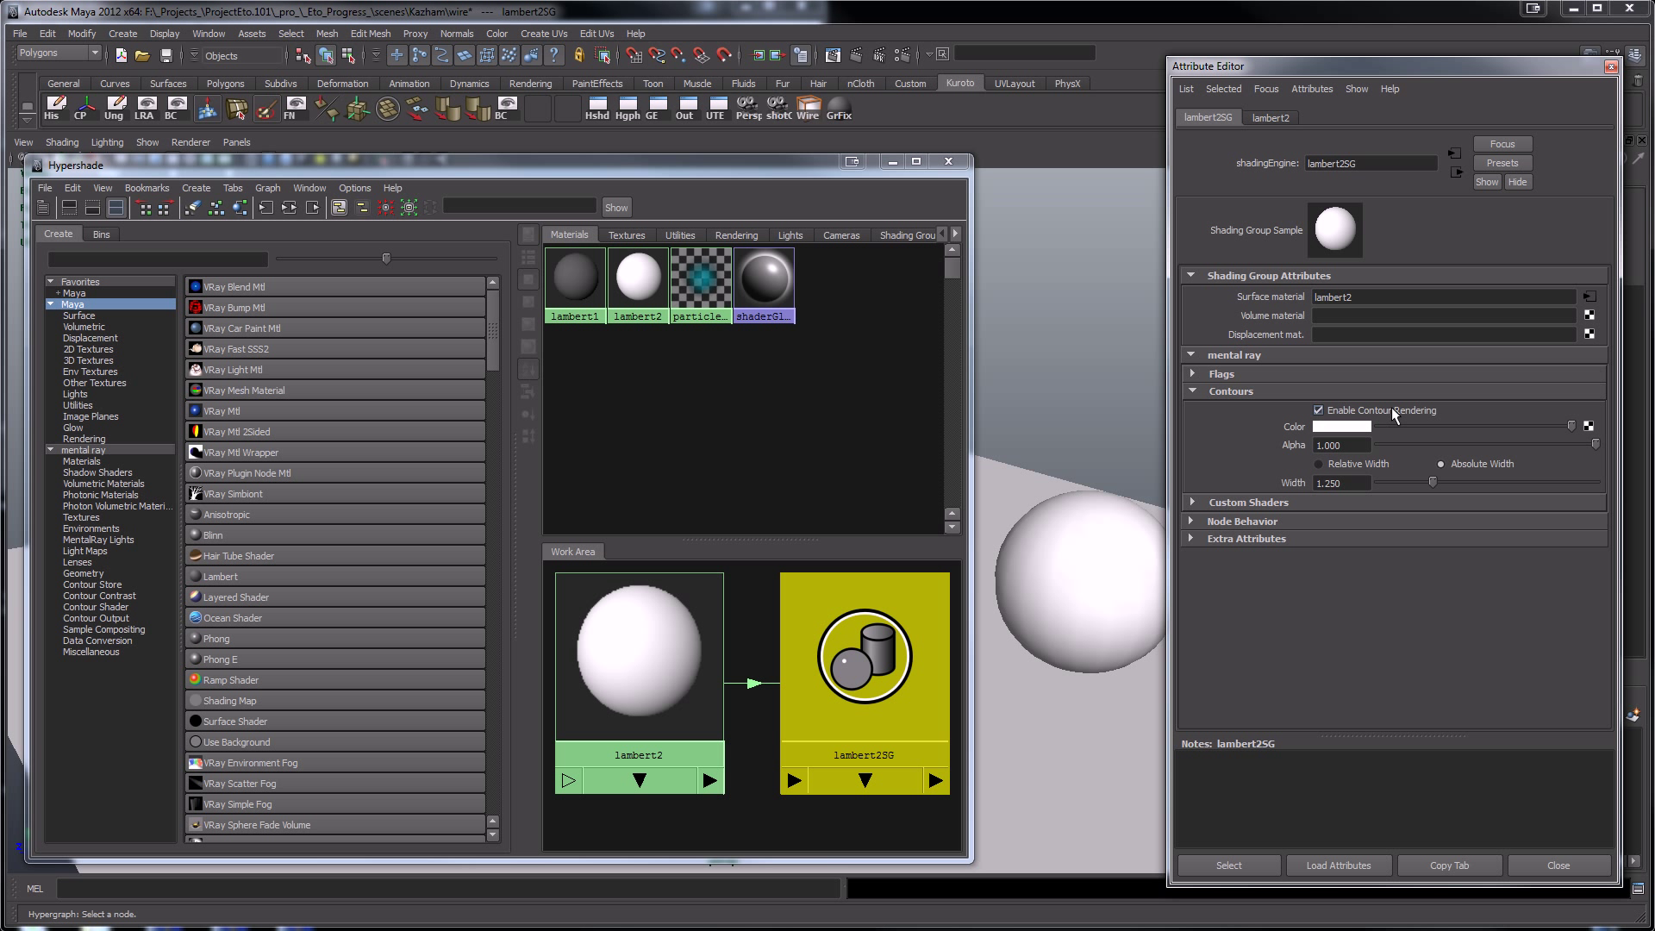
pyautogui.moveTo(1541, 429)
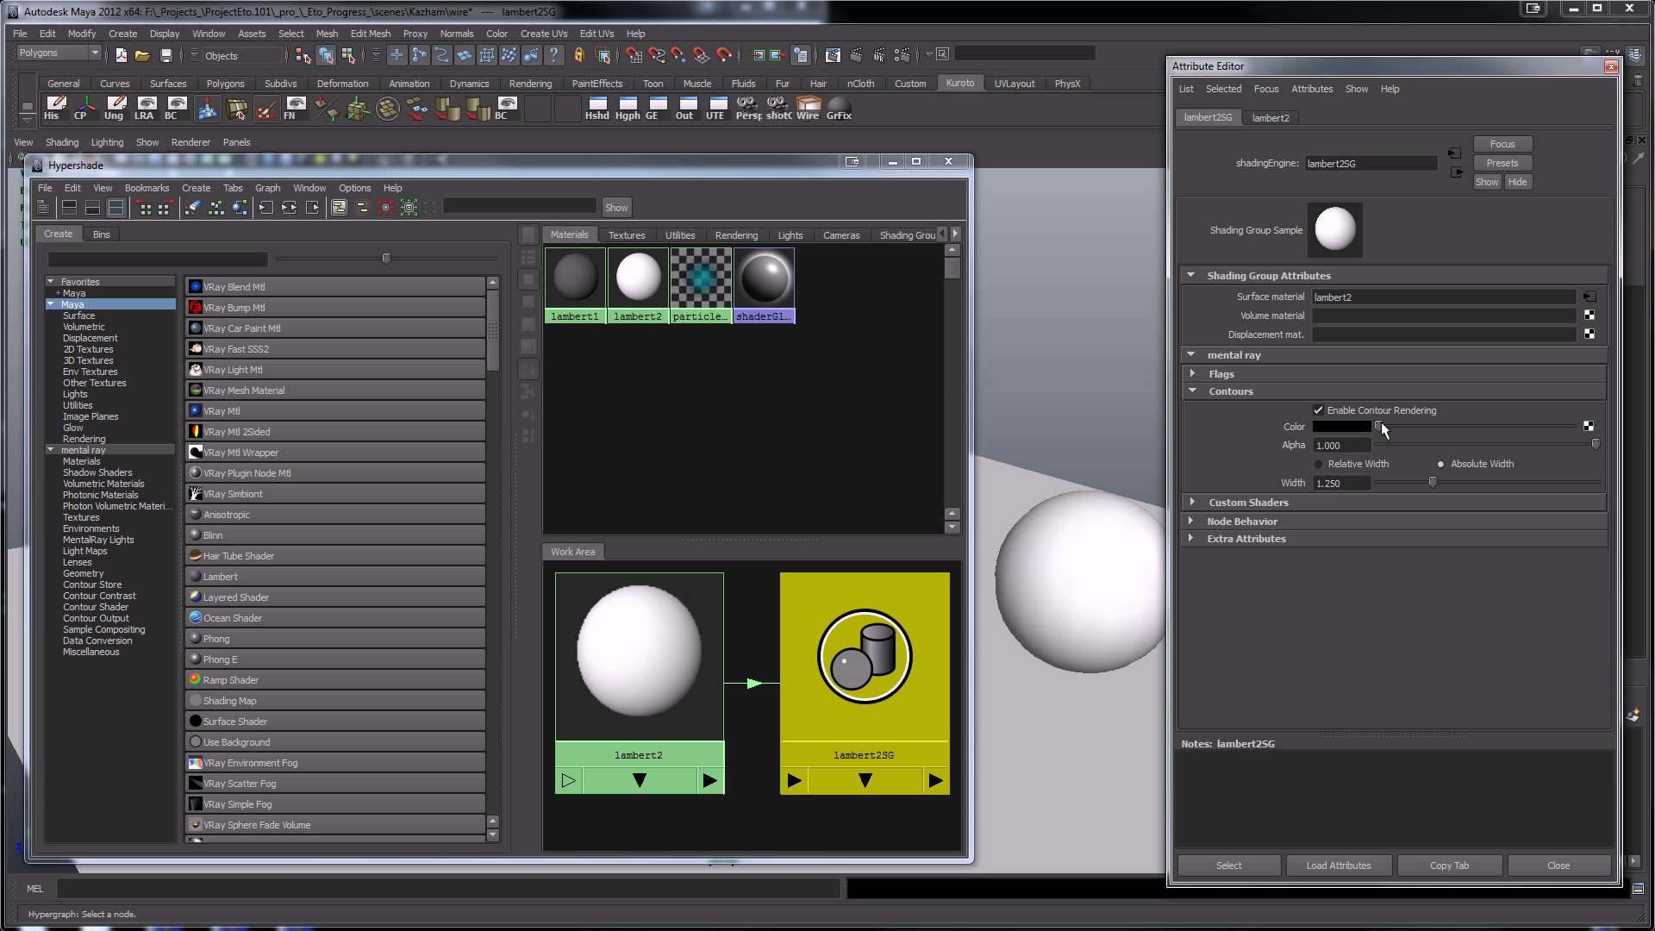
pyautogui.tripleClick(1341, 482)
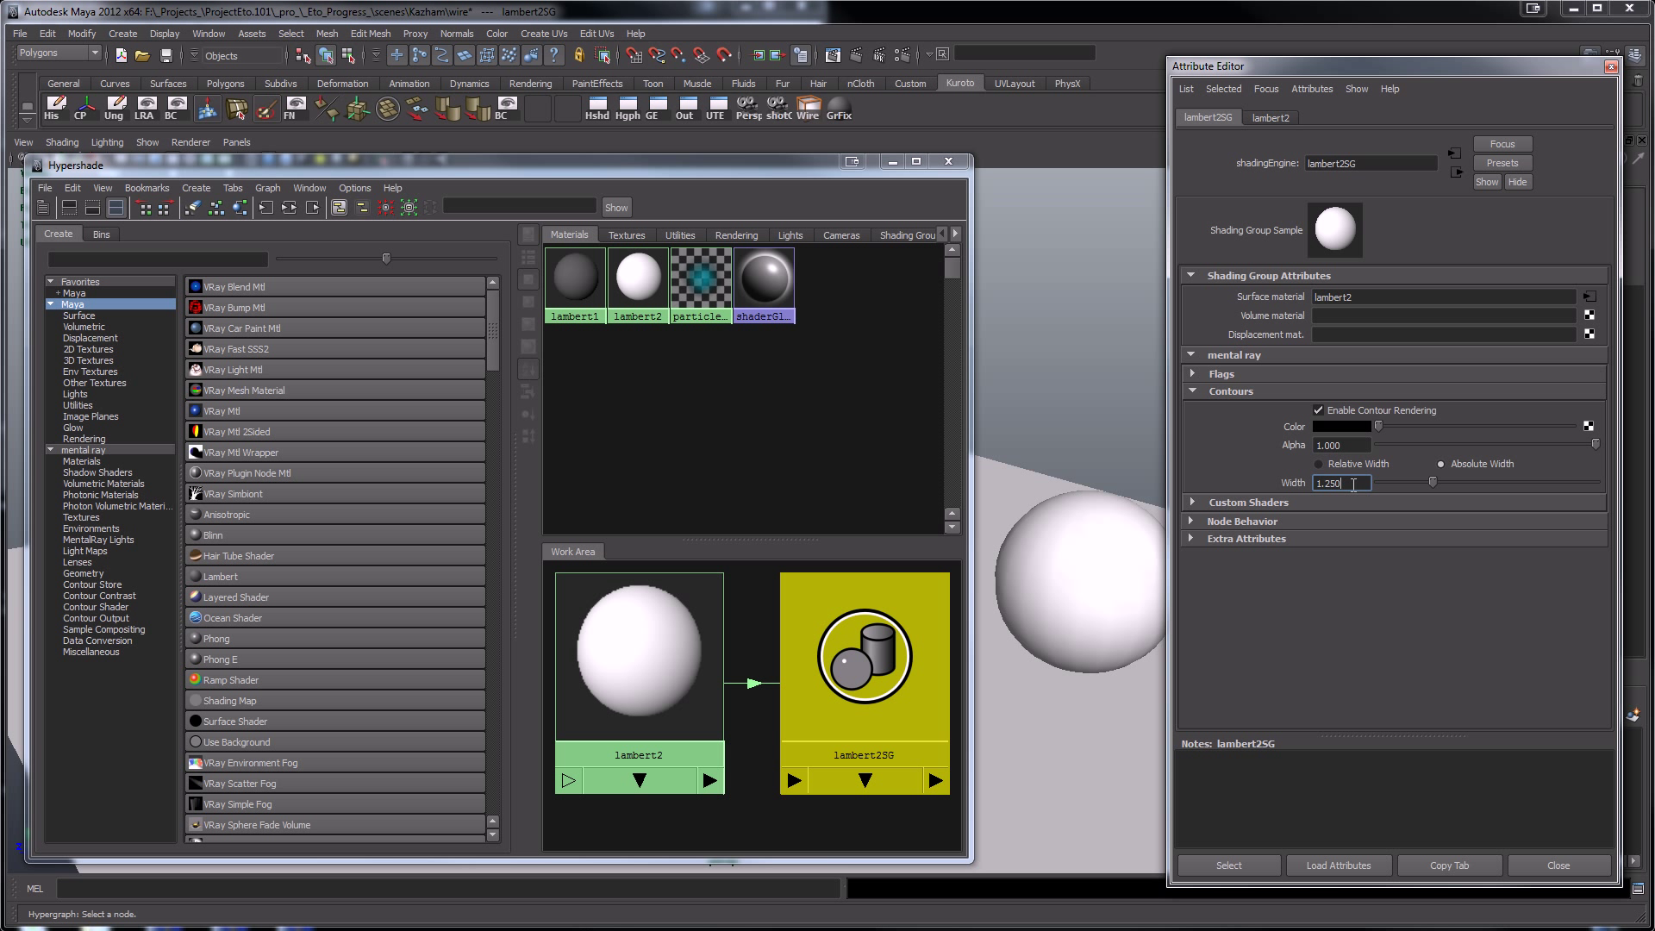
pyautogui.moveTo(1440, 414)
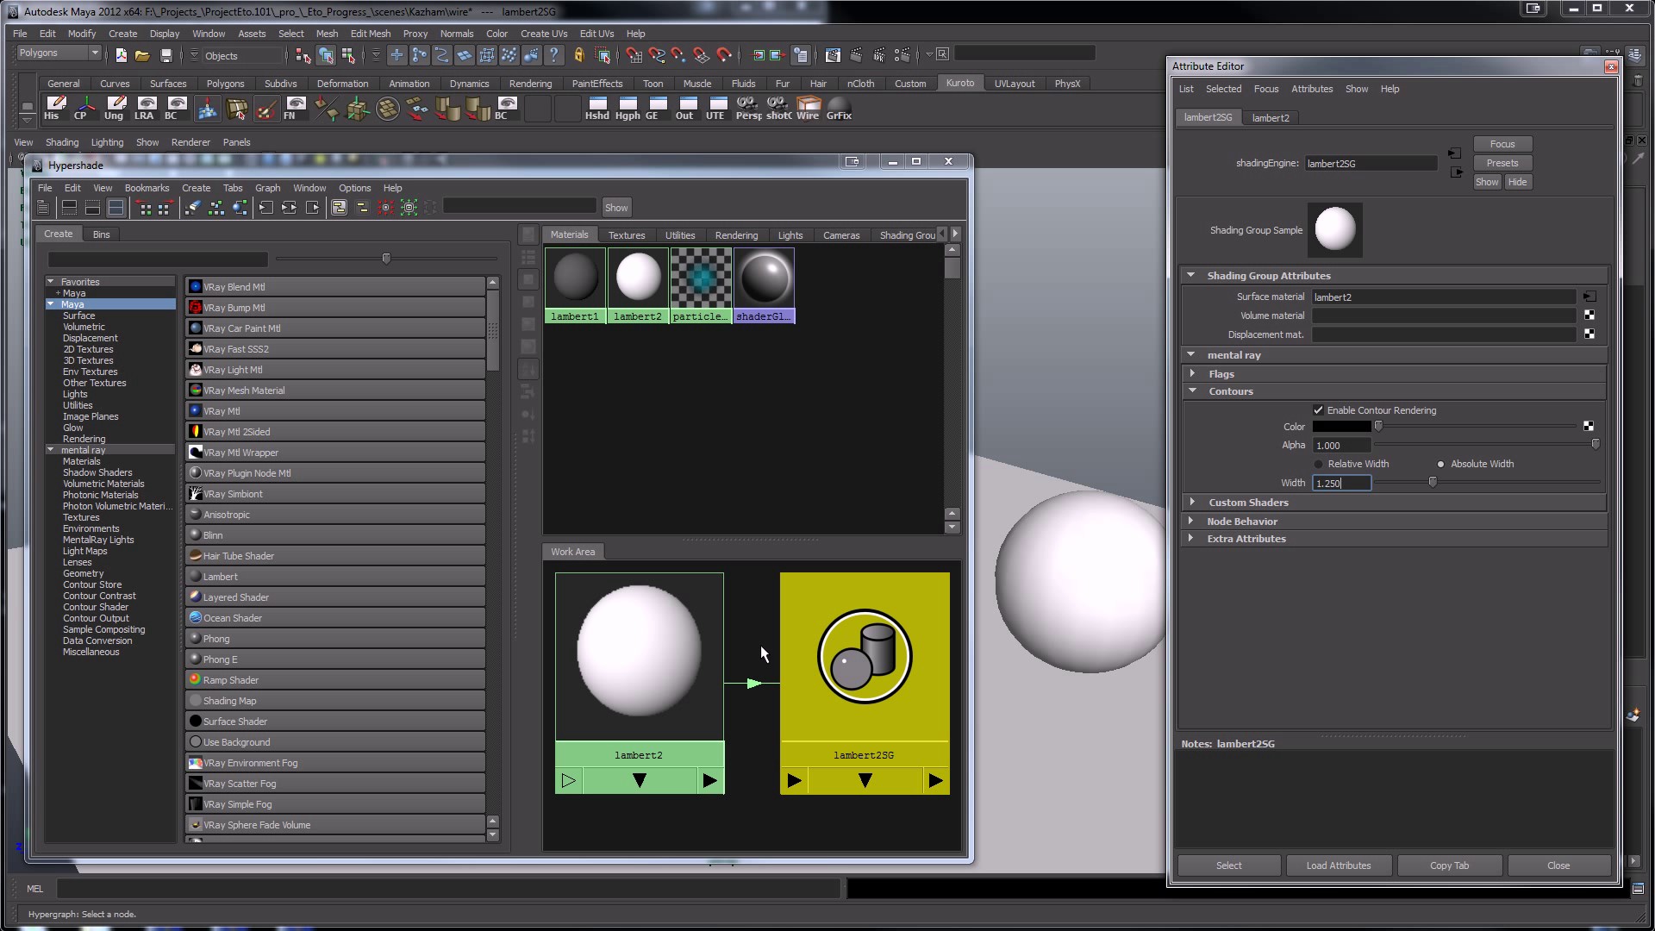
pyautogui.moveTo(879, 198)
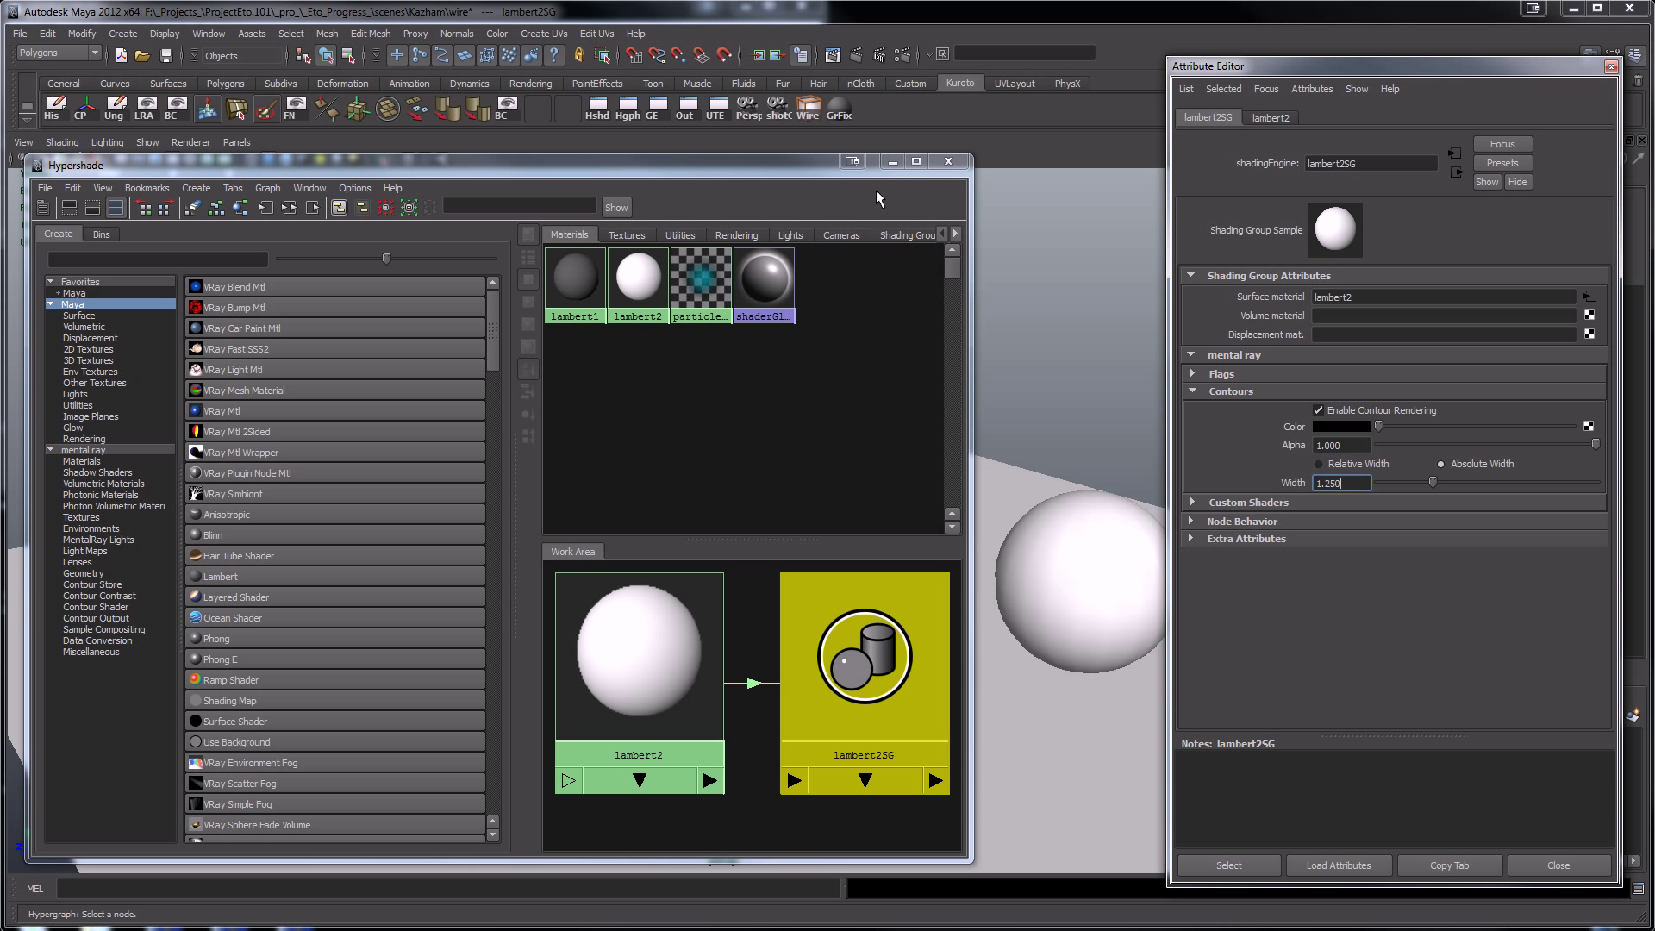
# - In Render Settings, enable contours around all poly faces and around silhouettes
pyautogui.click(901, 54)
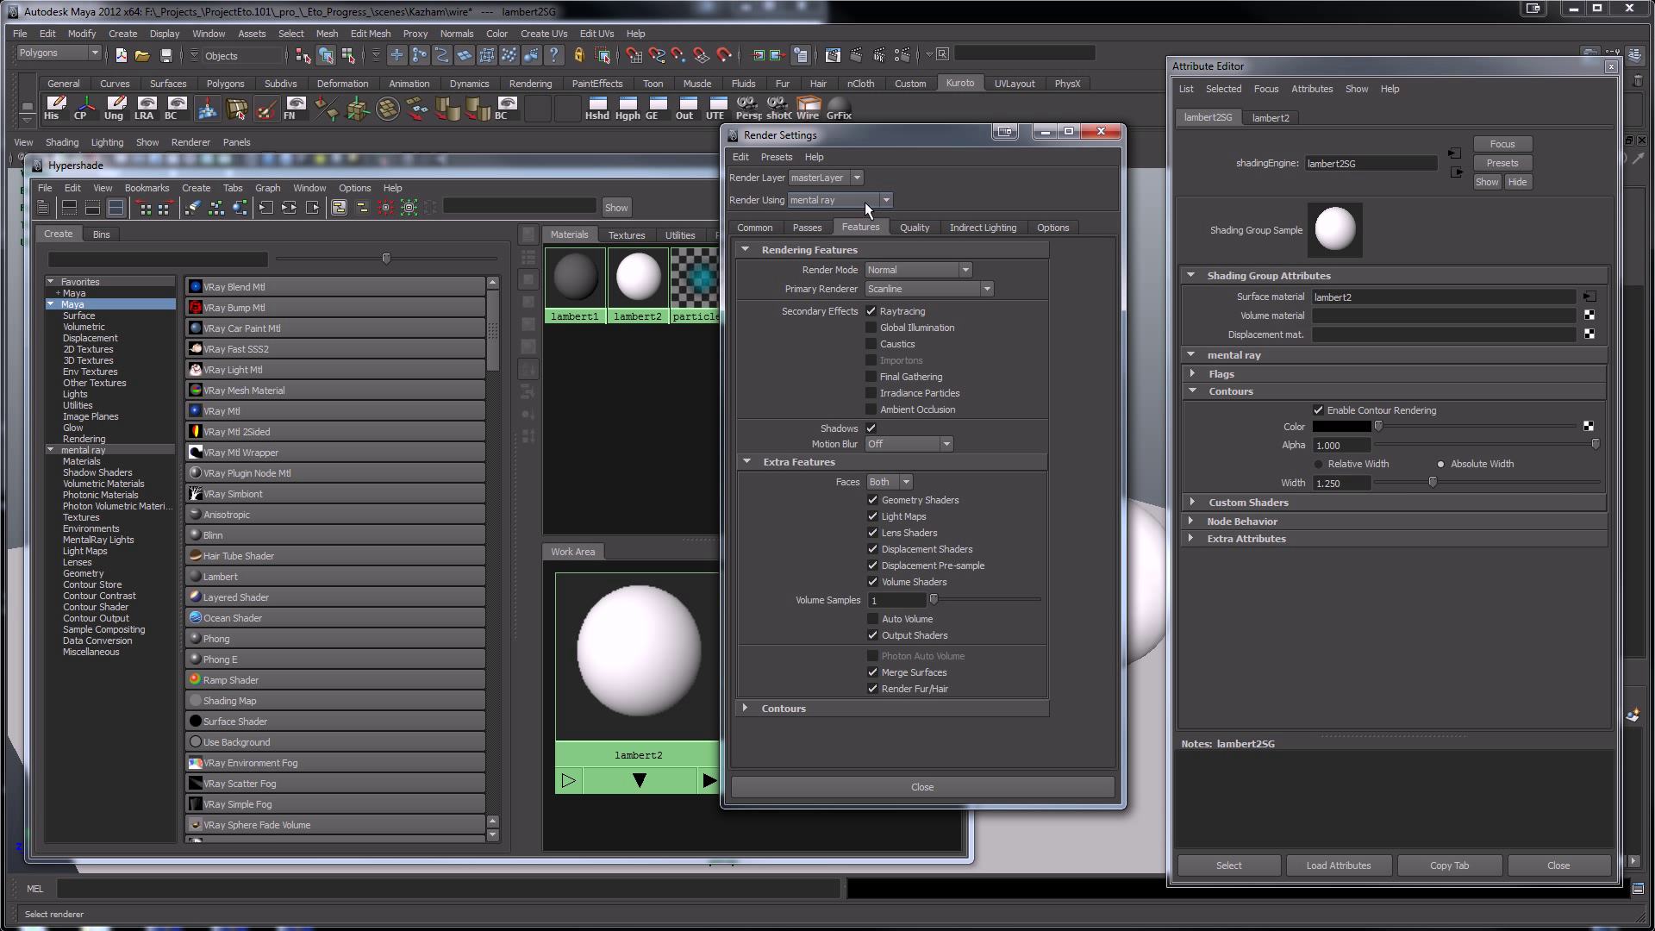
pyautogui.moveTo(881, 208)
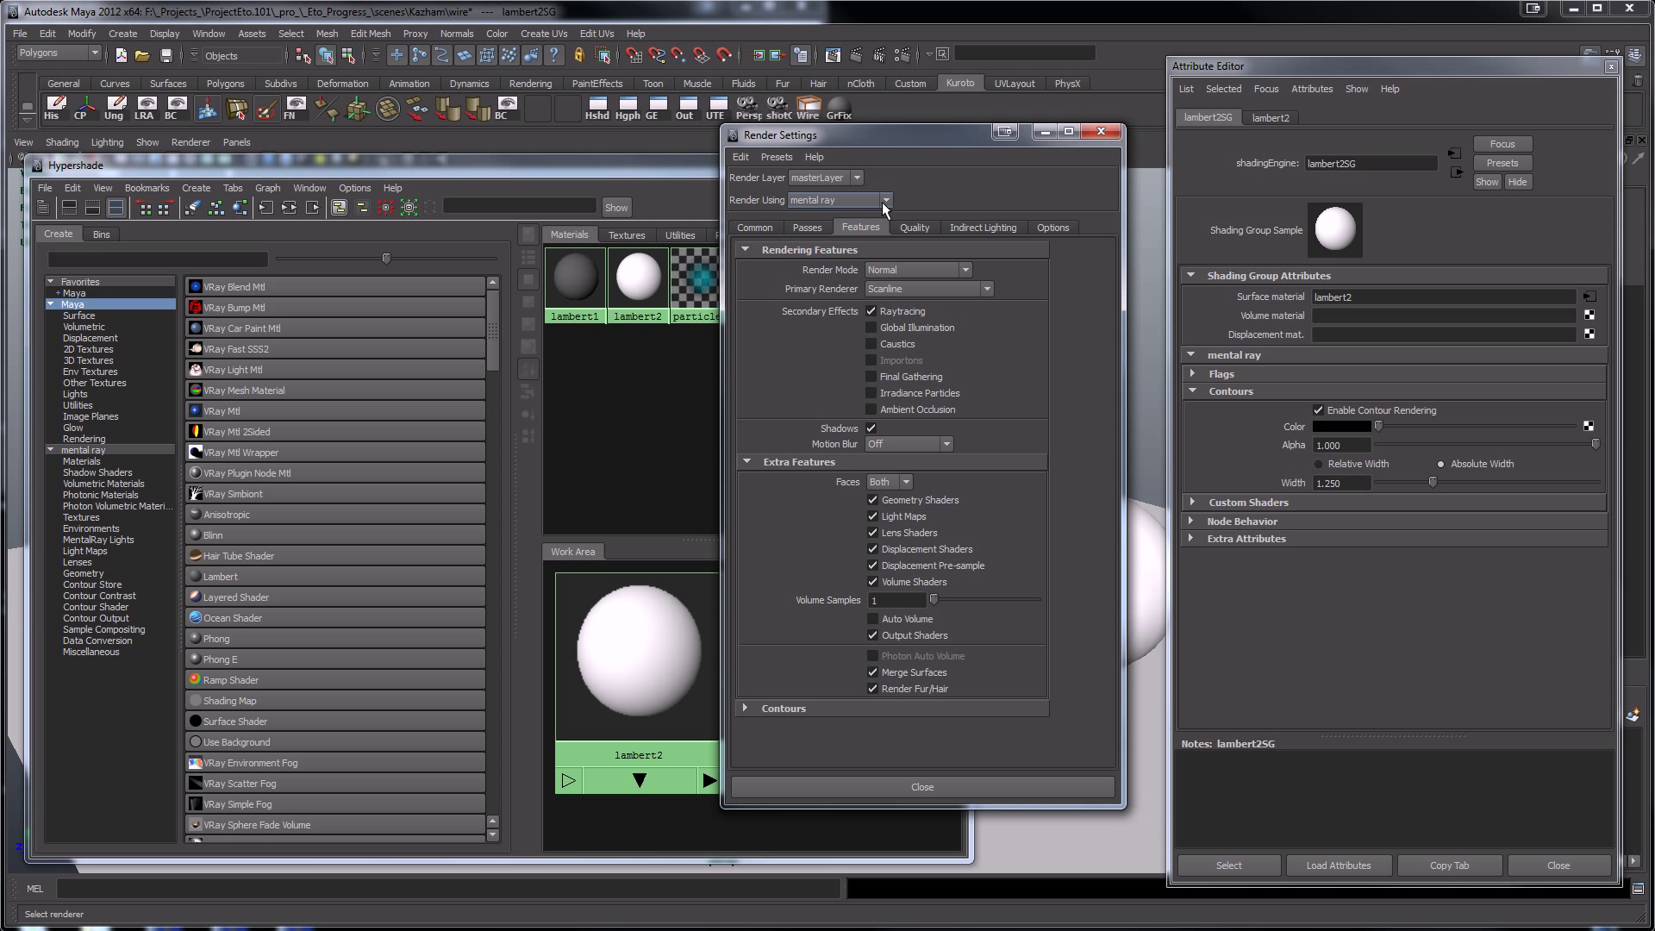
pyautogui.moveTo(776, 700)
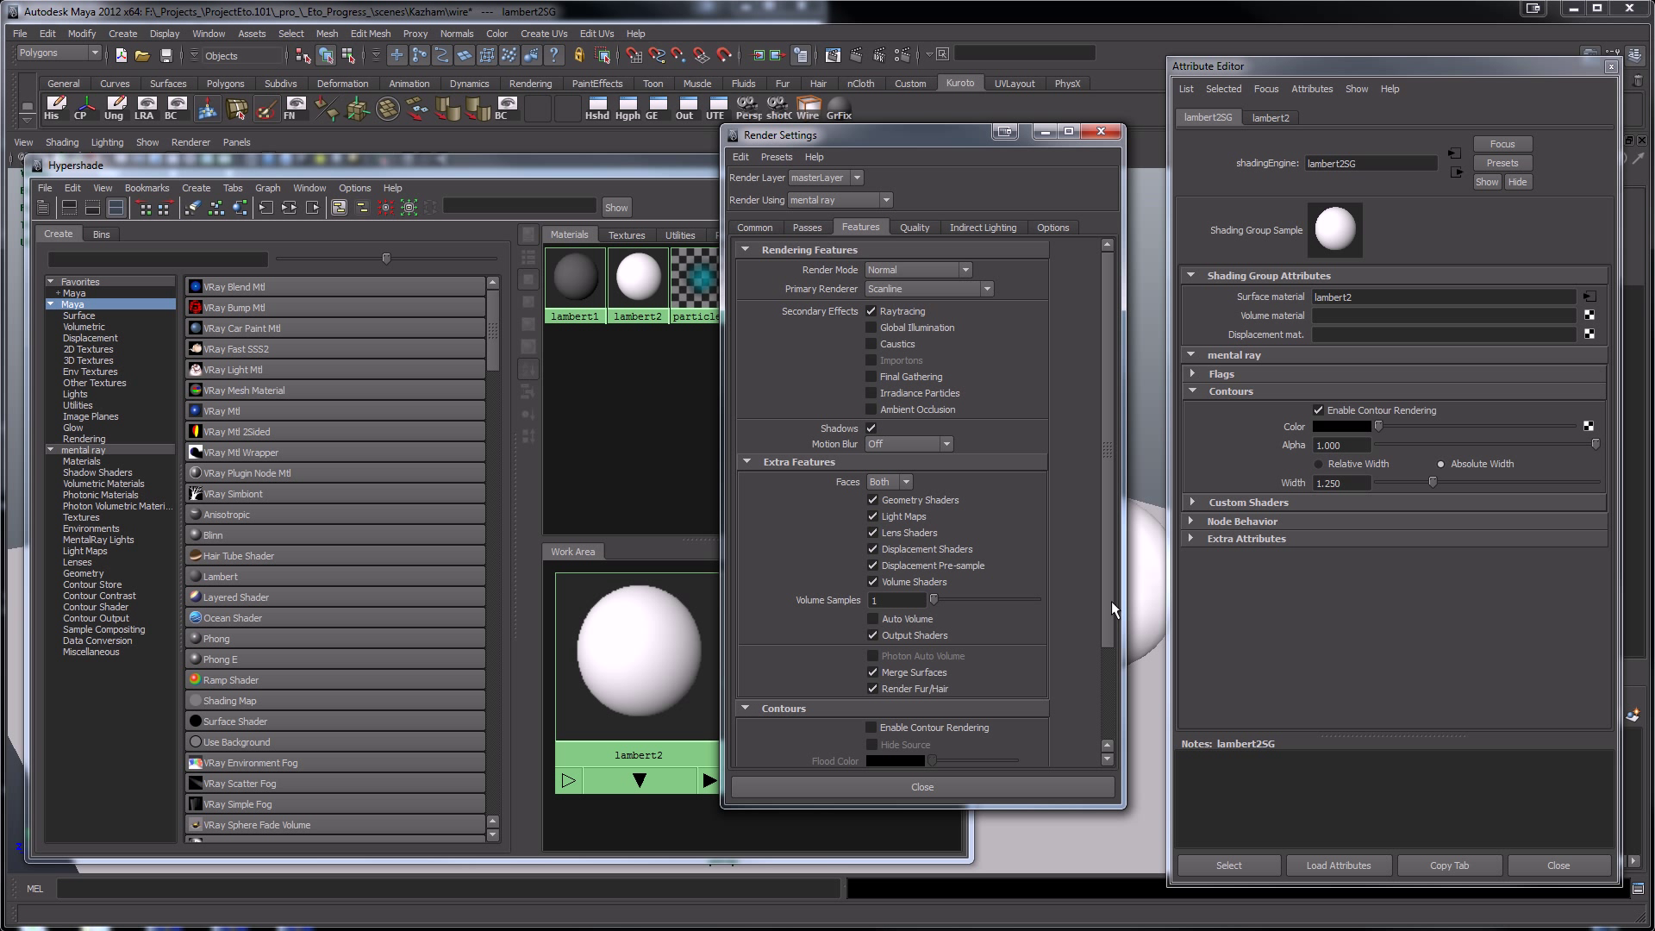
pyautogui.scroll(-3)
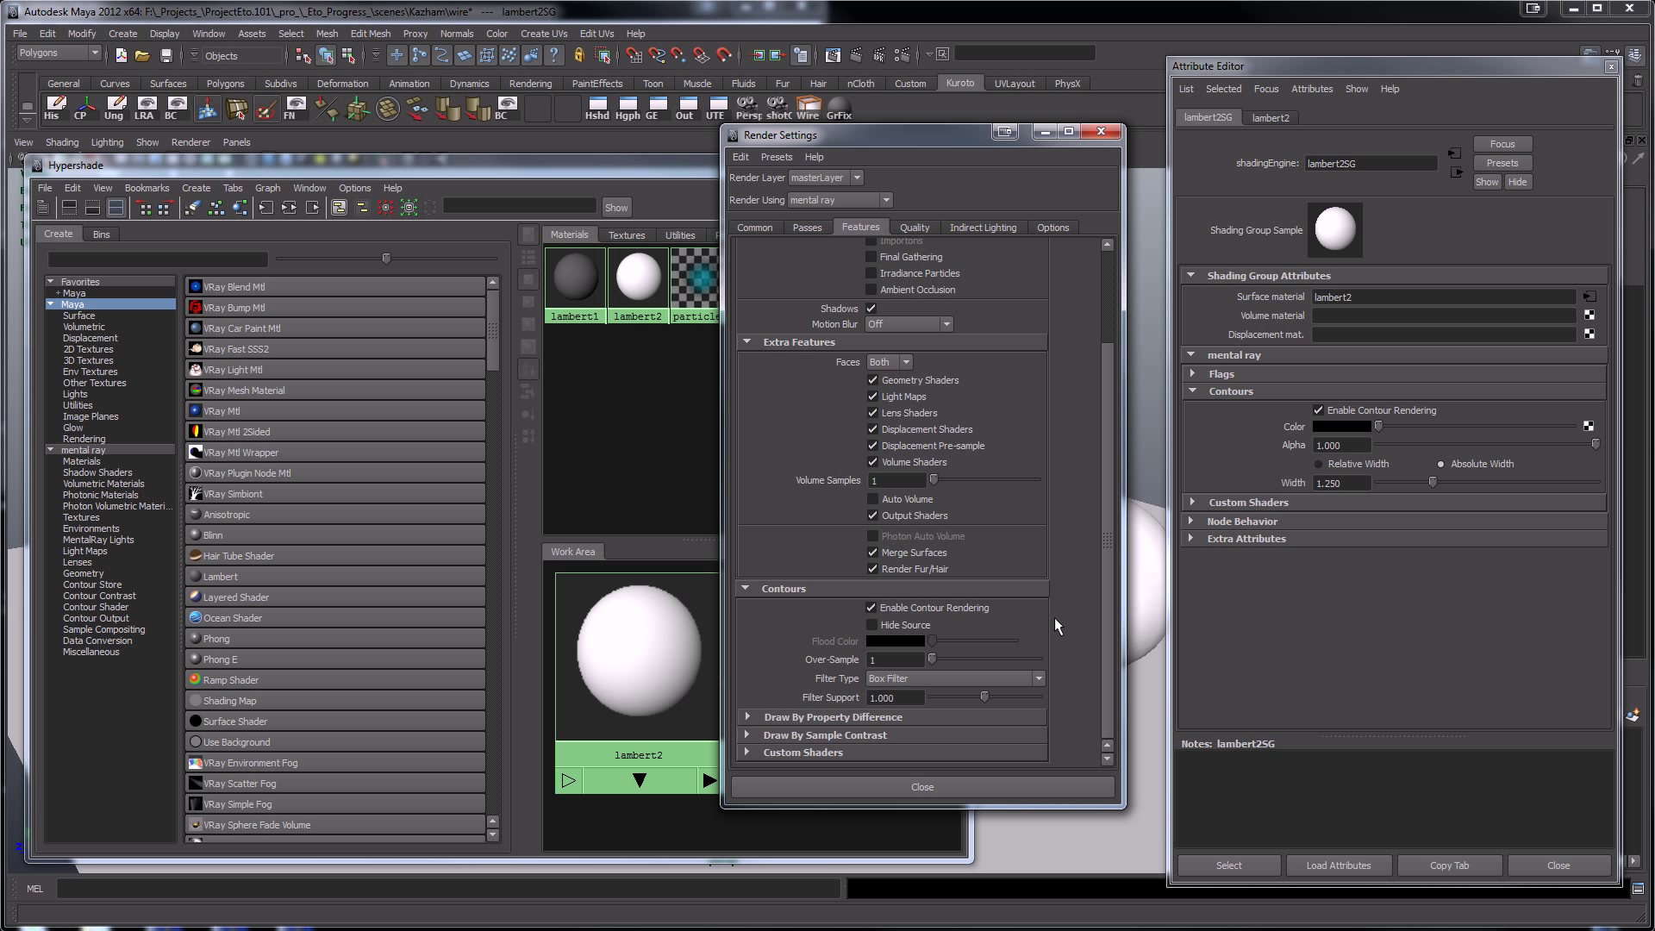
pyautogui.moveTo(998, 647)
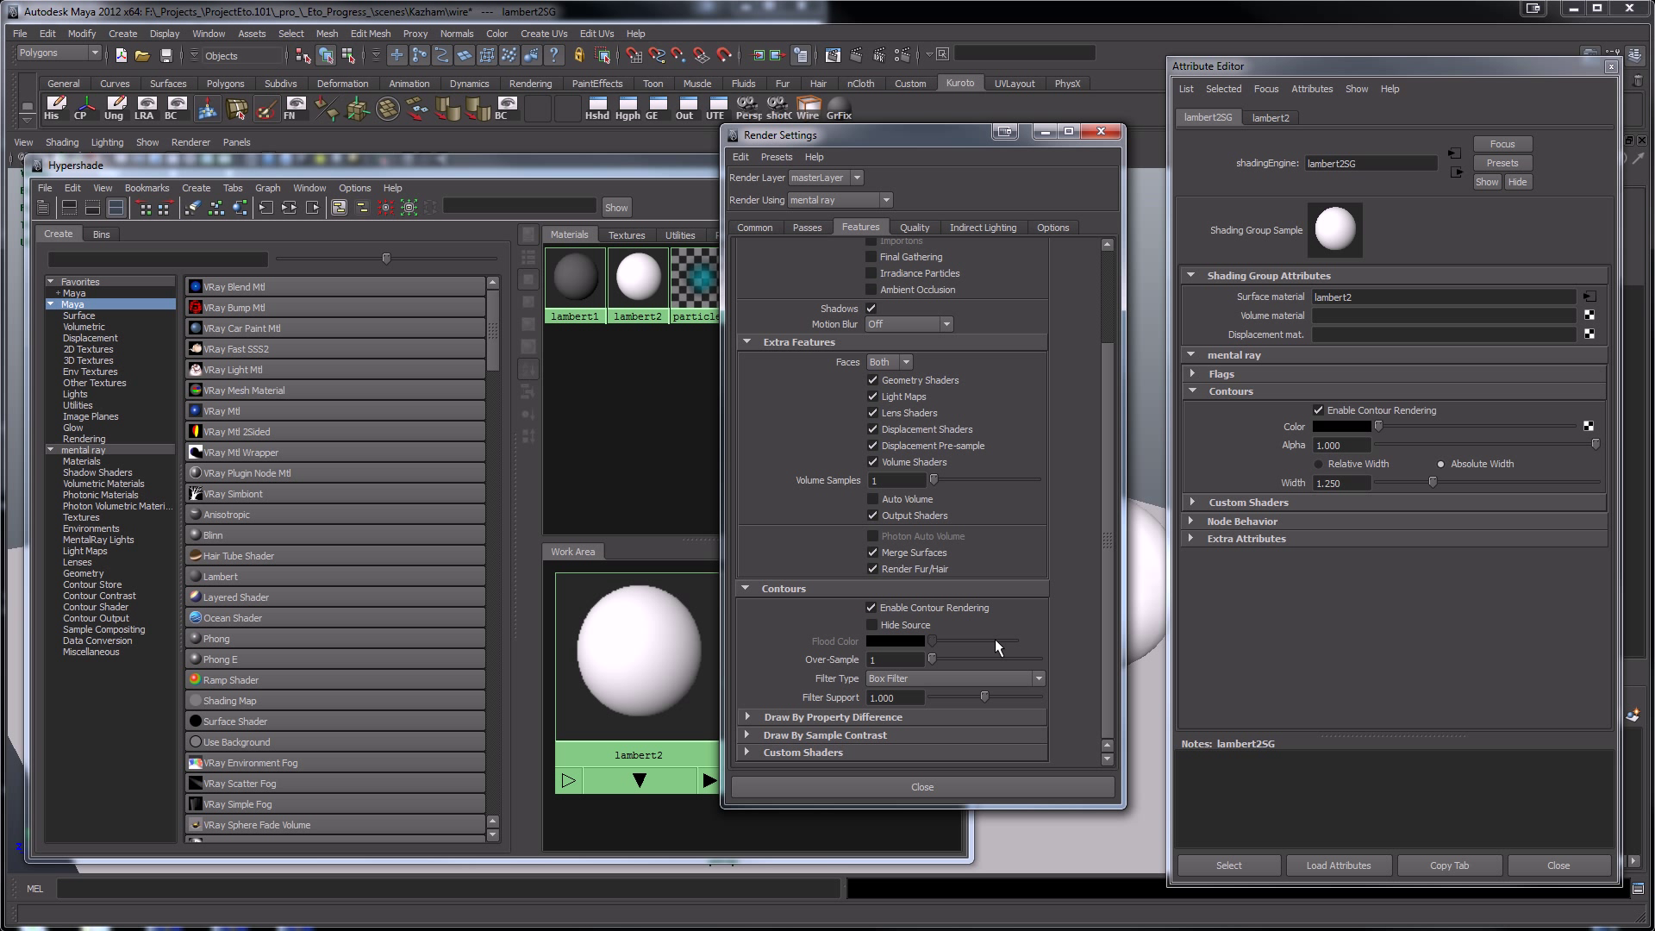
pyautogui.moveTo(779, 723)
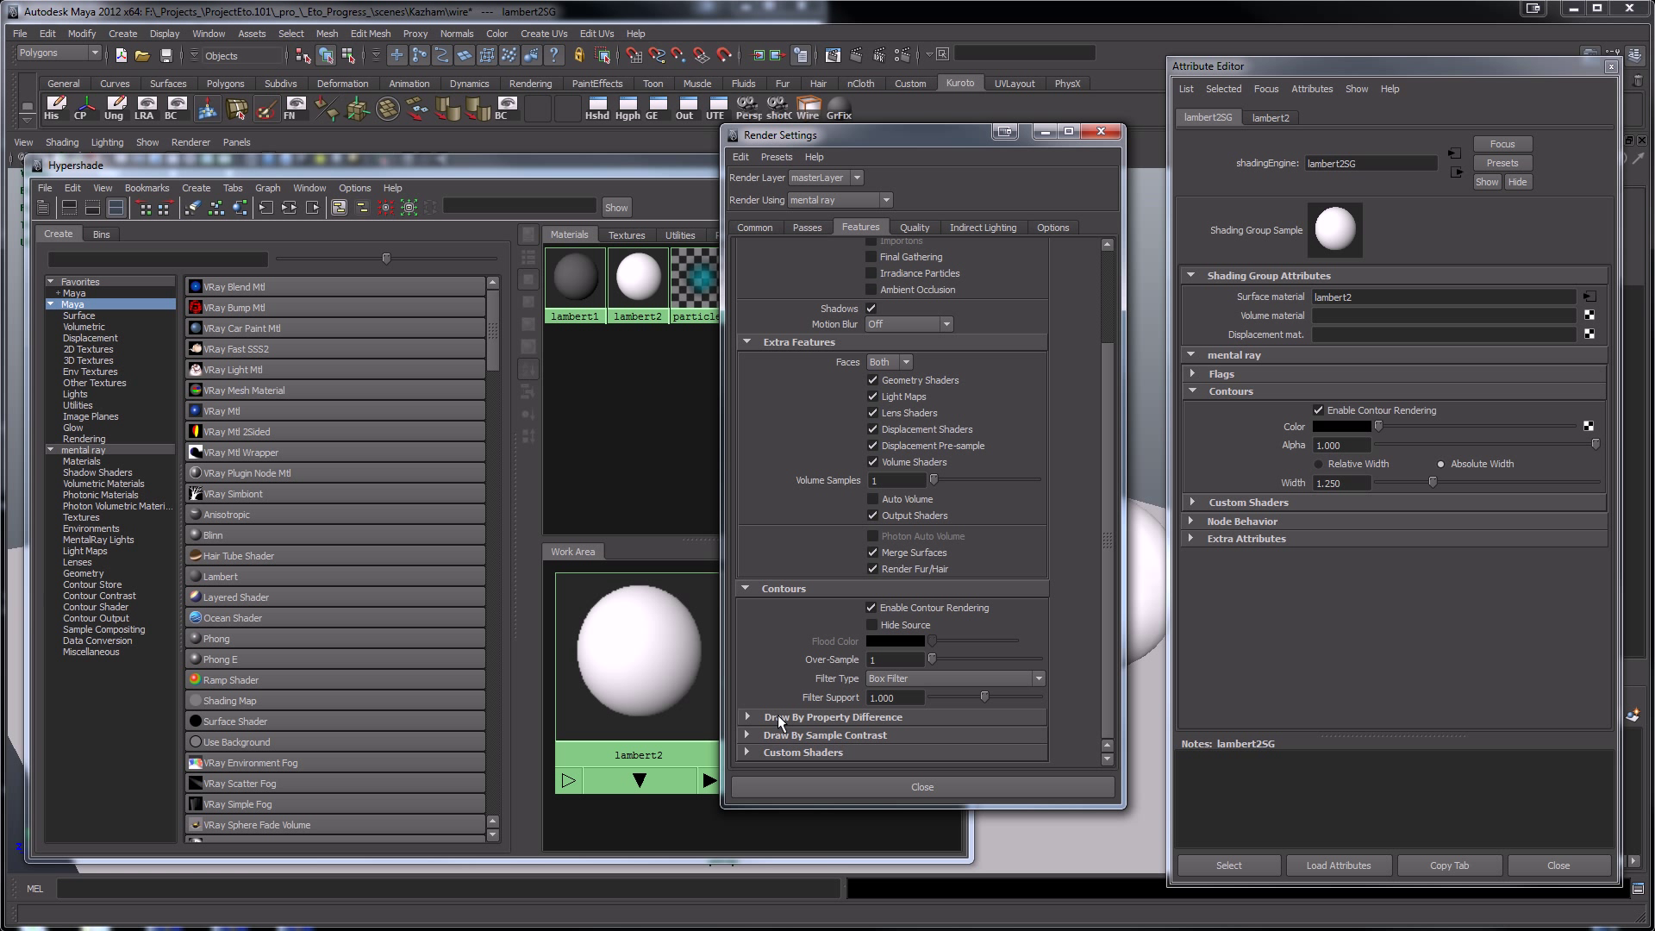
pyautogui.moveTo(861, 723)
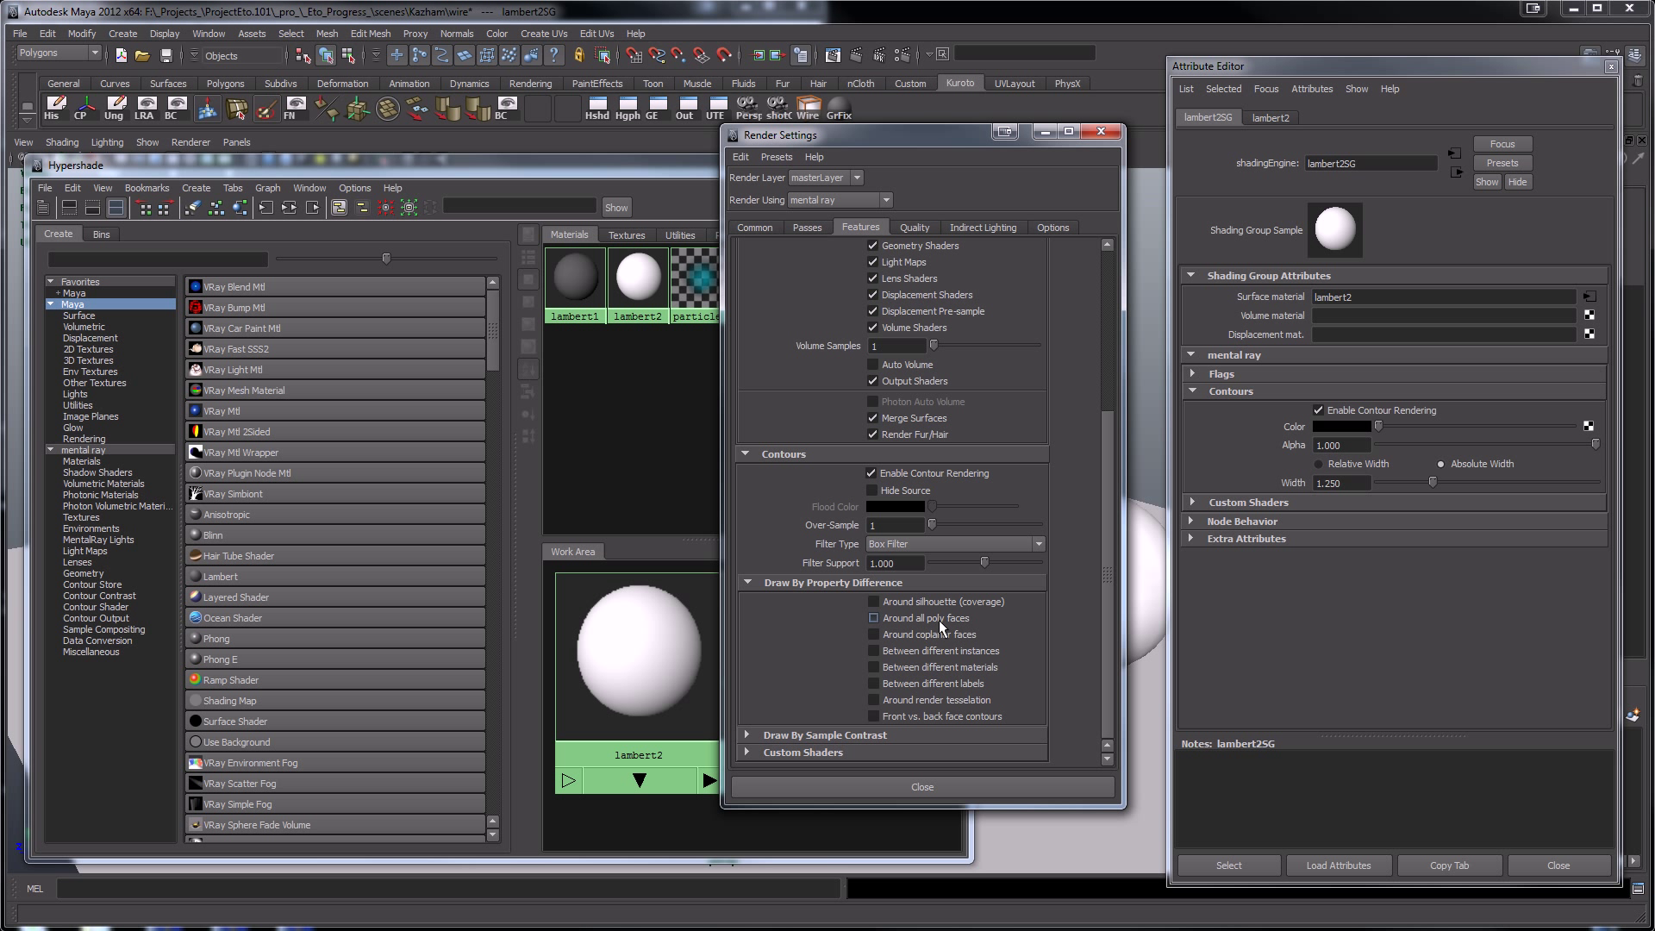
pyautogui.click(873, 617)
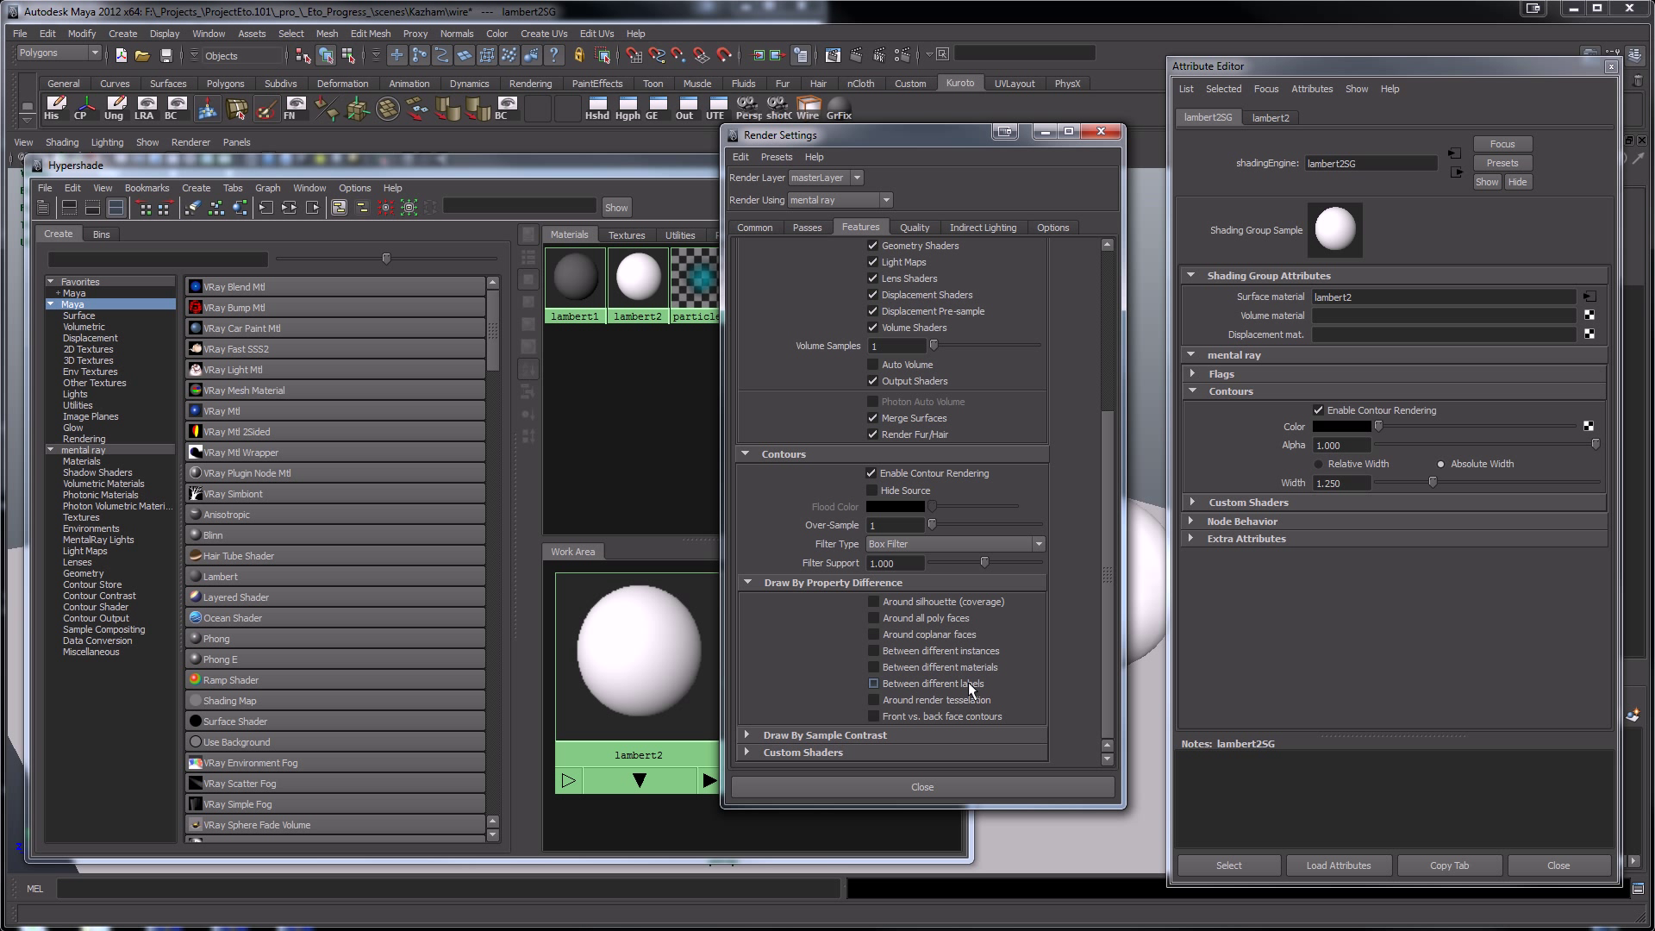
pyautogui.click(871, 618)
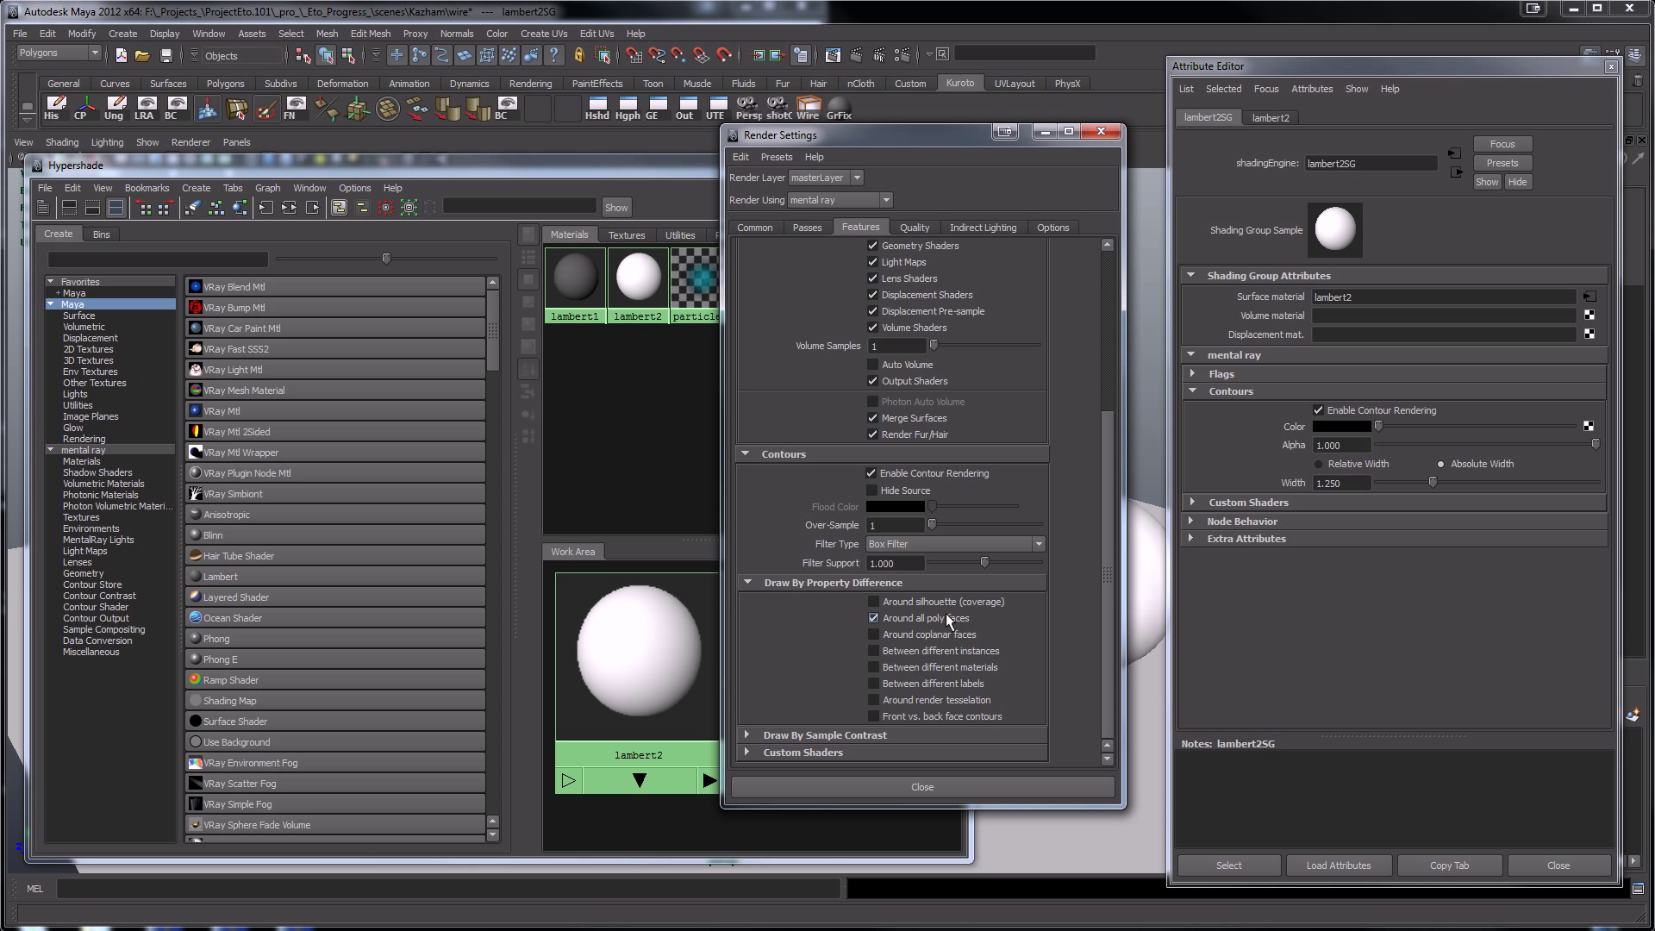
pyautogui.moveTo(963, 624)
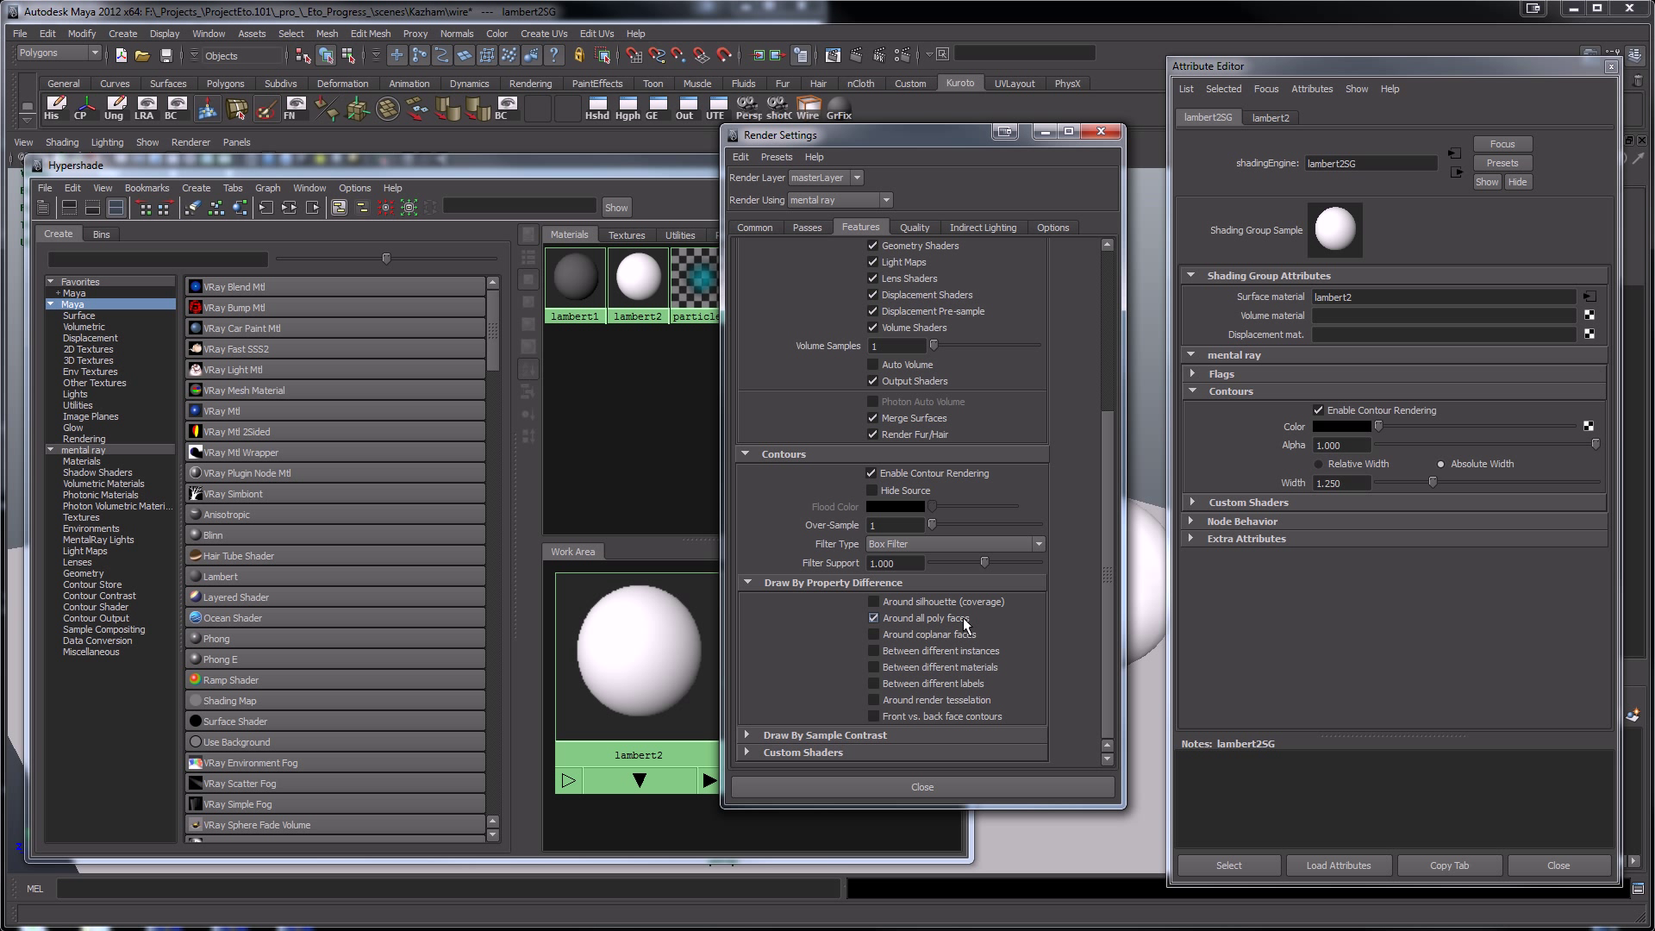
pyautogui.click(874, 602)
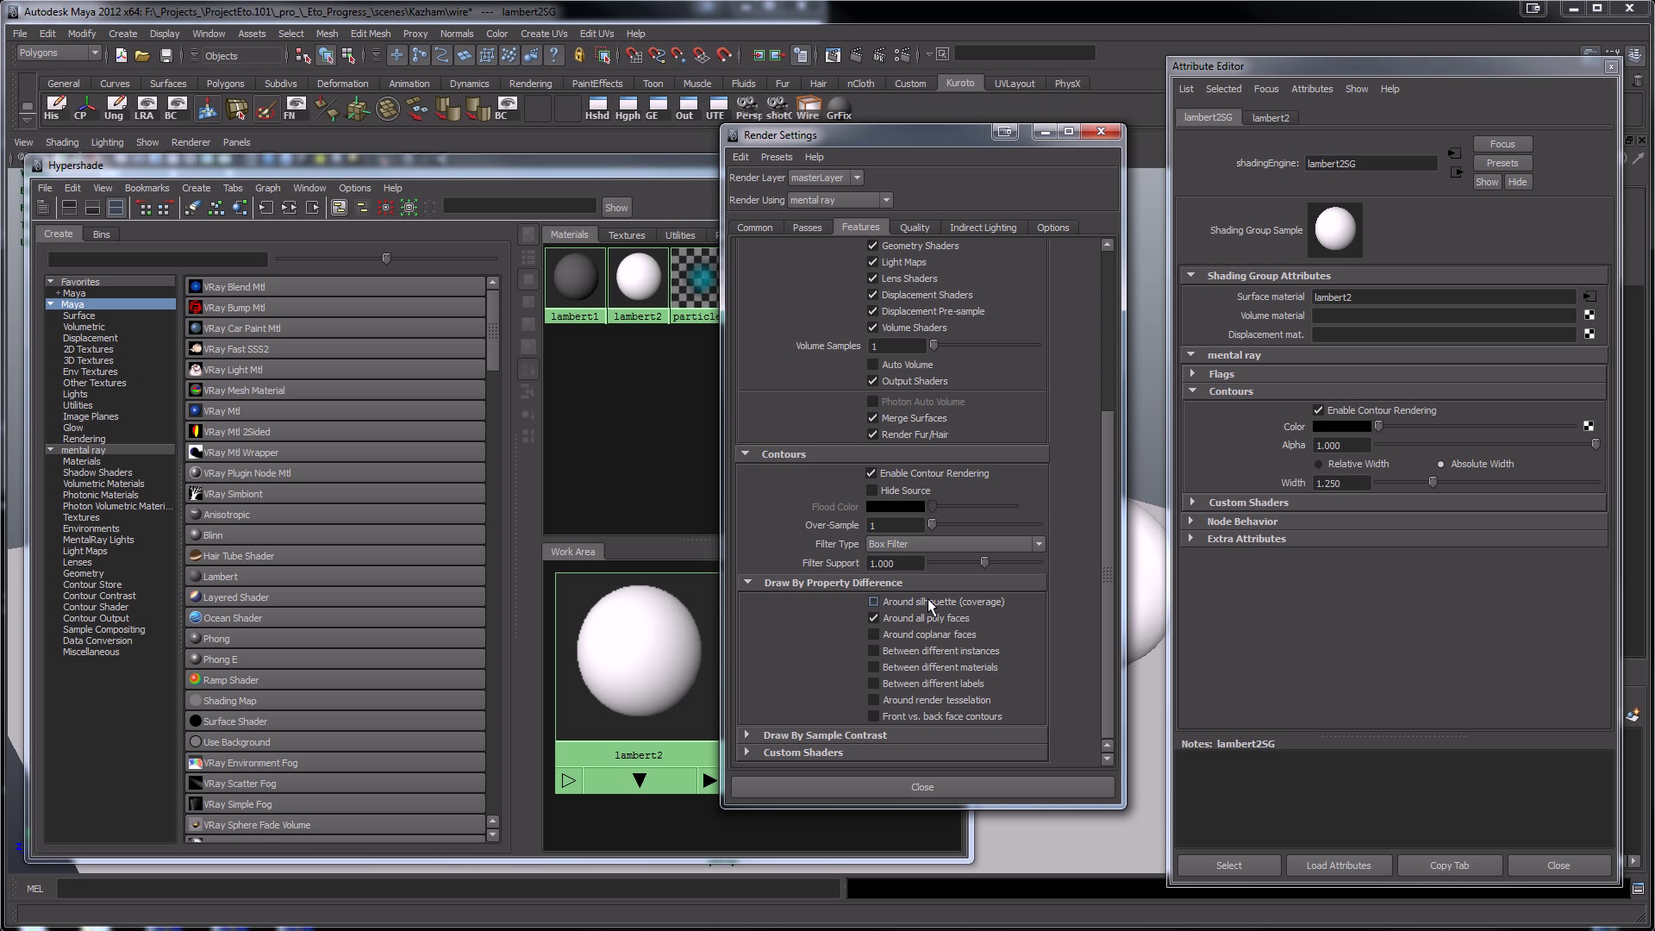
pyautogui.click(871, 601)
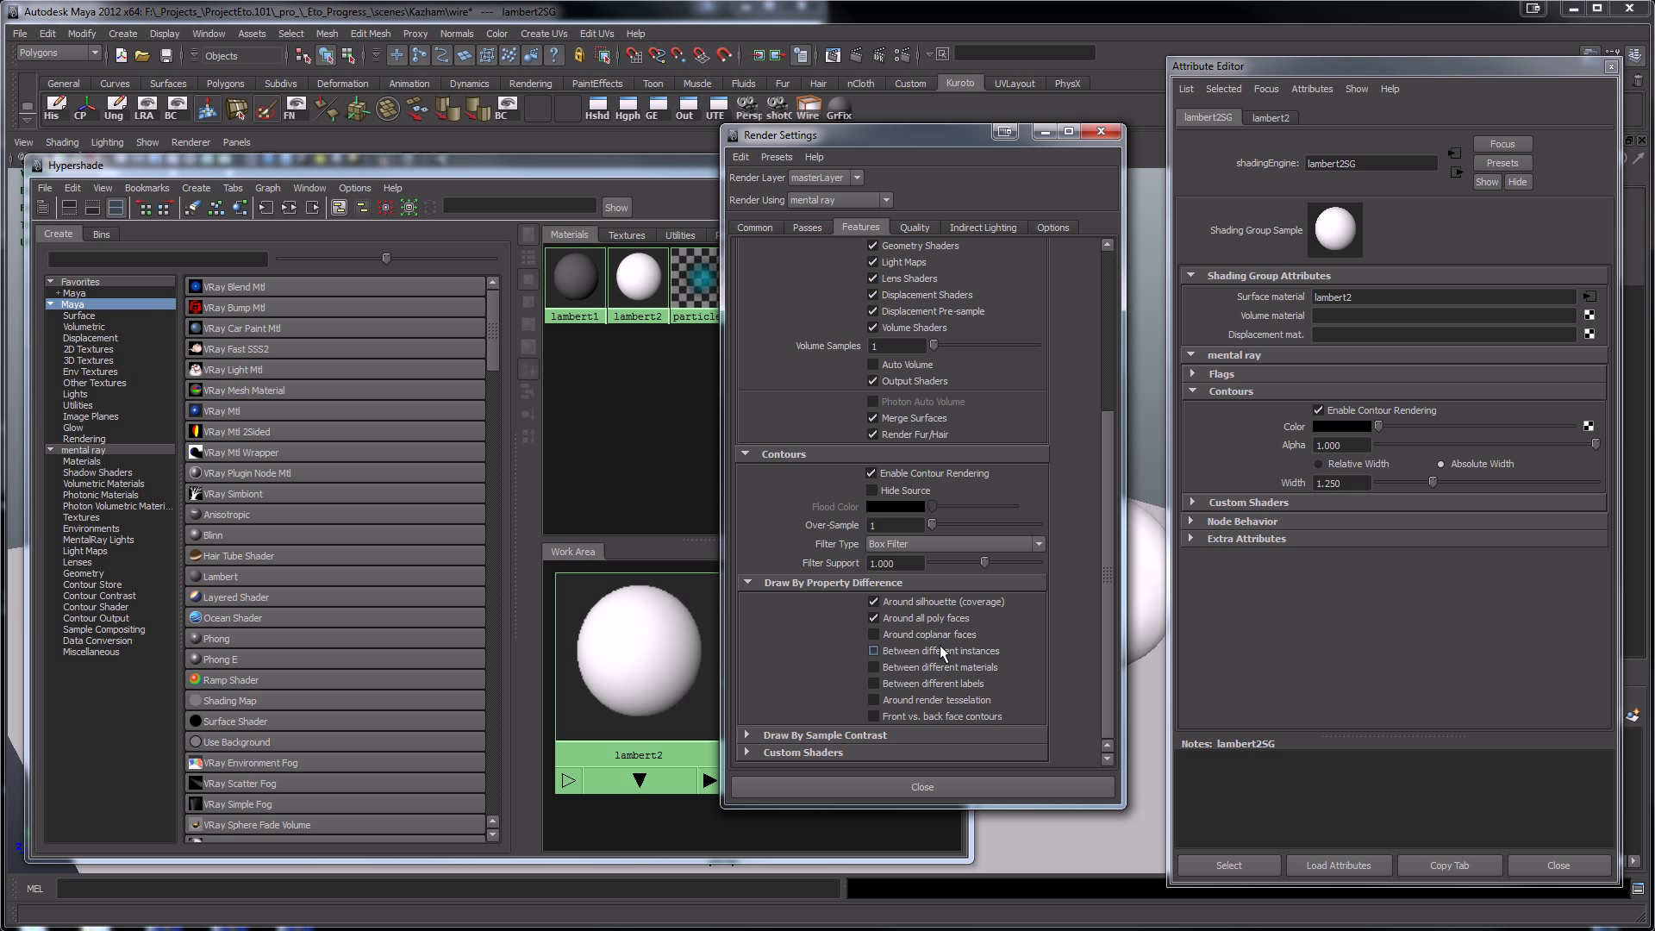
pyautogui.moveTo(969, 633)
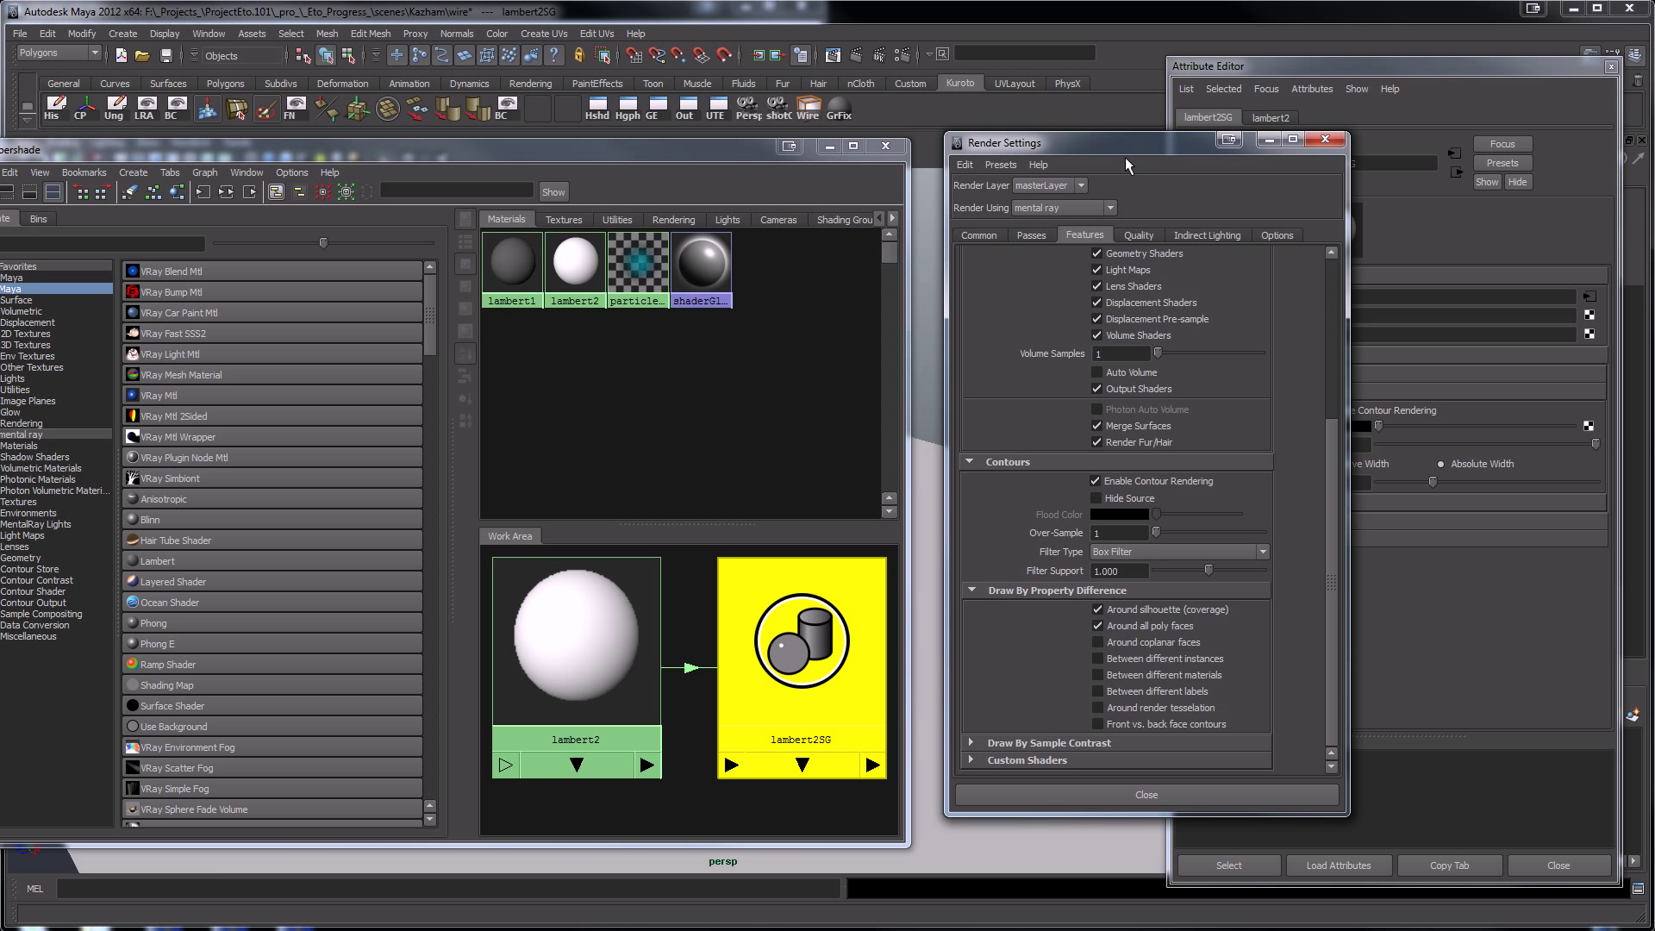
pyautogui.moveTo(1092, 518)
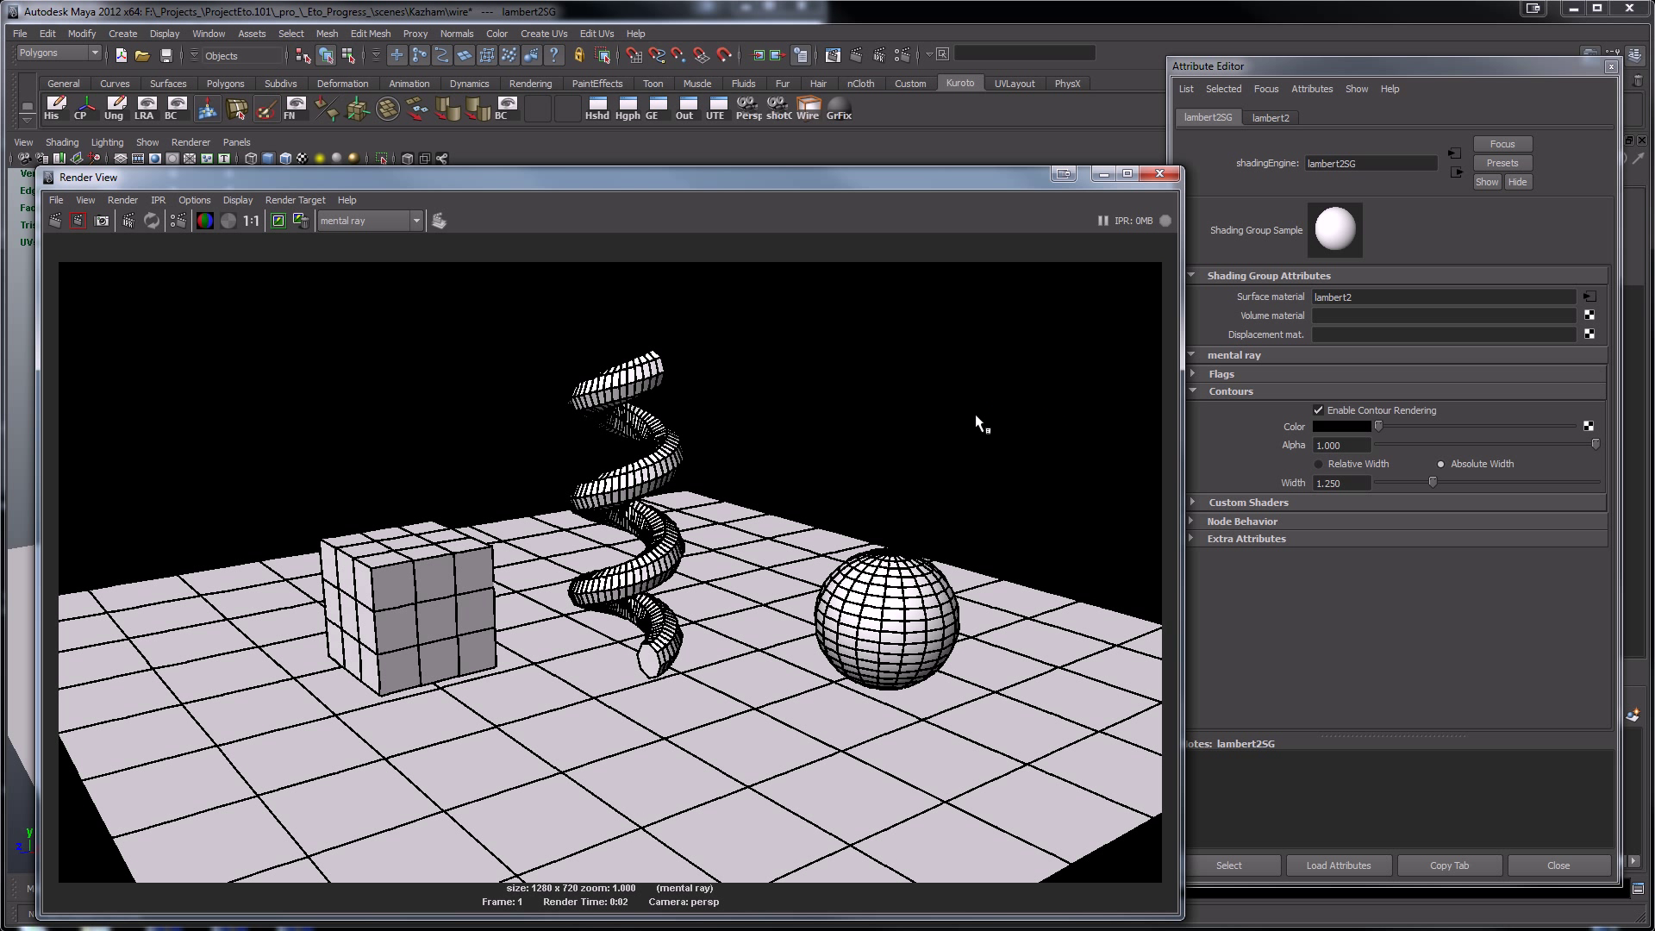
pyautogui.moveTo(982, 422)
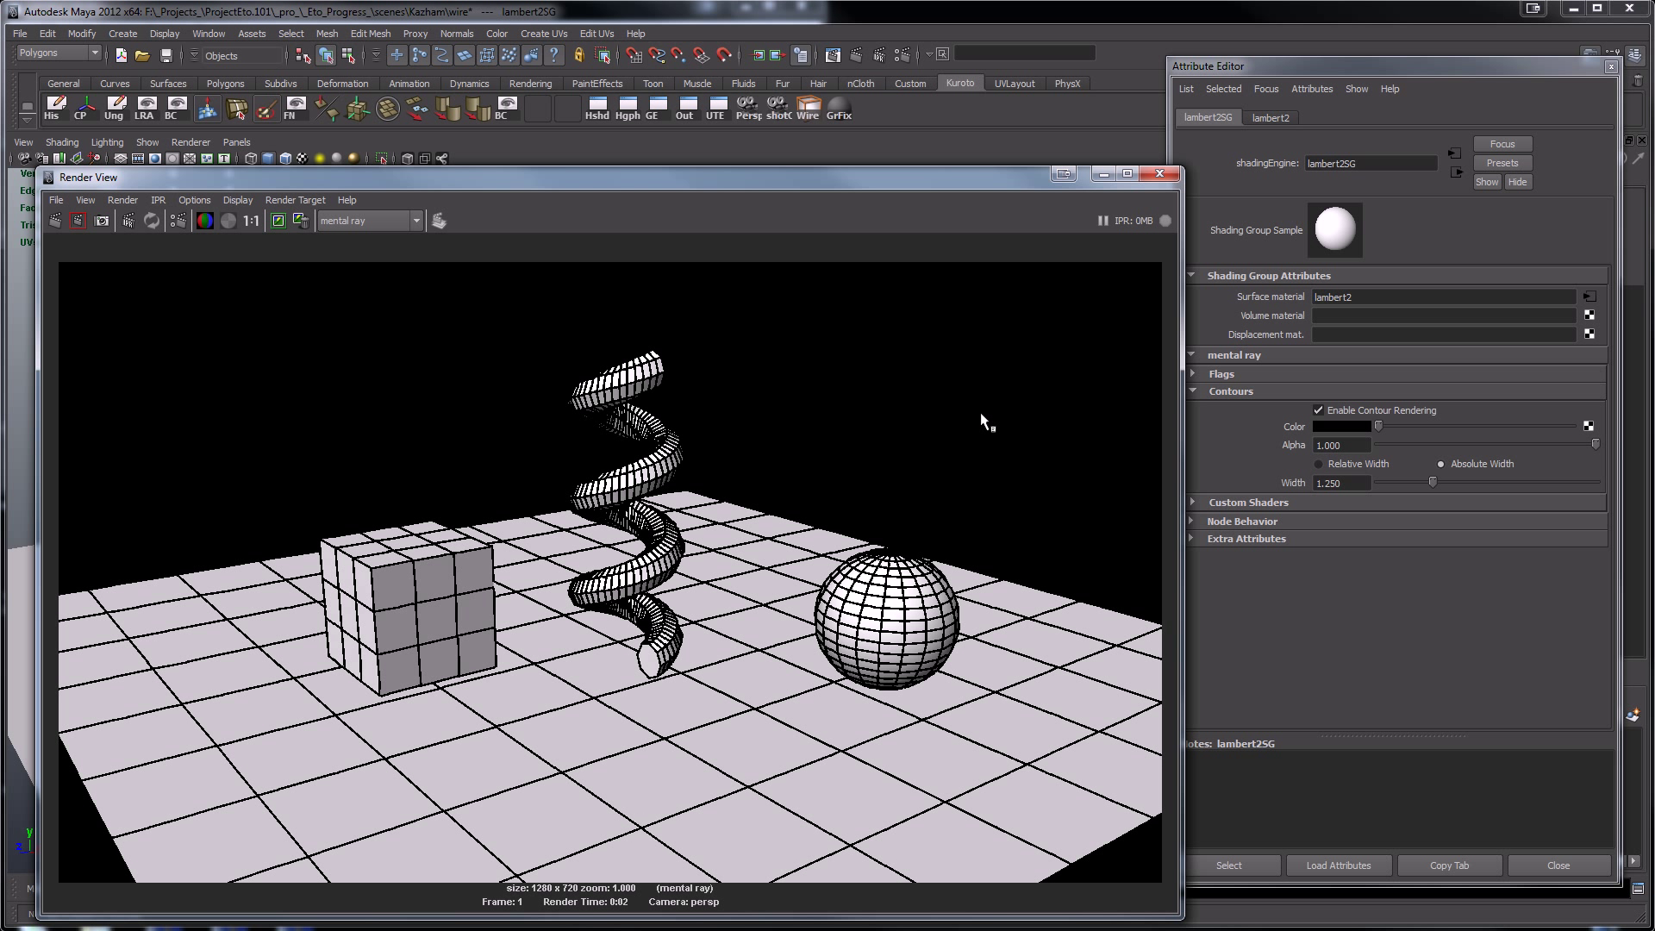
pyautogui.moveTo(593, 582)
pyautogui.write('0.800')
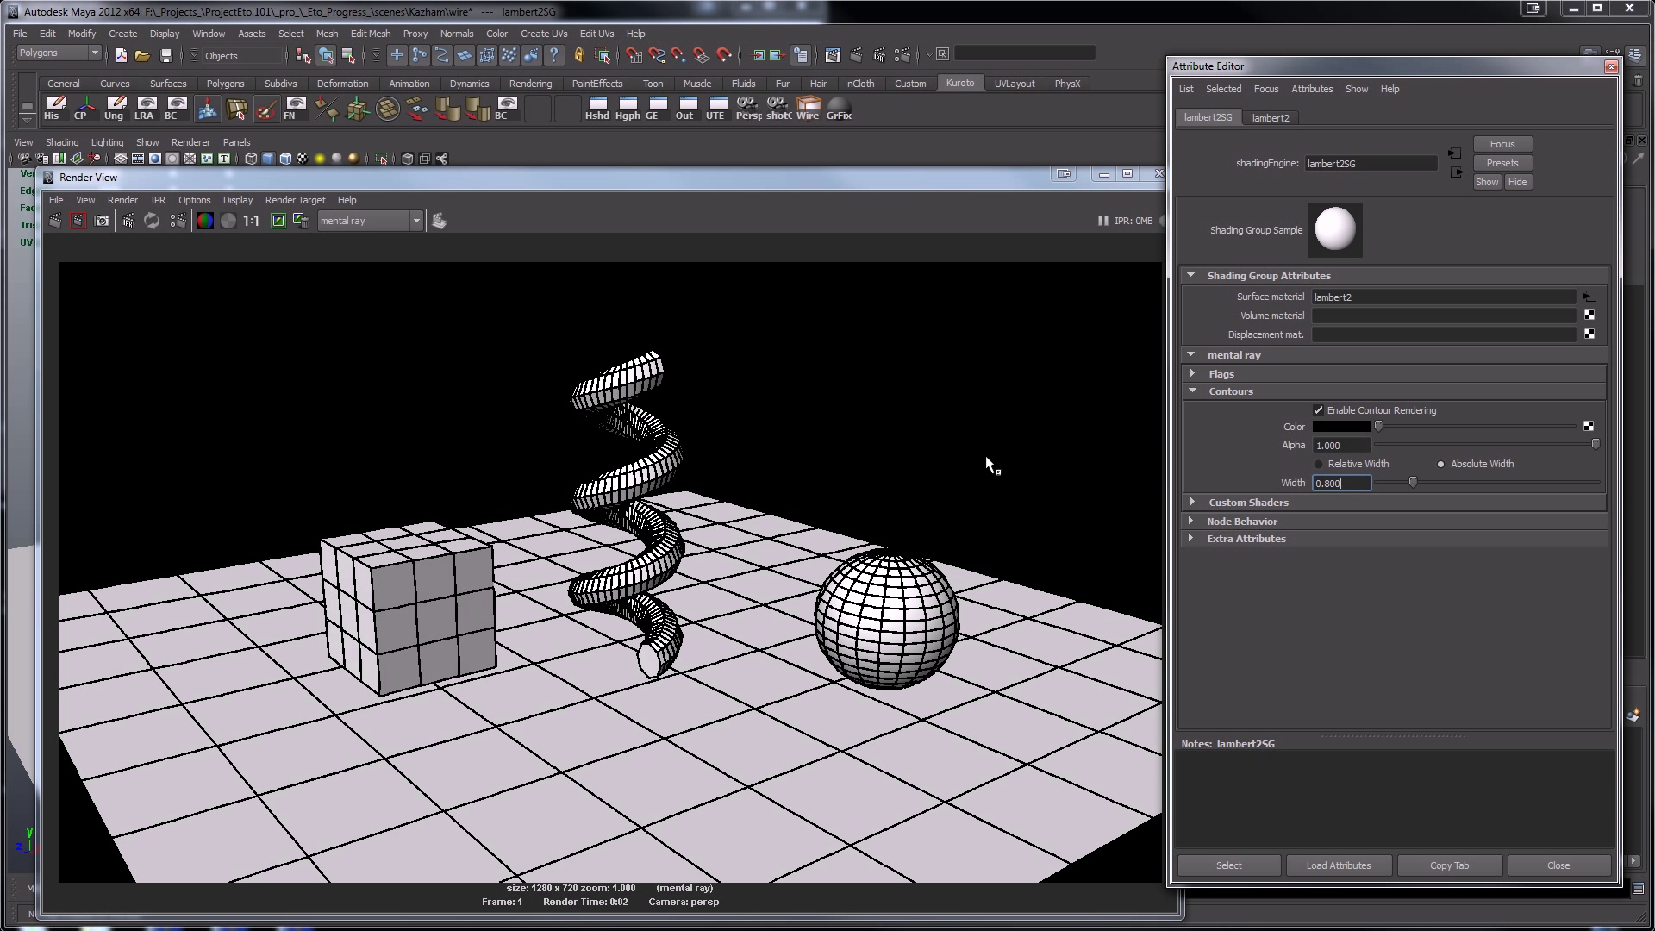
# - Commit the thinner 0.800 contour width on lambert2SG
pyautogui.click(53, 221)
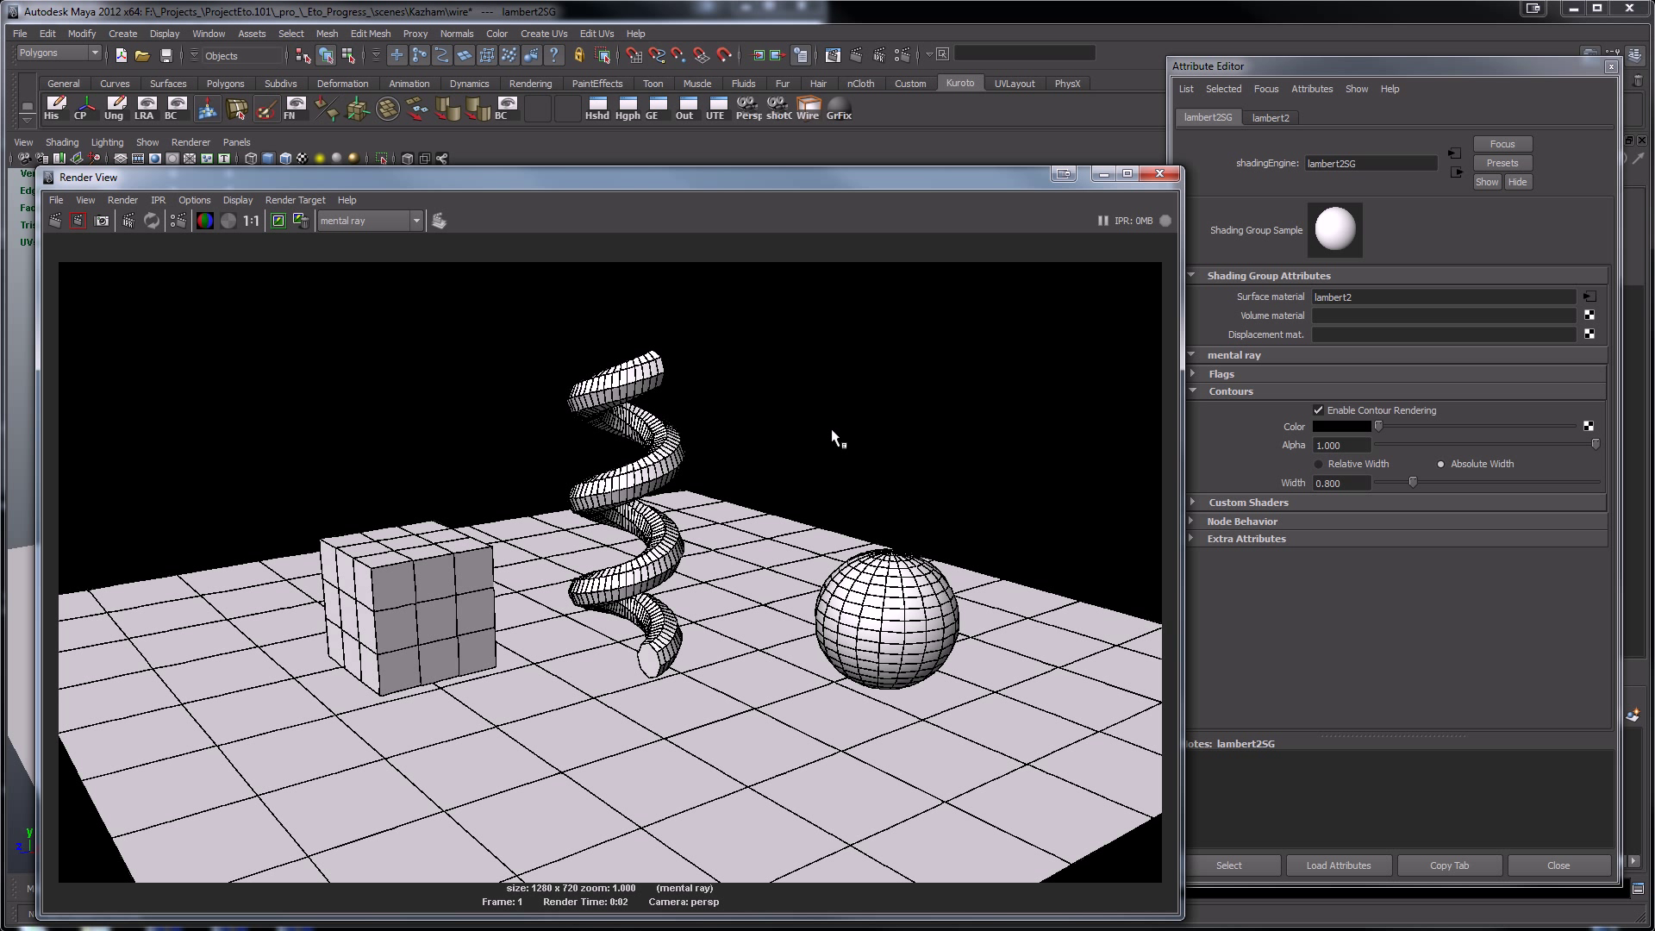
pyautogui.moveTo(808, 493)
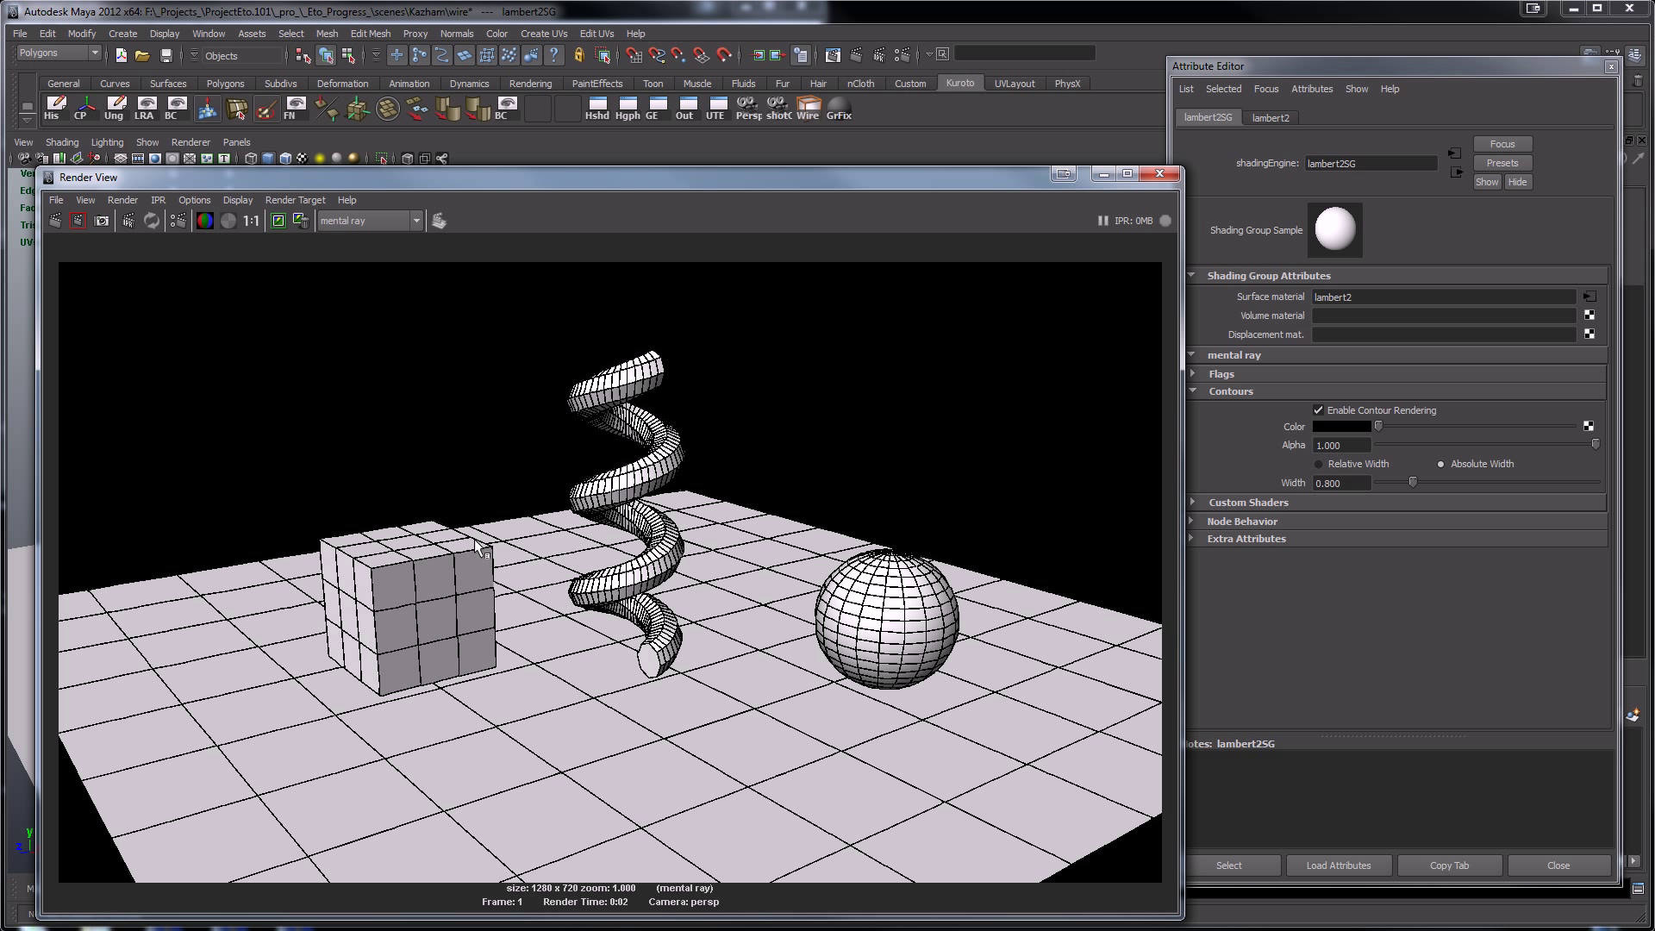
pyautogui.moveTo(443, 593)
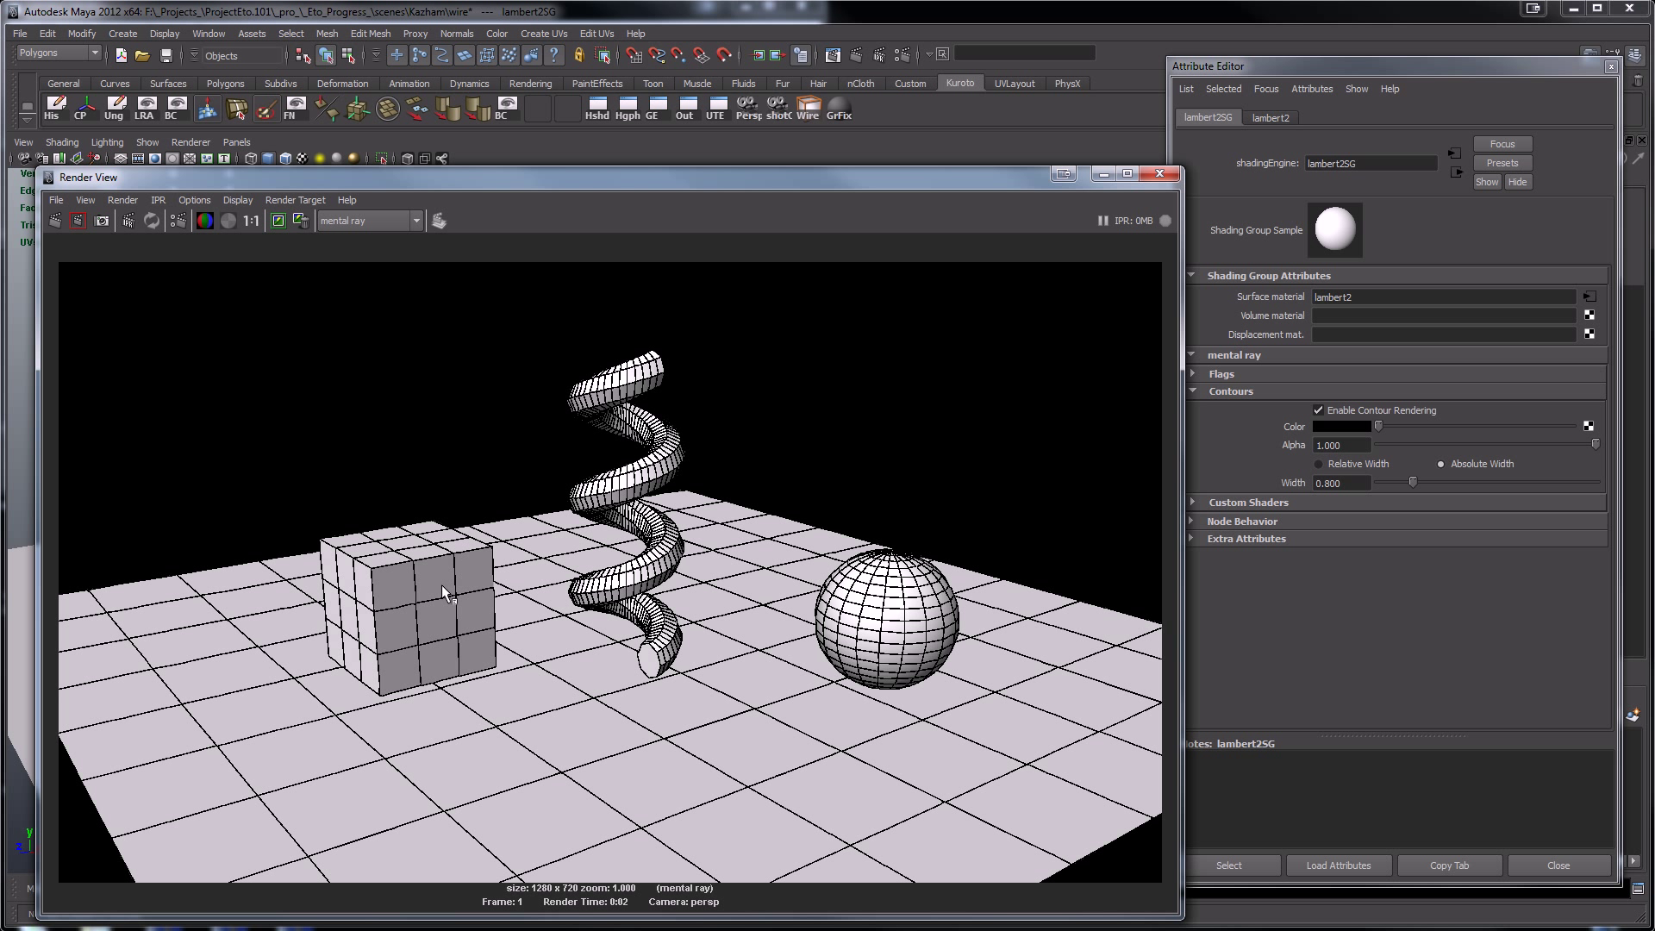
pyautogui.moveTo(368, 677)
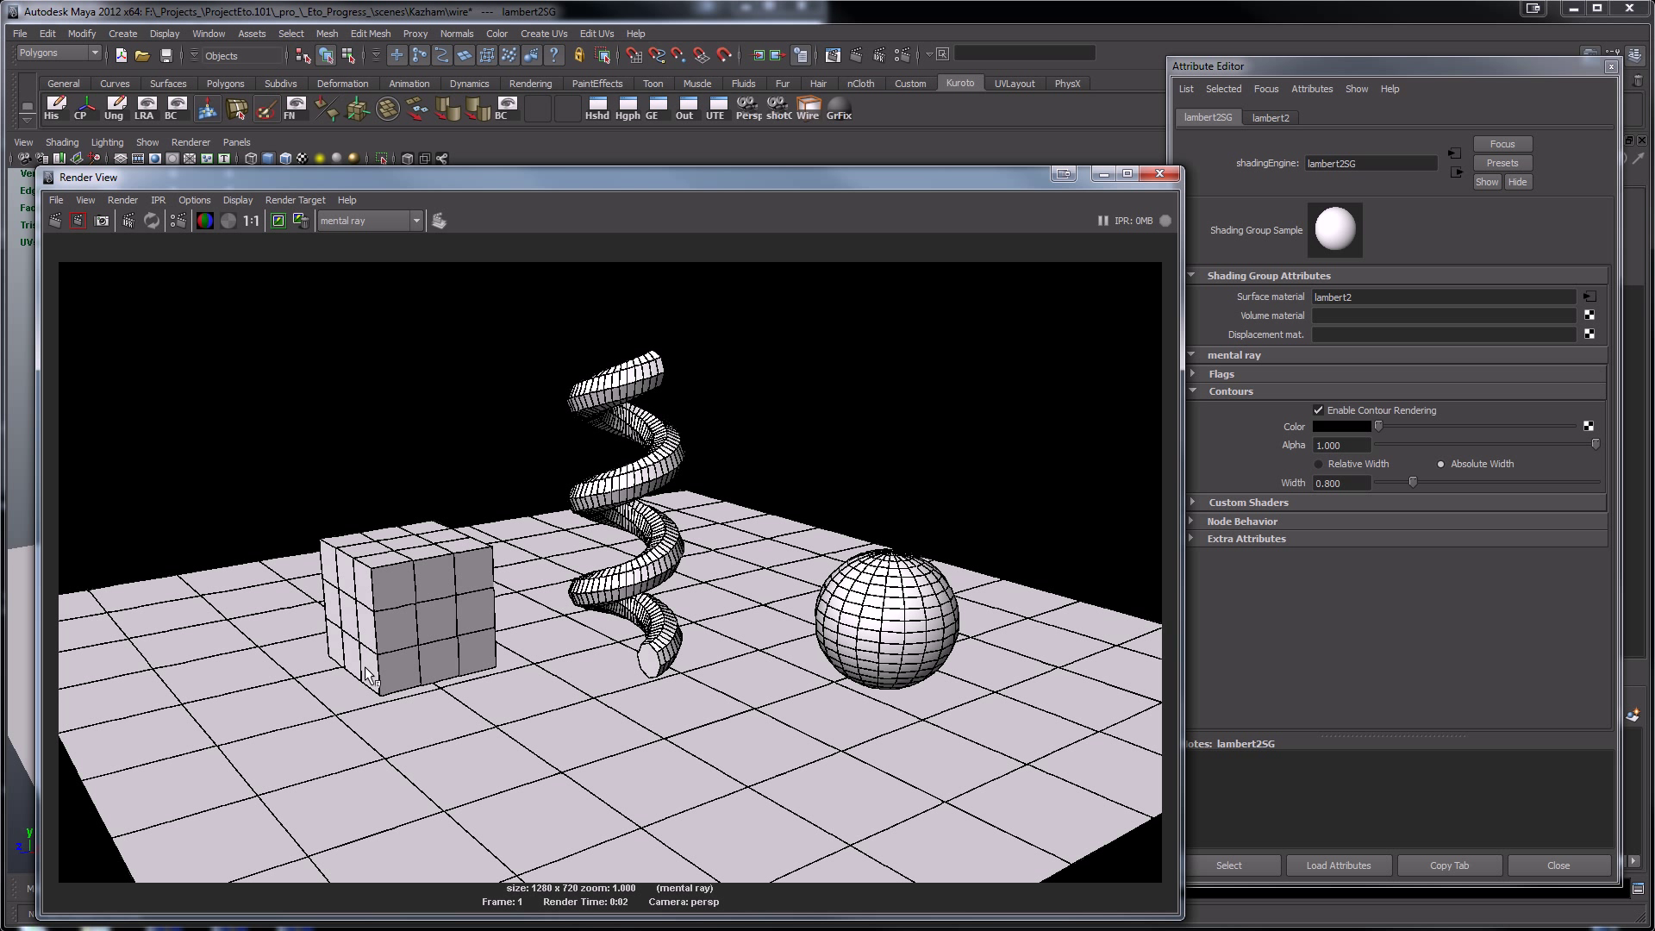
pyautogui.moveTo(496, 676)
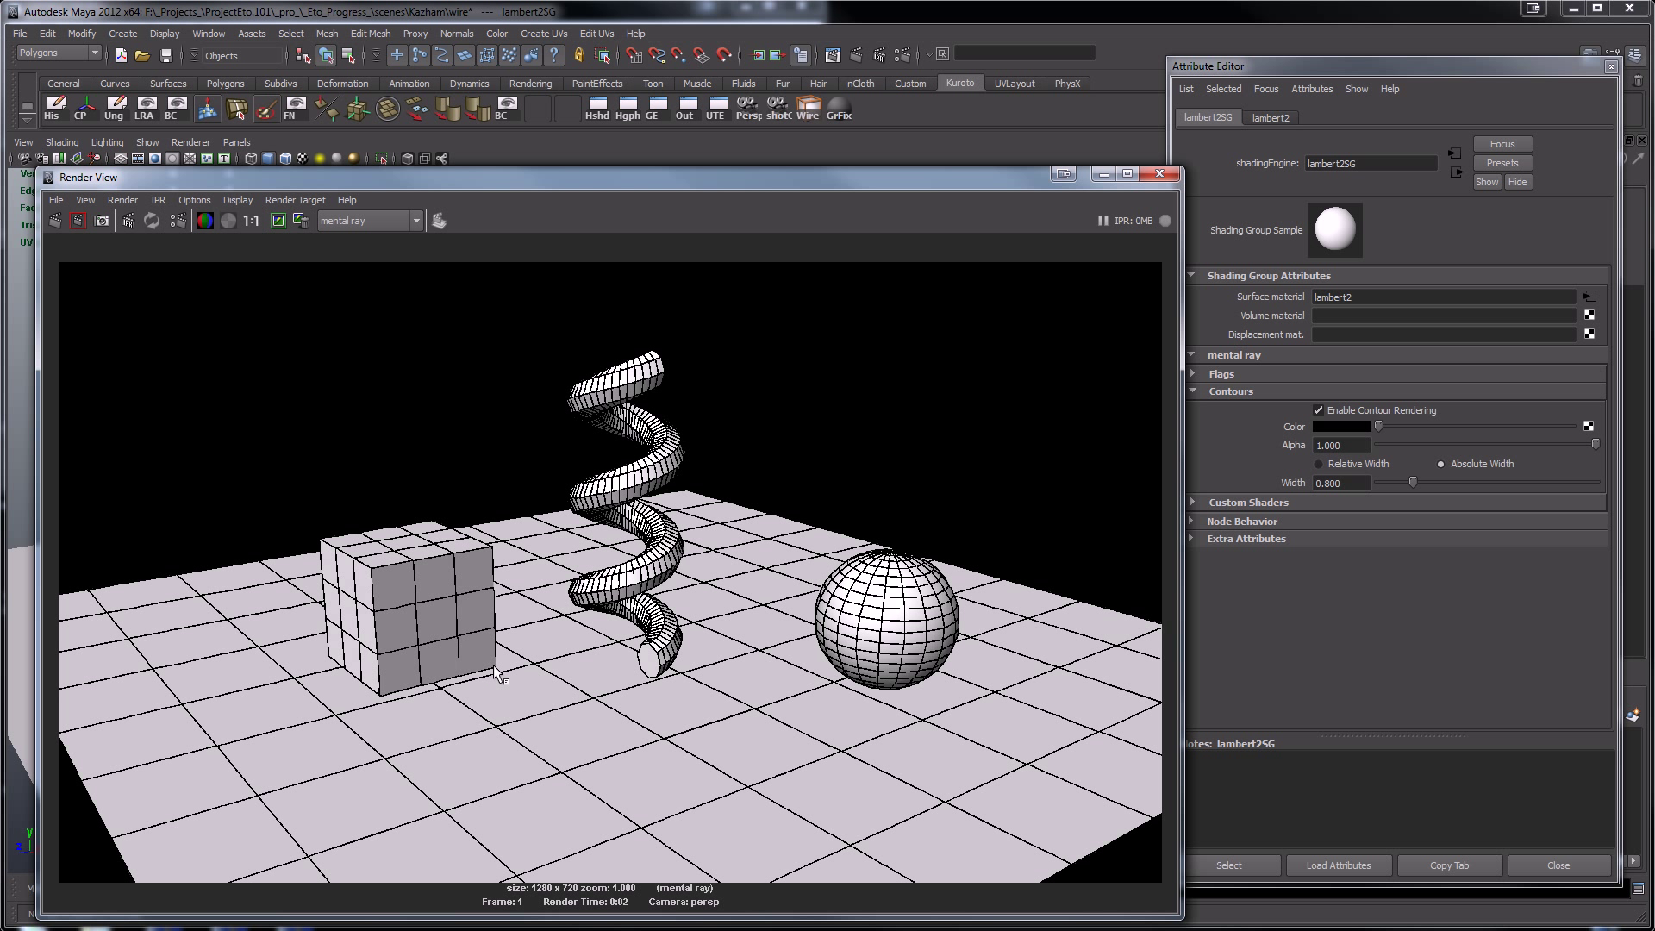
pyautogui.moveTo(433, 814)
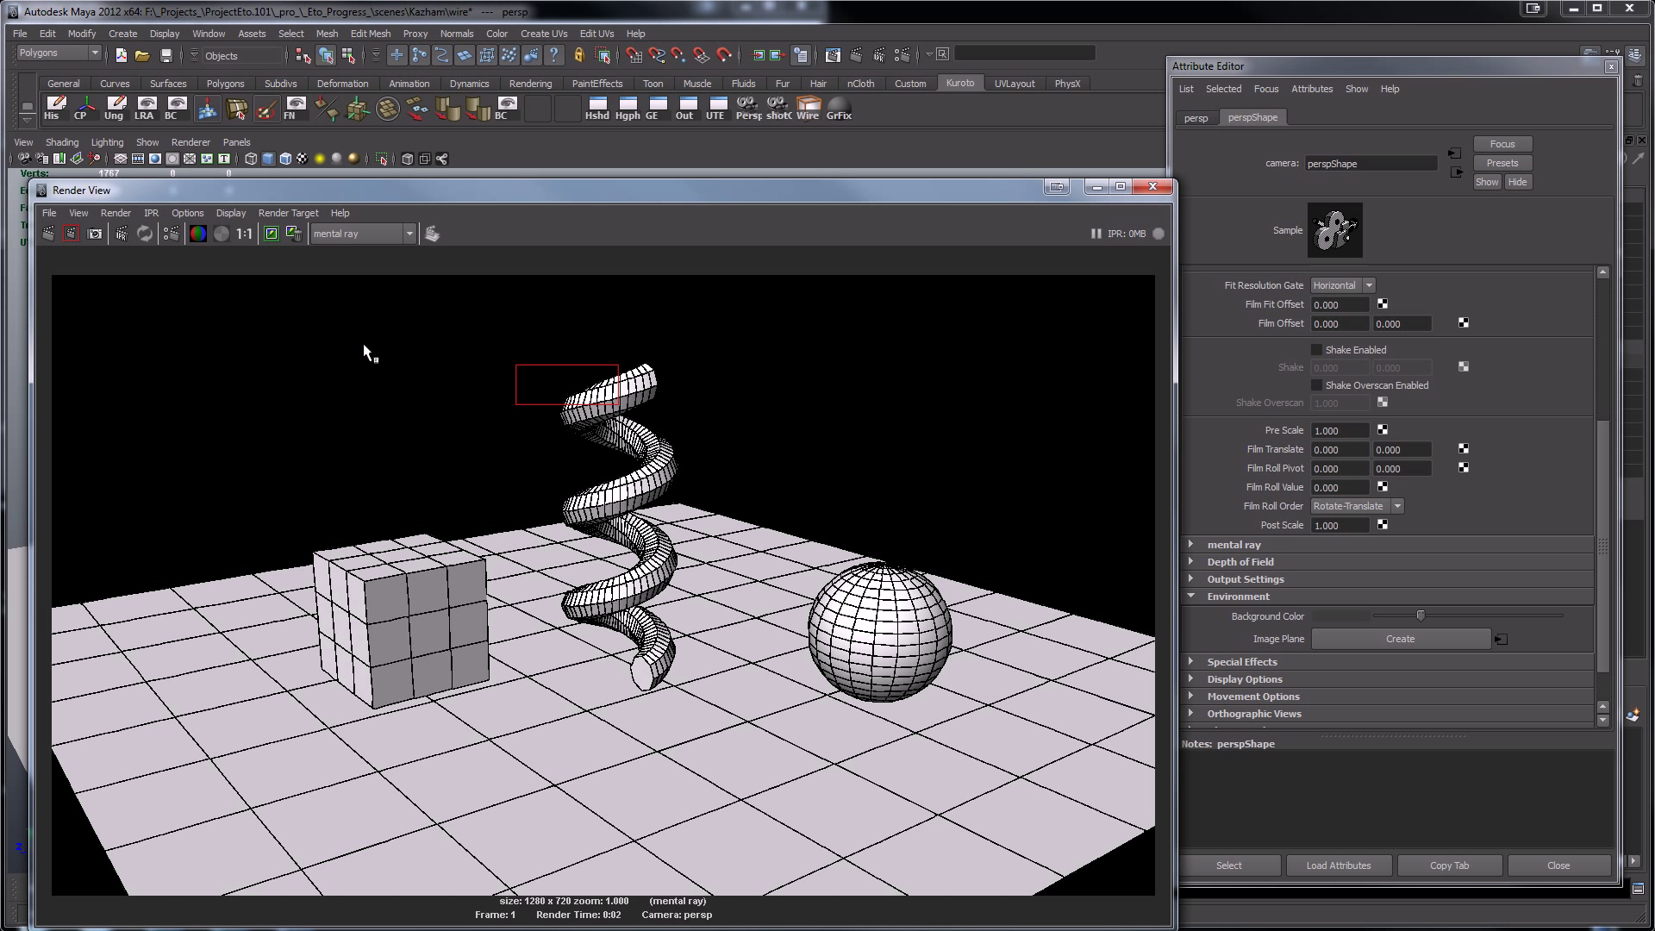
# - Re-render so the contours appear against the grey camera background
pyautogui.click(71, 234)
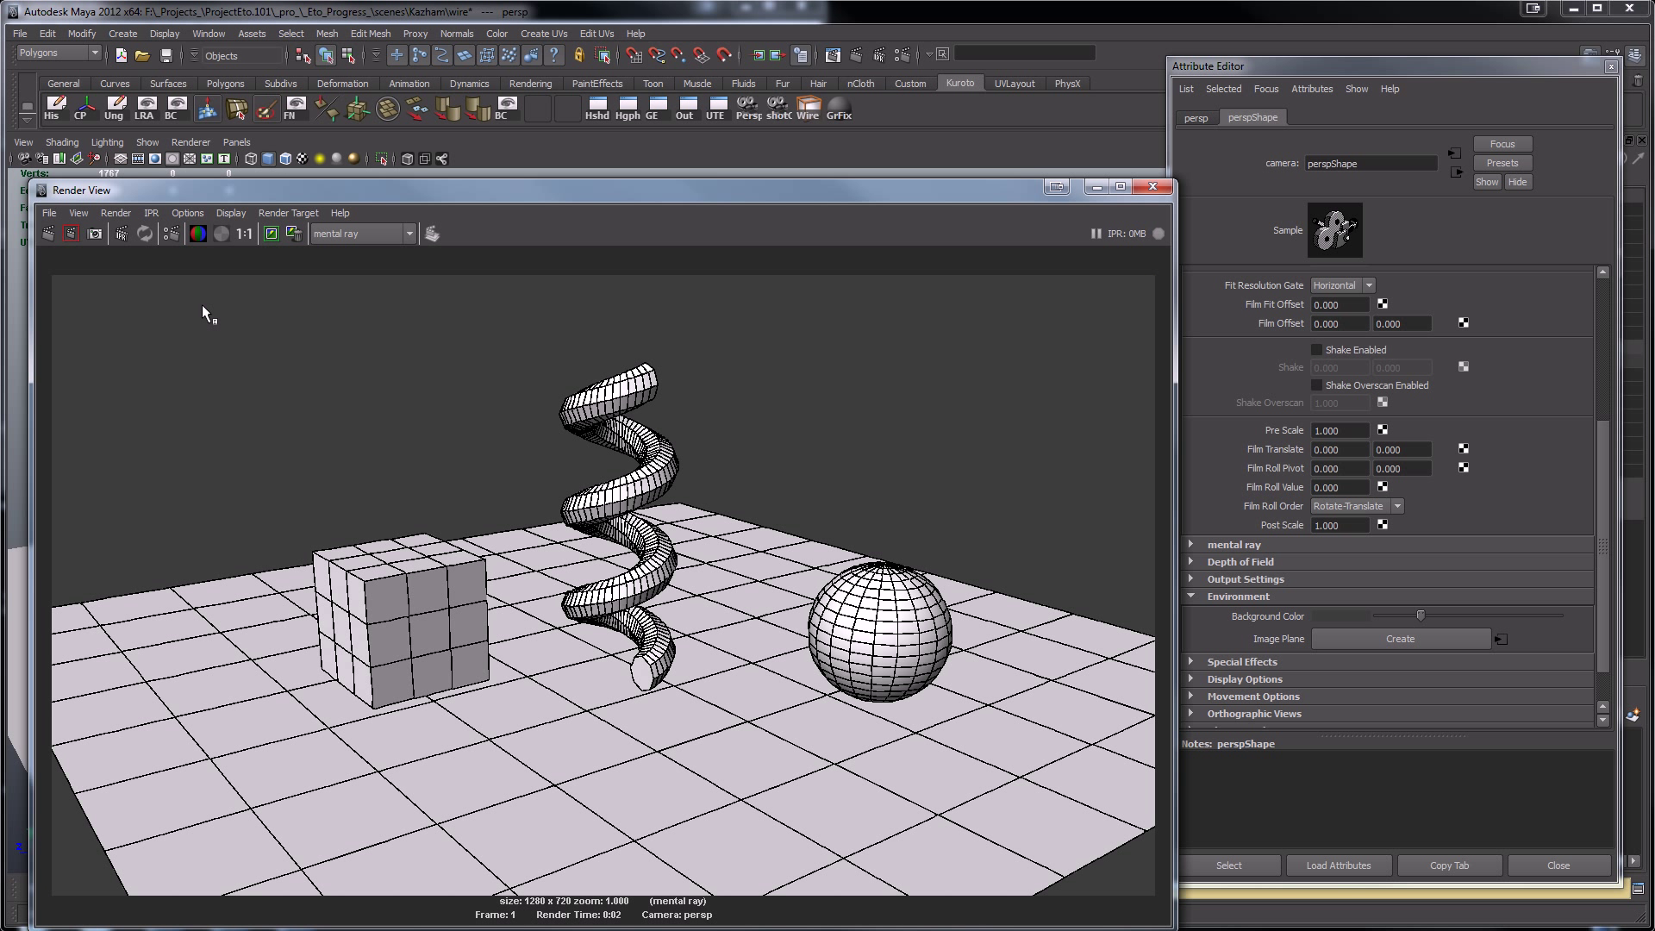
pyautogui.moveTo(1580, 74)
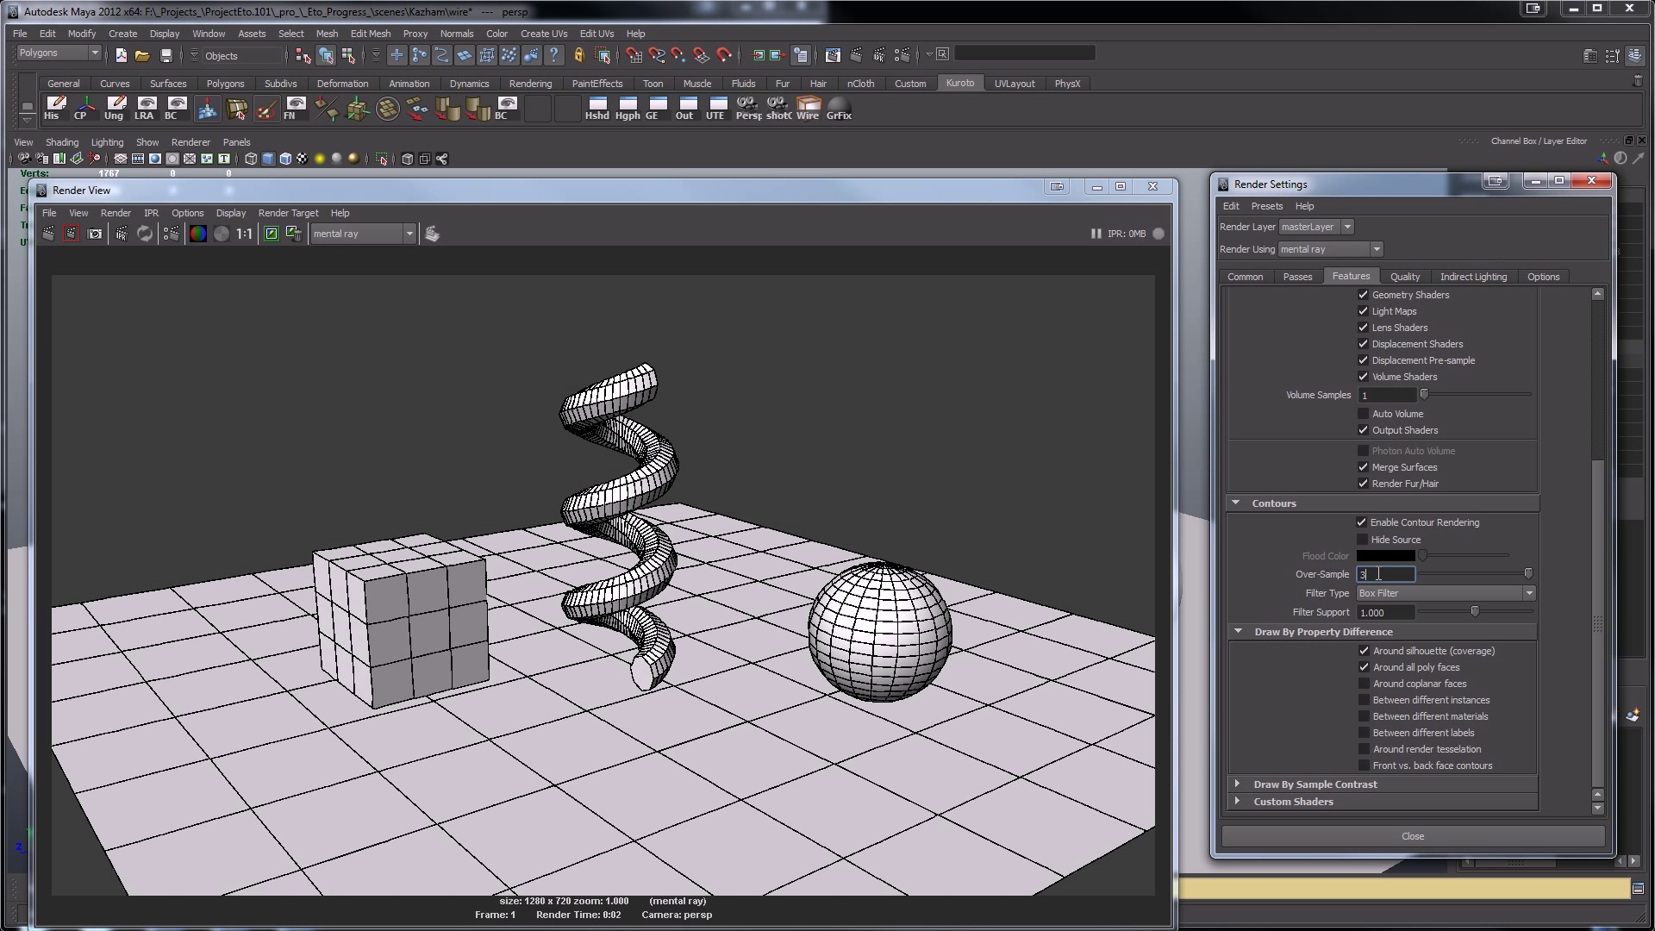
pyautogui.moveTo(1385, 596)
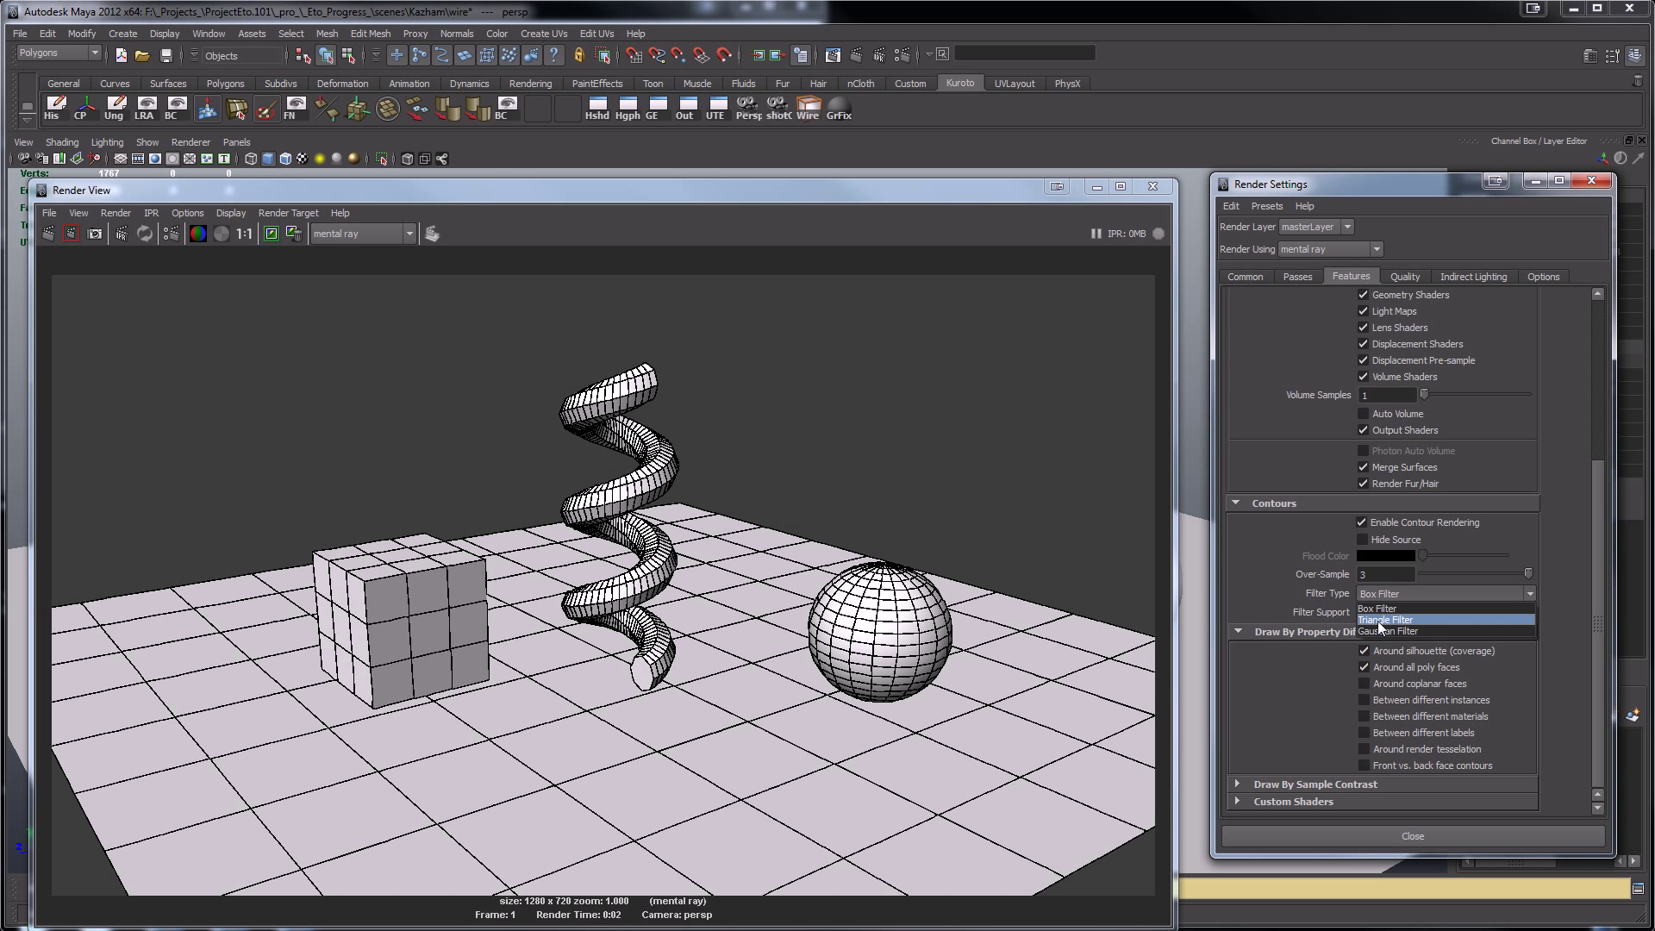
# - Switch the contour filter to Triangle Filter and select the over-sample value to raise it
pyautogui.click(1384, 619)
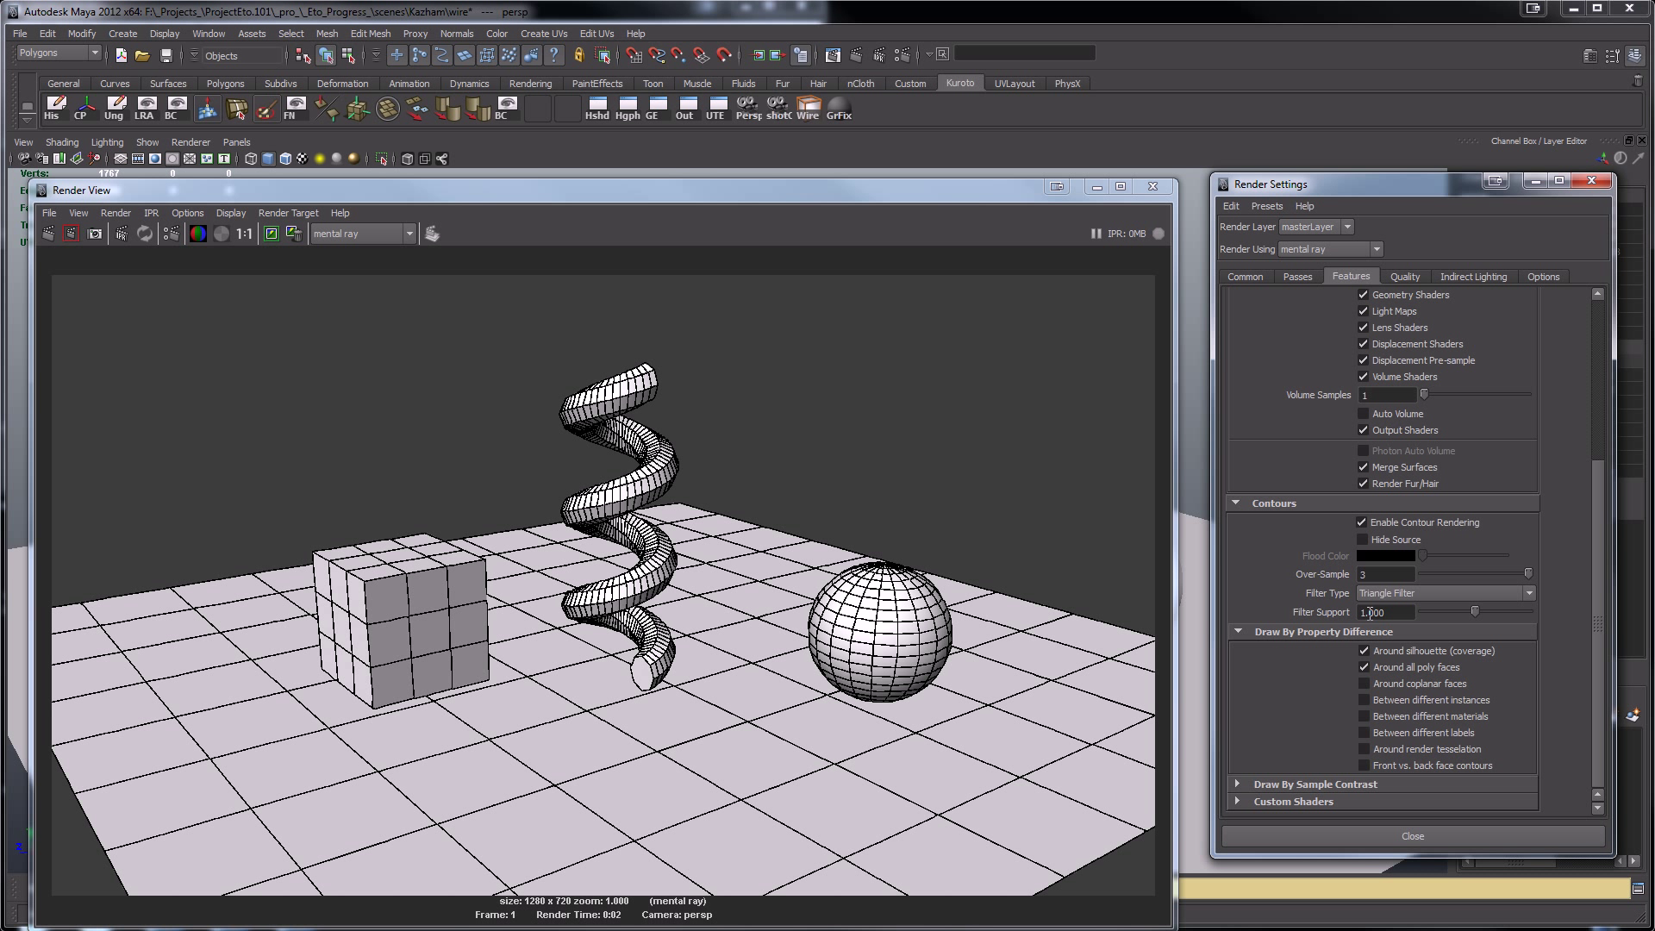
pyautogui.tripleClick(1385, 574)
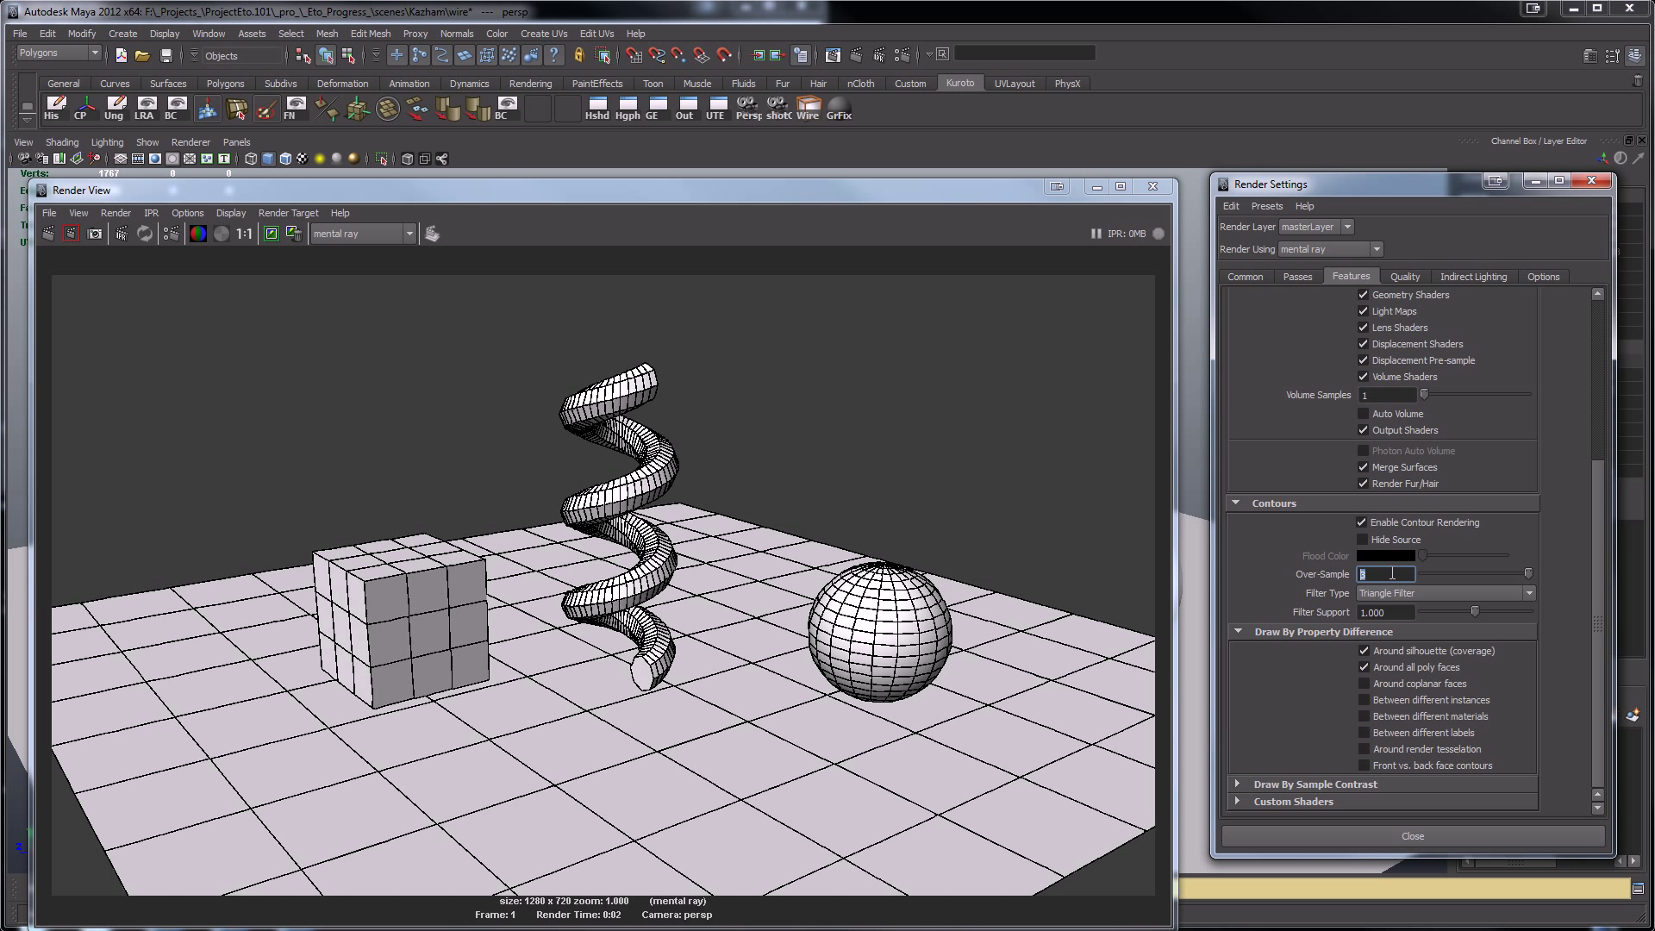
pyautogui.moveTo(1114, 396)
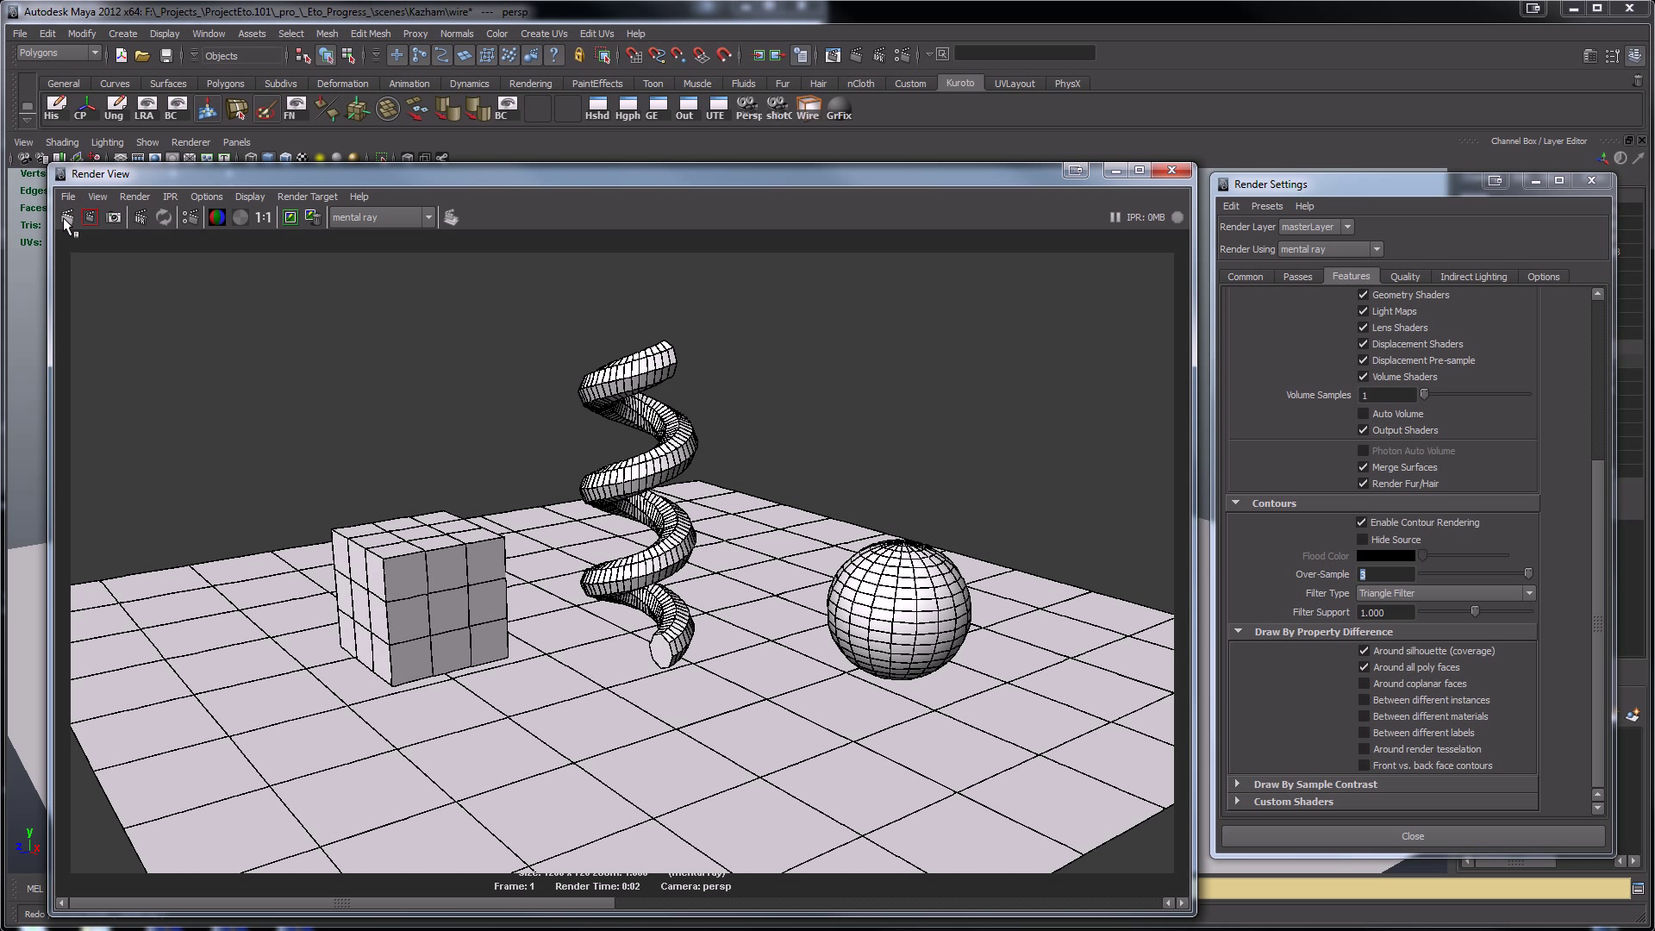
# - Render, enable contours around render tessellation, and re-render to see triangulated lines
pyautogui.click(67, 217)
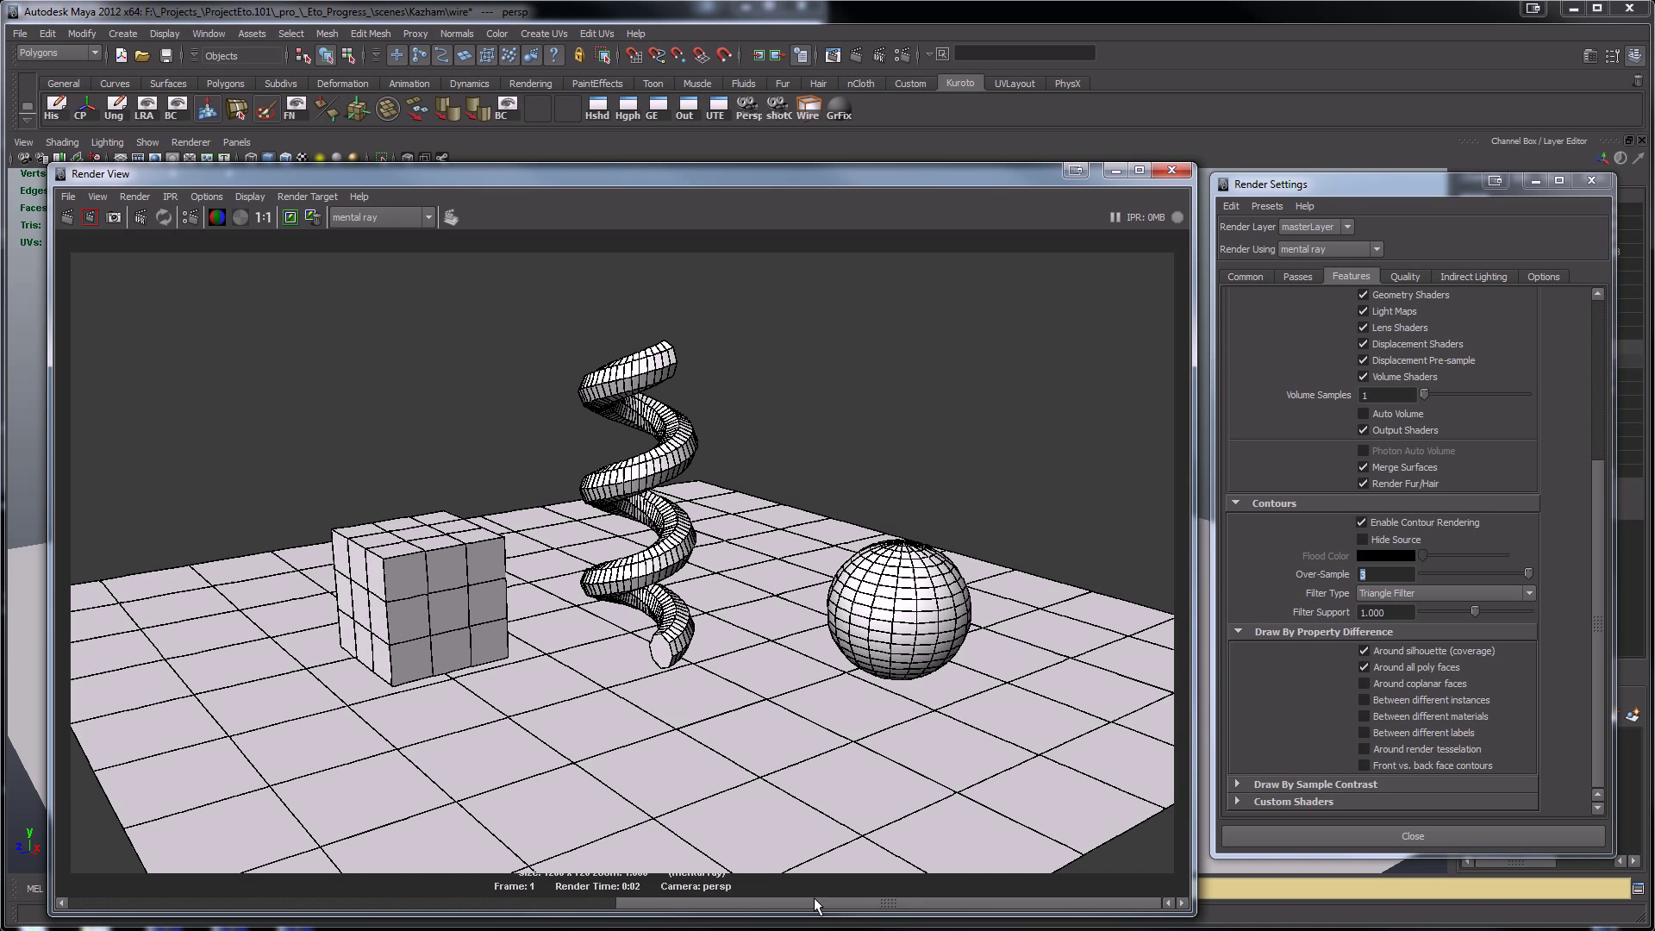
pyautogui.moveTo(713, 892)
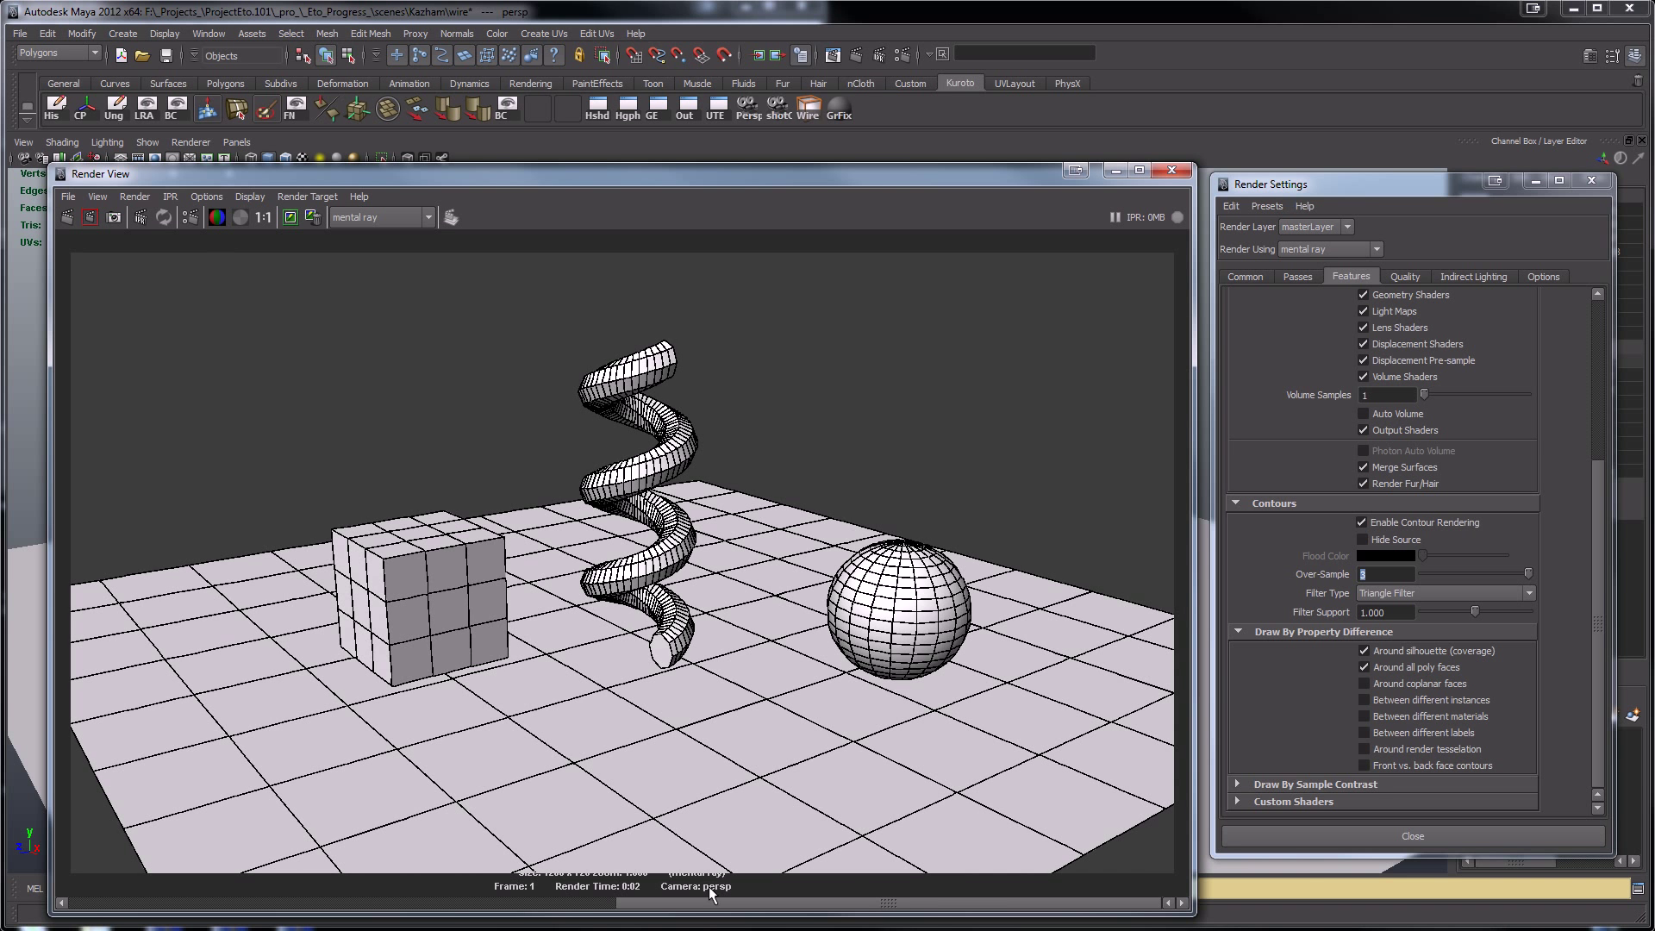
pyautogui.moveTo(962, 909)
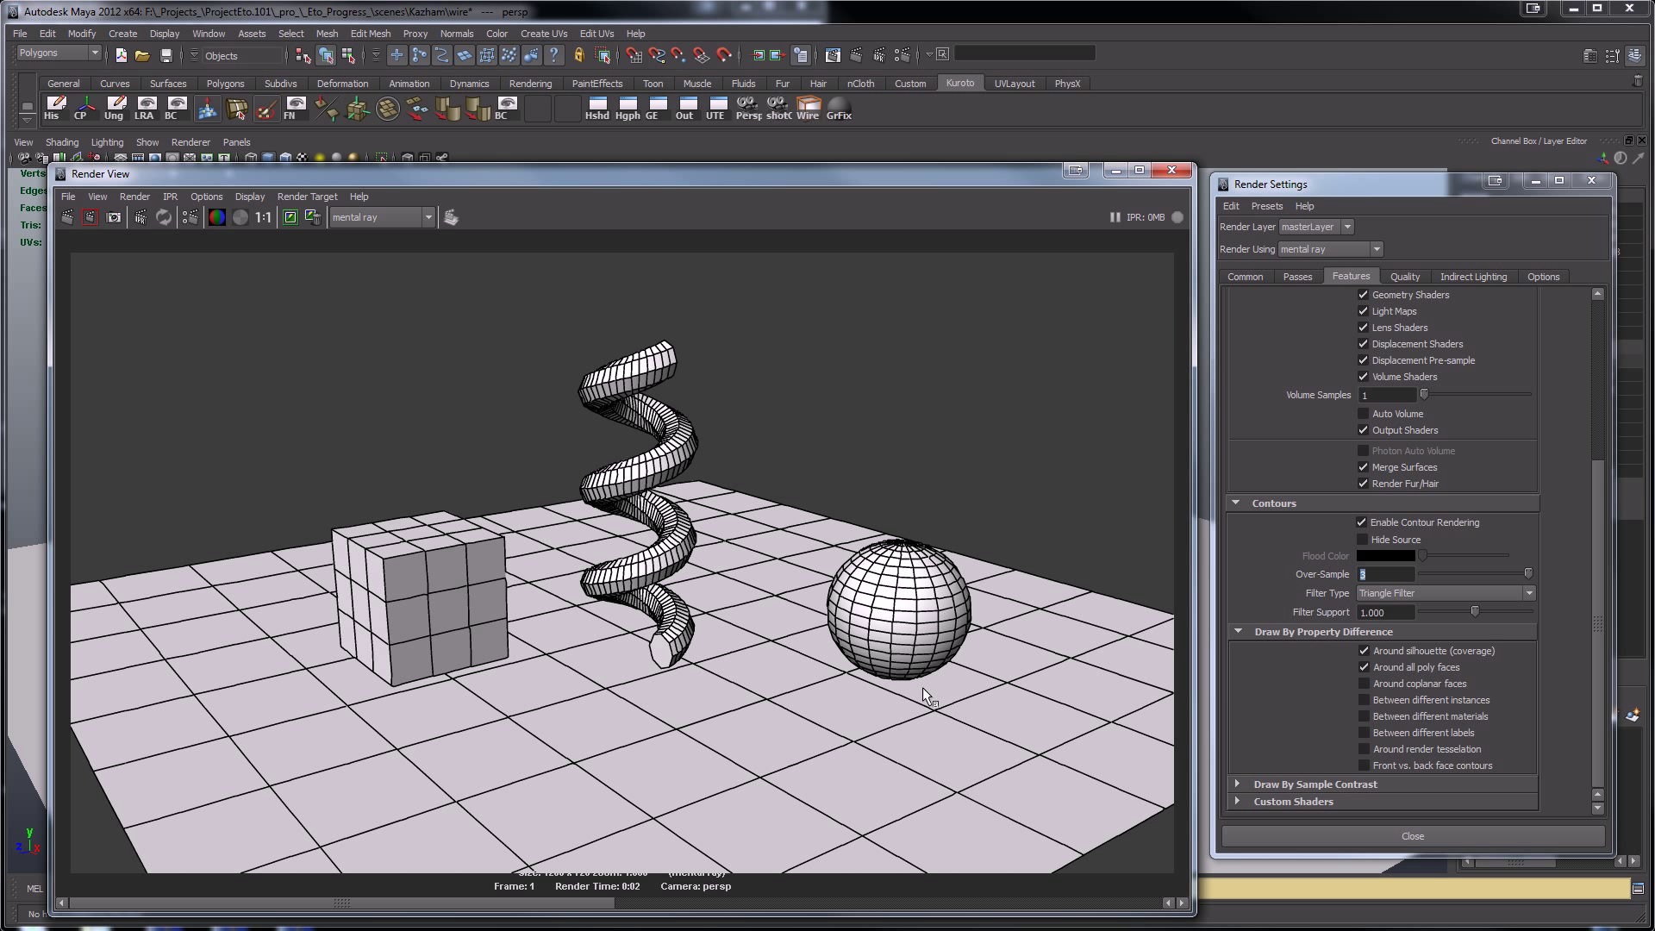
pyautogui.moveTo(979, 631)
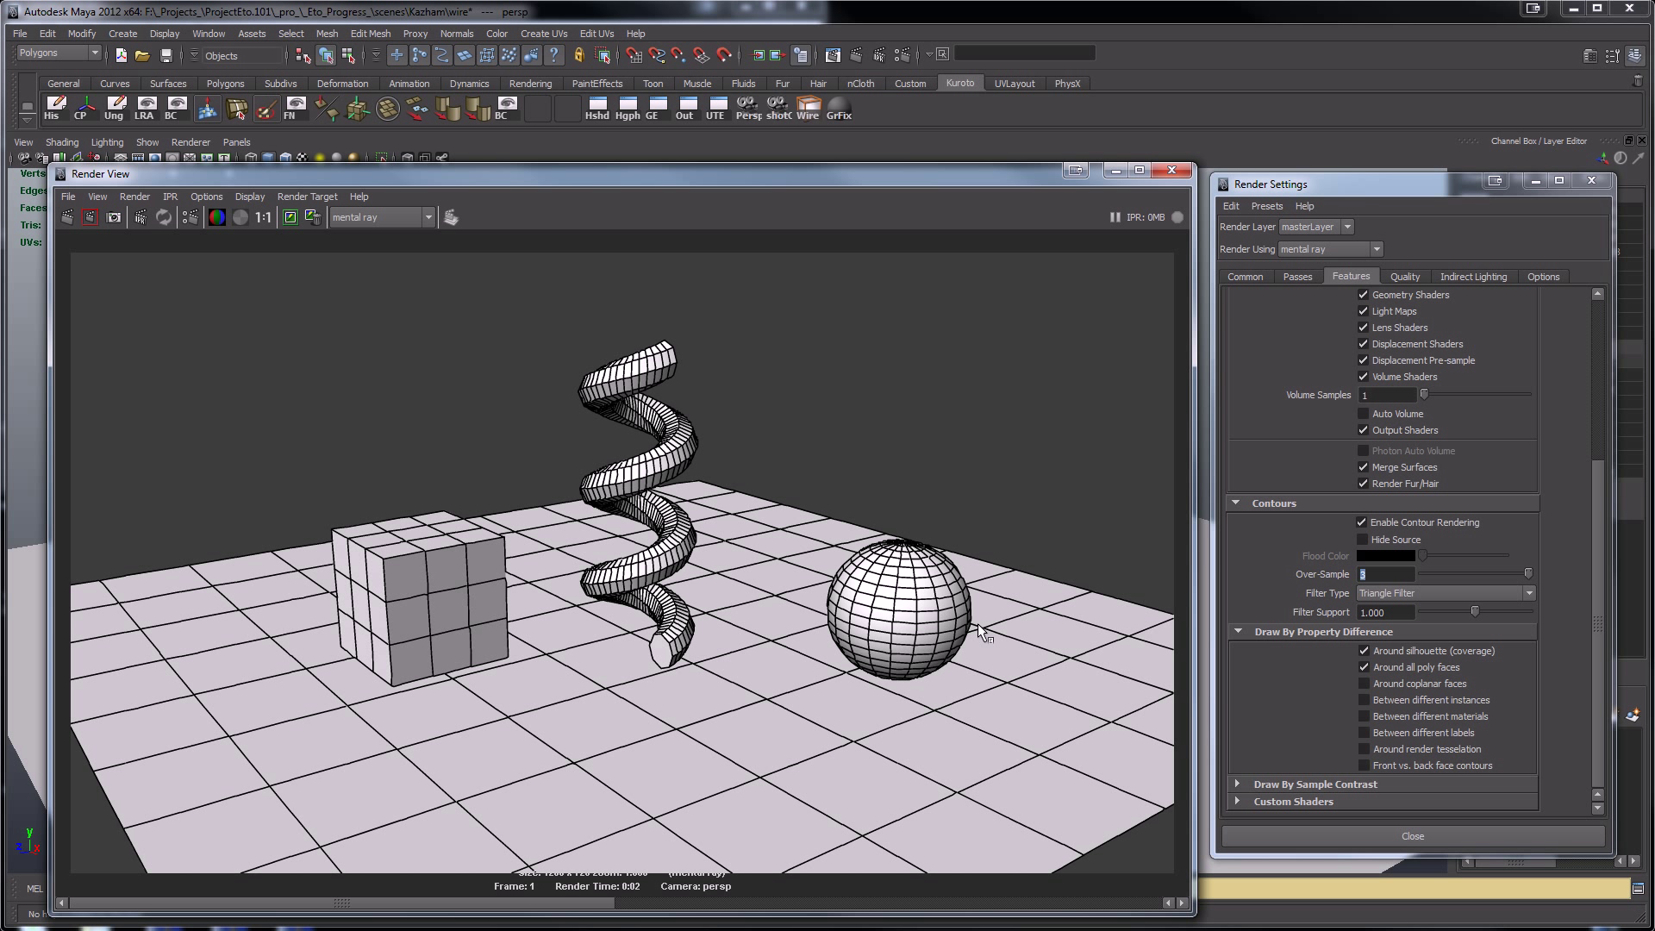
pyautogui.moveTo(1330, 723)
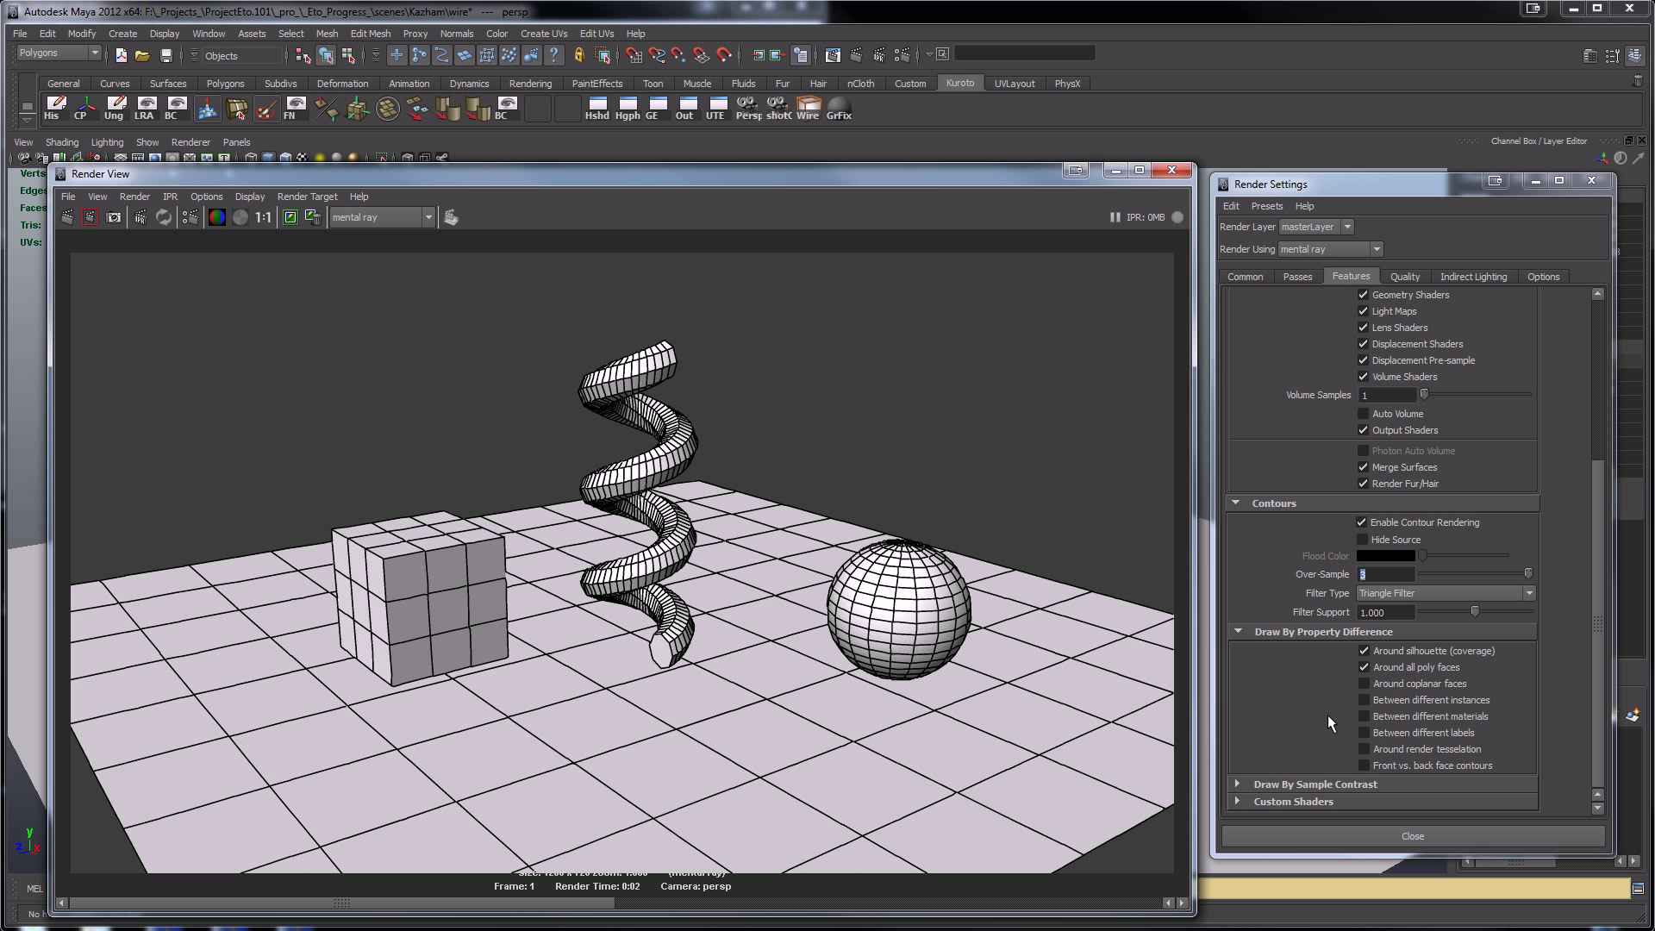
pyautogui.click(1364, 749)
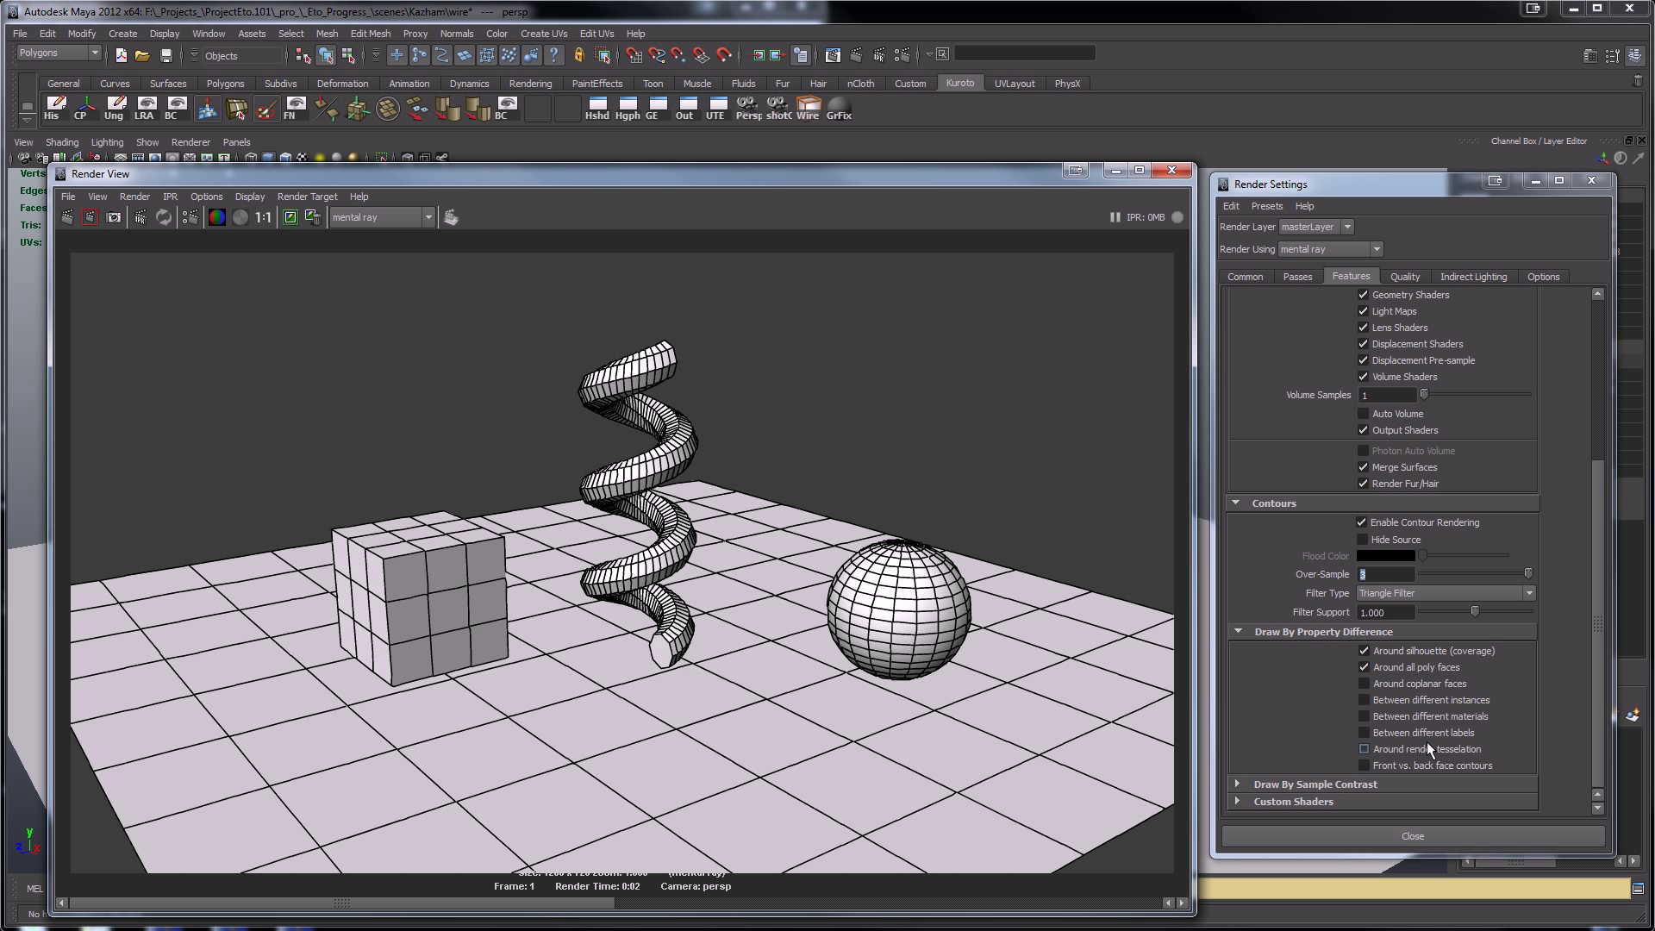
pyautogui.click(1365, 749)
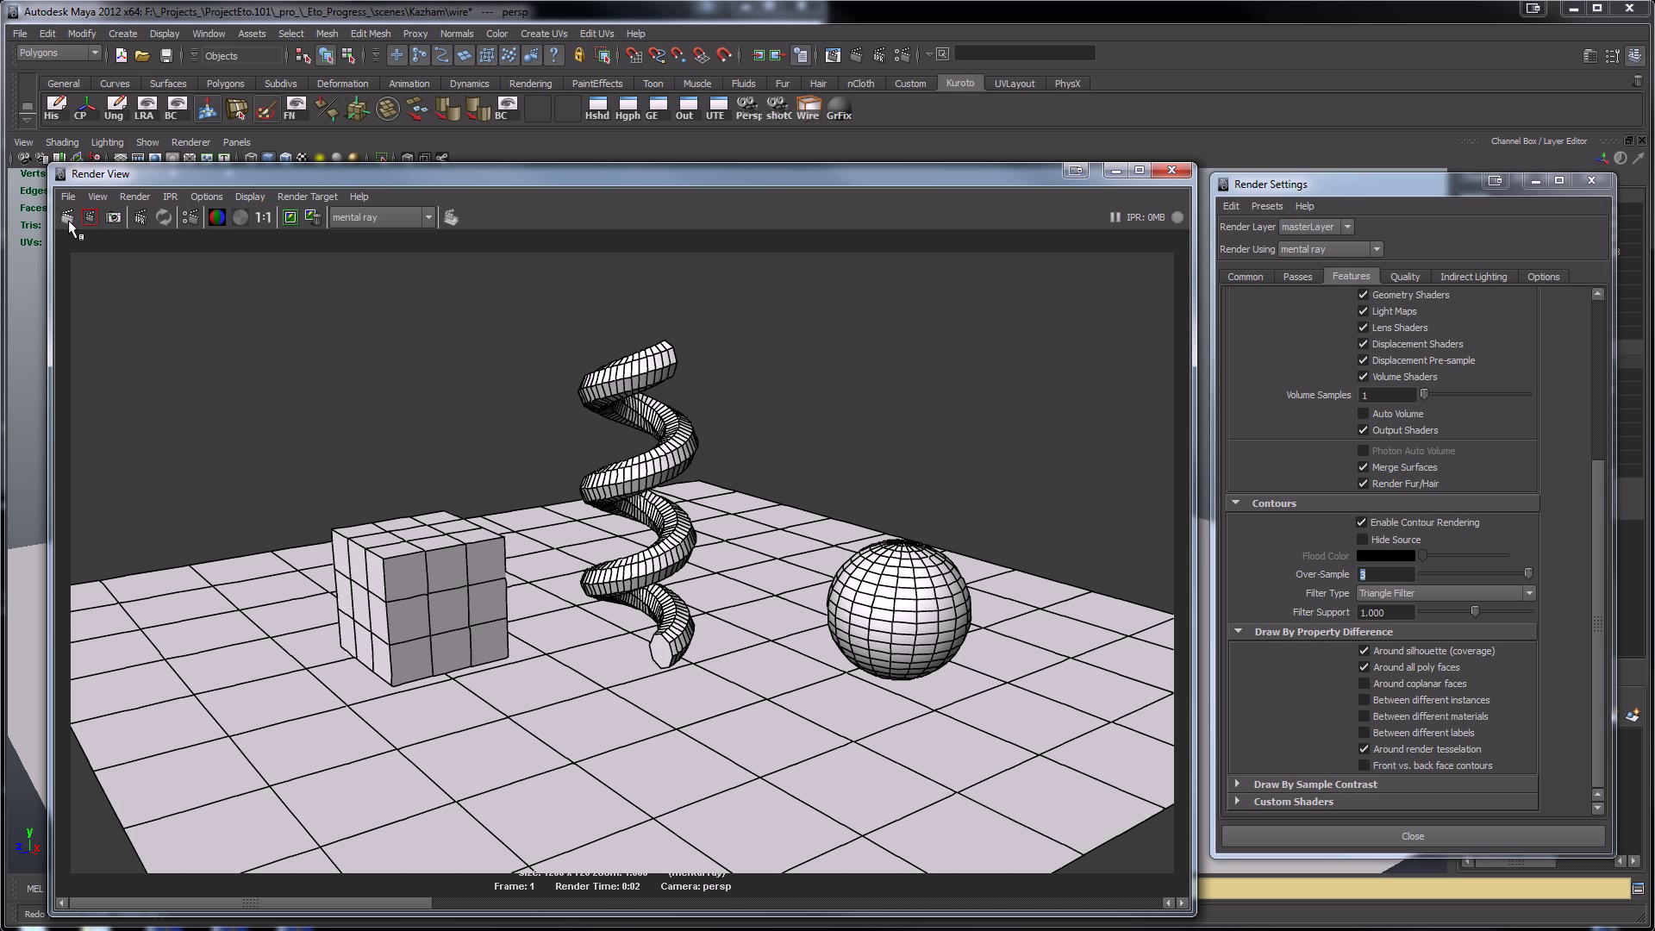
pyautogui.click(67, 217)
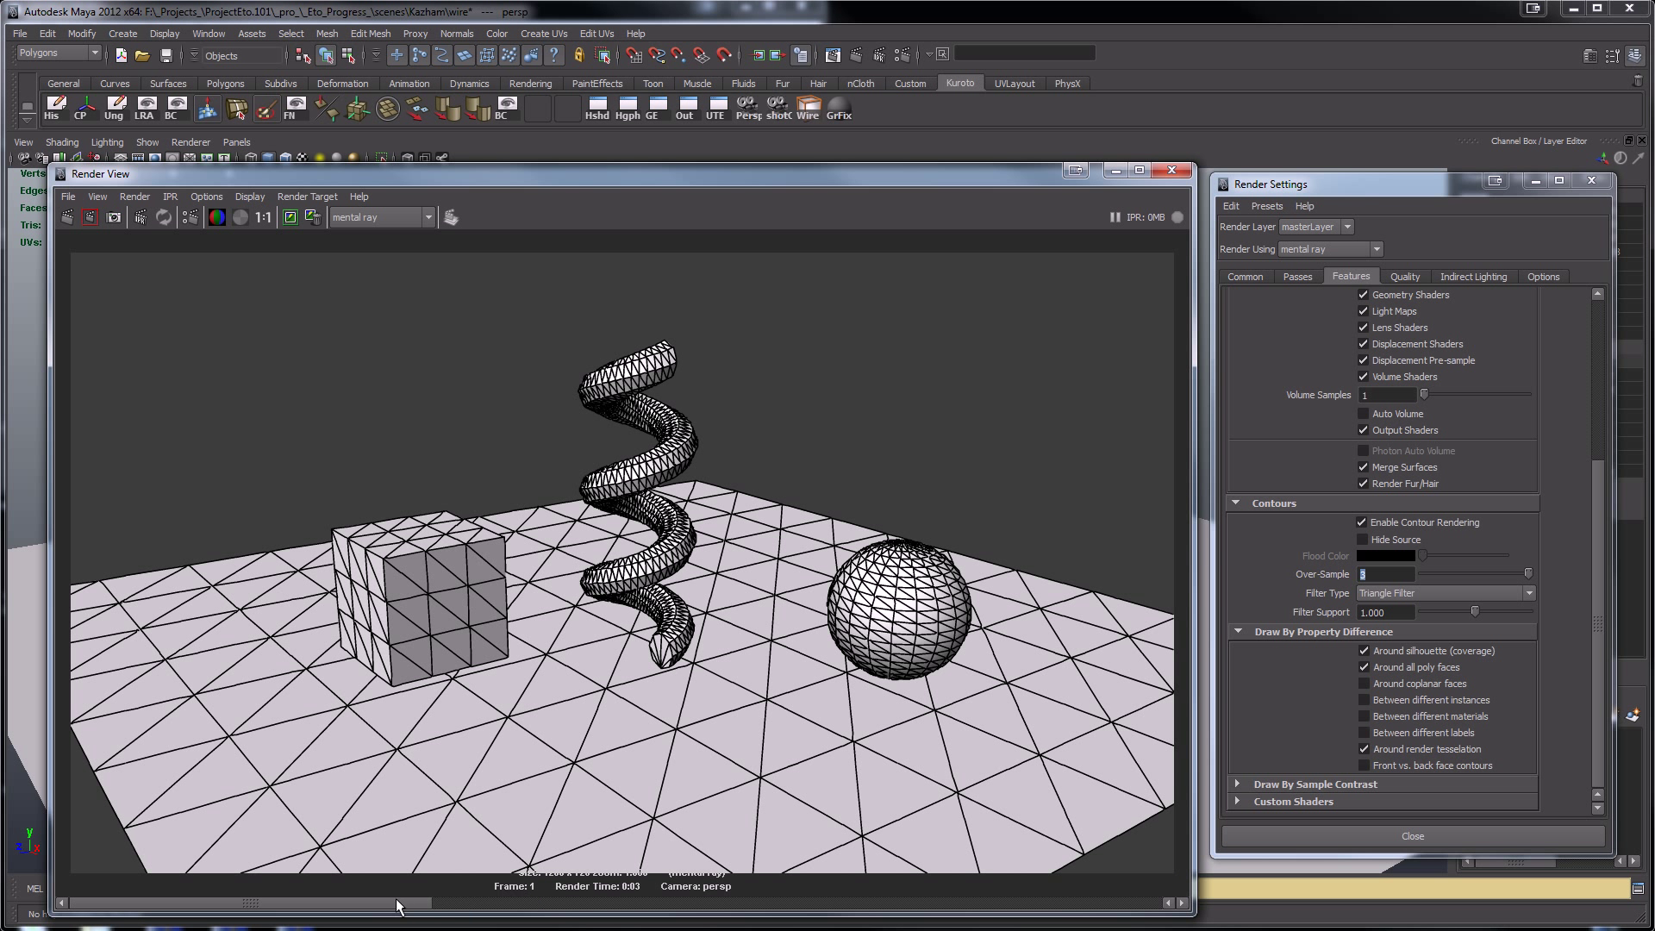
pyautogui.moveTo(319, 891)
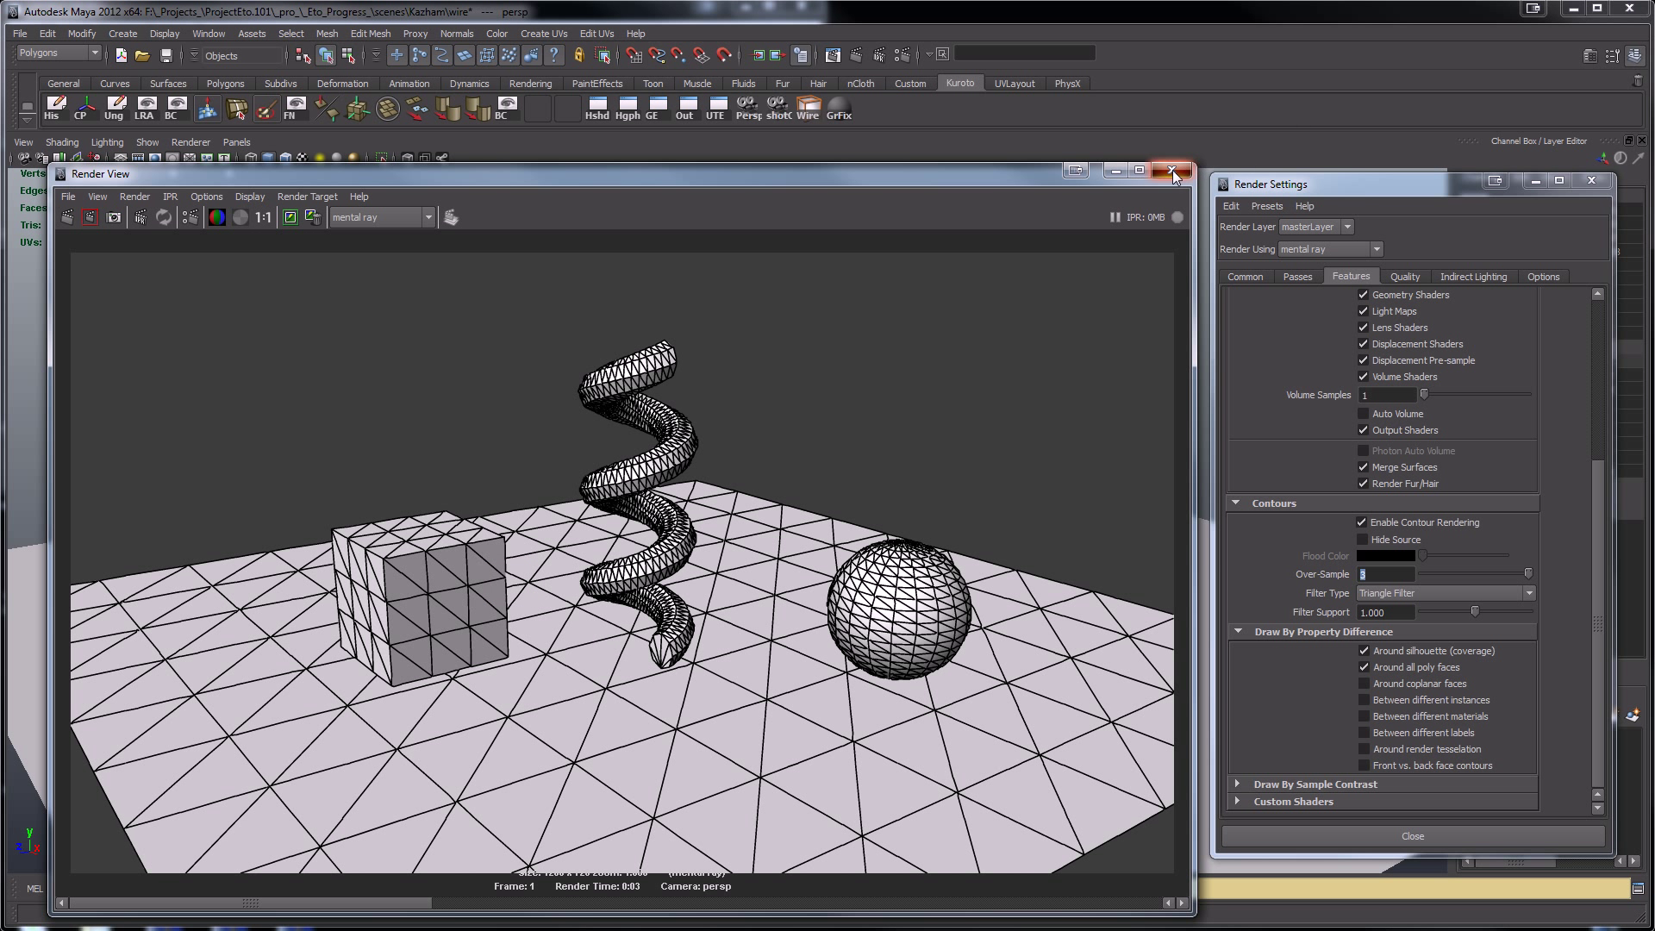
# - Close the triangulated tessellation-contour render result
pyautogui.click(1170, 171)
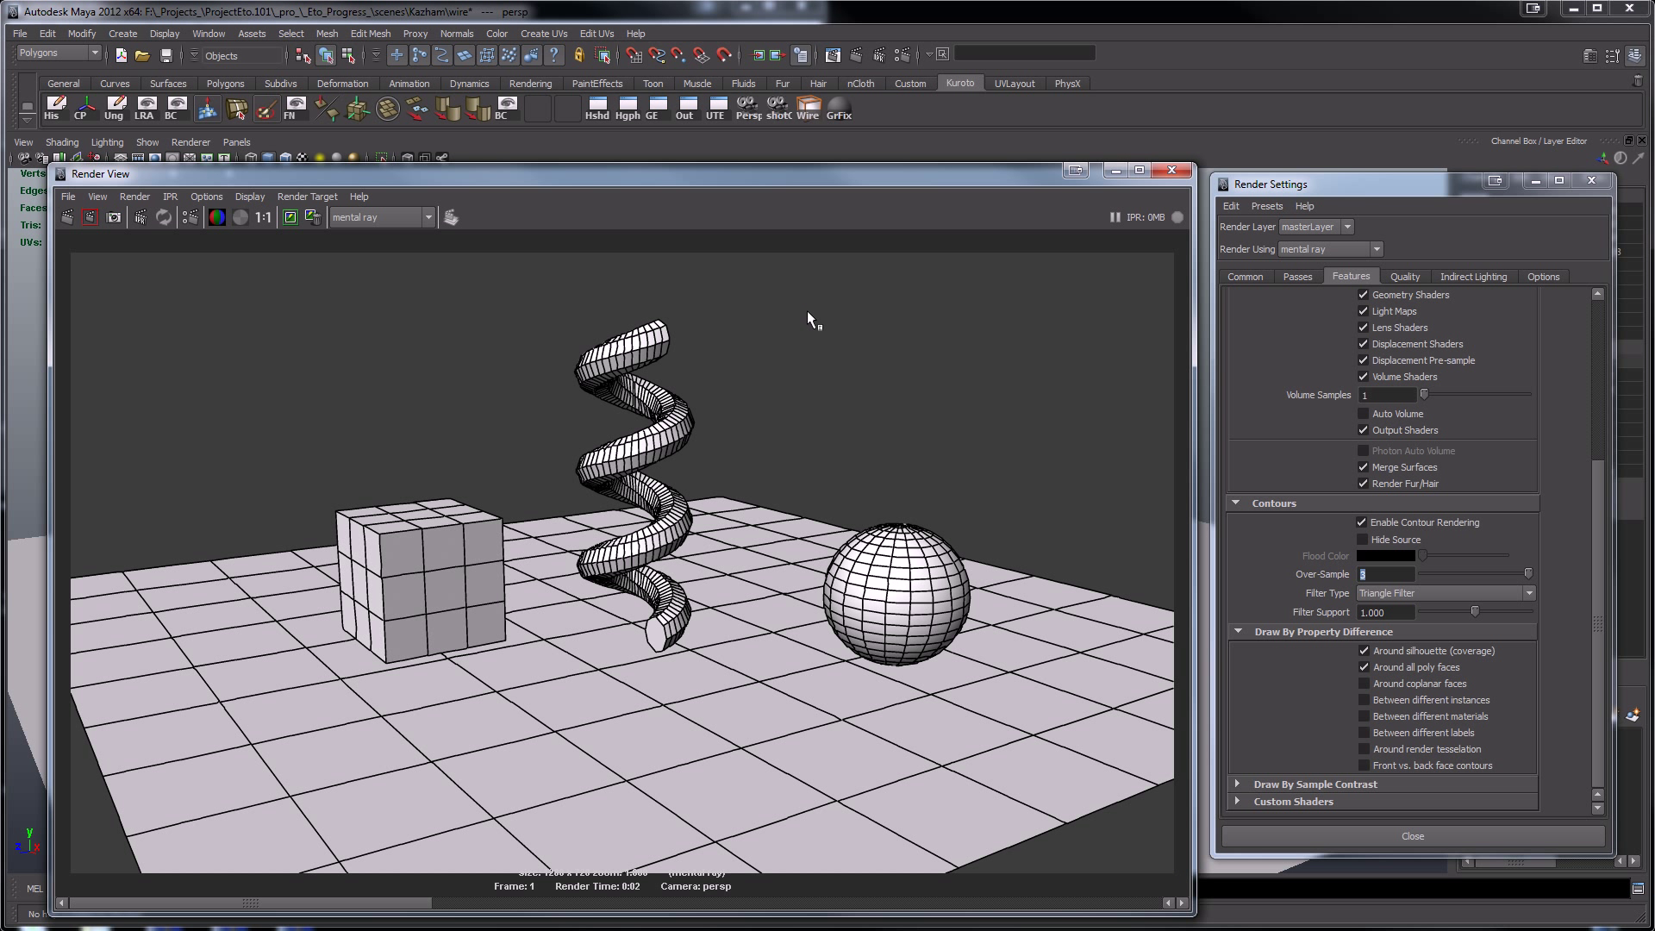
pyautogui.moveTo(875, 314)
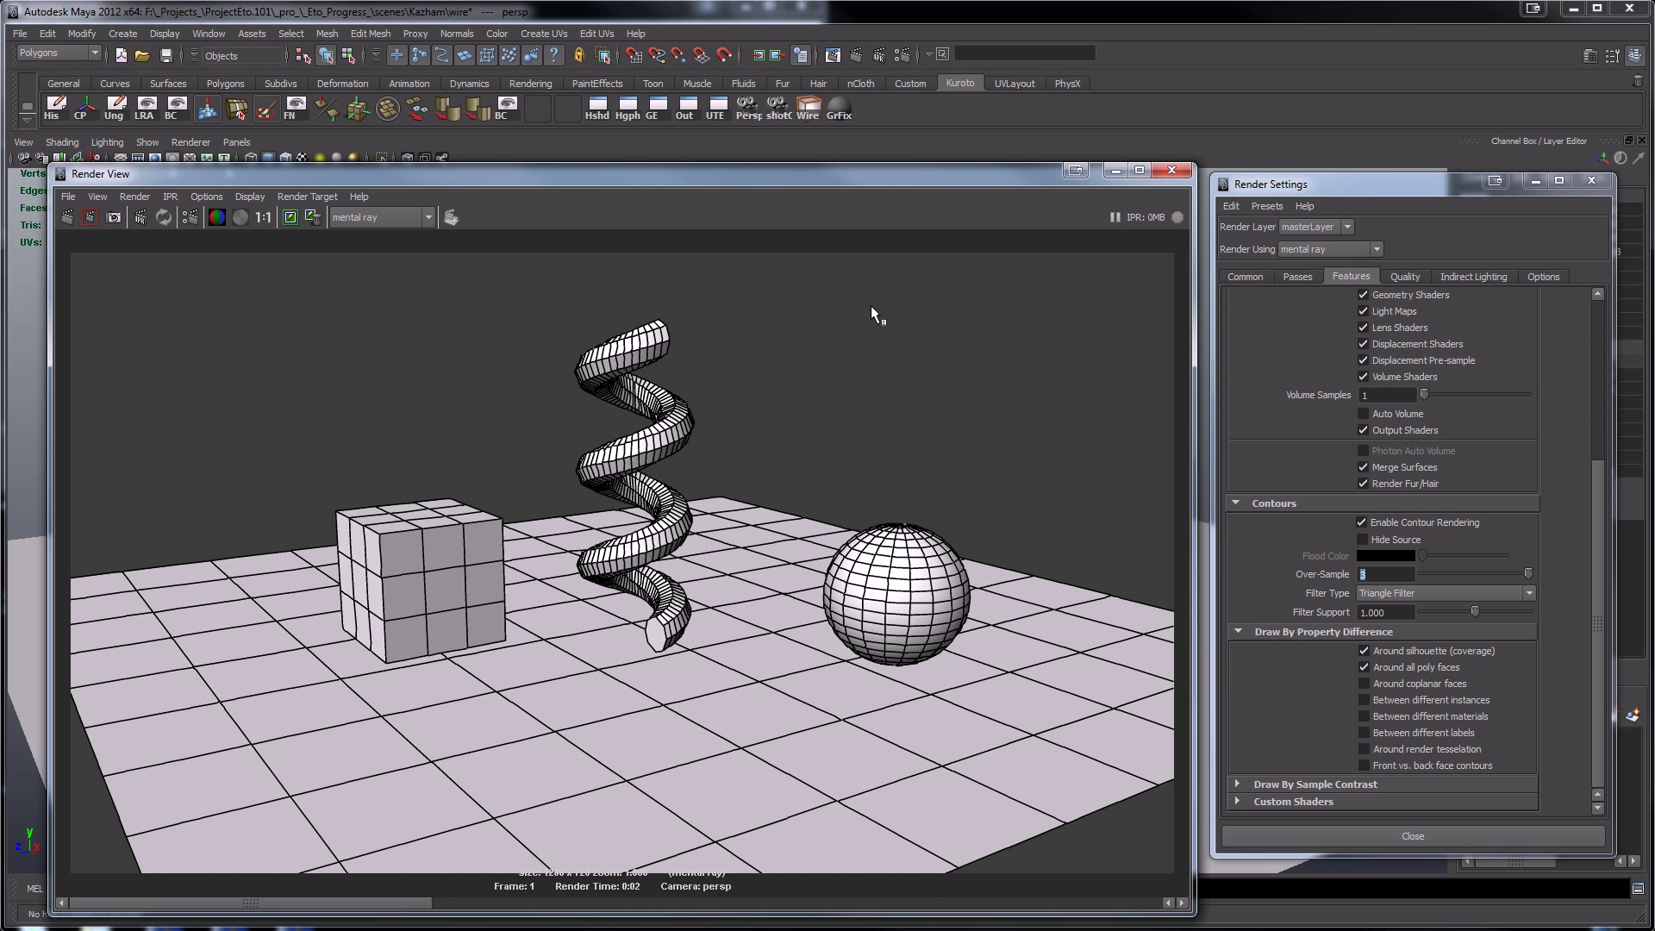
pyautogui.moveTo(1129, 201)
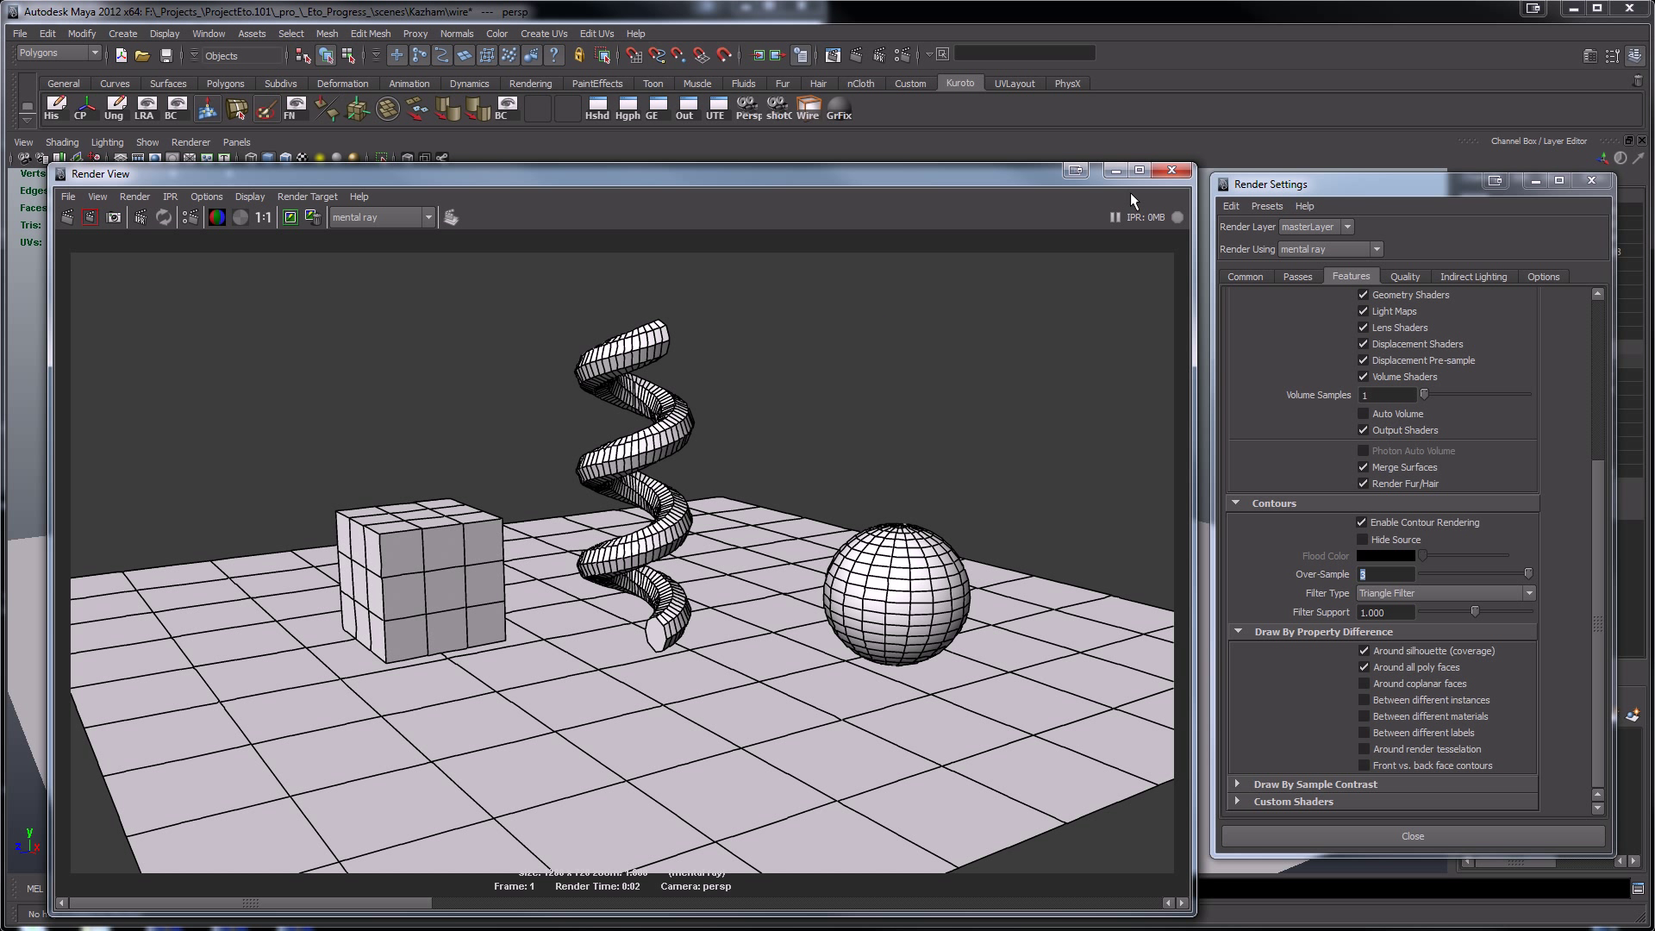
# - Raise a plane corner vertex and re-enable contours around coplanar faces
pyautogui.click(1172, 171)
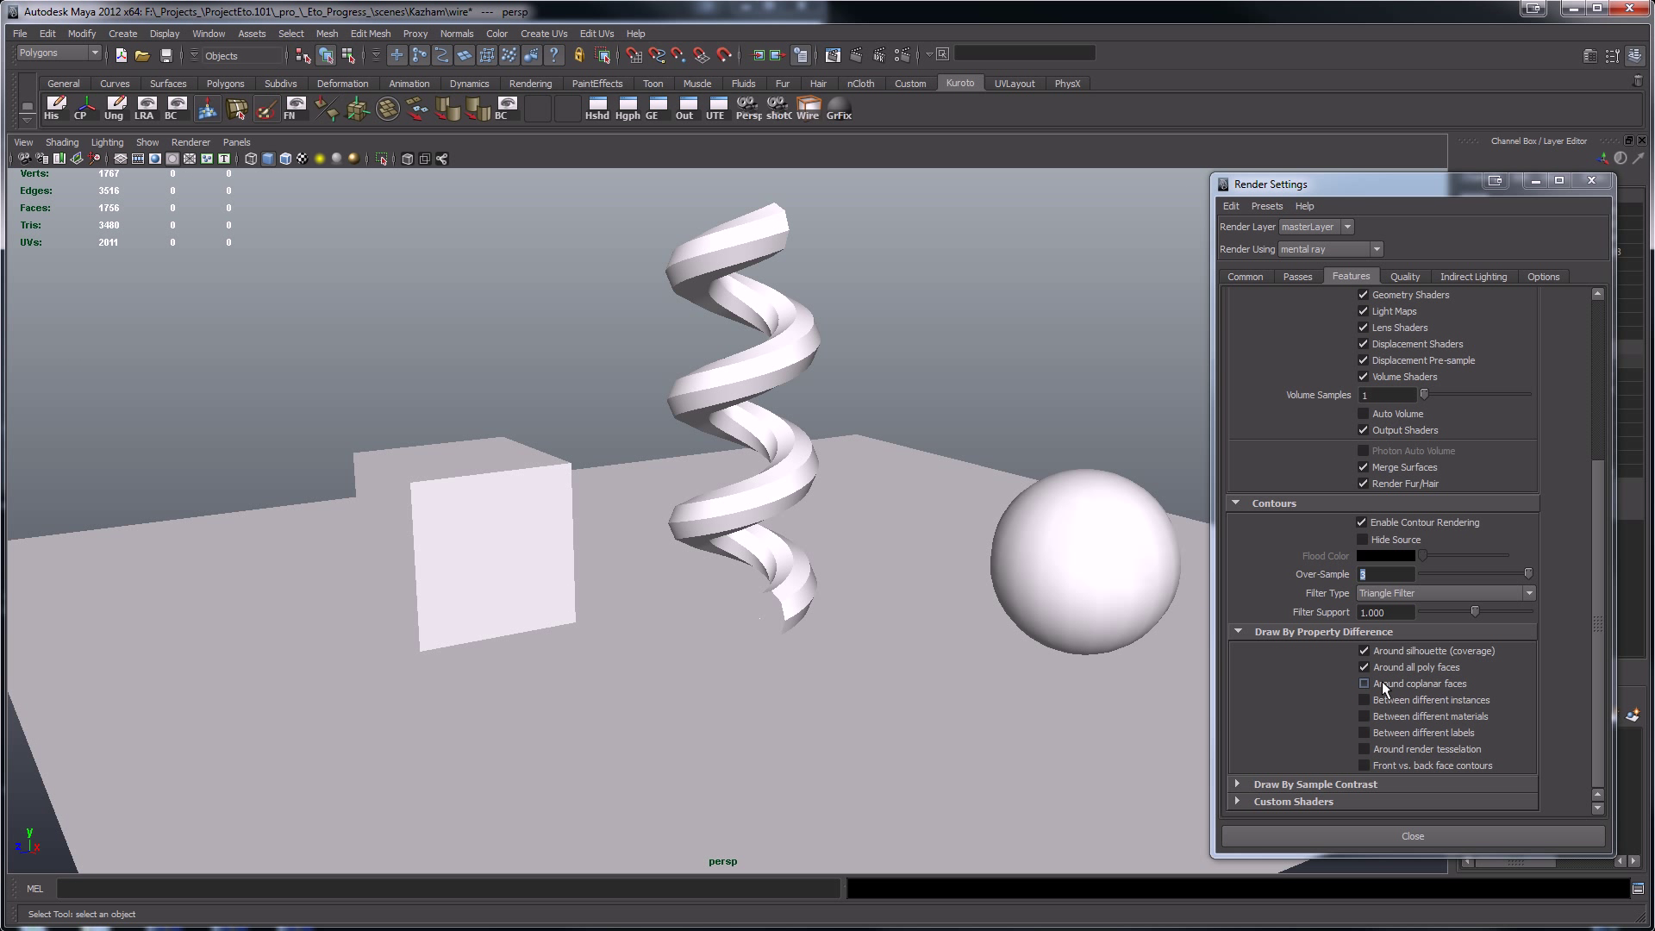
pyautogui.moveTo(1435, 694)
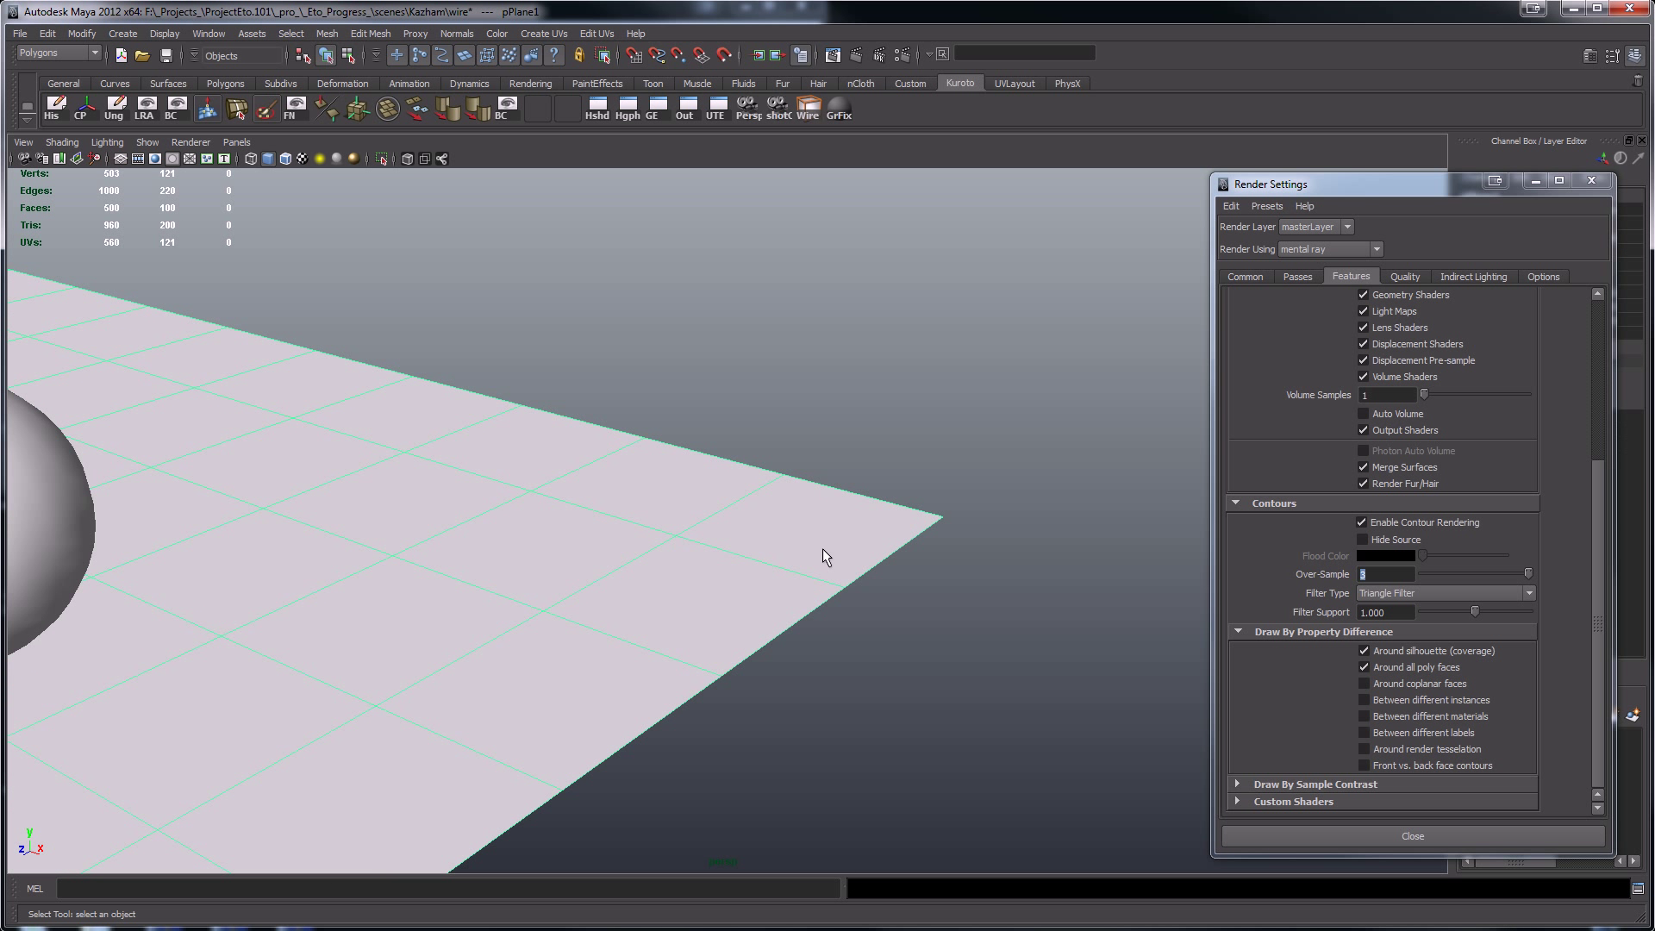
pyautogui.click(827, 554)
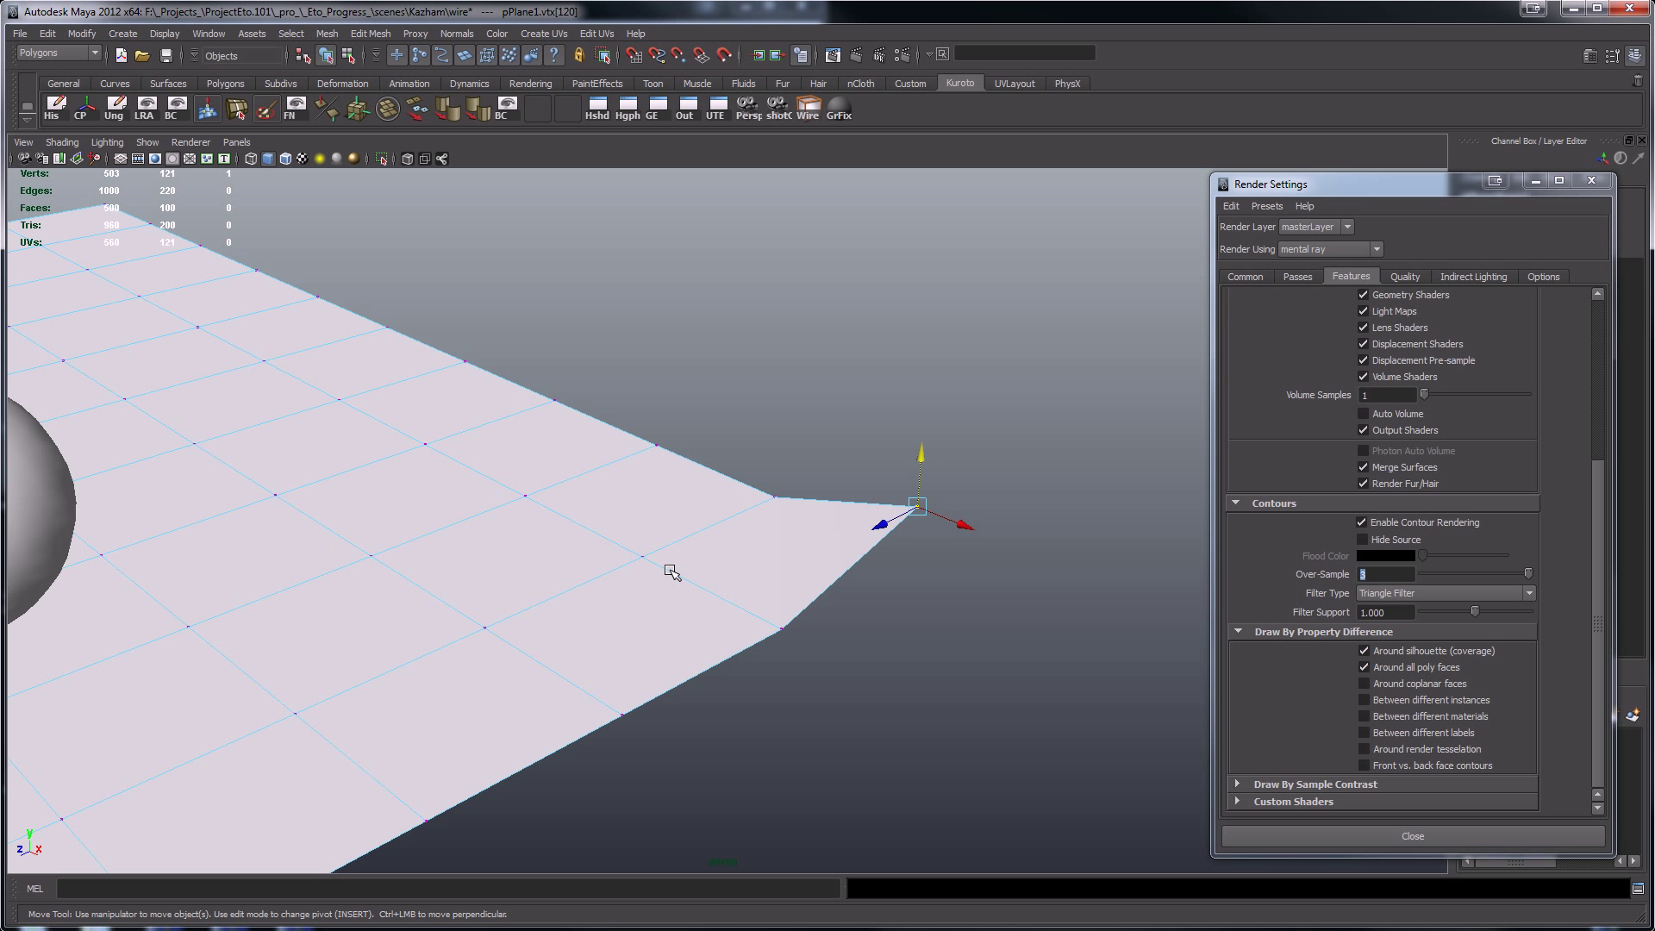
pyautogui.click(728, 507)
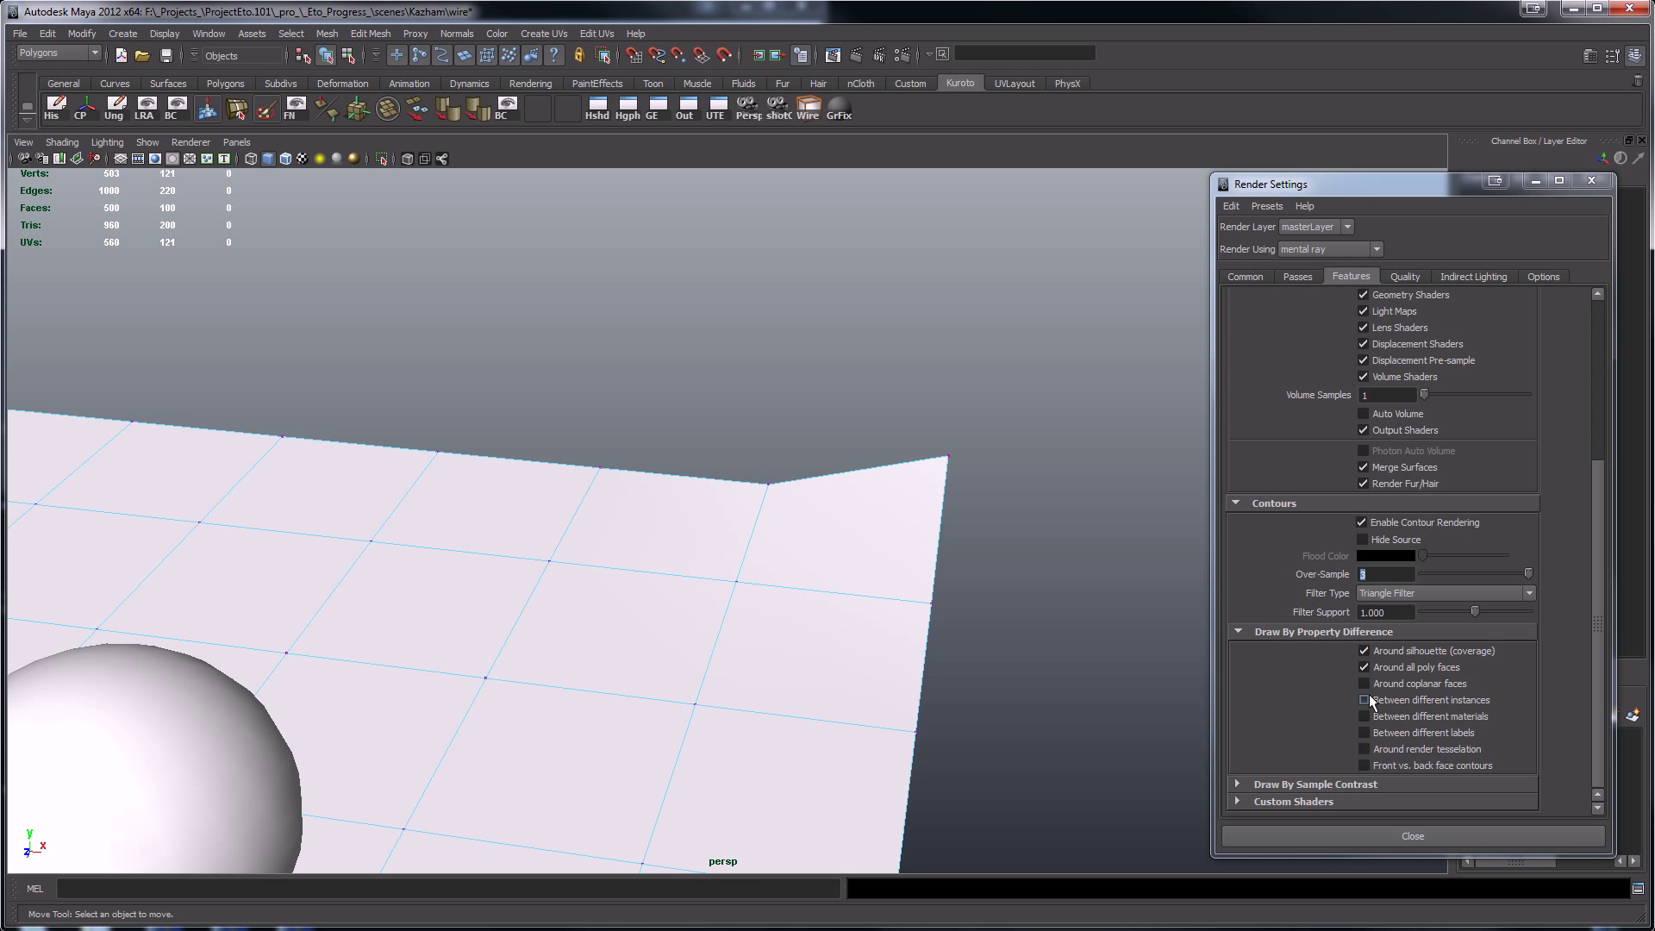
pyautogui.click(1363, 683)
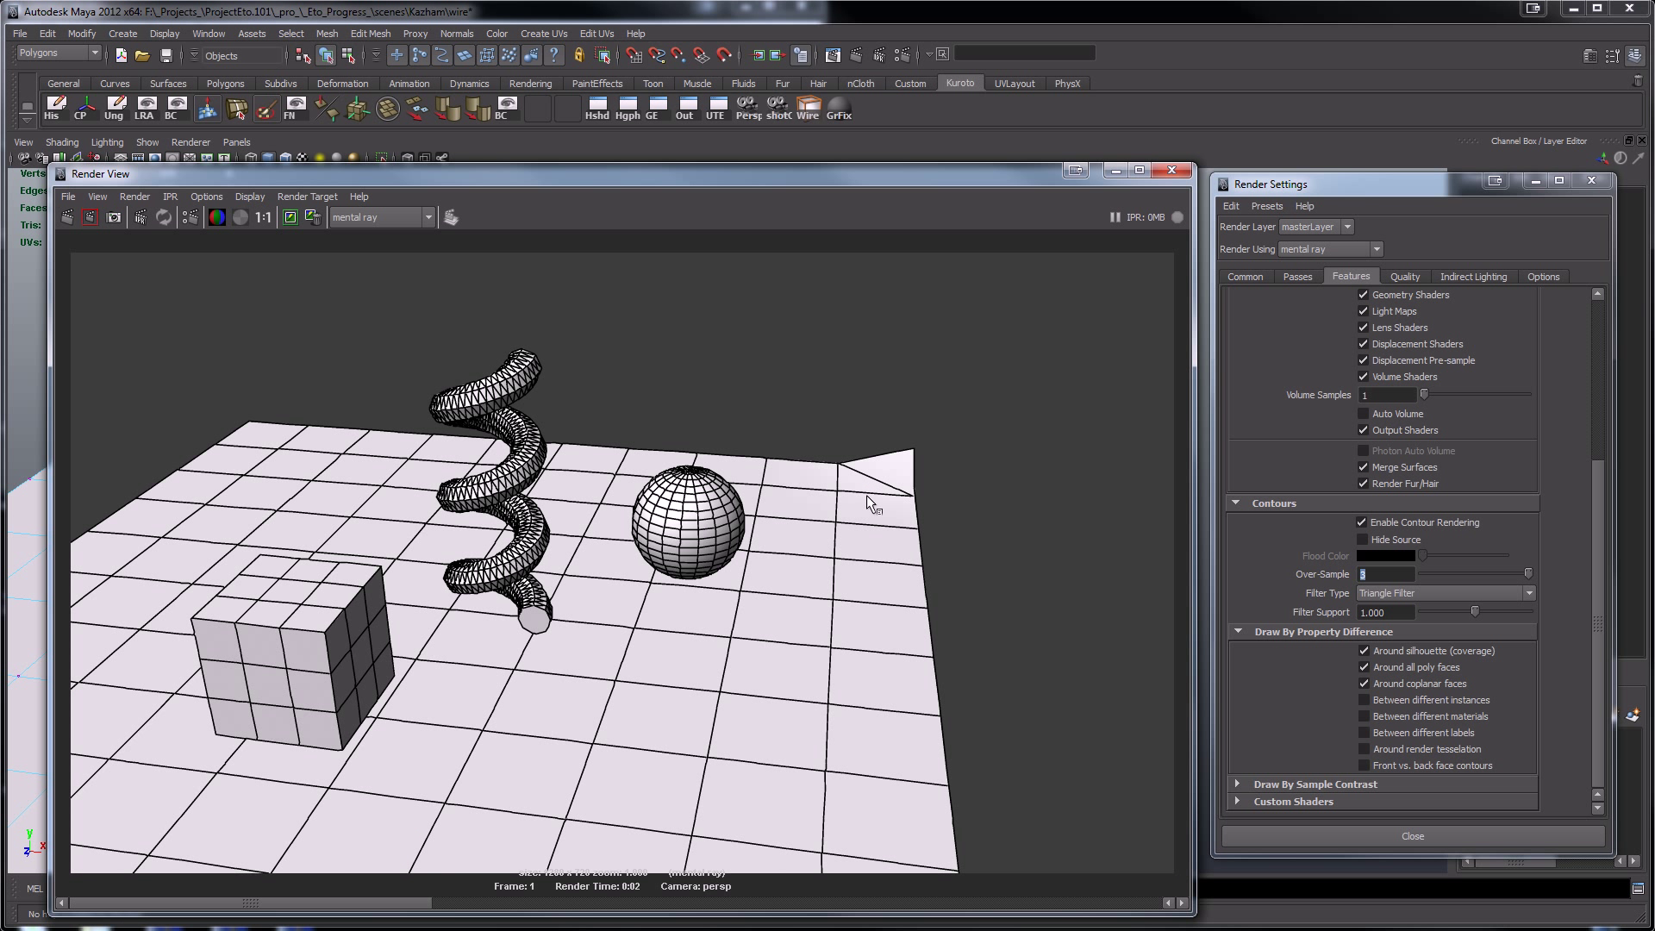
pyautogui.moveTo(860, 484)
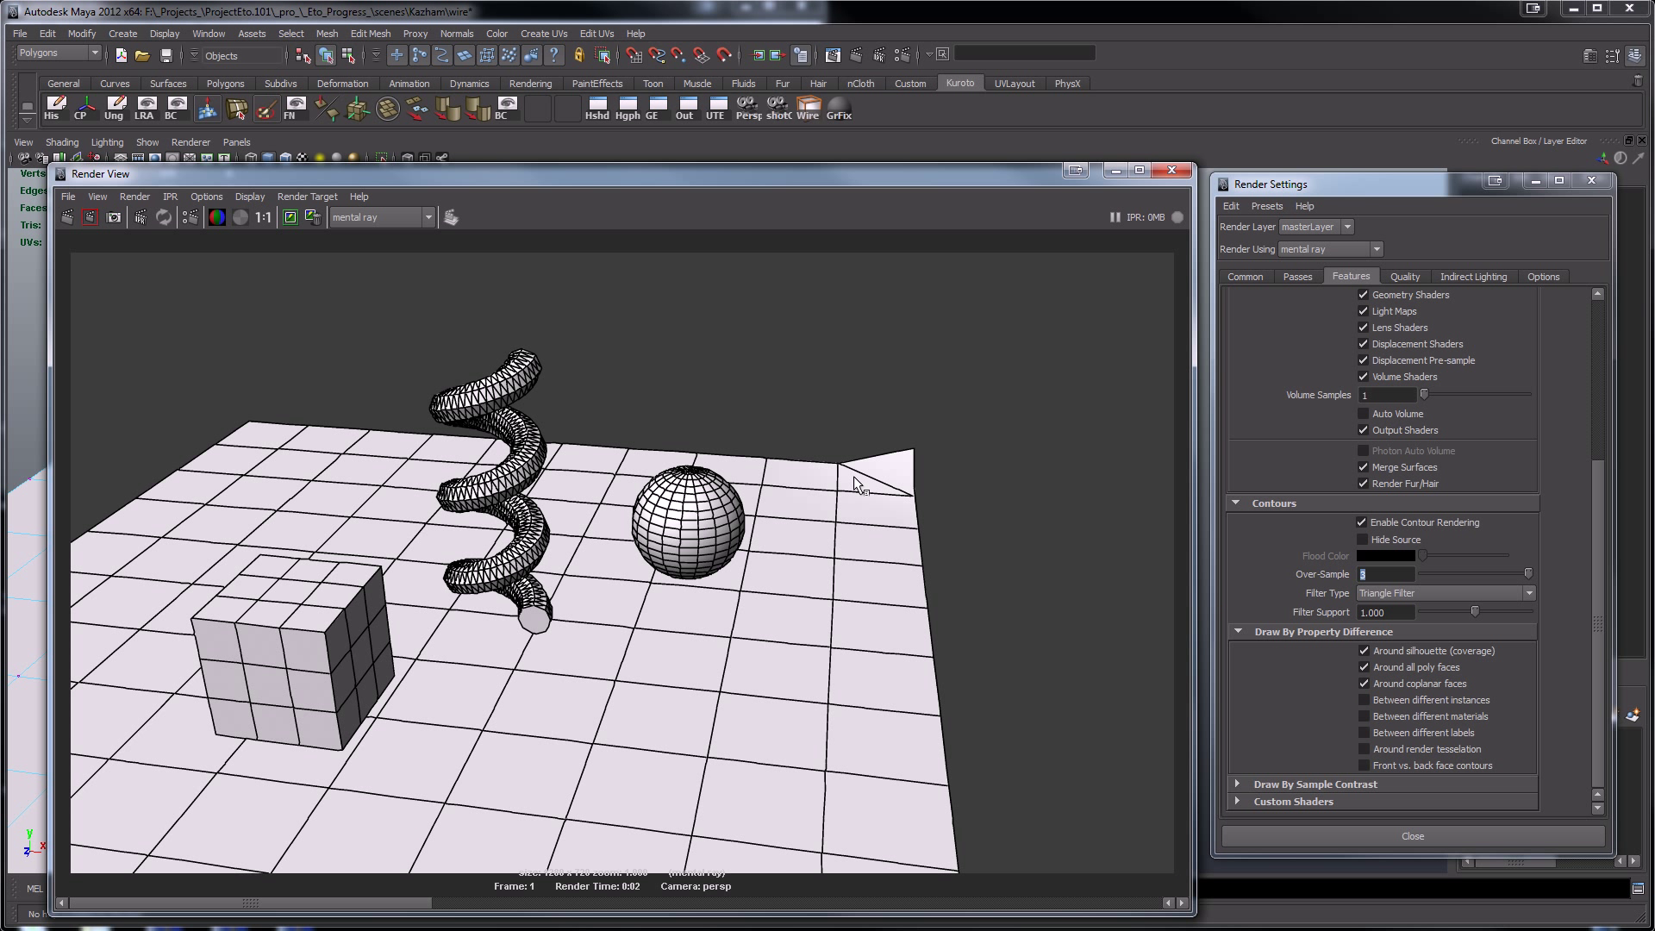
pyautogui.moveTo(960, 527)
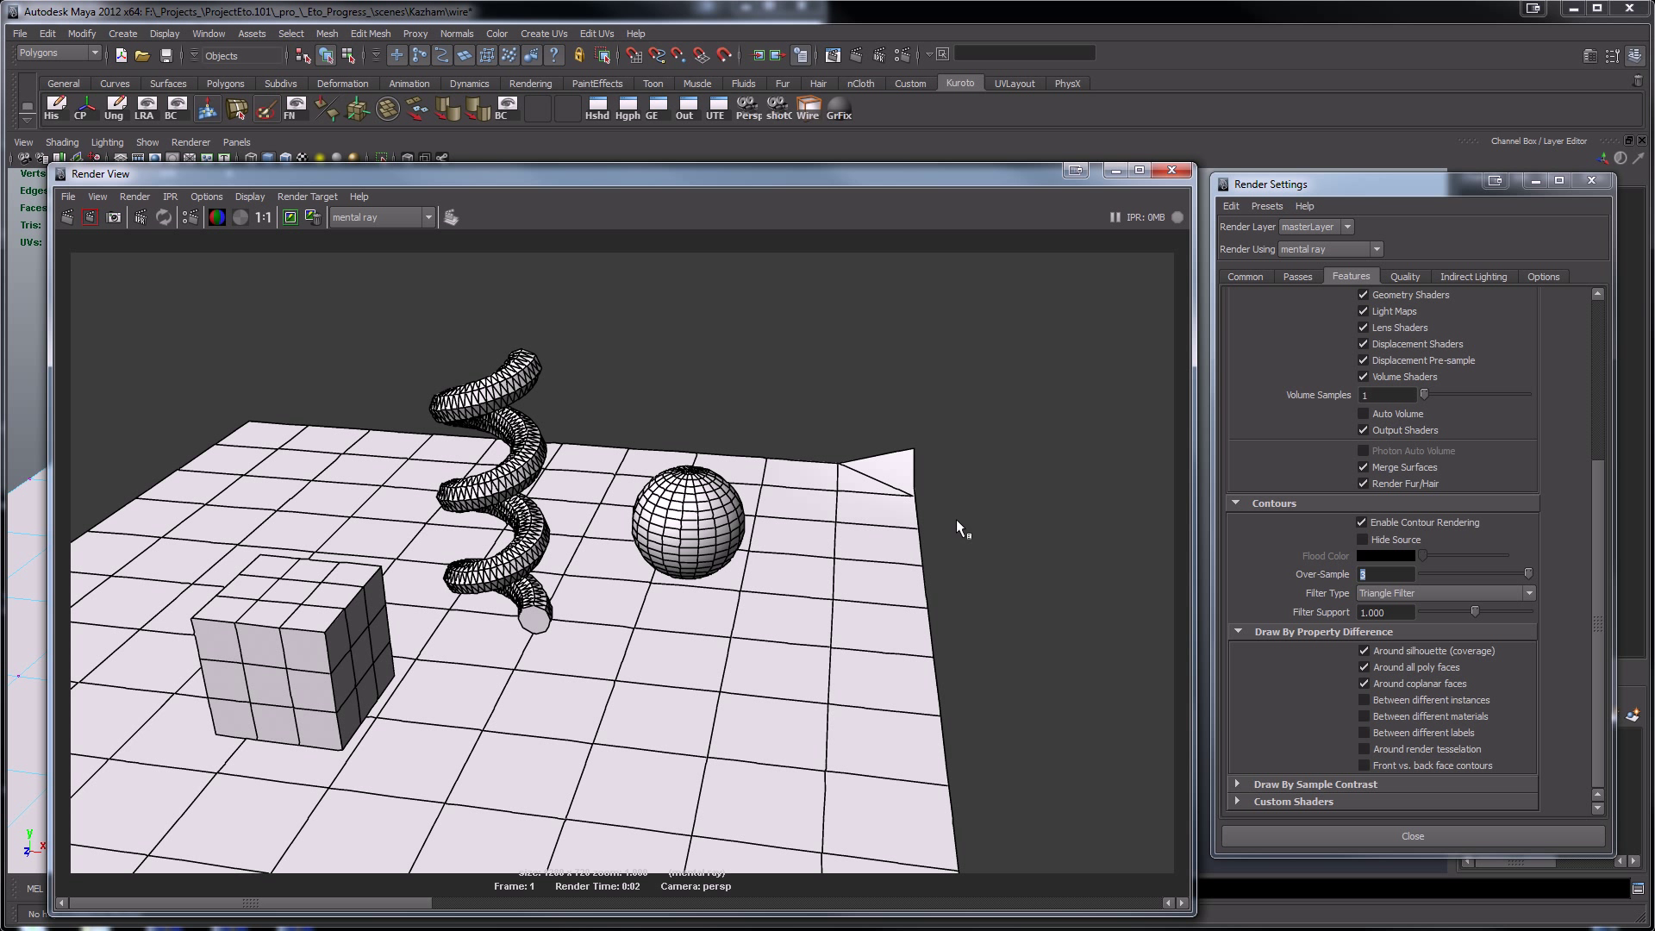
pyautogui.moveTo(1171, 170)
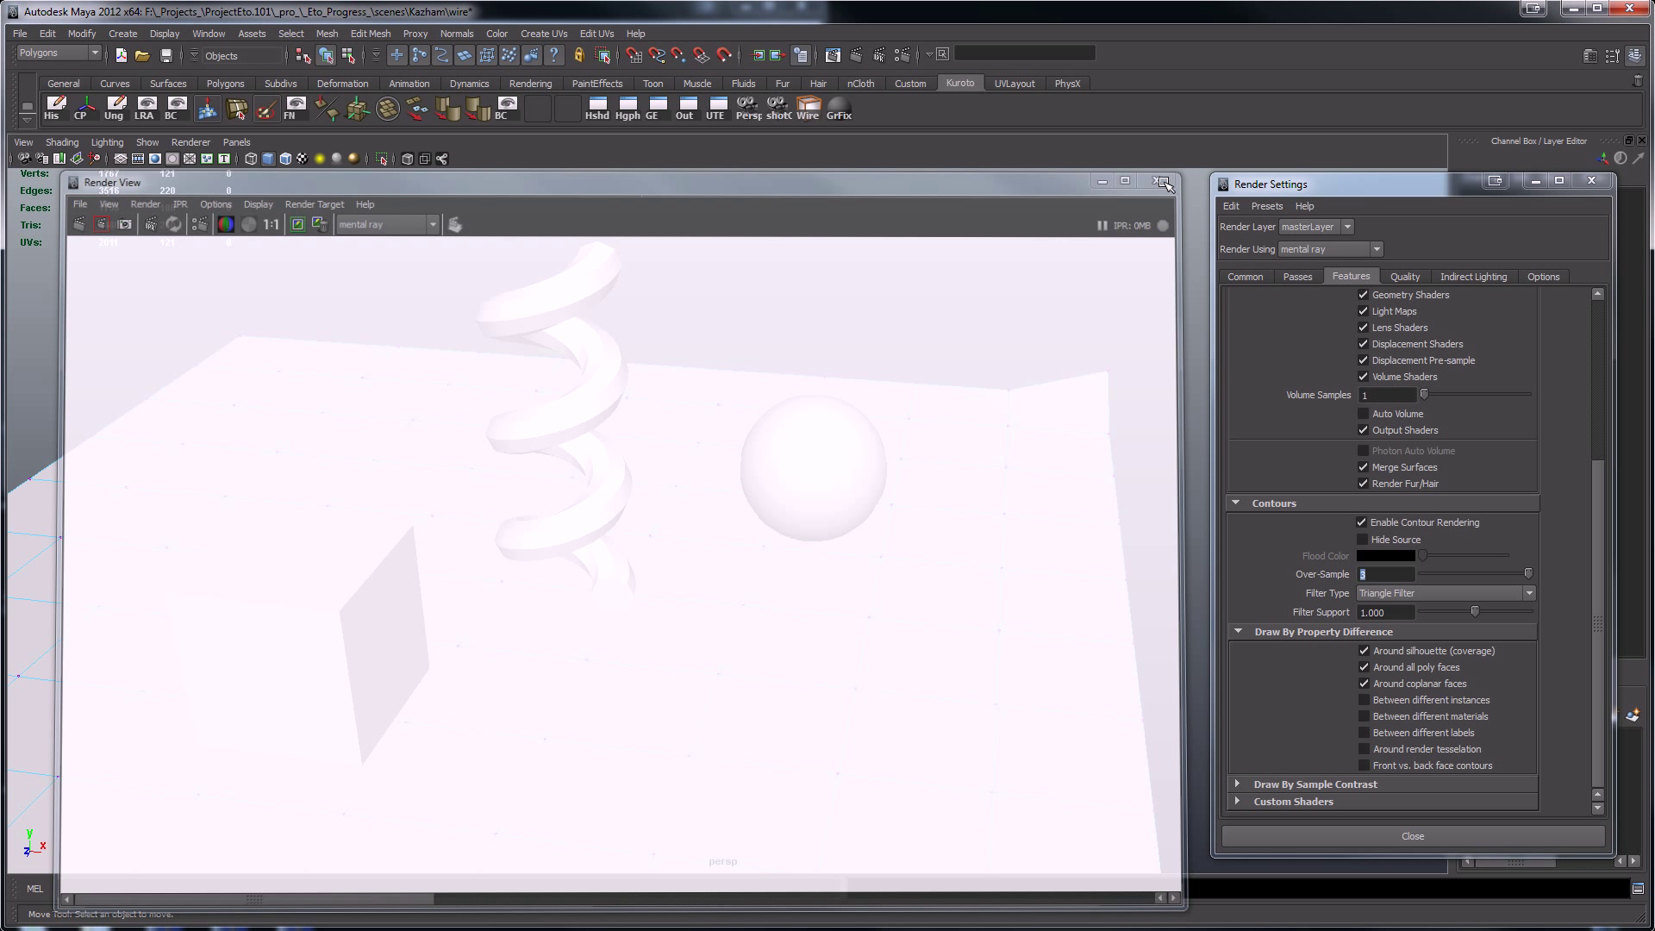
# - Close the Render View window after reviewing the contour render
pyautogui.click(1166, 182)
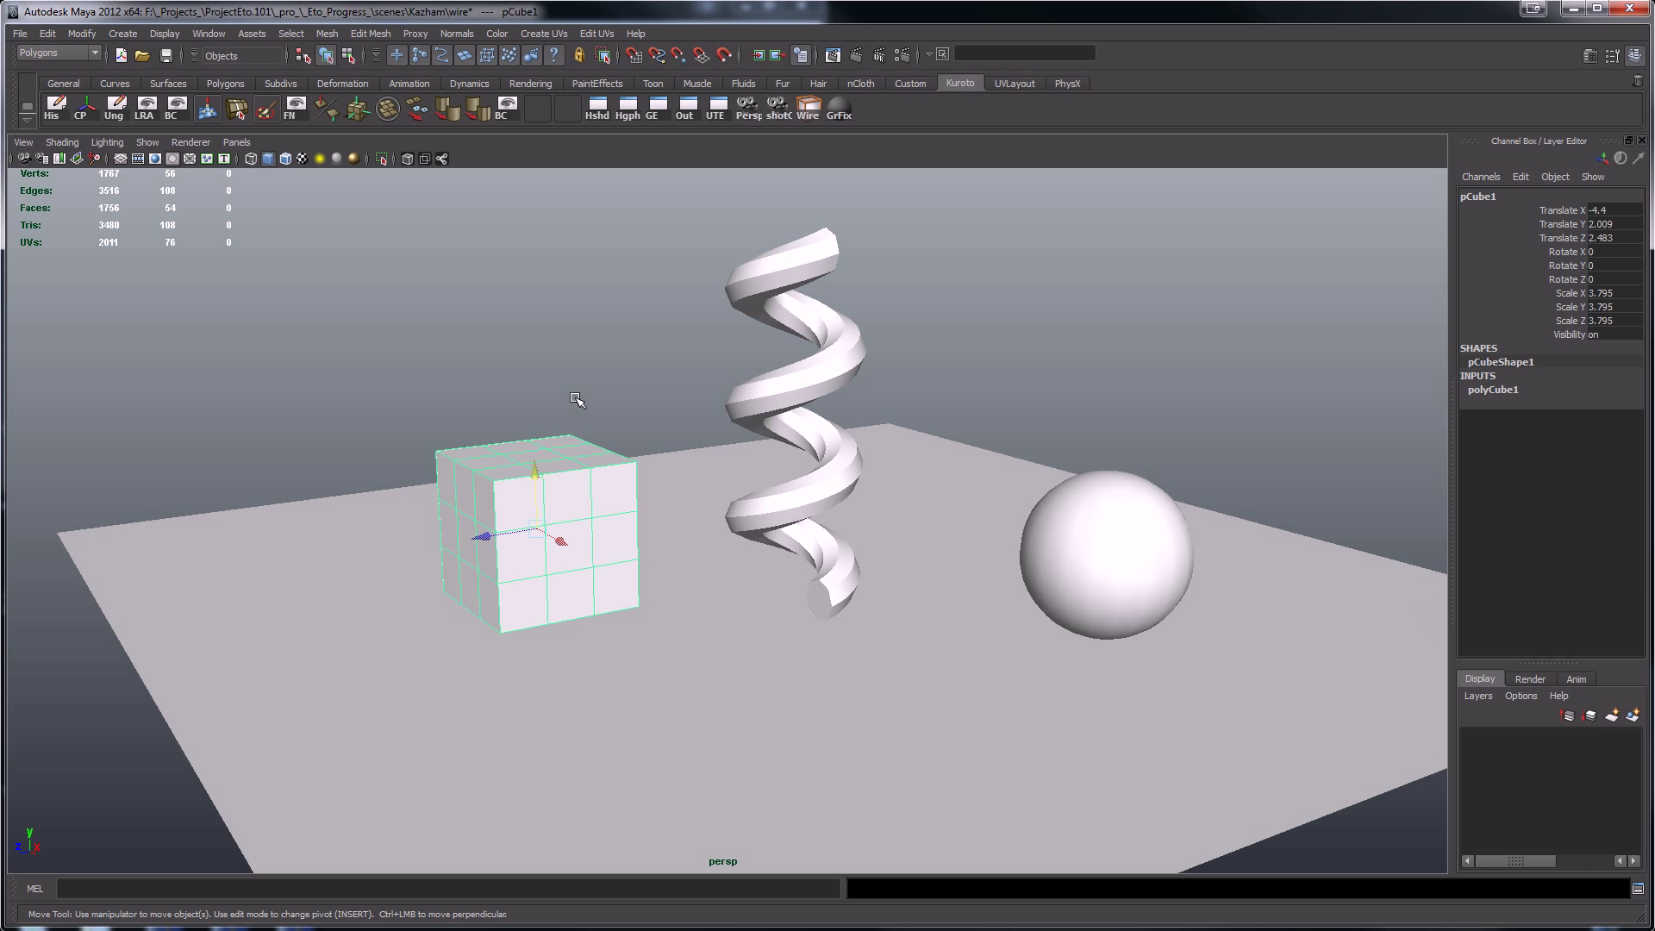
# - Open the Kazham village scene file, discarding changes to the test scene
pyautogui.click(19, 33)
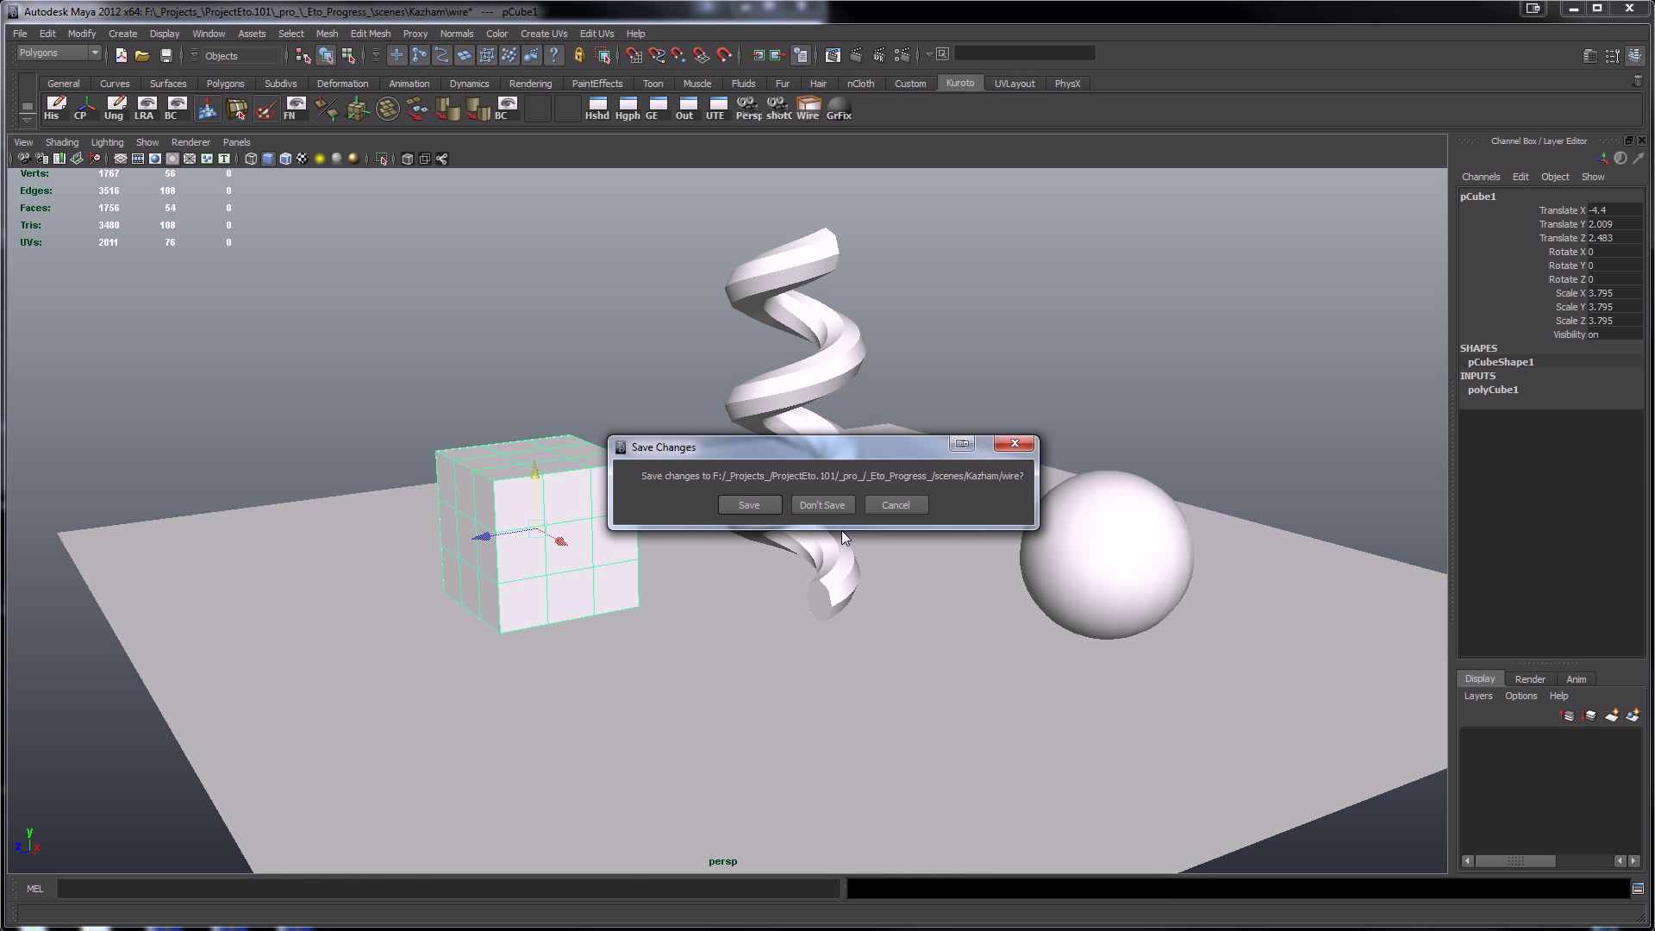
pyautogui.click(822, 504)
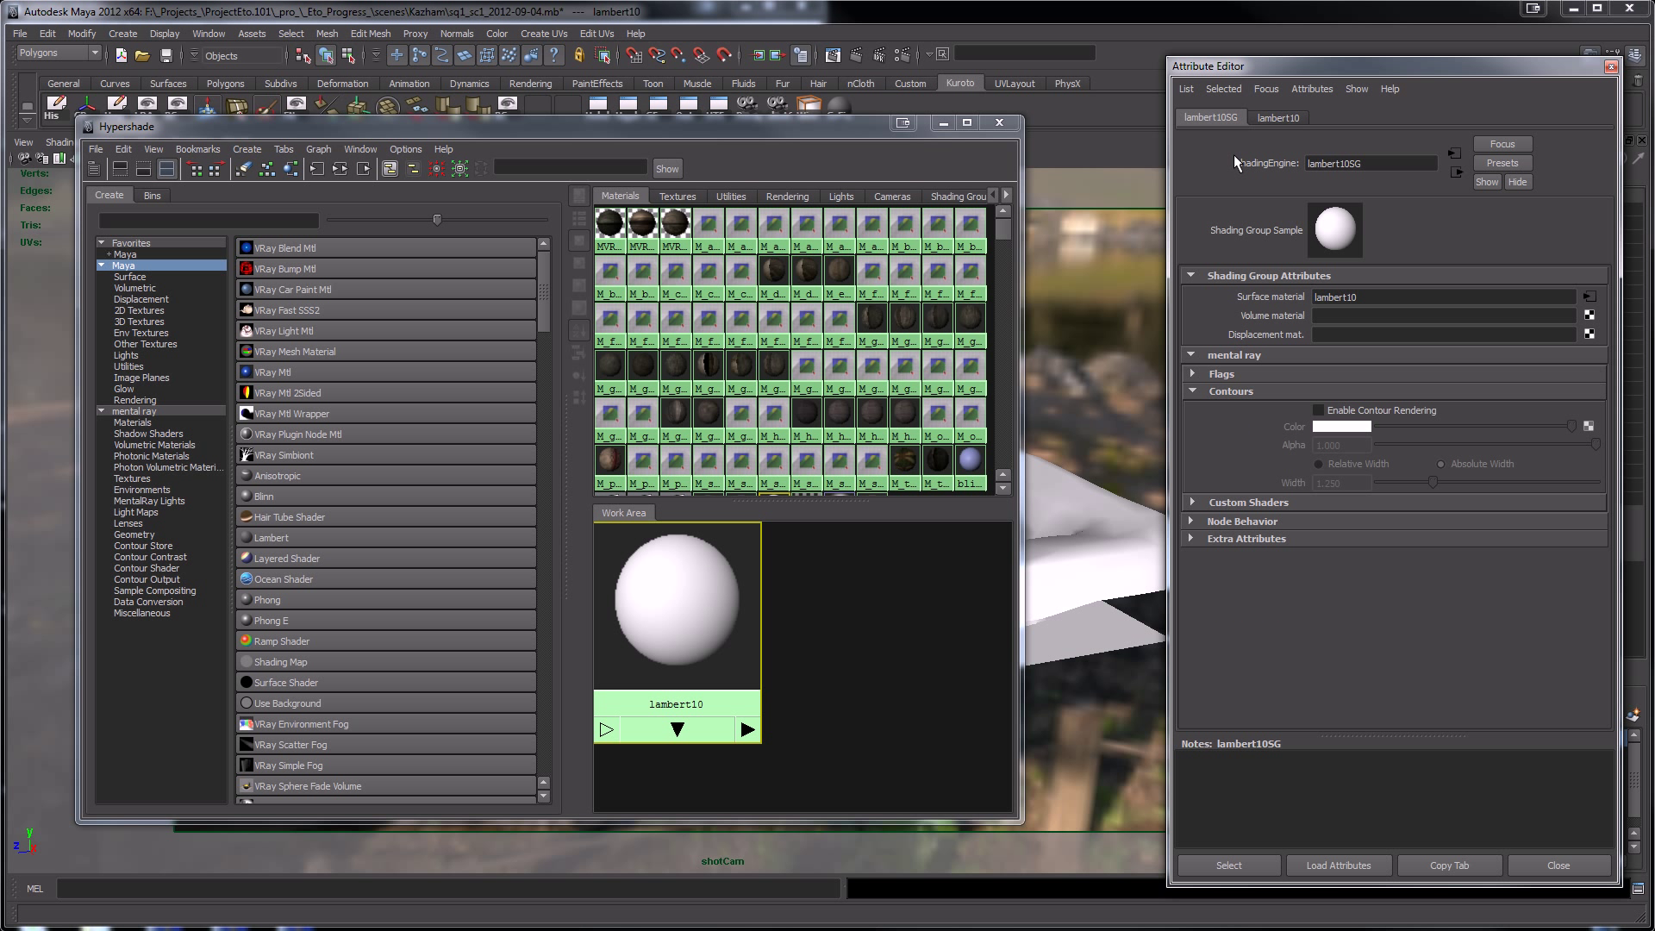
# - Enable contour rendering on lambert10SG and set its contour width to 0.600
pyautogui.click(1318, 410)
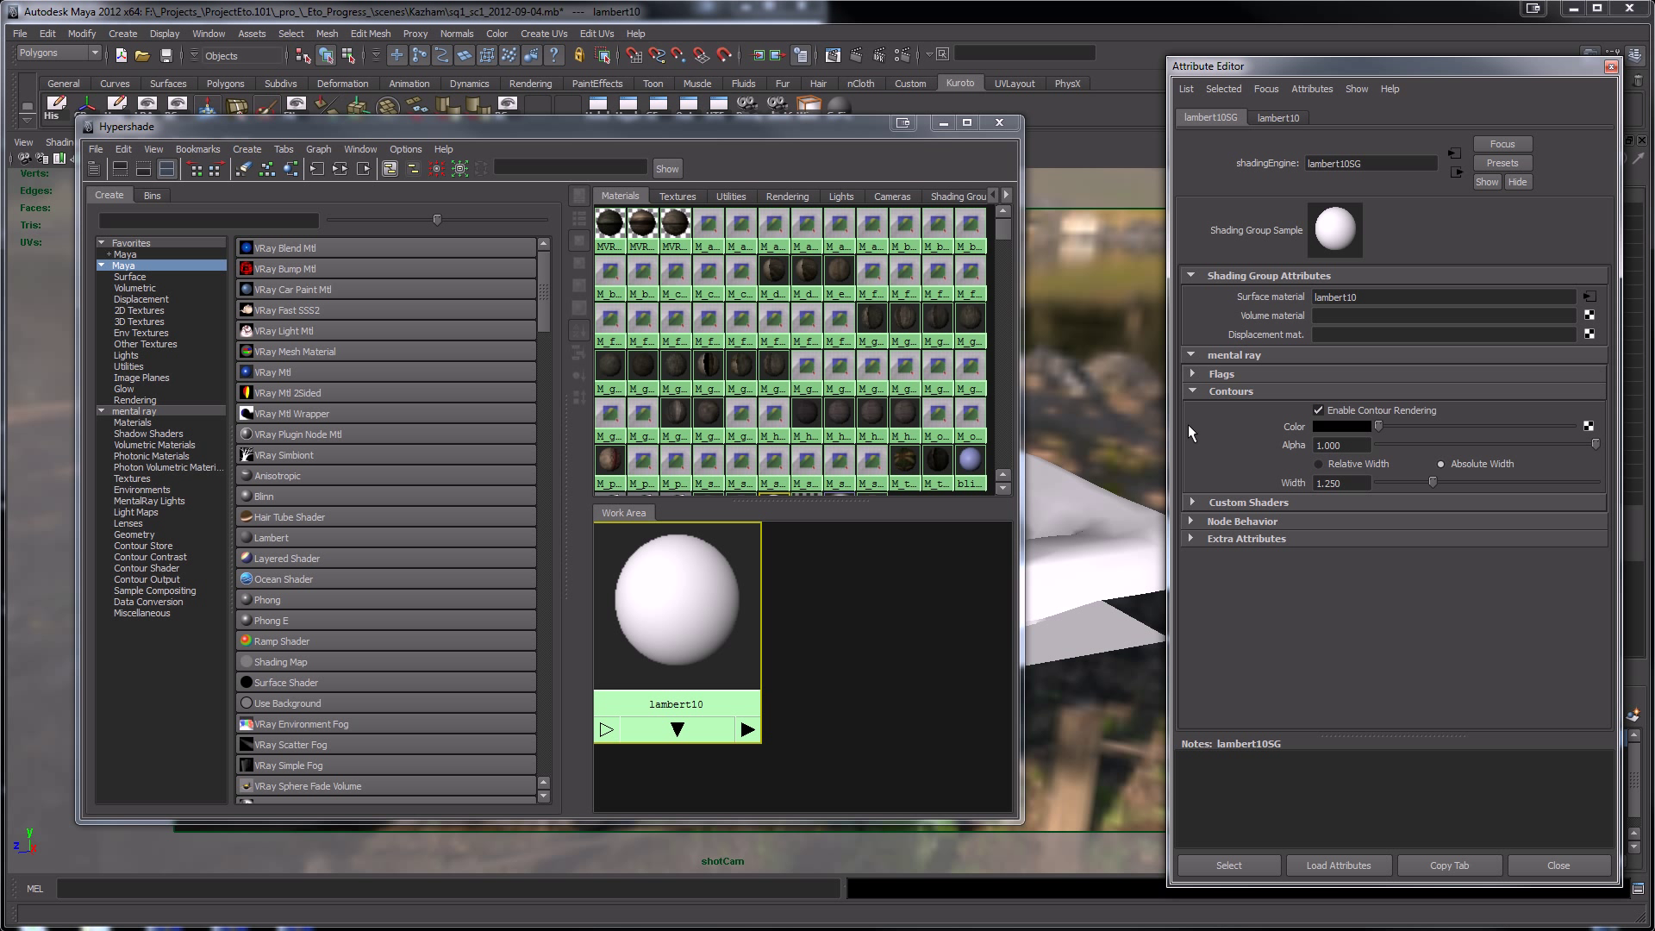
pyautogui.tripleClick(1340, 482)
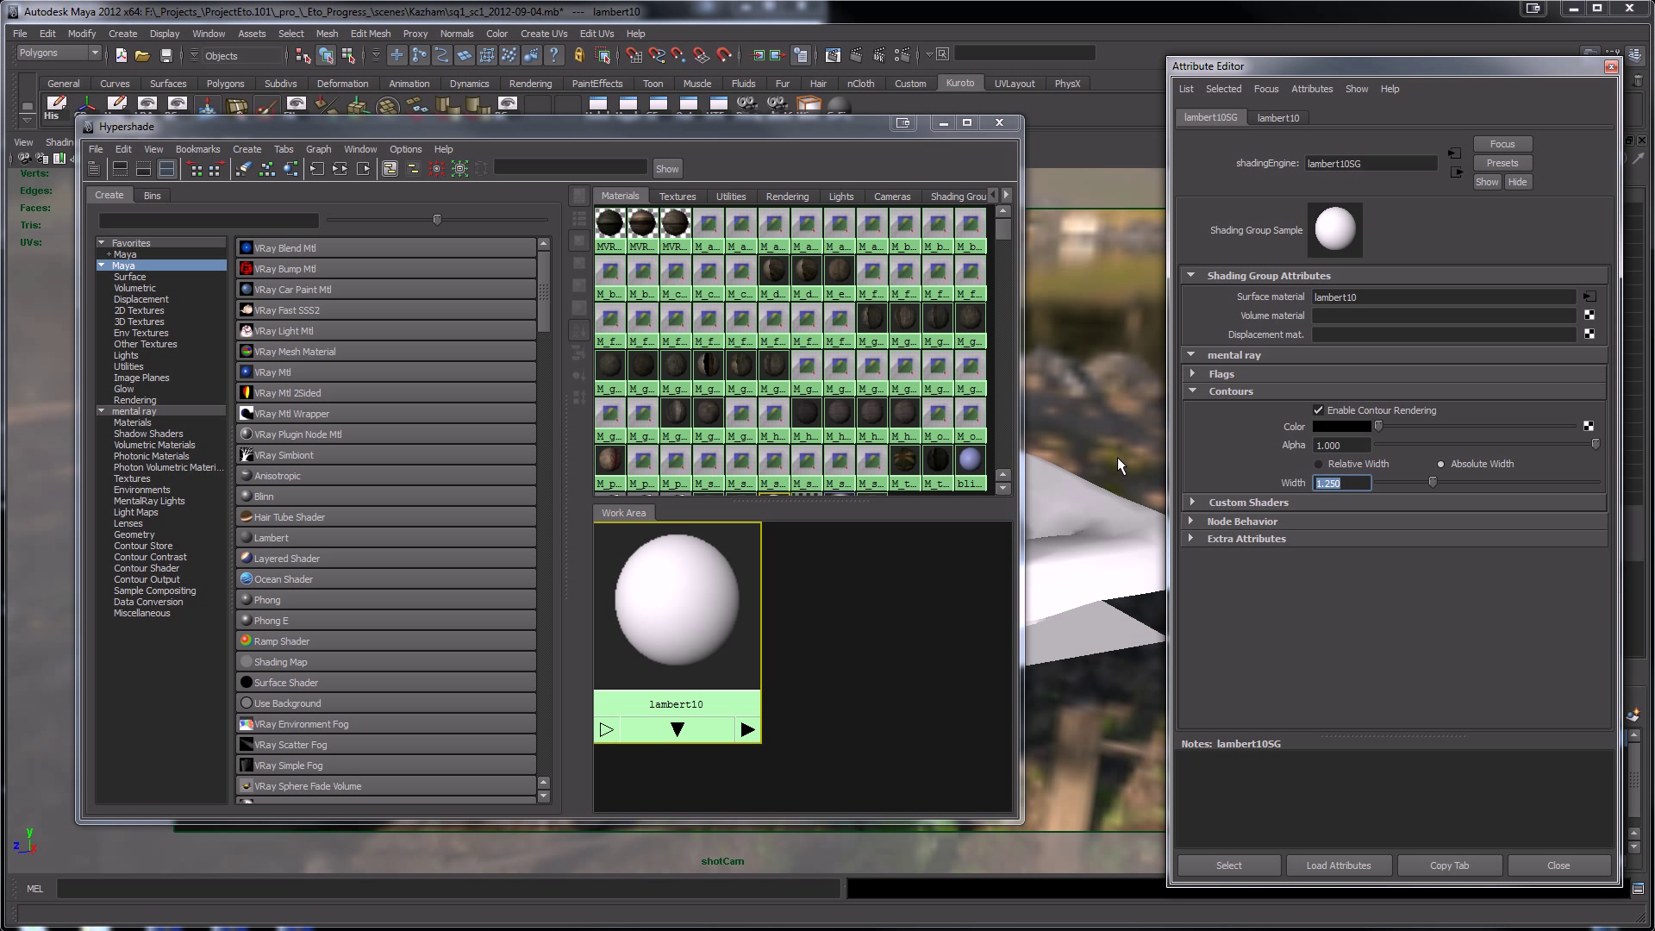
pyautogui.write('0.600')
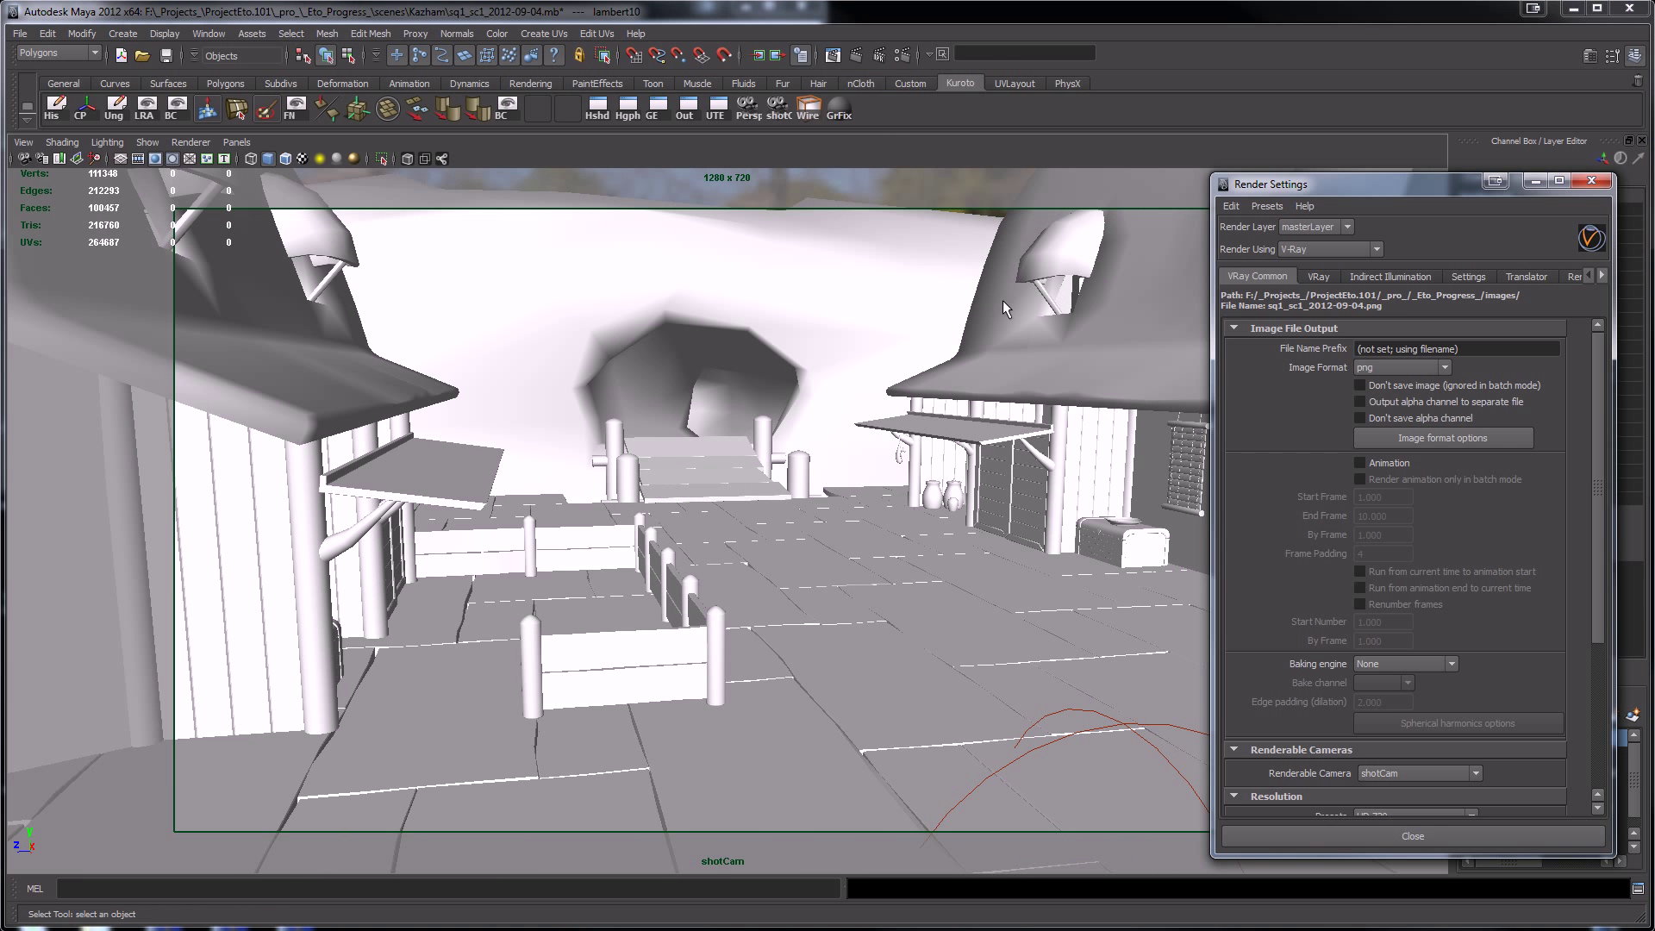
# - Switch the renderer to mental ray and expand the Features > Contours settings
pyautogui.click(1374, 249)
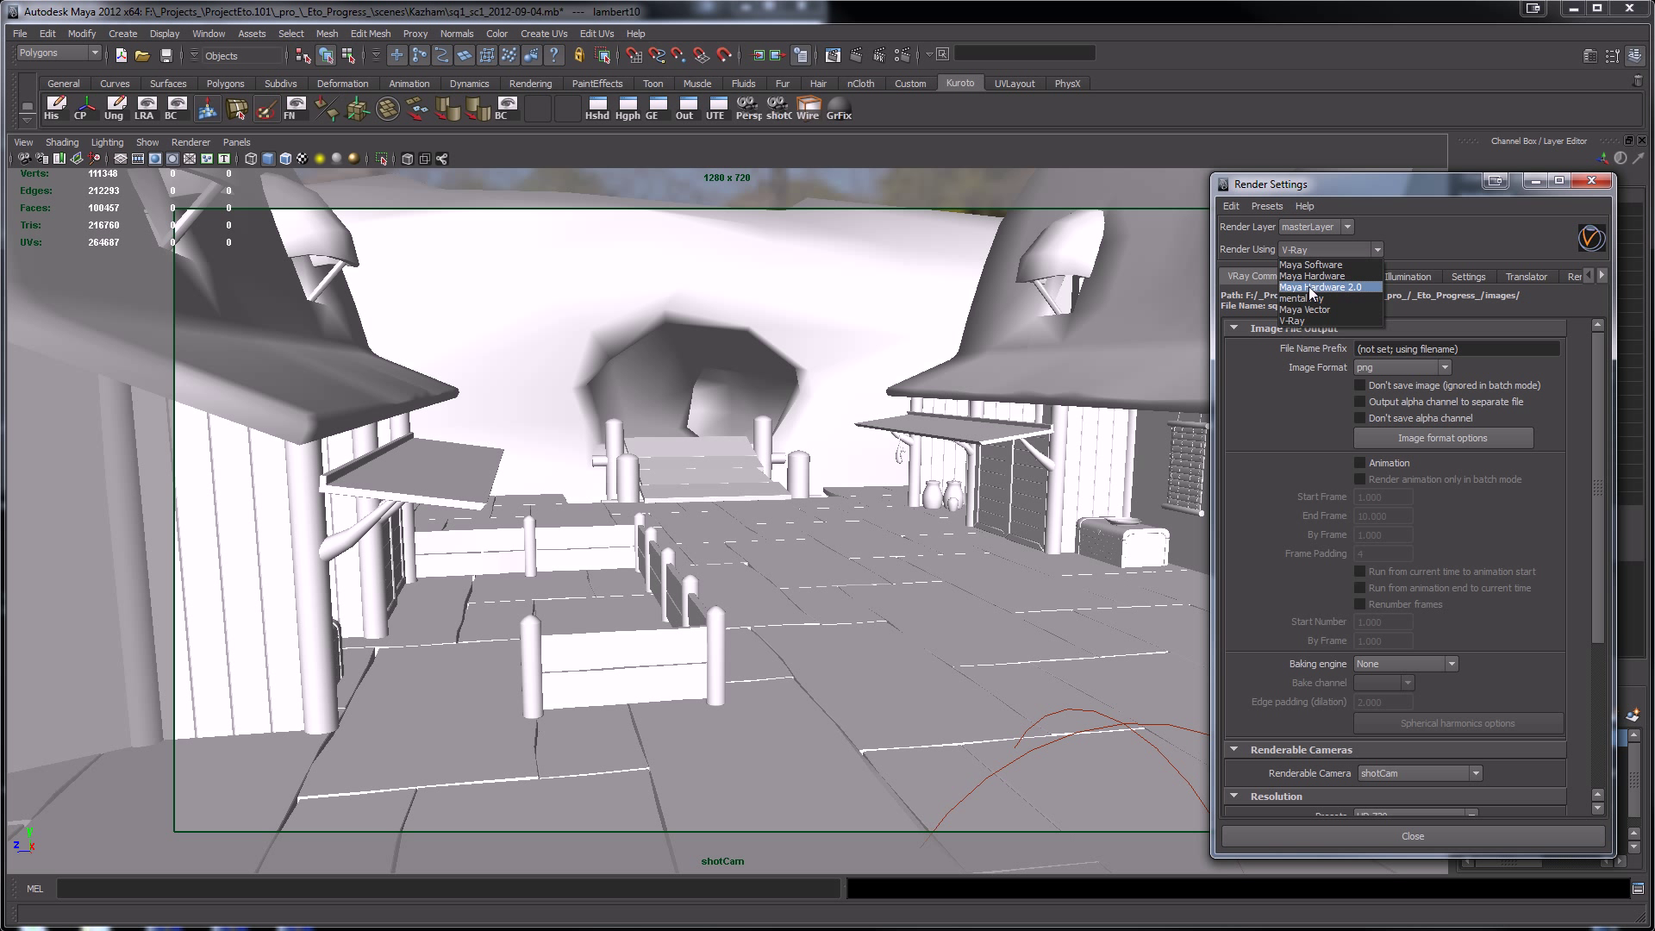
pyautogui.click(1304, 297)
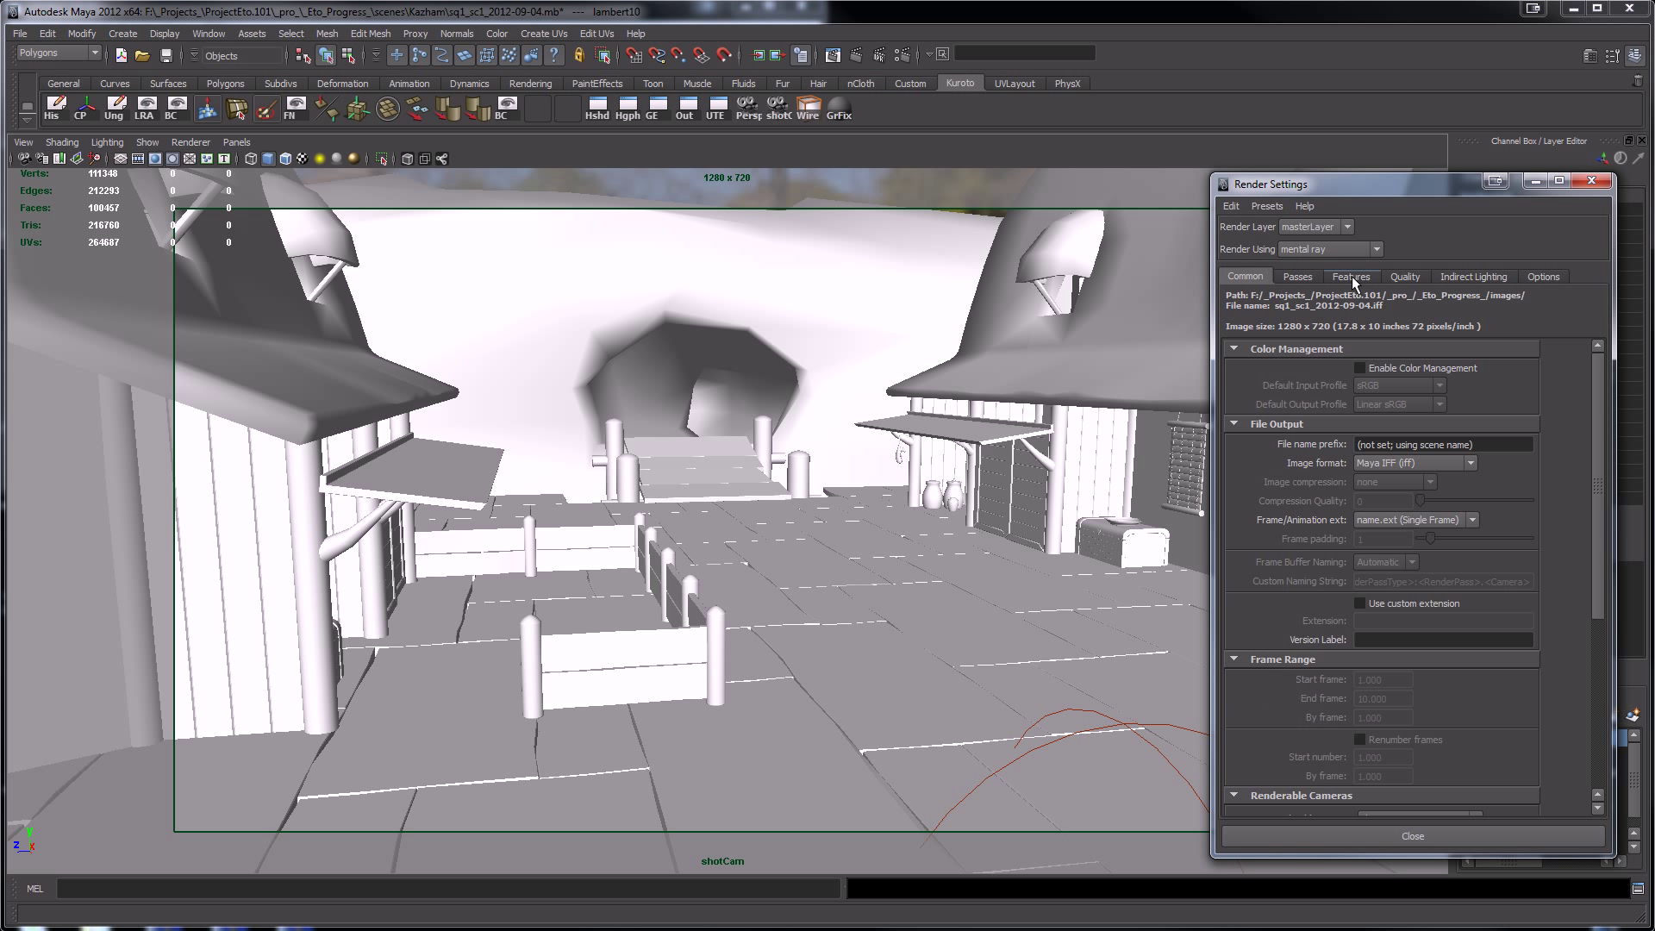
pyautogui.moveTo(1386, 330)
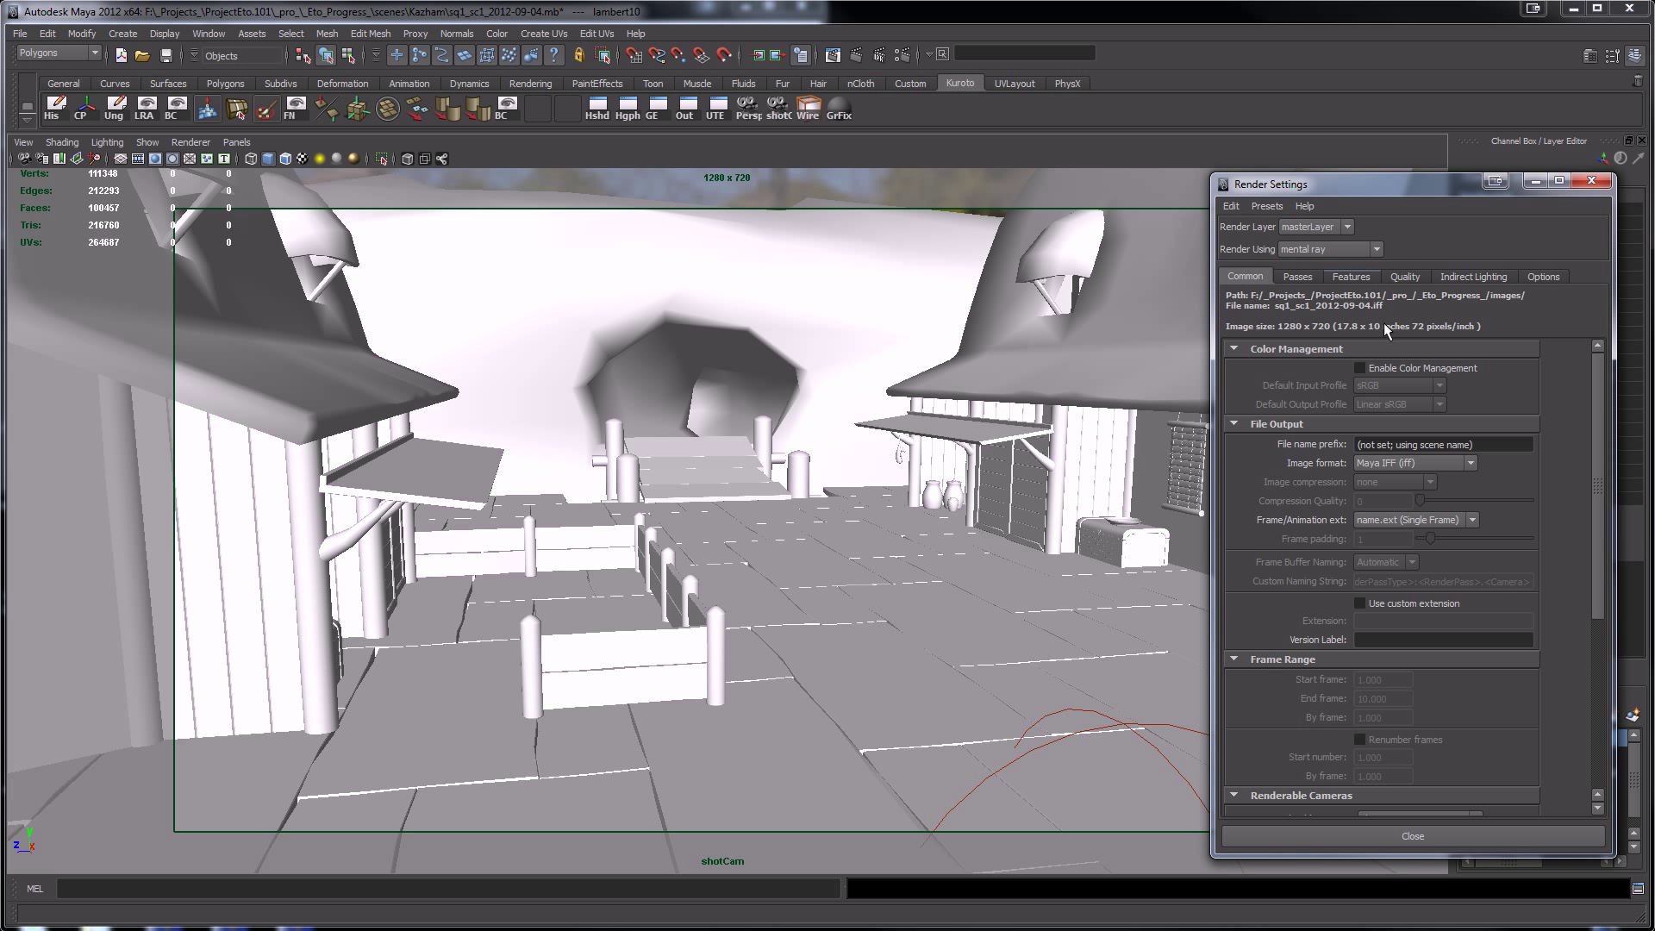
pyautogui.moveTo(1376, 286)
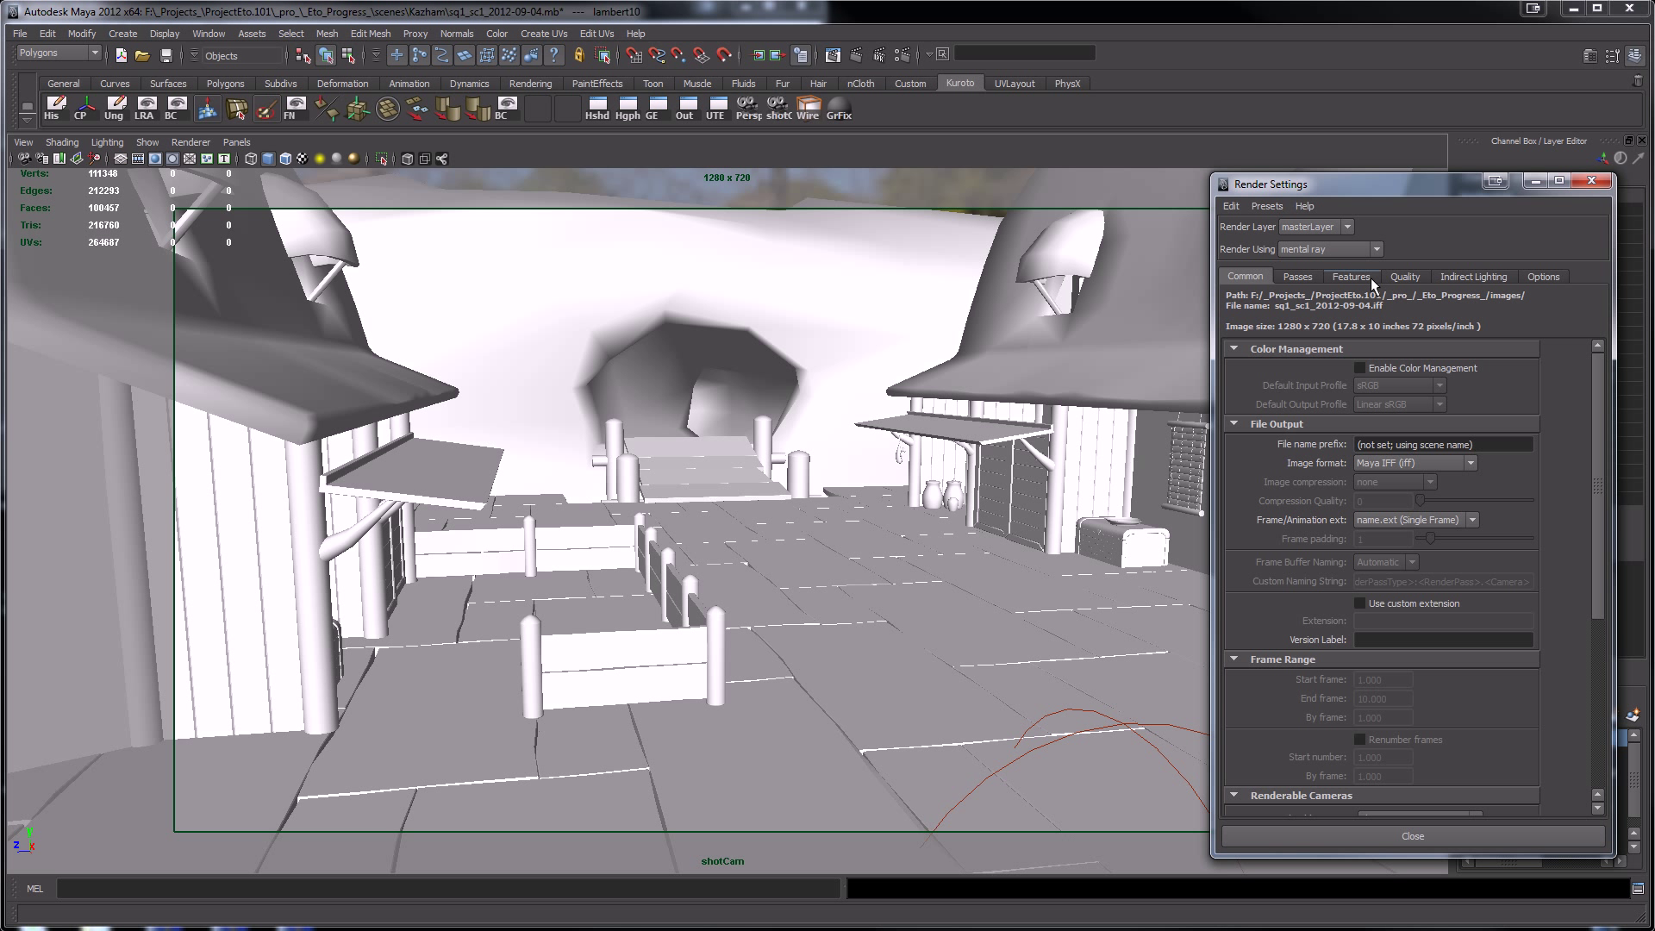
pyautogui.click(1350, 276)
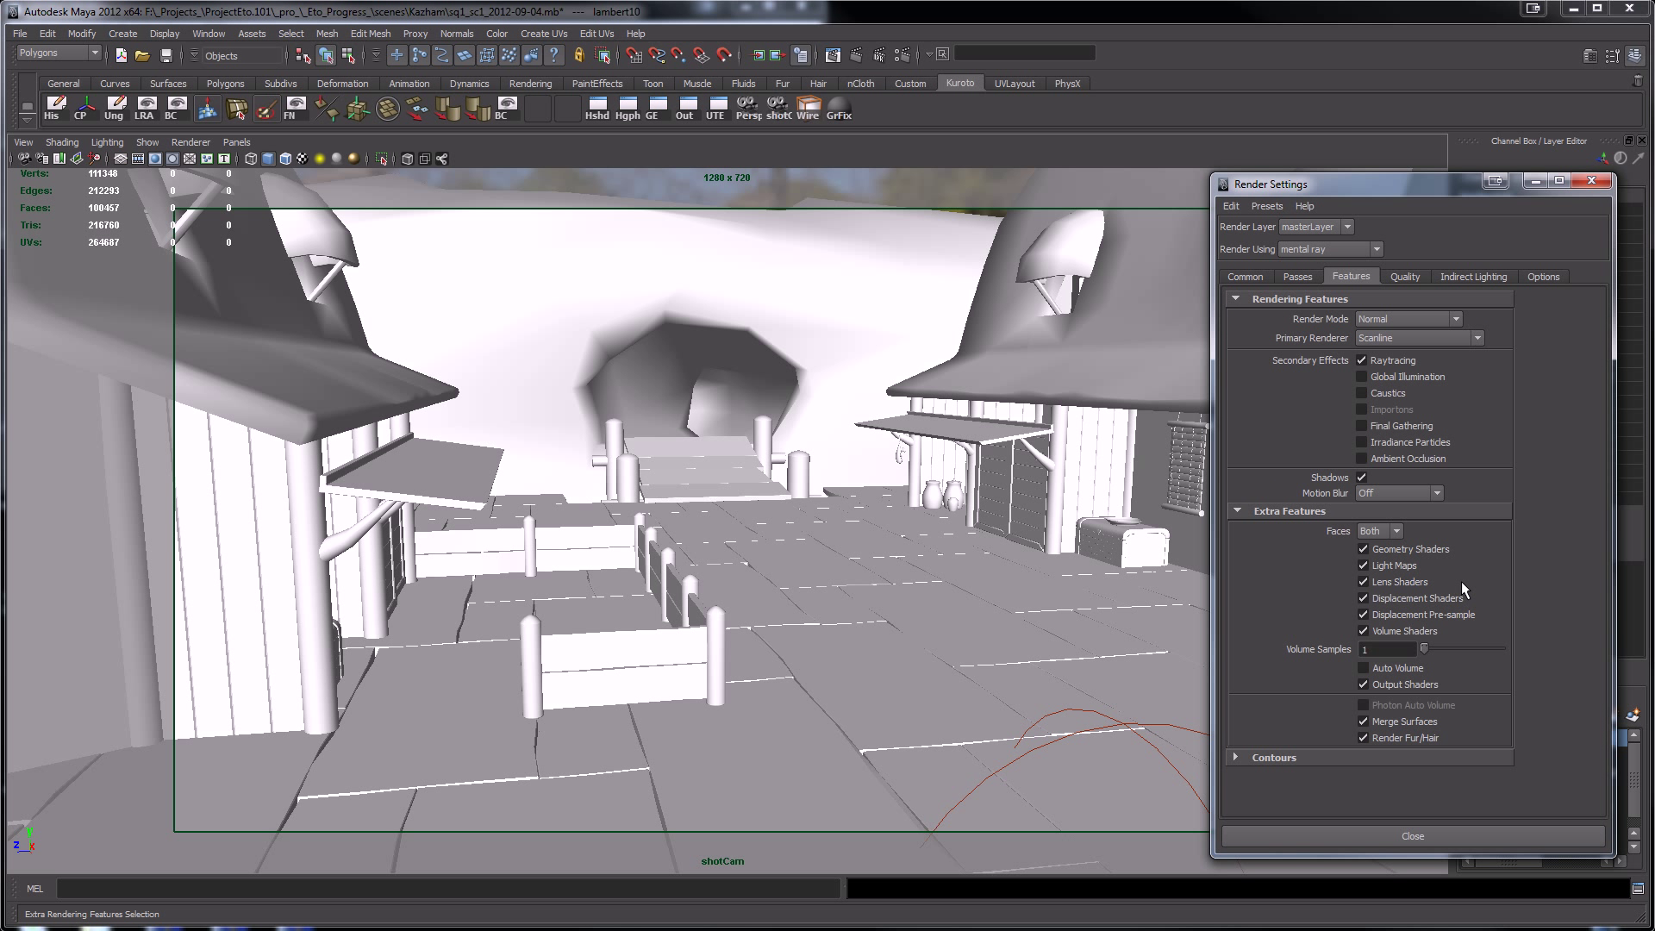
pyautogui.click(1274, 757)
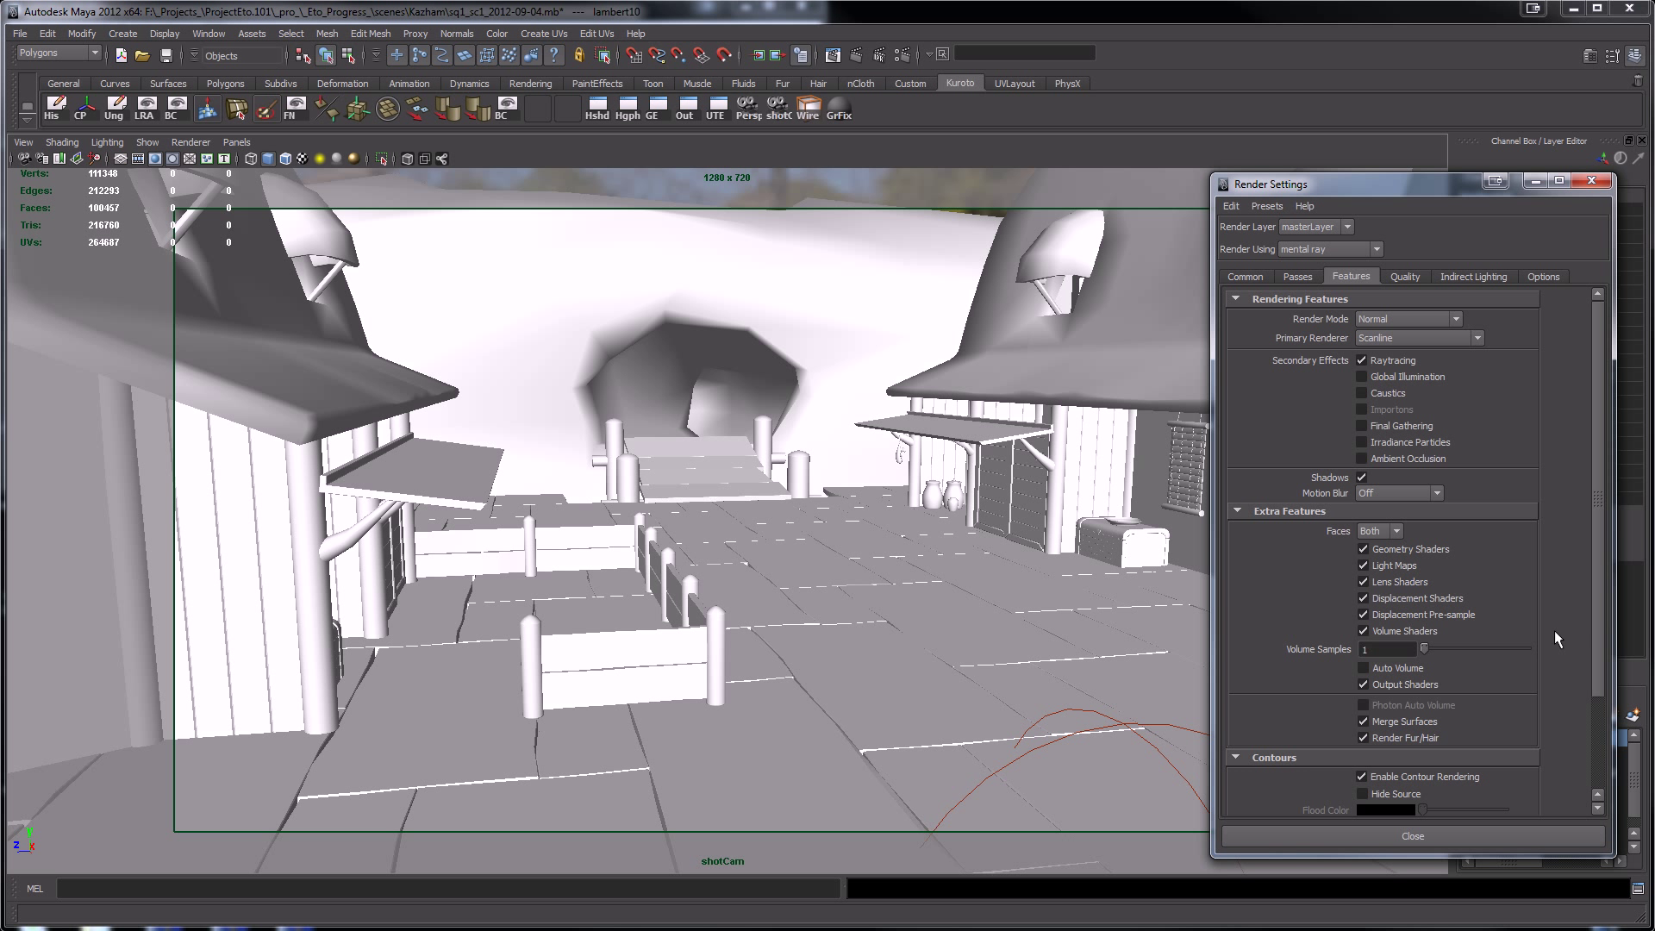
pyautogui.scroll(-3)
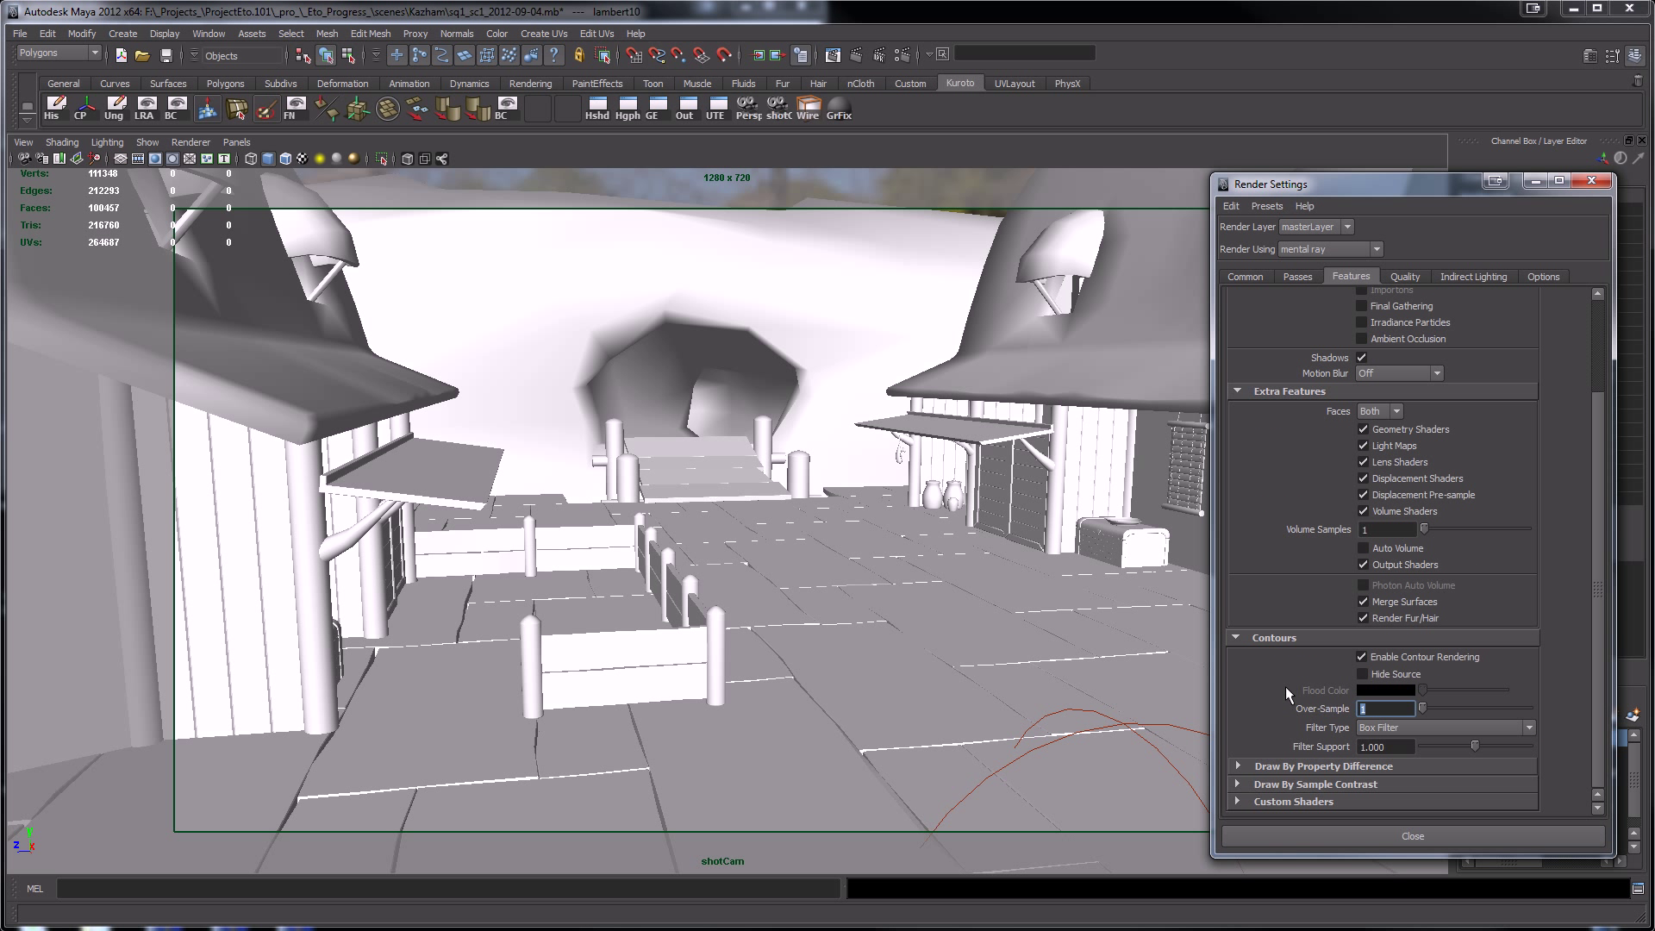
# - Set the contour filter to Triangle Filter and review the quality presets
pyautogui.click(1523, 727)
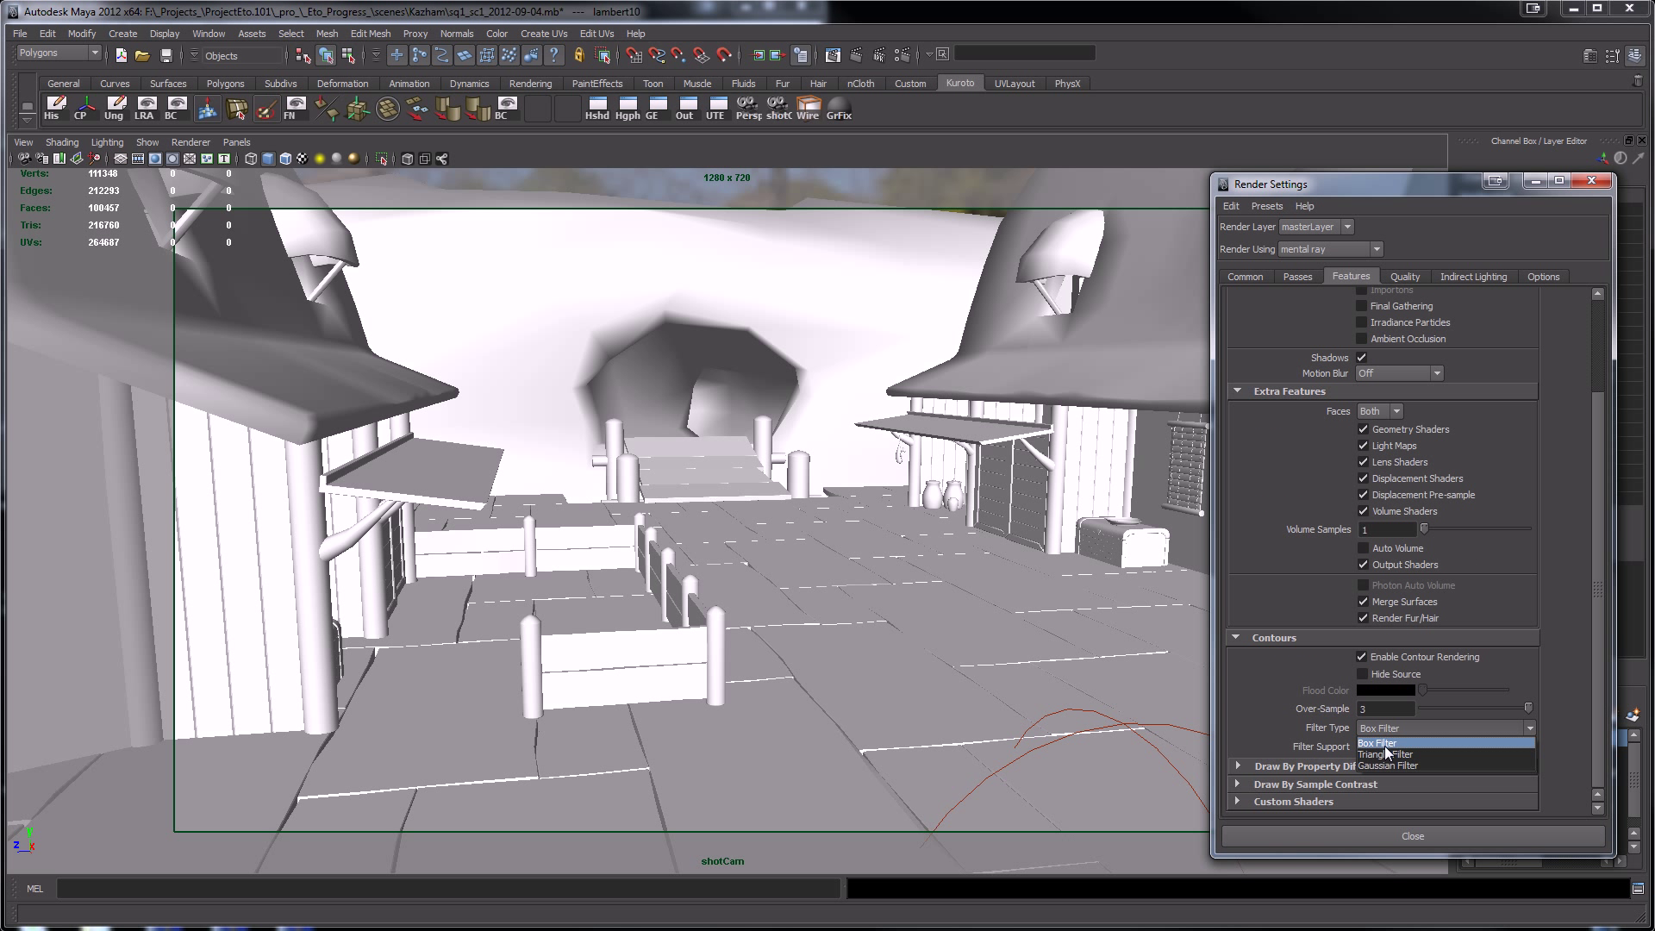
pyautogui.click(1389, 753)
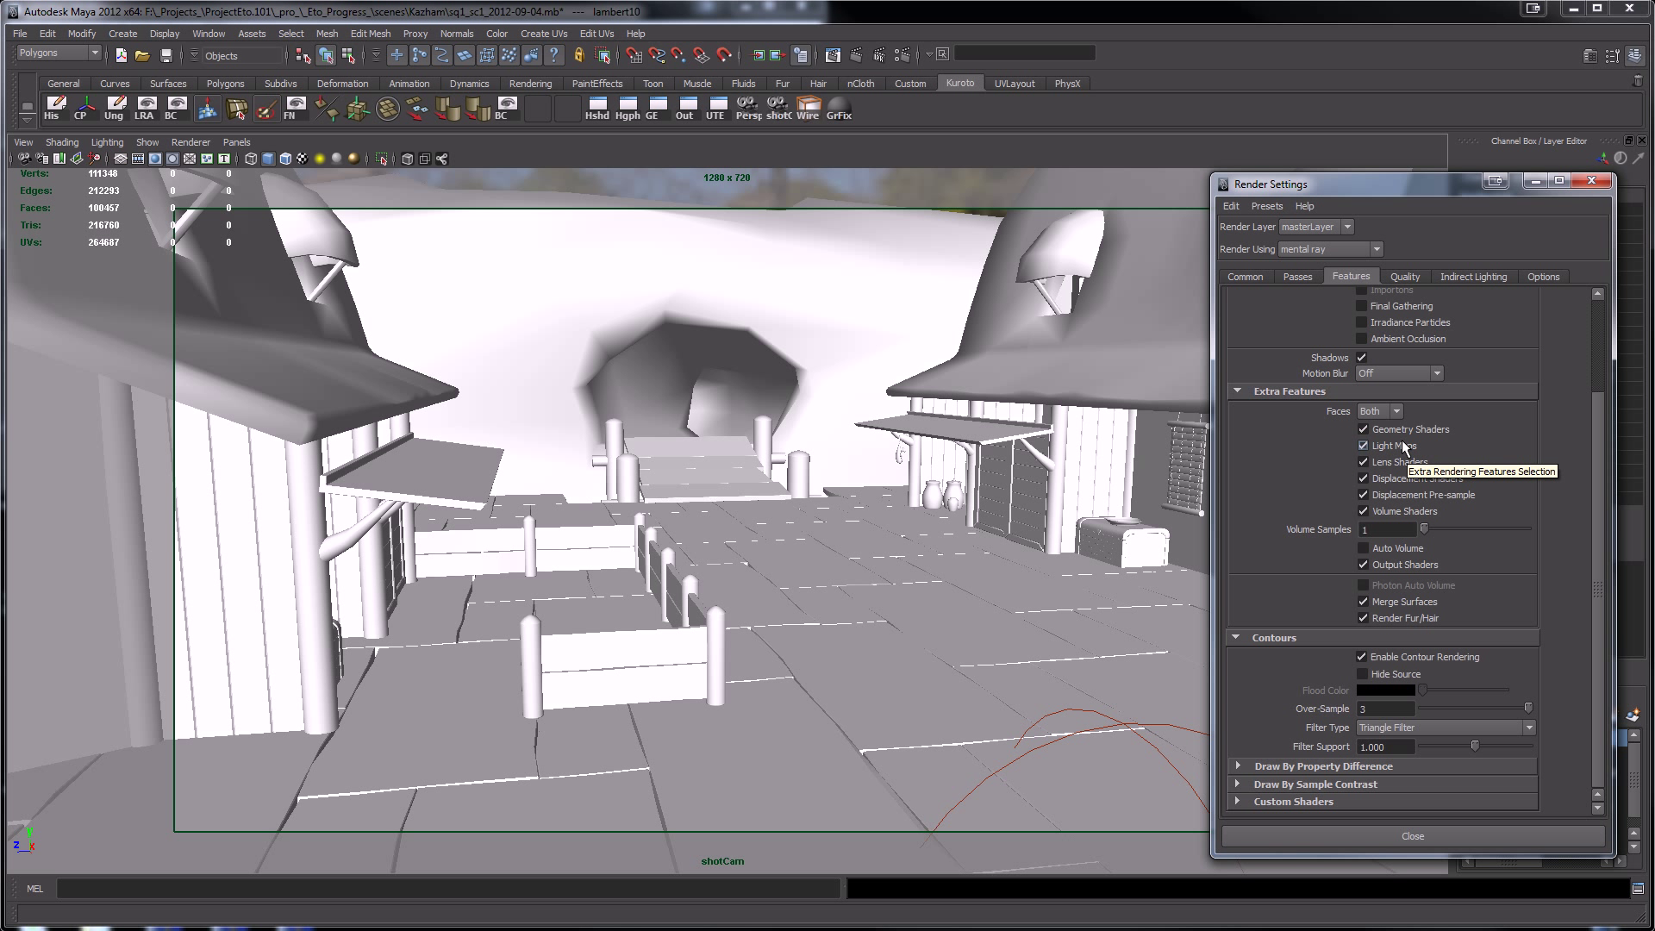
pyautogui.click(1405, 276)
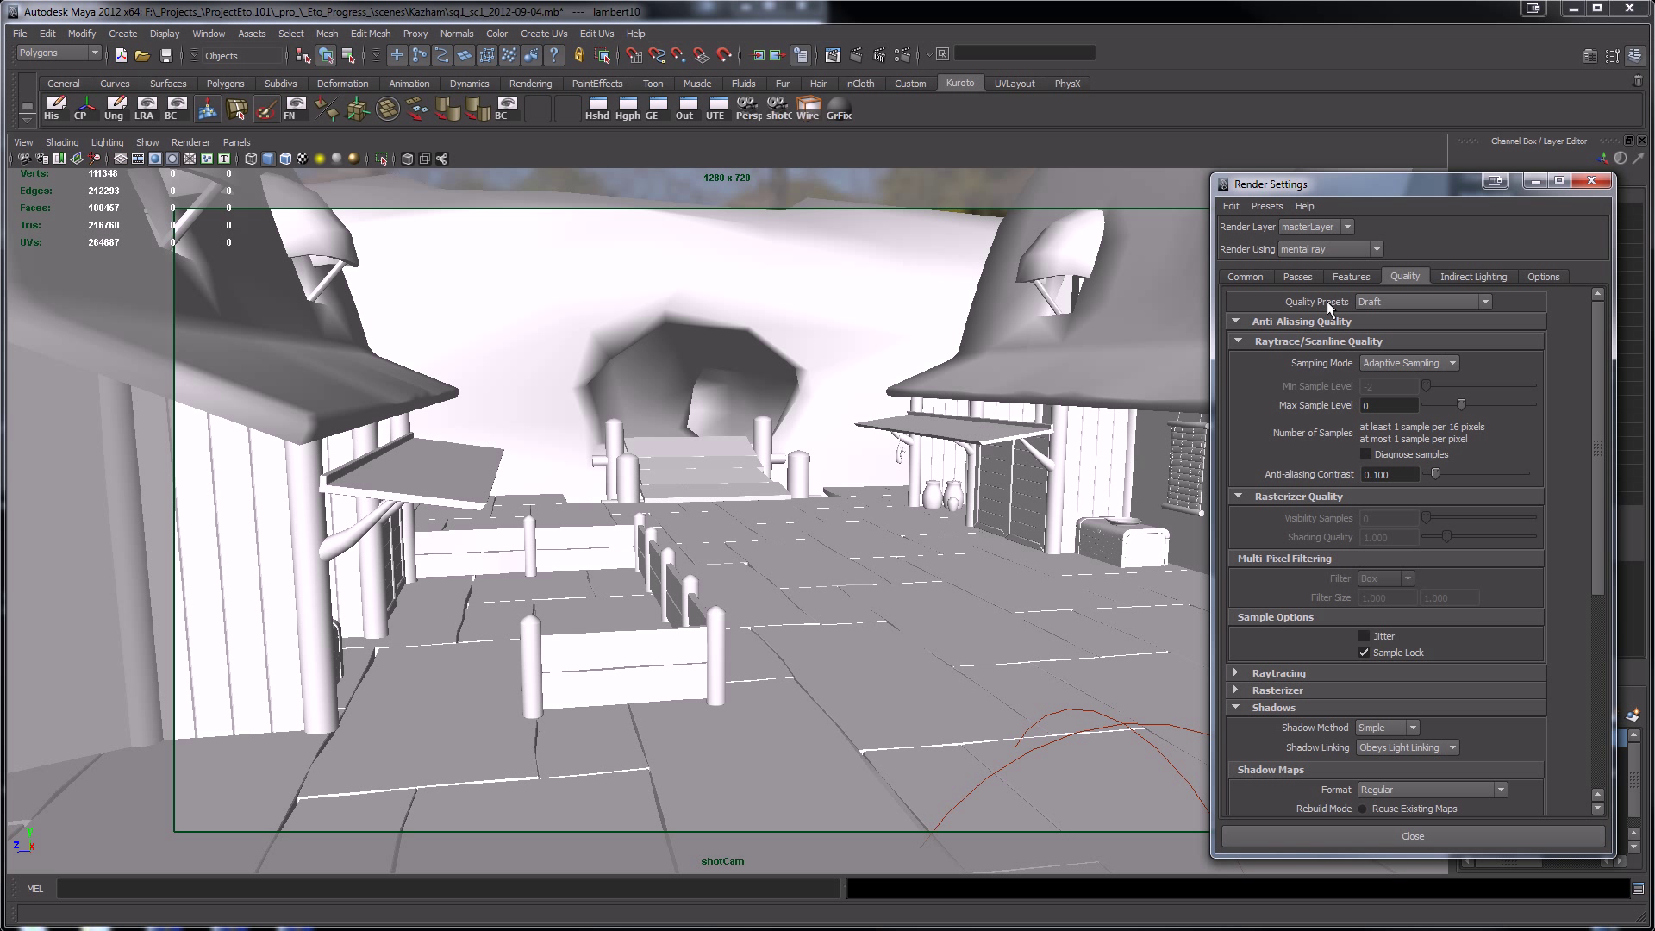
pyautogui.click(1488, 302)
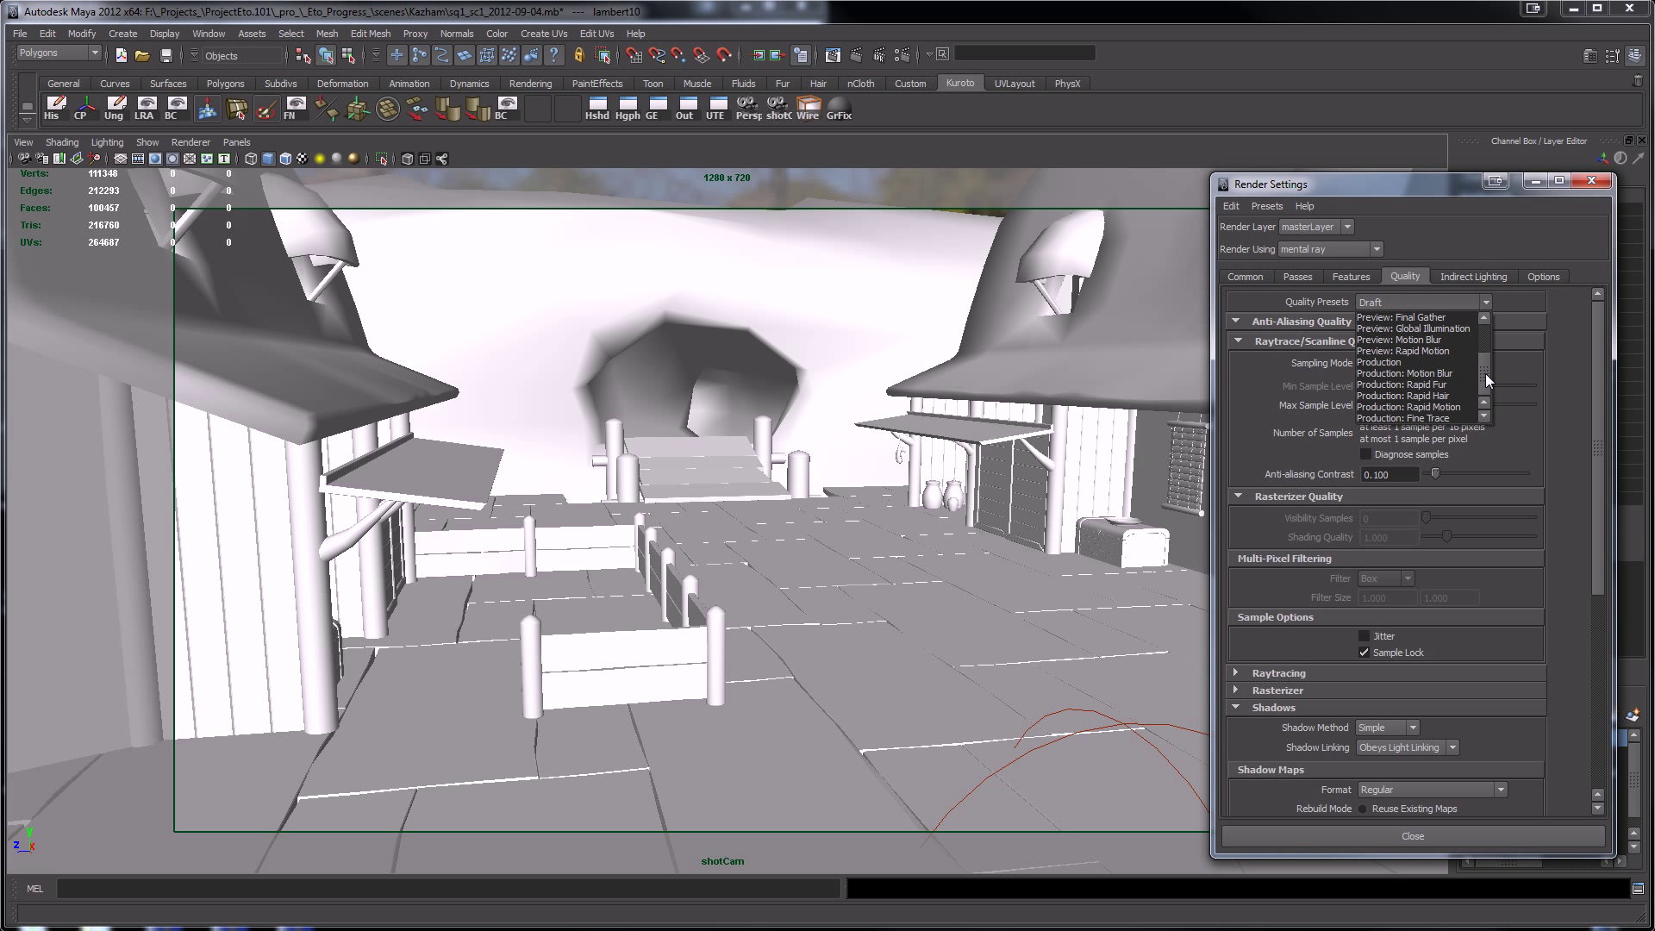
pyautogui.click(1349, 277)
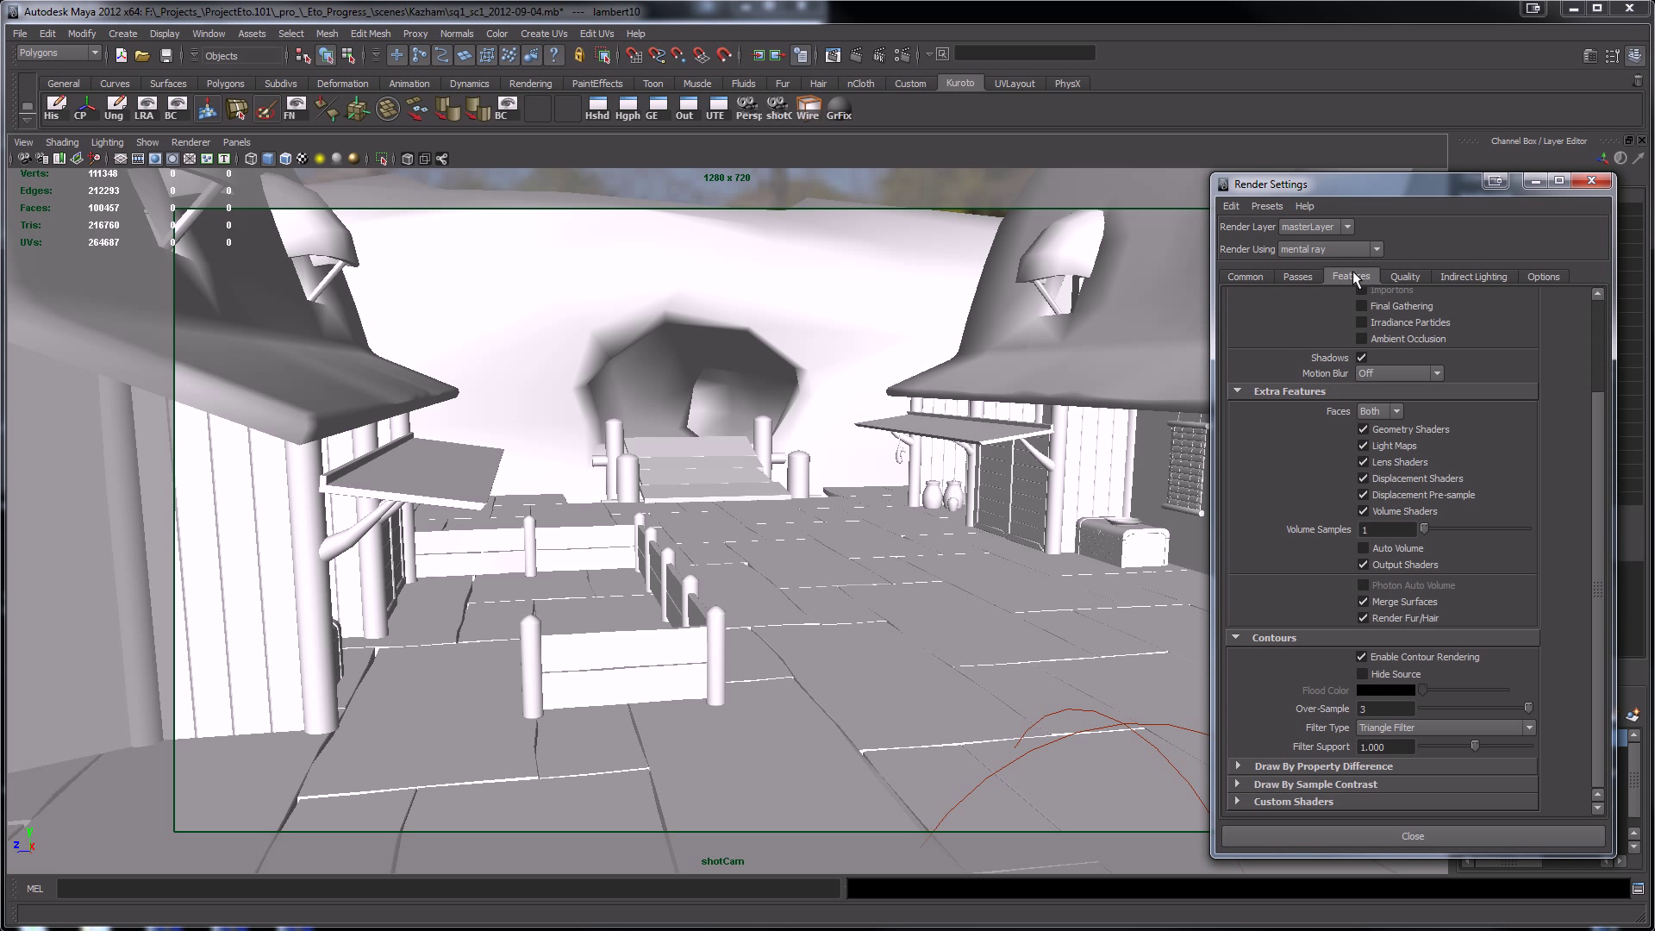
pyautogui.moveTo(1349, 288)
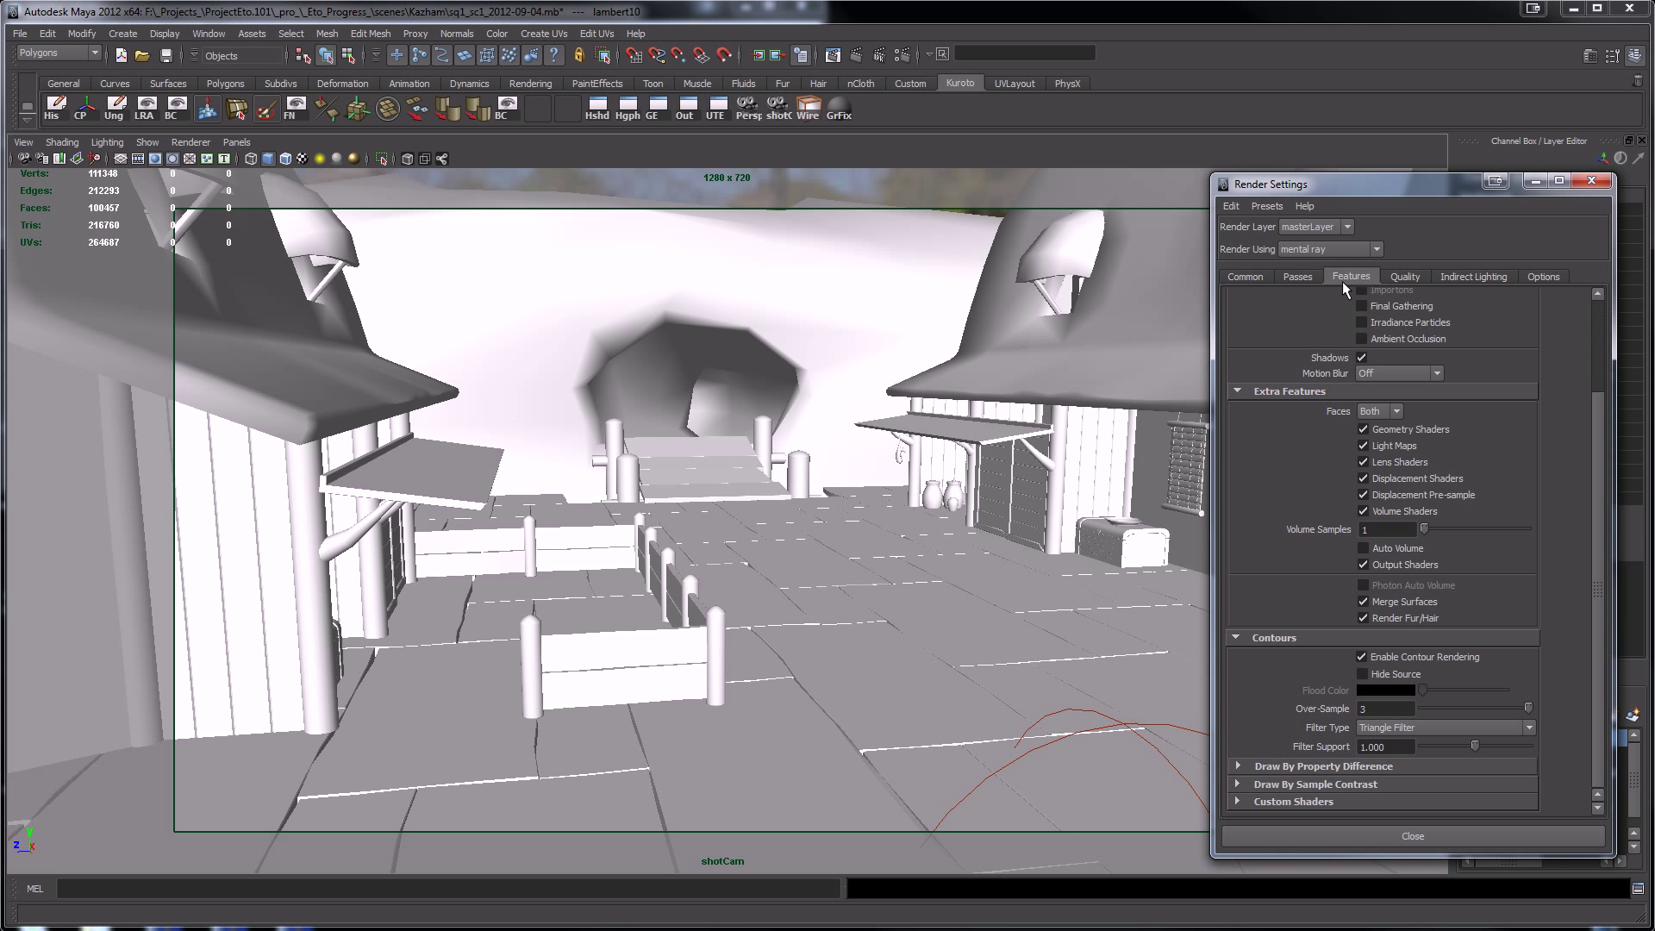
pyautogui.moveTo(1264, 621)
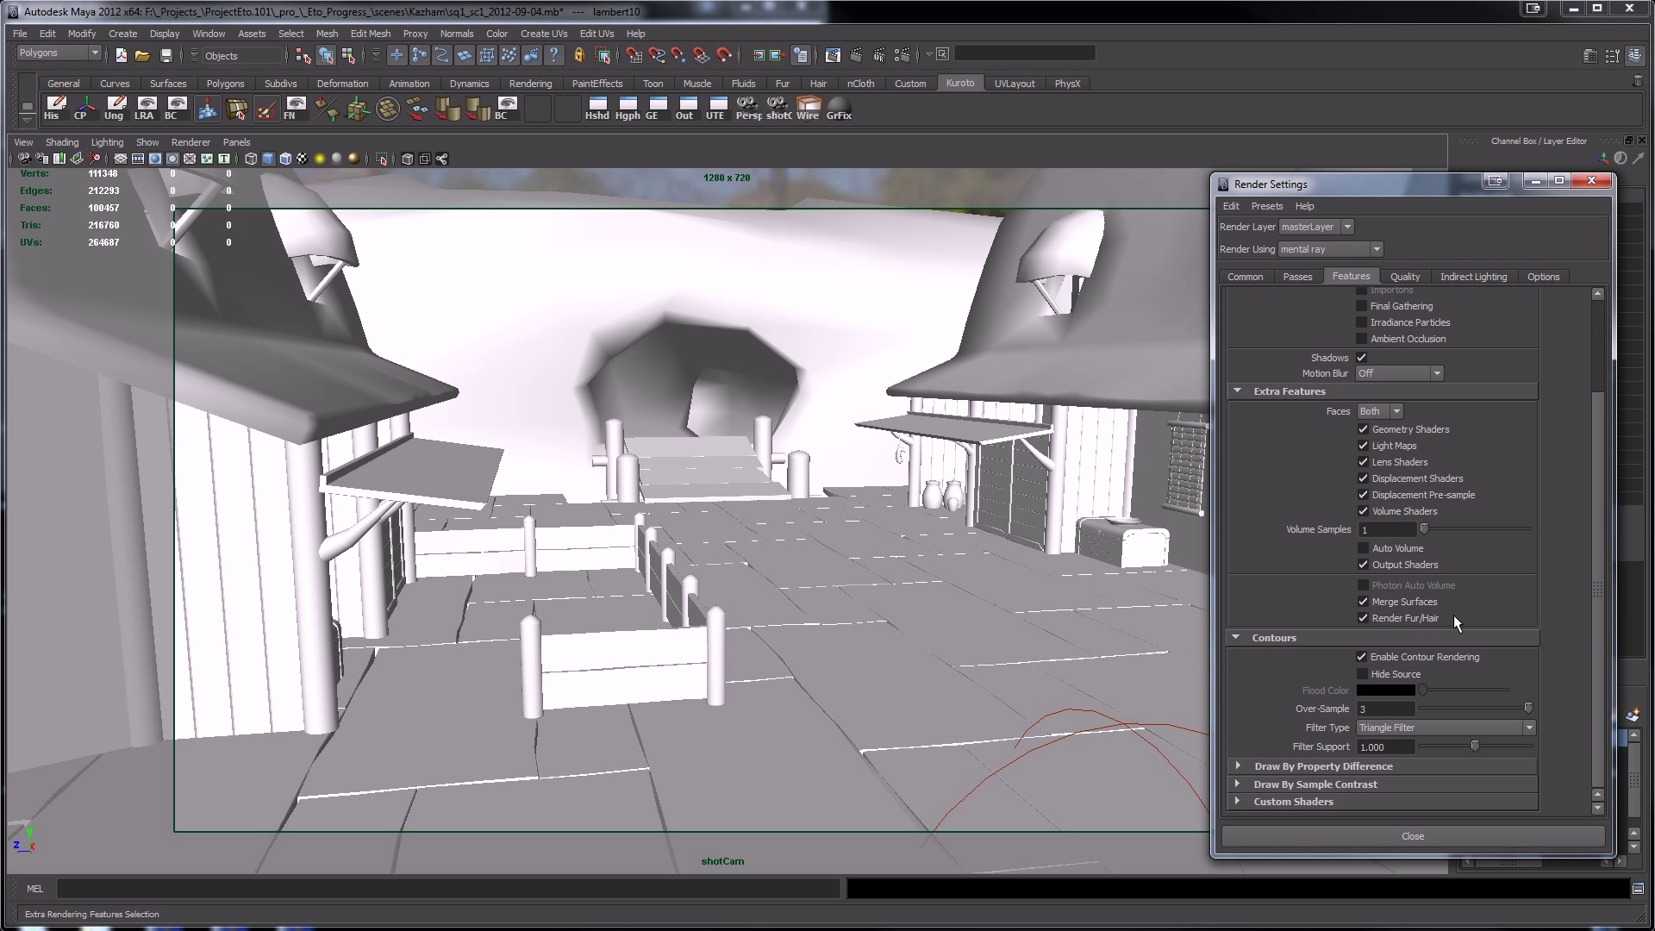
pyautogui.moveTo(1369, 300)
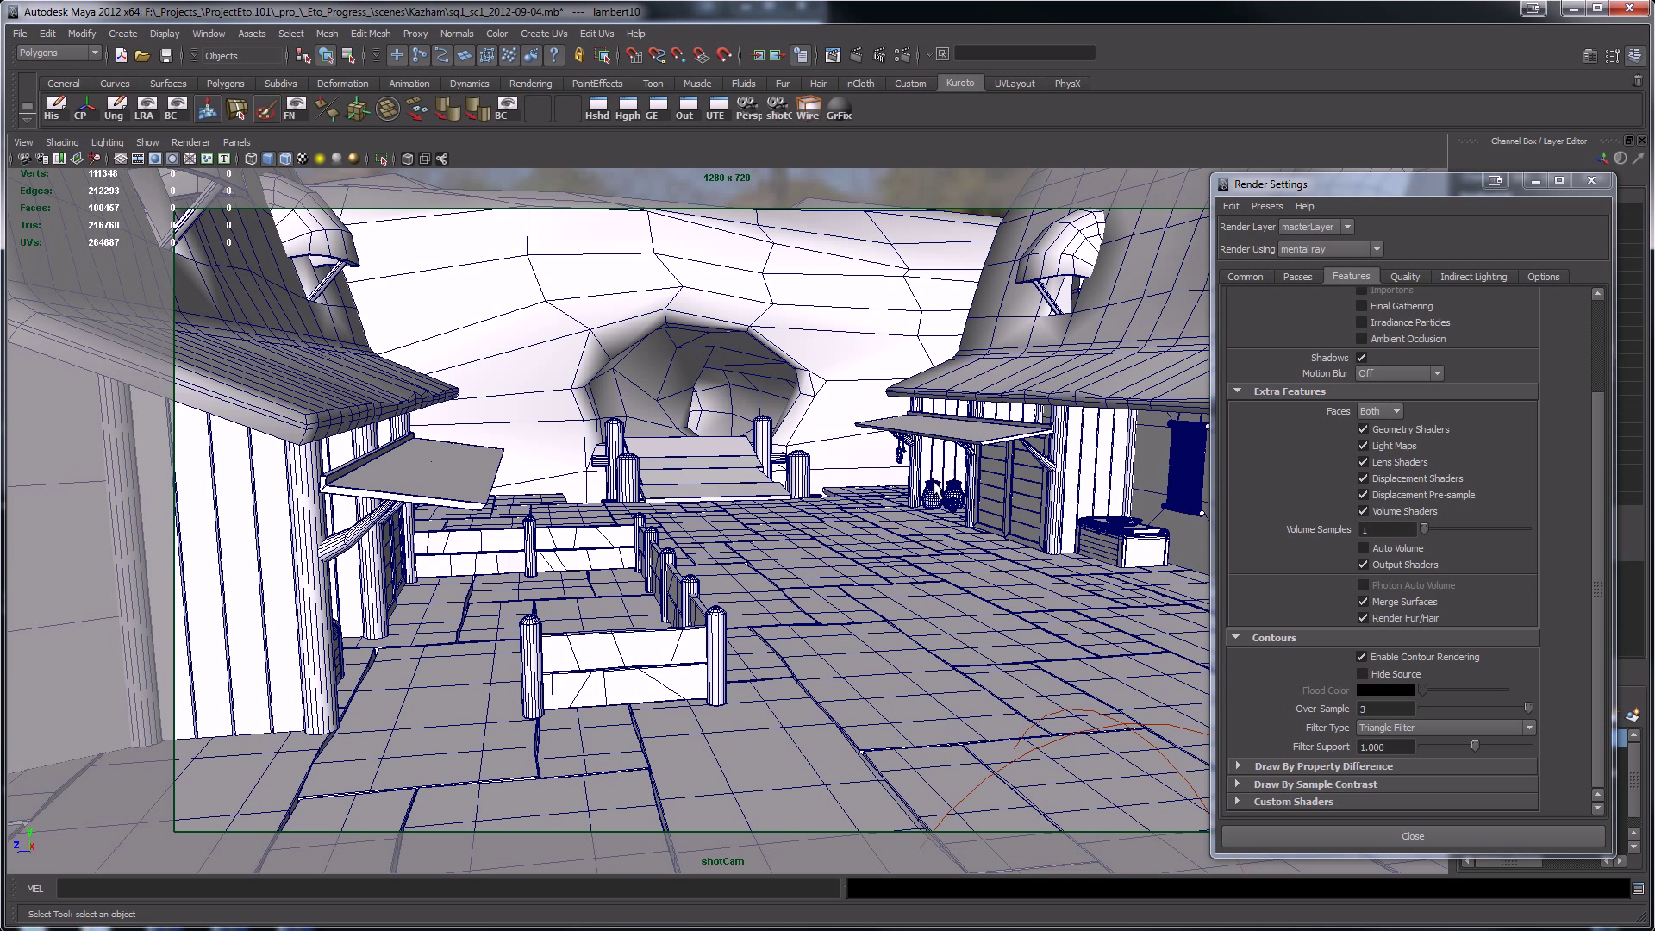
pyautogui.moveTo(1527, 636)
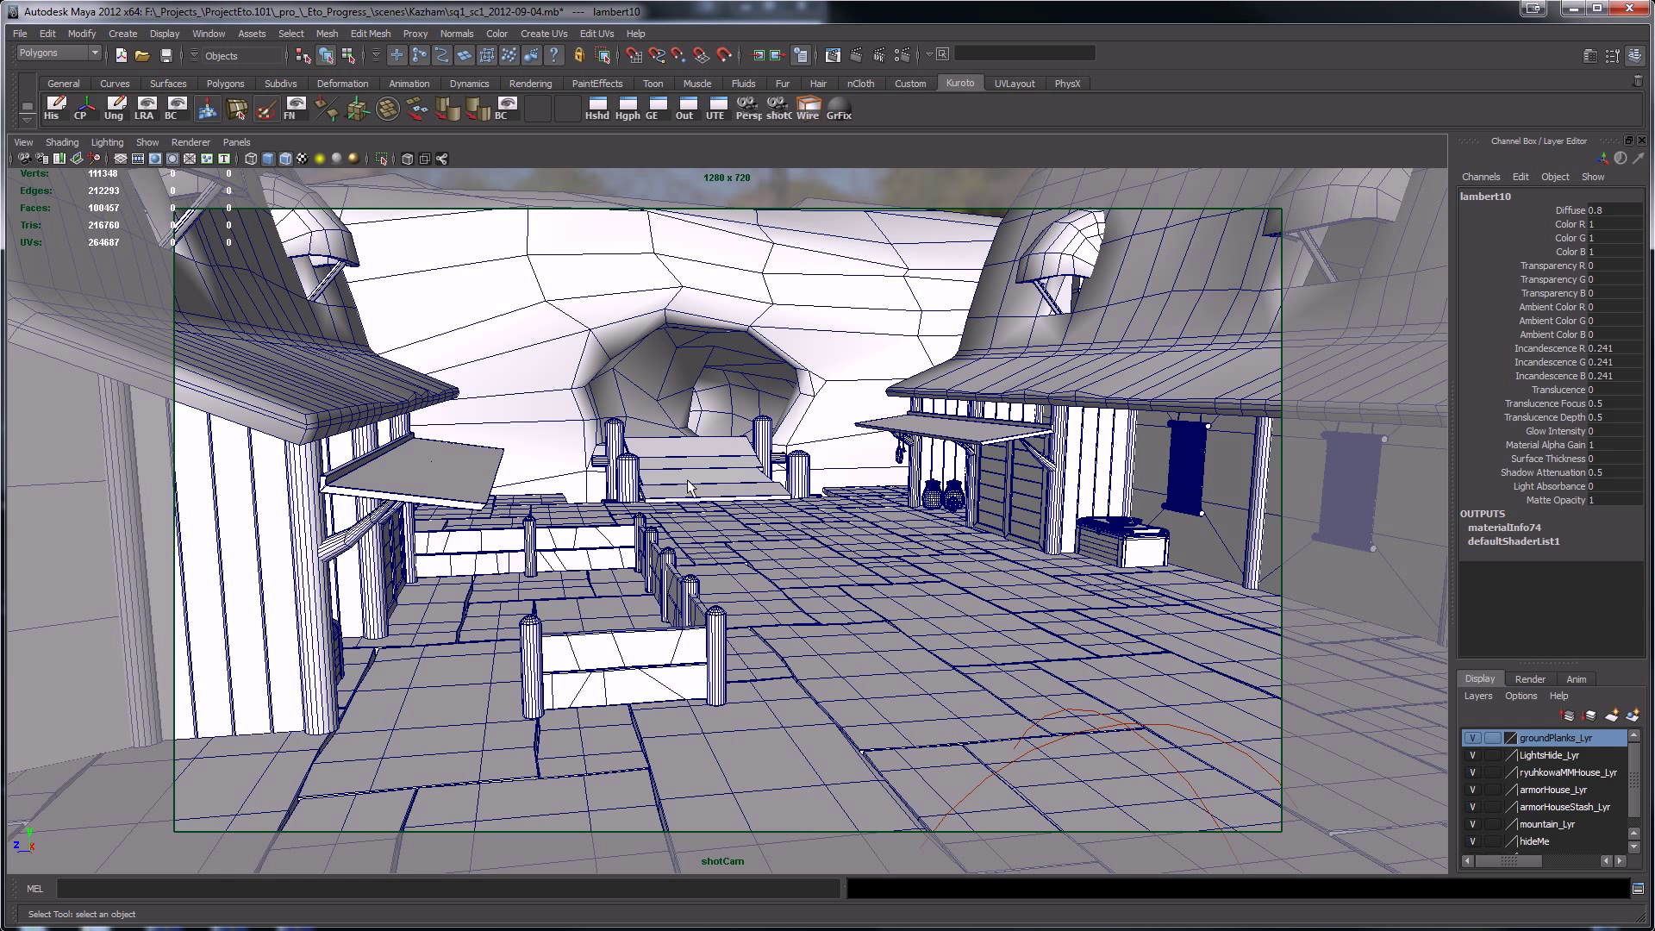
pyautogui.moveTo(834, 491)
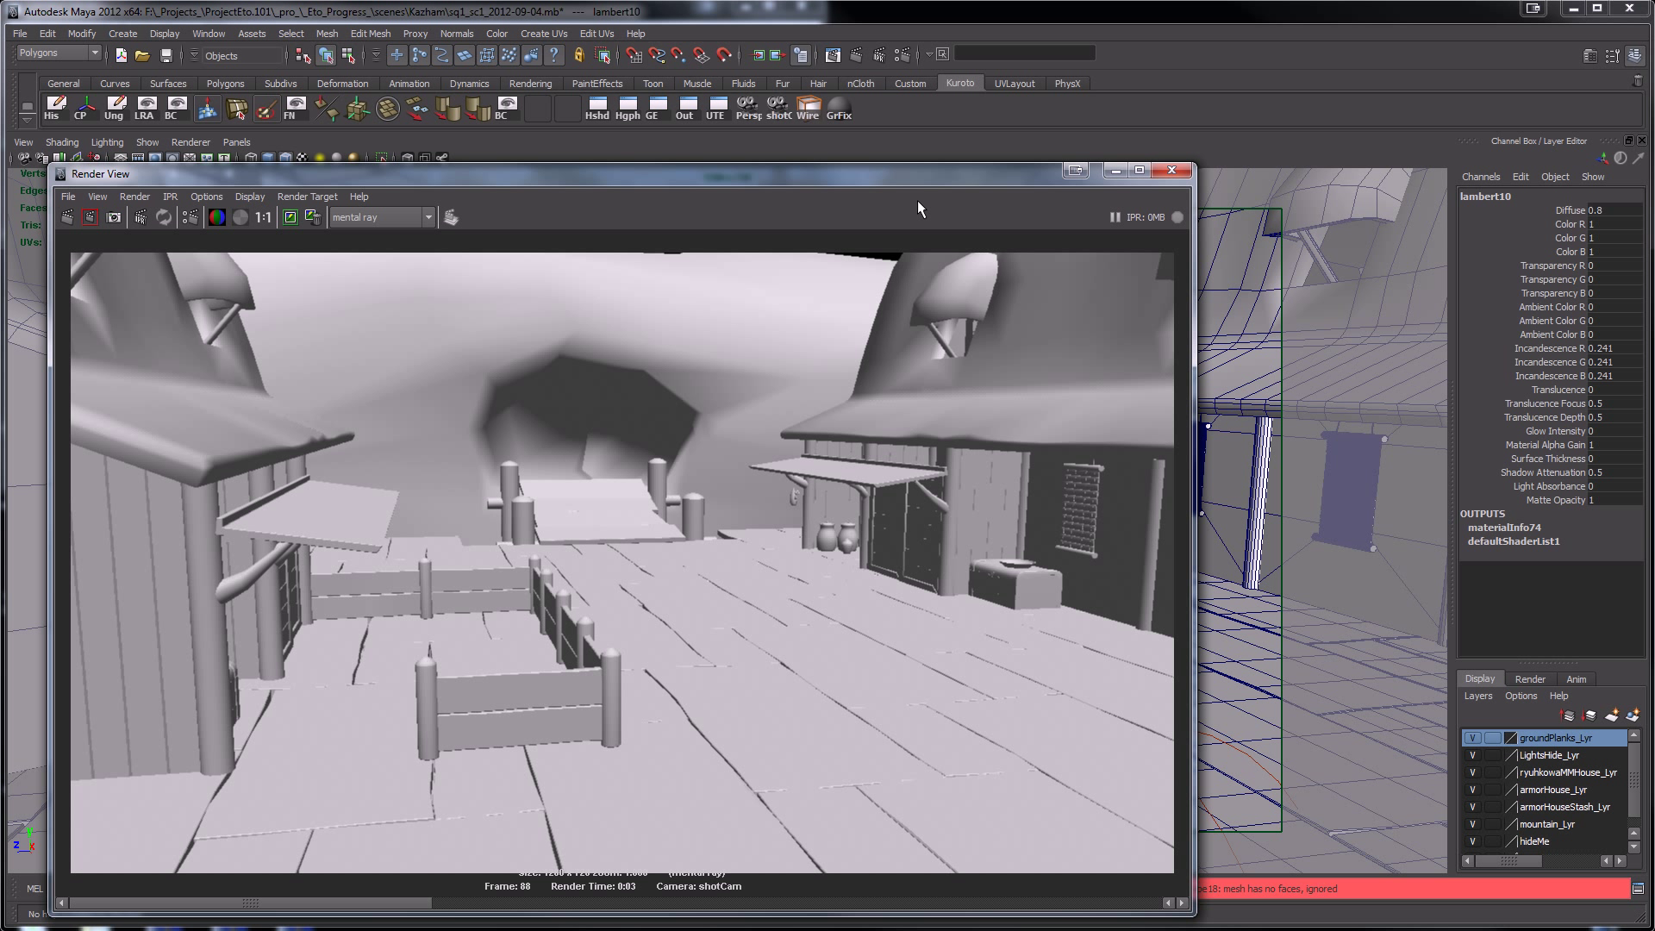
pyautogui.moveTo(903, 56)
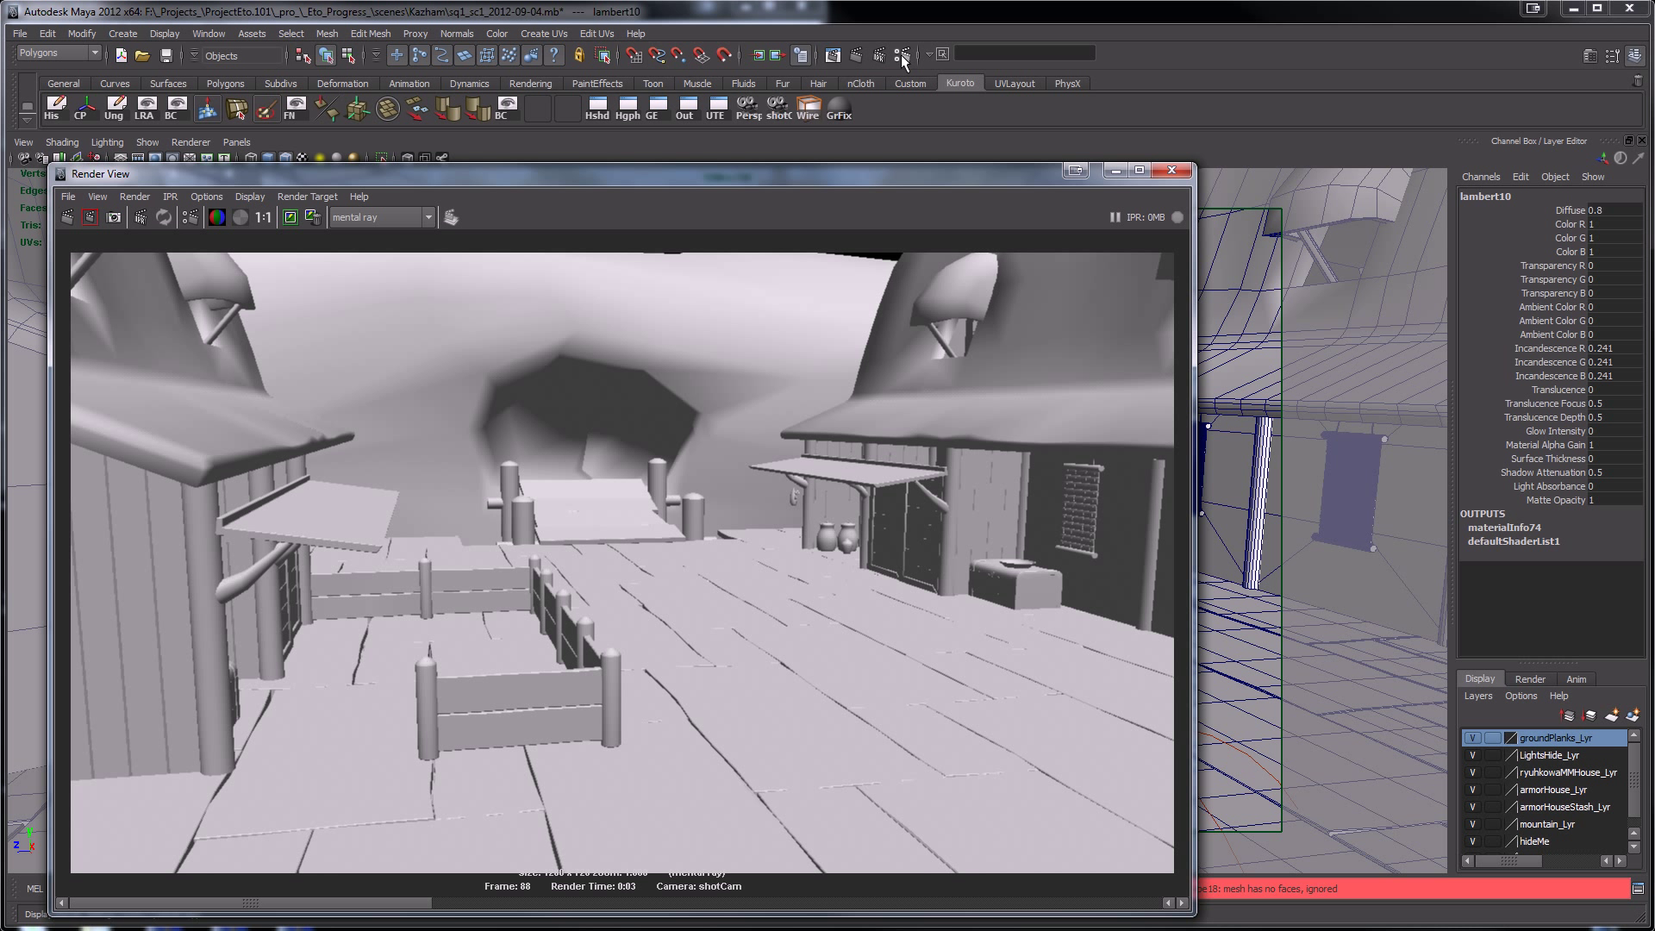
# - Re-render shotCam with contours around all poly faces enabled
pyautogui.click(903, 54)
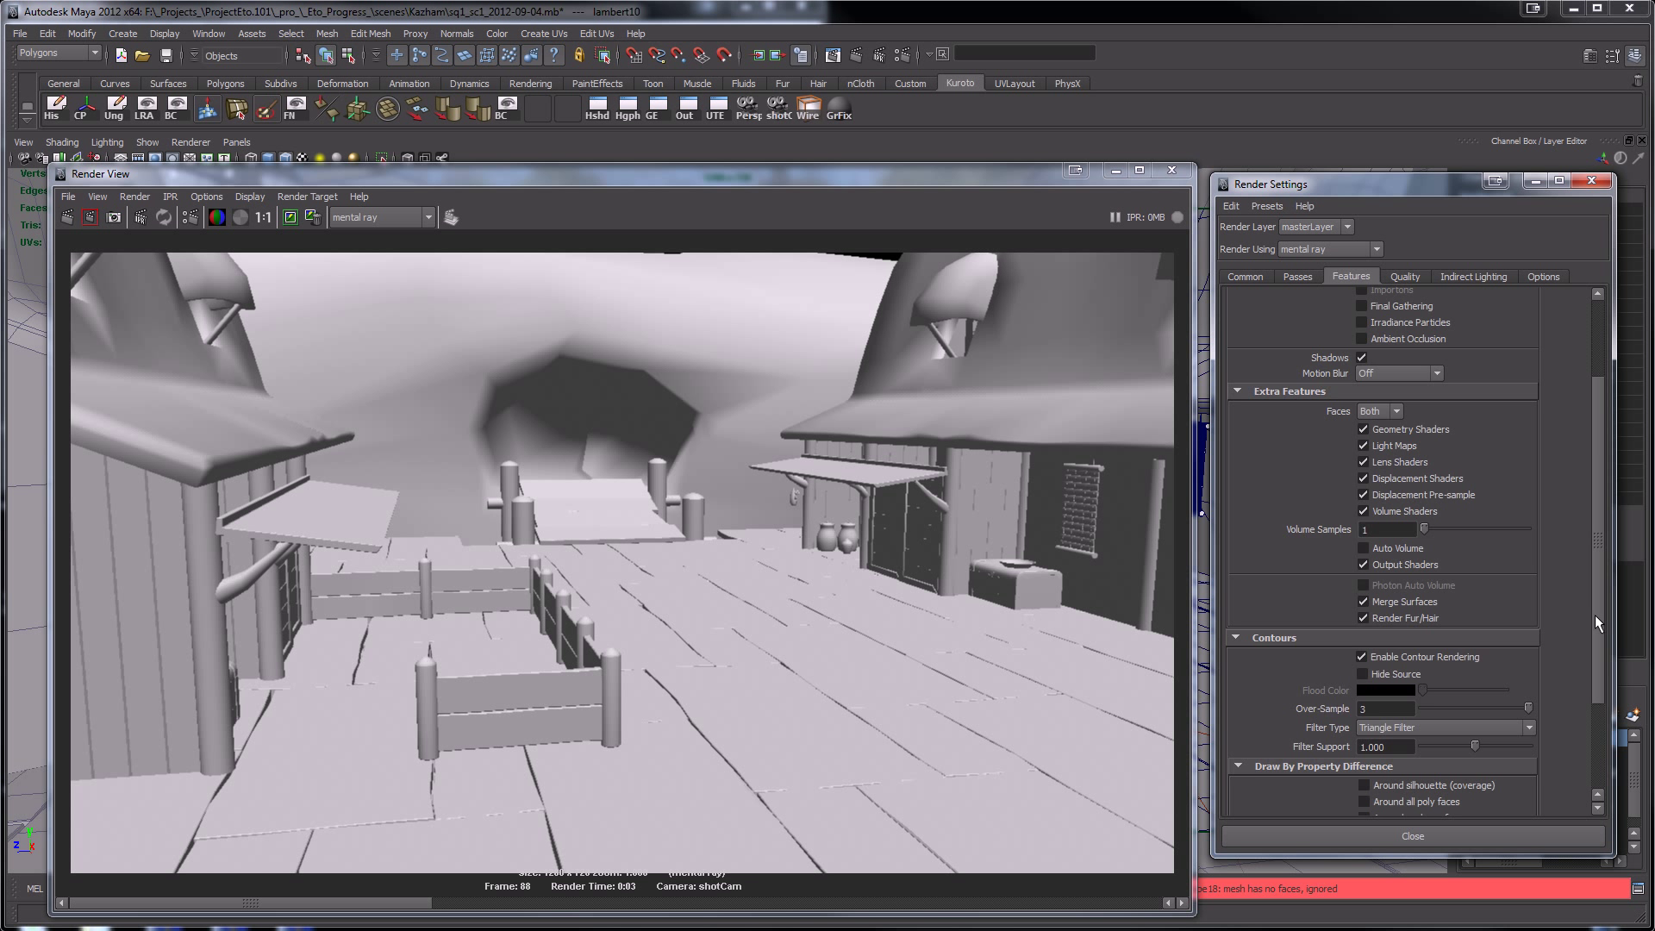
pyautogui.scroll(-3)
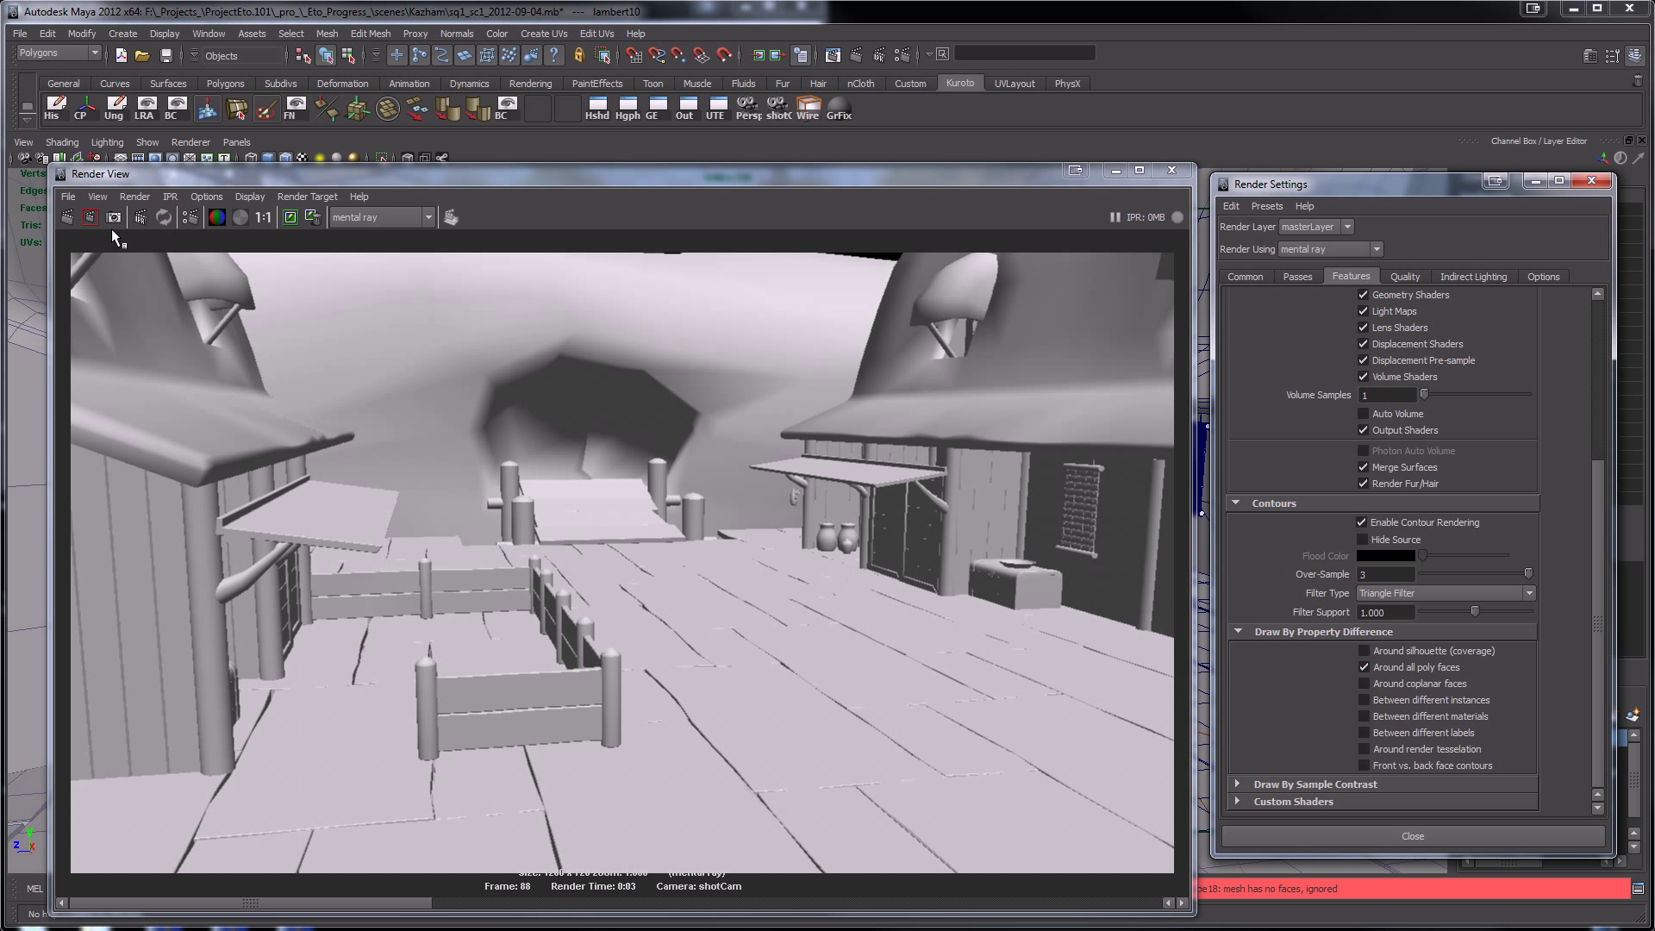
pyautogui.click(67, 217)
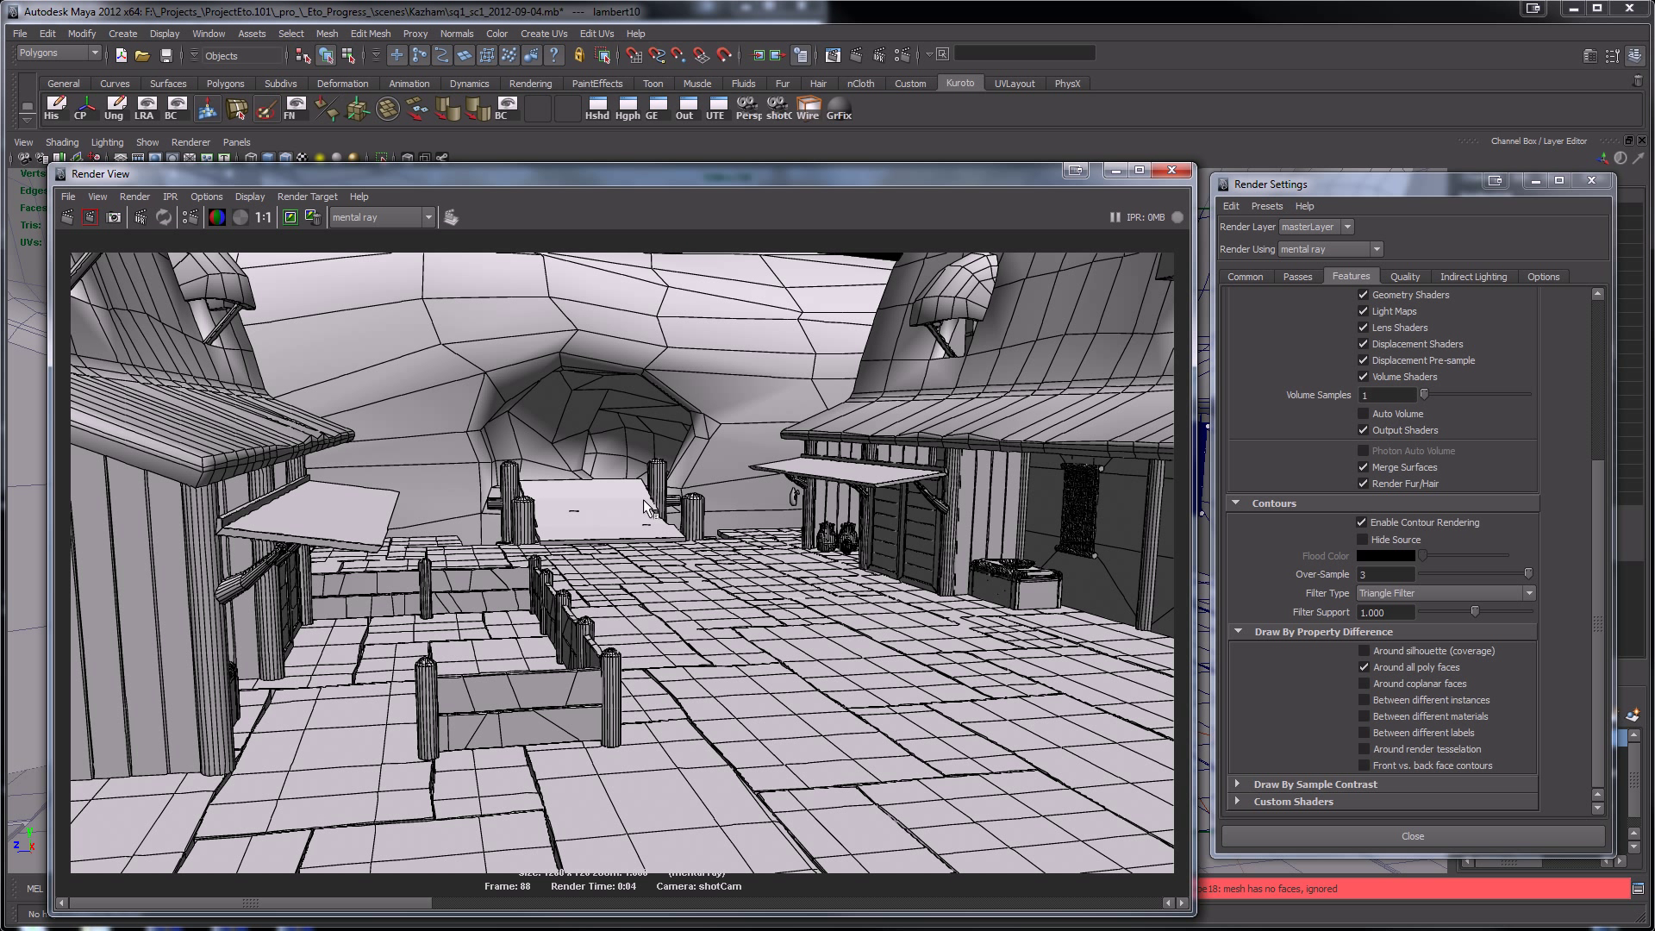
pyautogui.moveTo(724, 574)
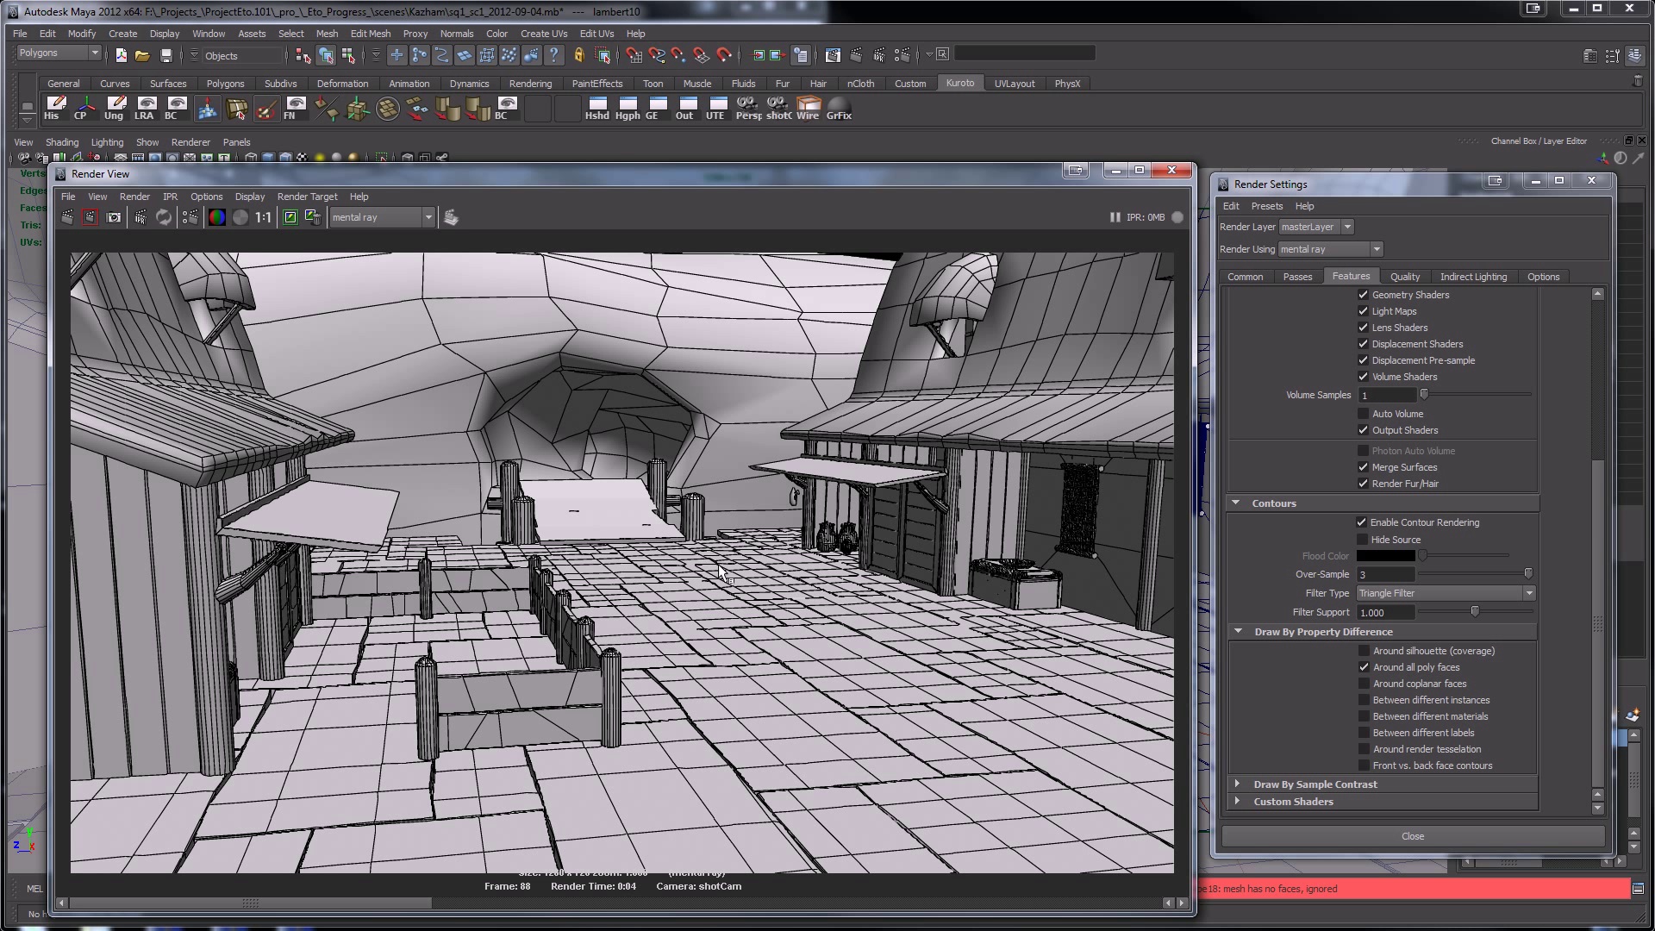
pyautogui.moveTo(619, 504)
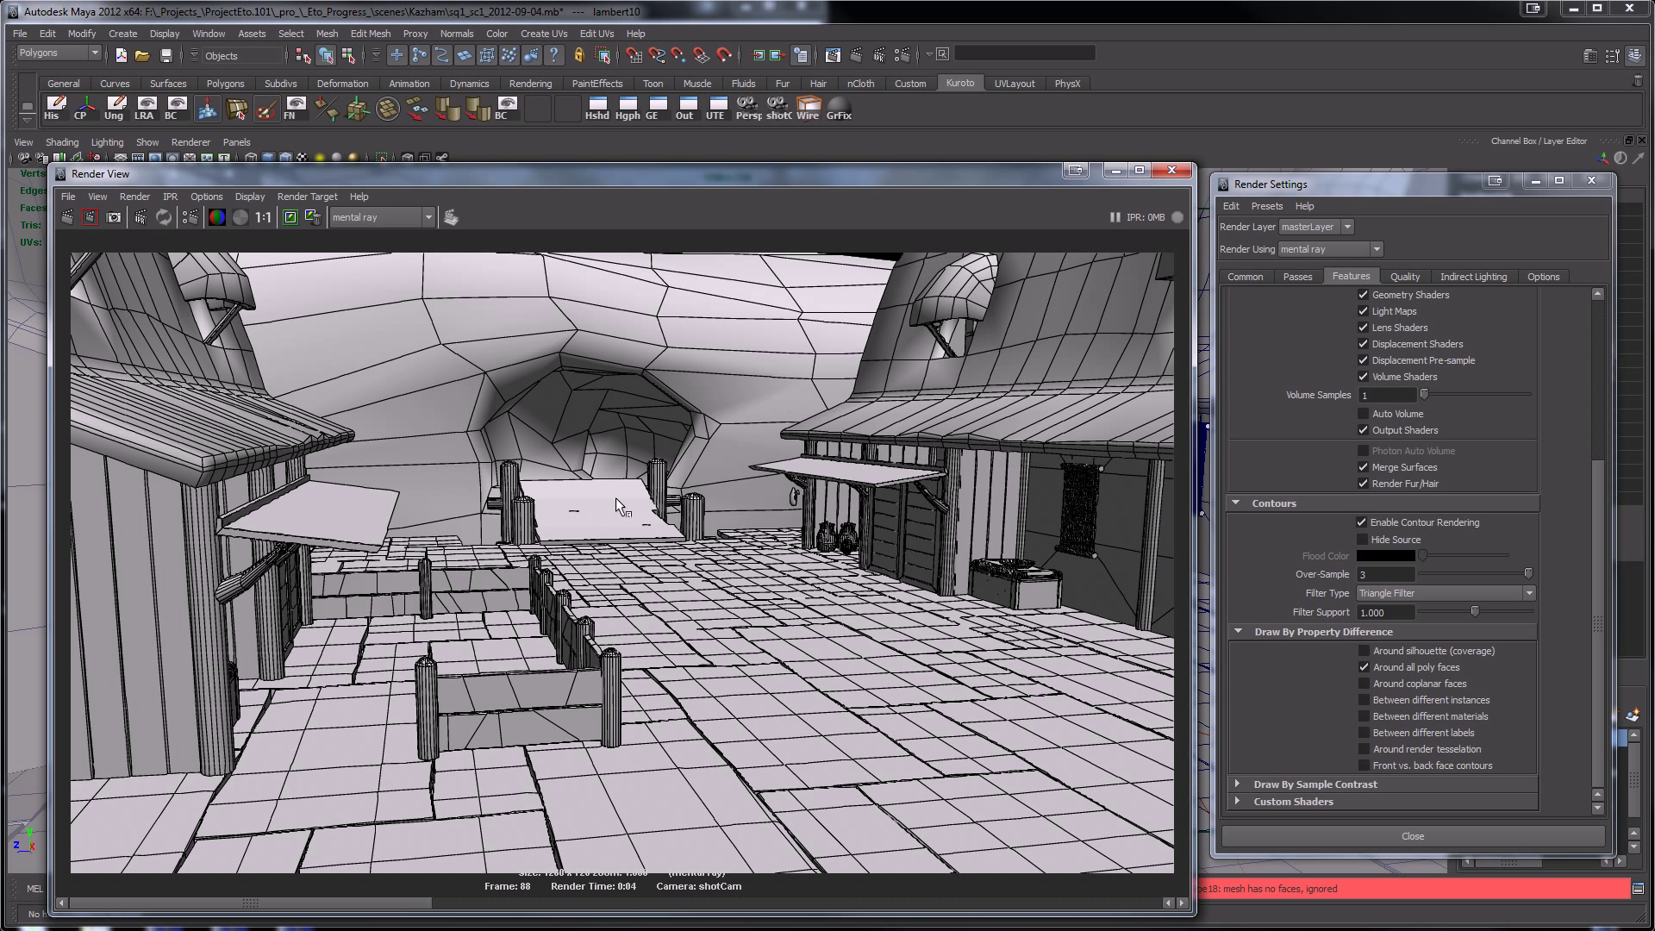
# - Enable silhouette and coplanar-face contours, re-rendering shotCam after each
pyautogui.click(1363, 649)
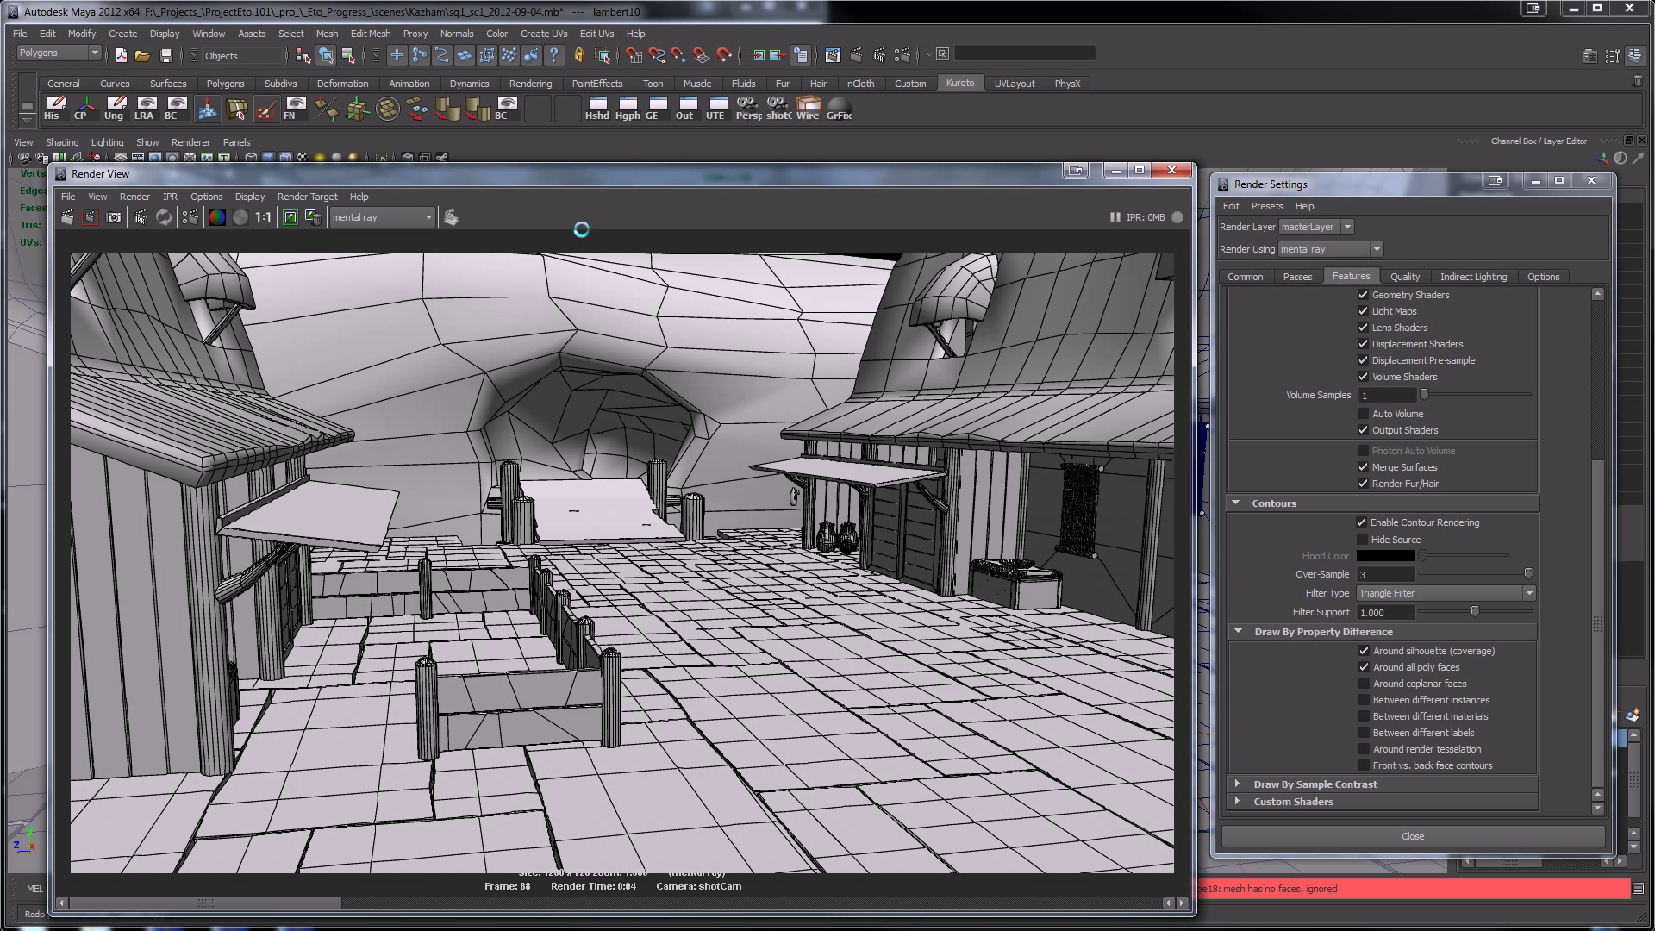
pyautogui.click(89, 217)
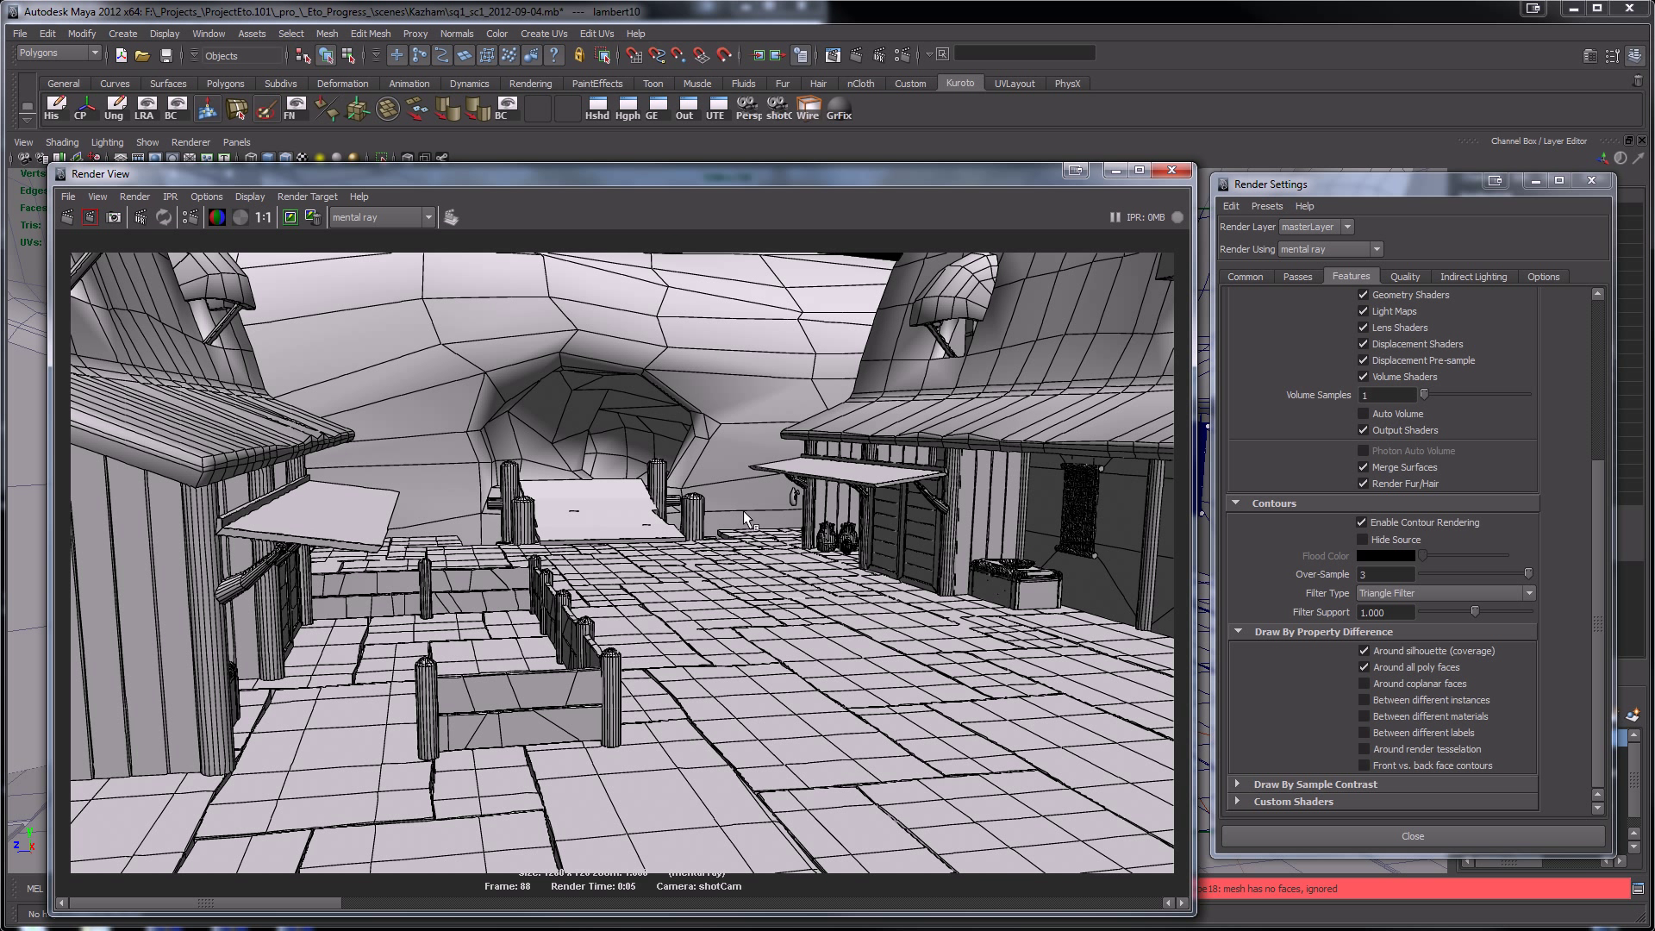
pyautogui.moveTo(314, 918)
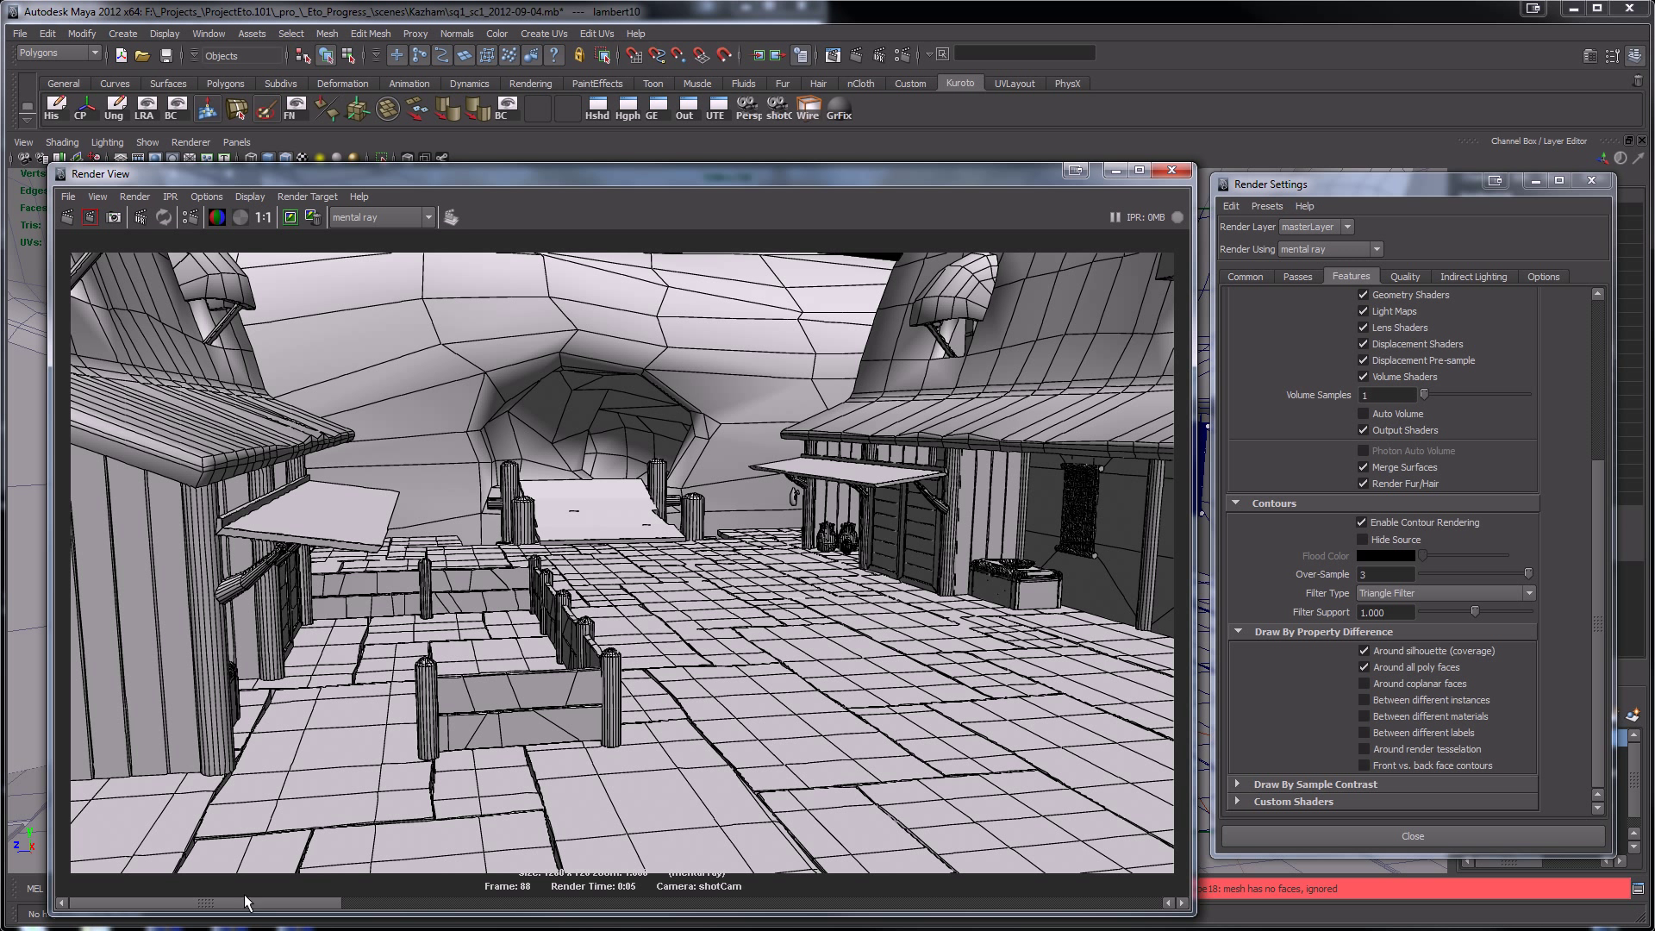
pyautogui.moveTo(260, 914)
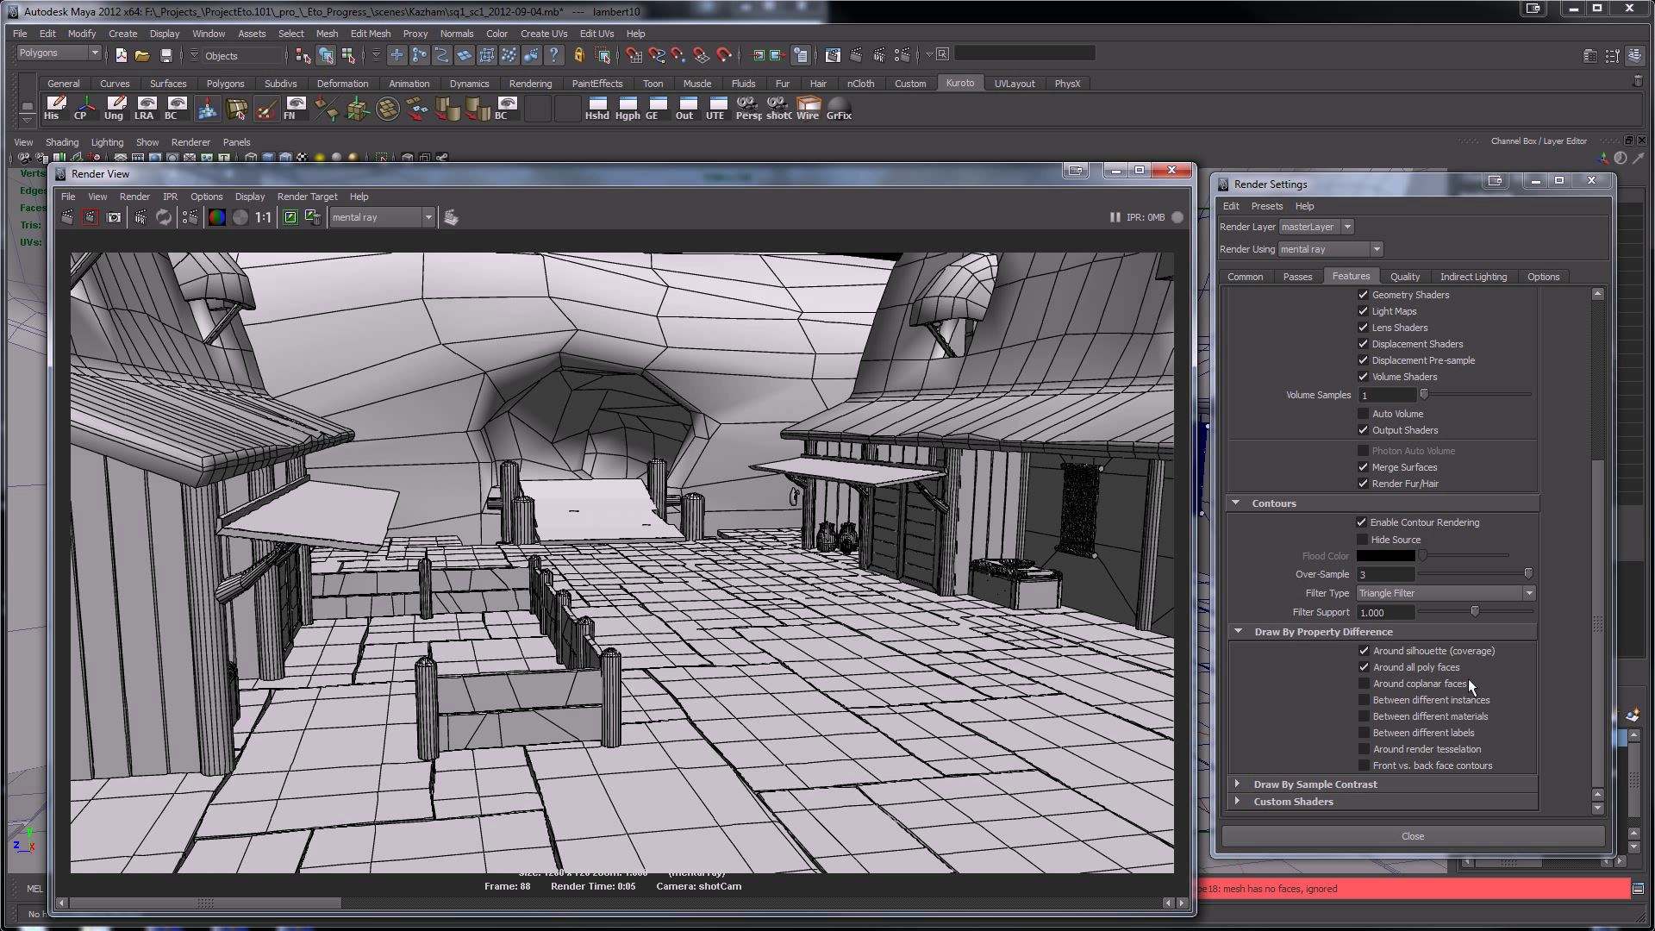
pyautogui.click(1363, 683)
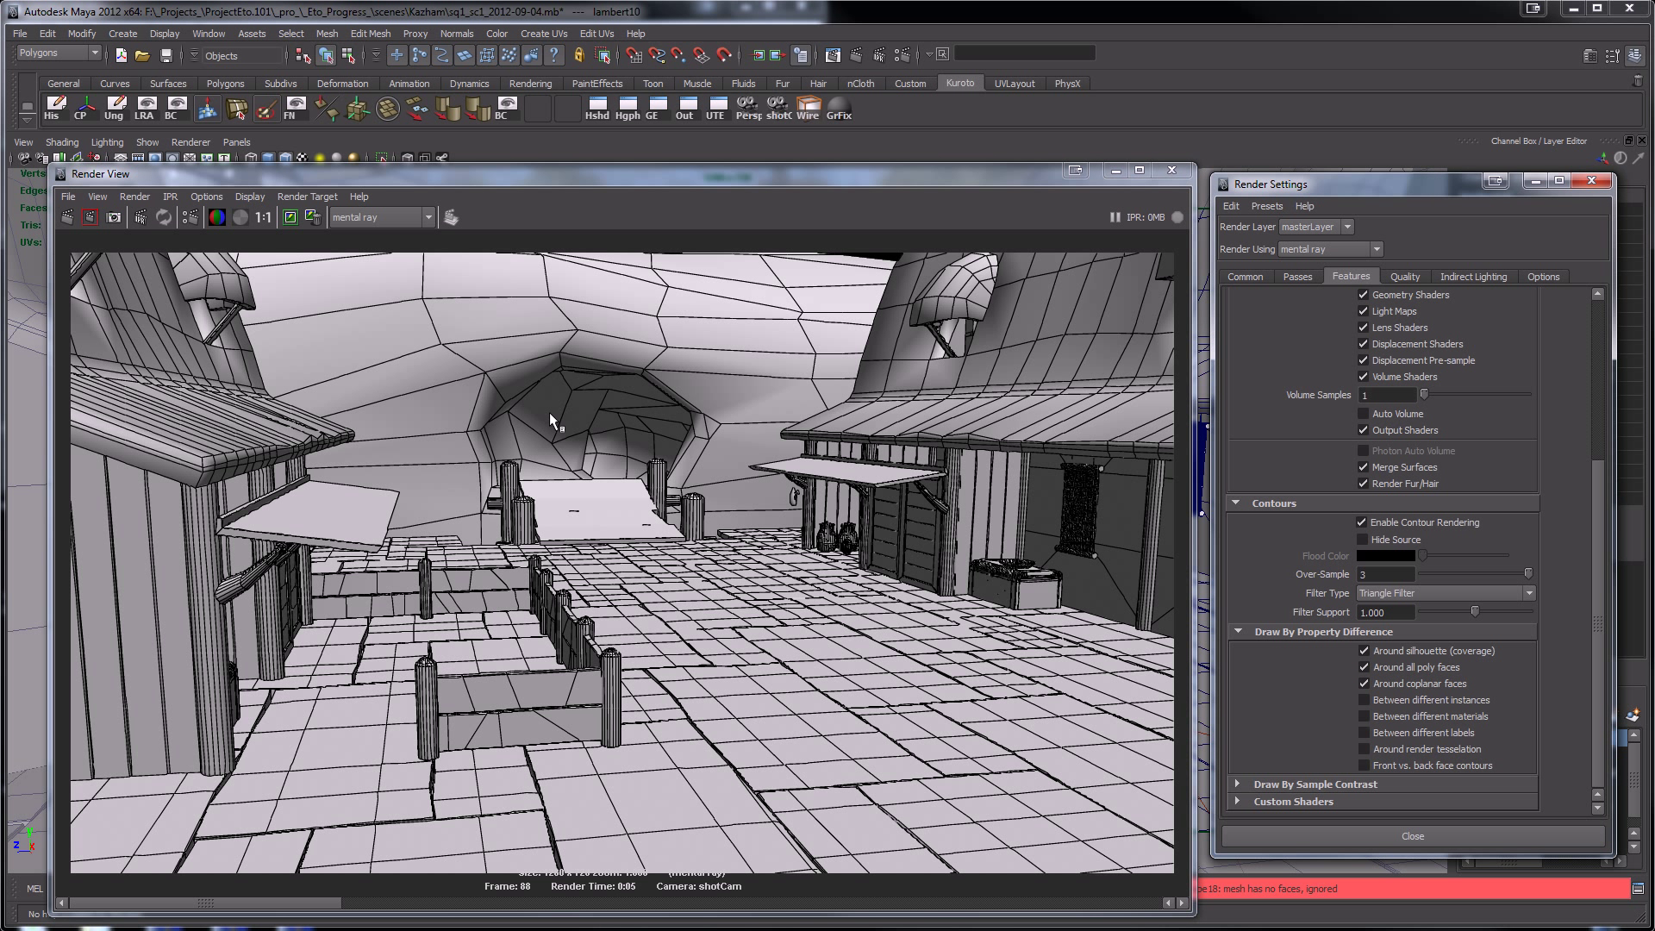
pyautogui.click(89, 217)
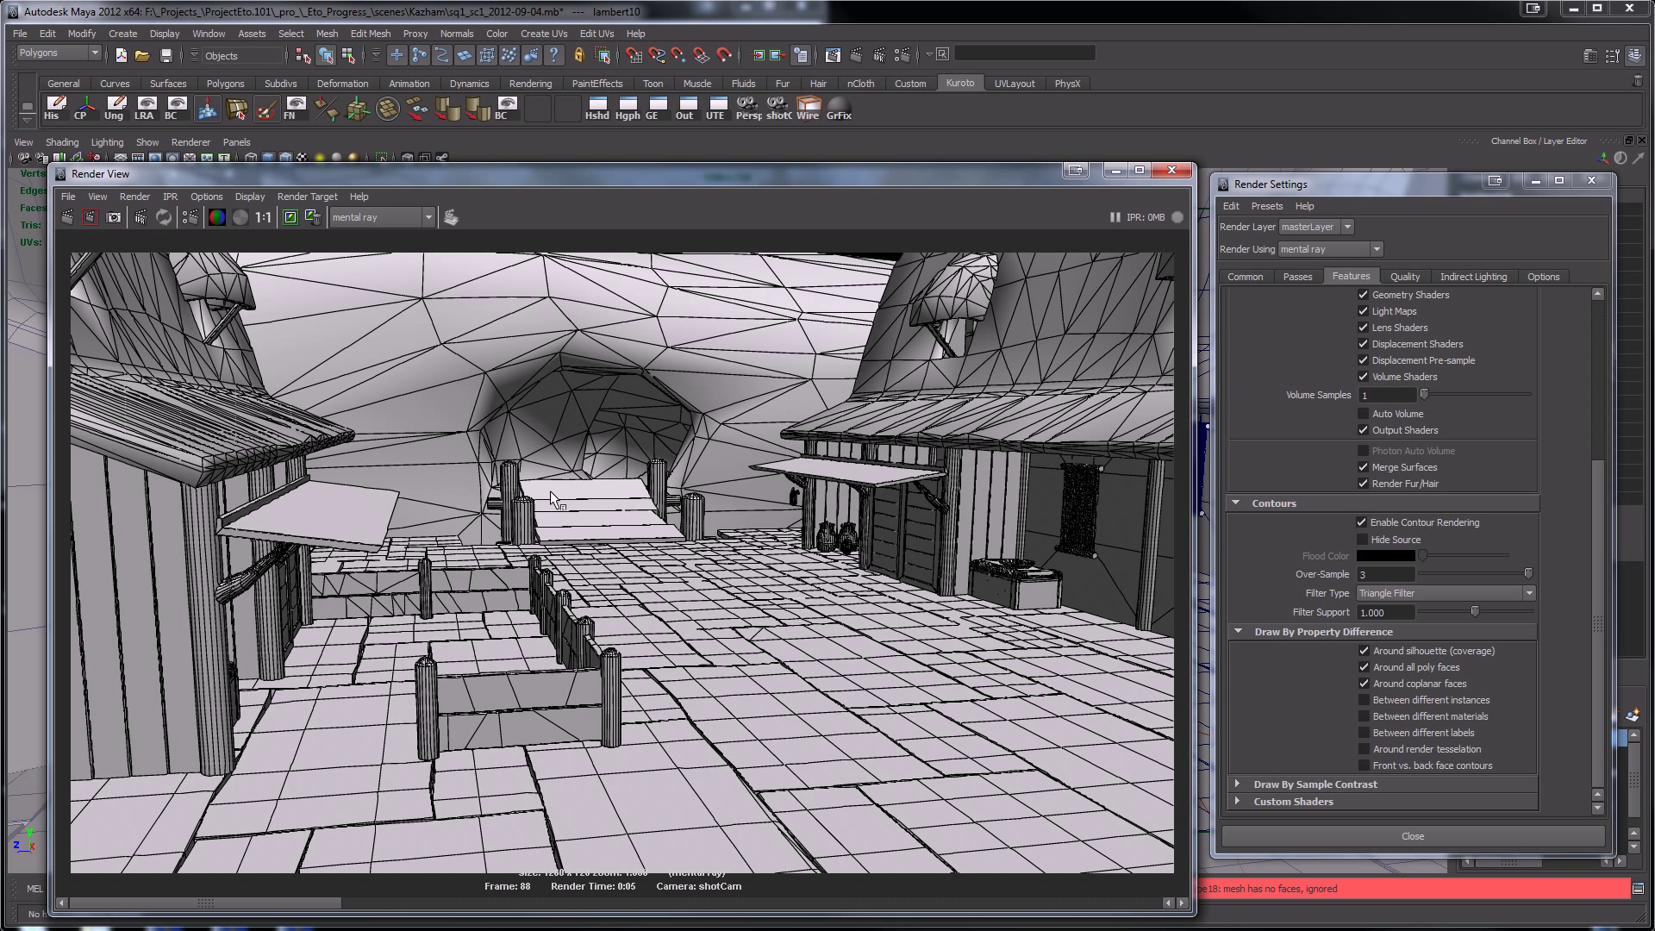
pyautogui.moveTo(742, 367)
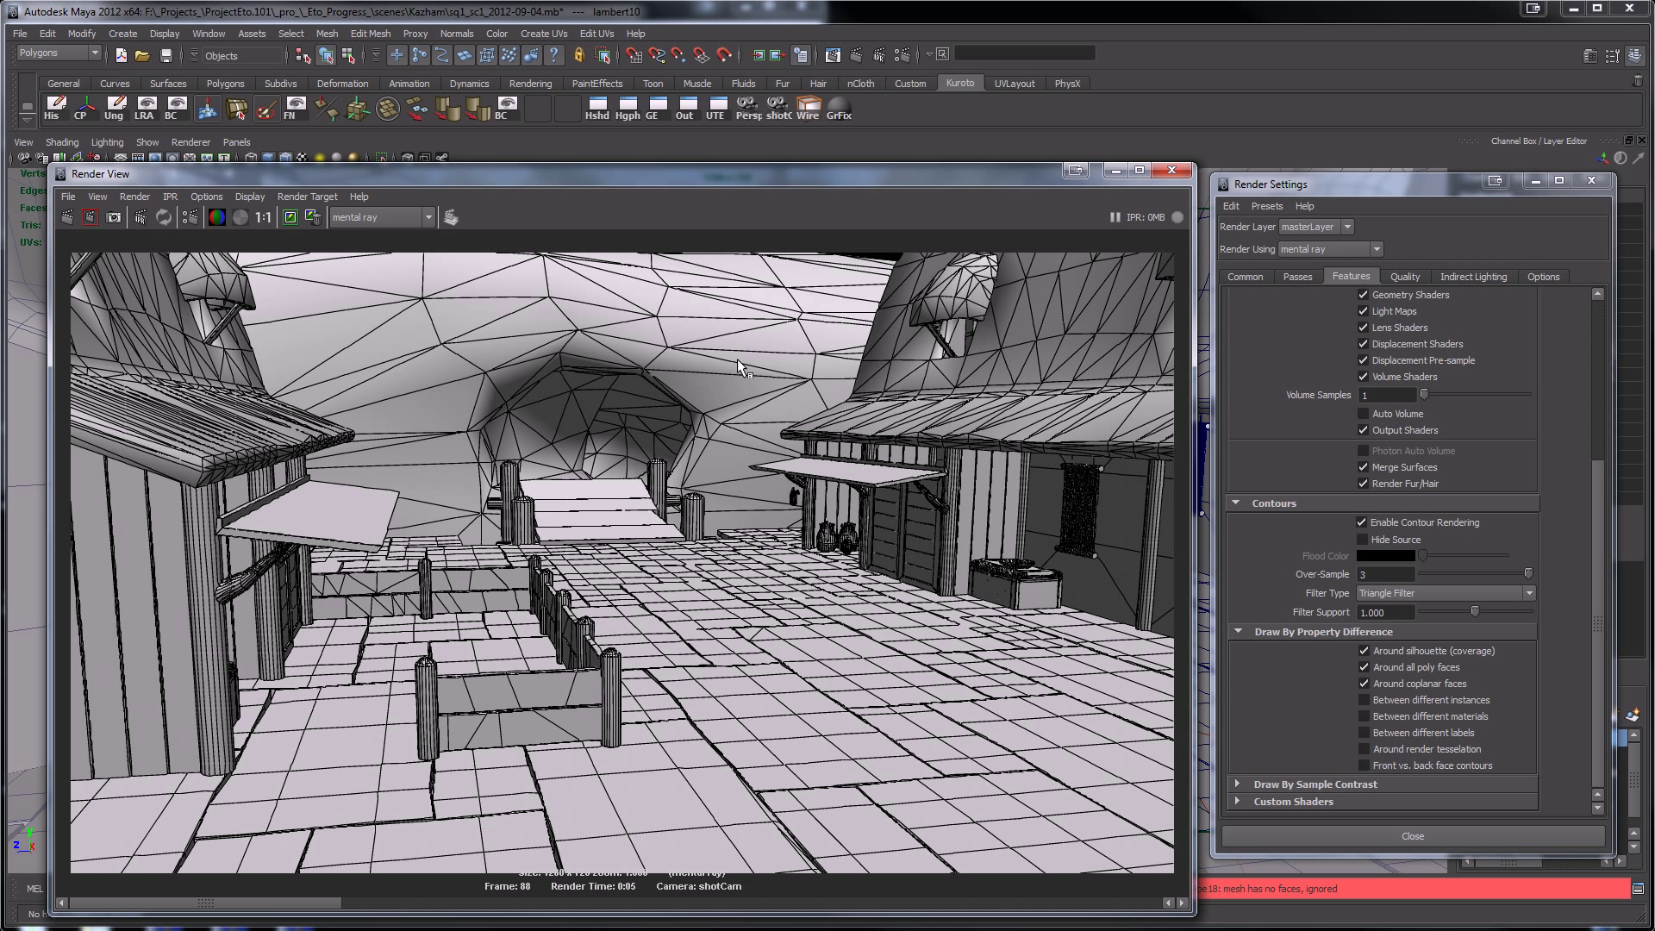
pyautogui.moveTo(716, 391)
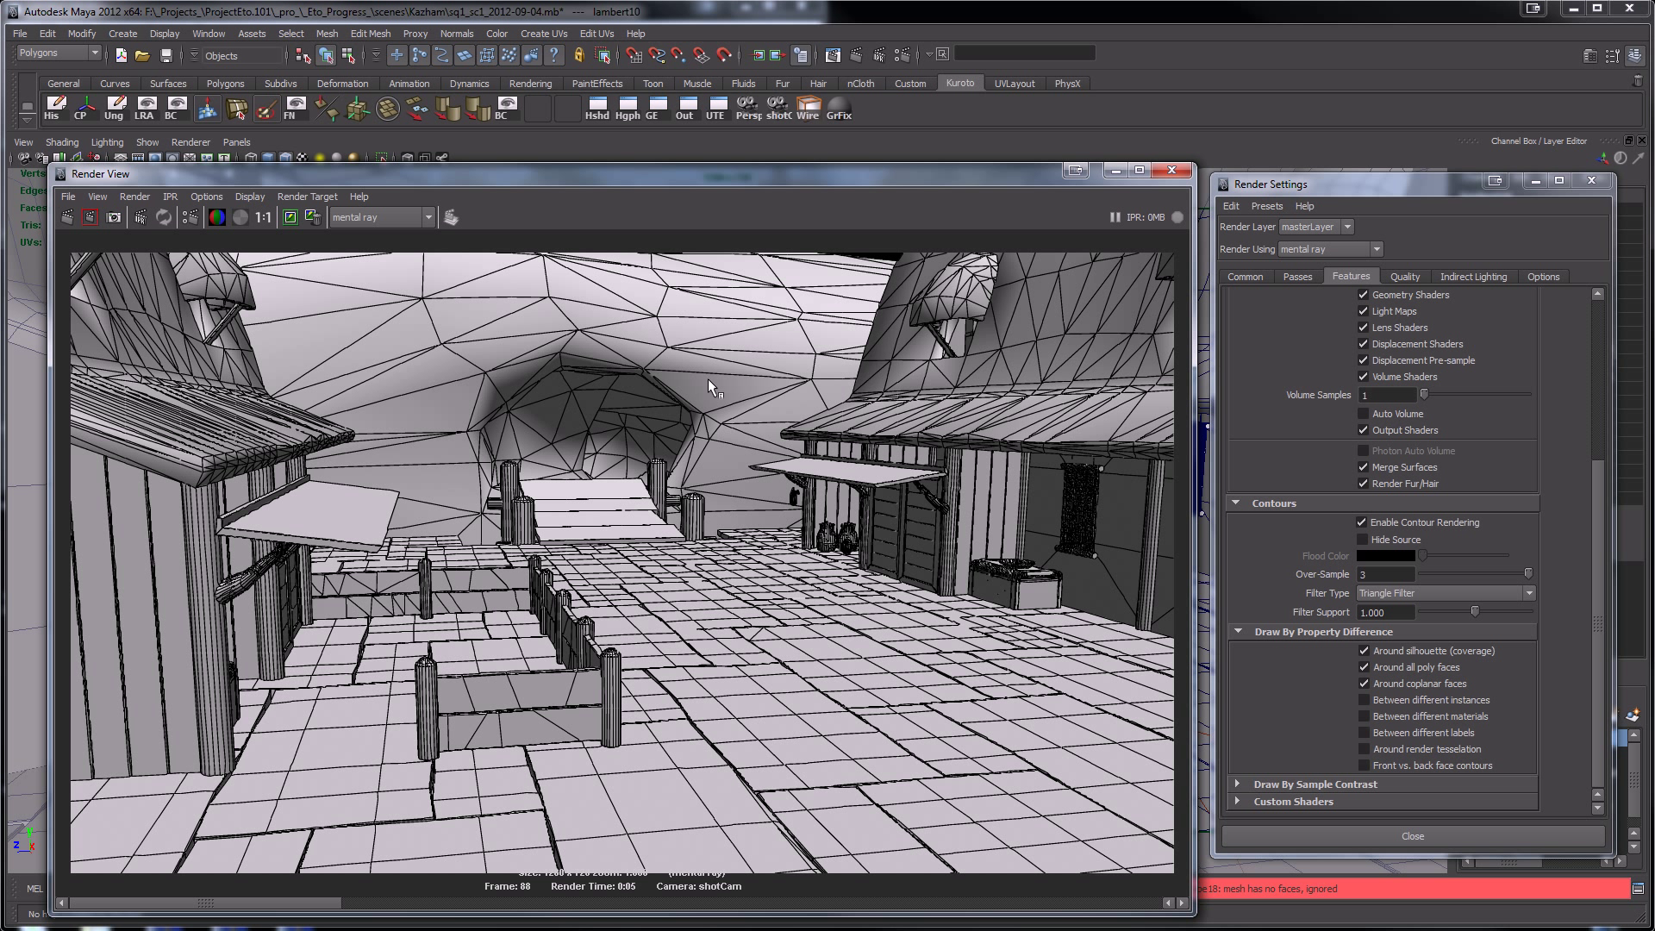
pyautogui.moveTo(589, 325)
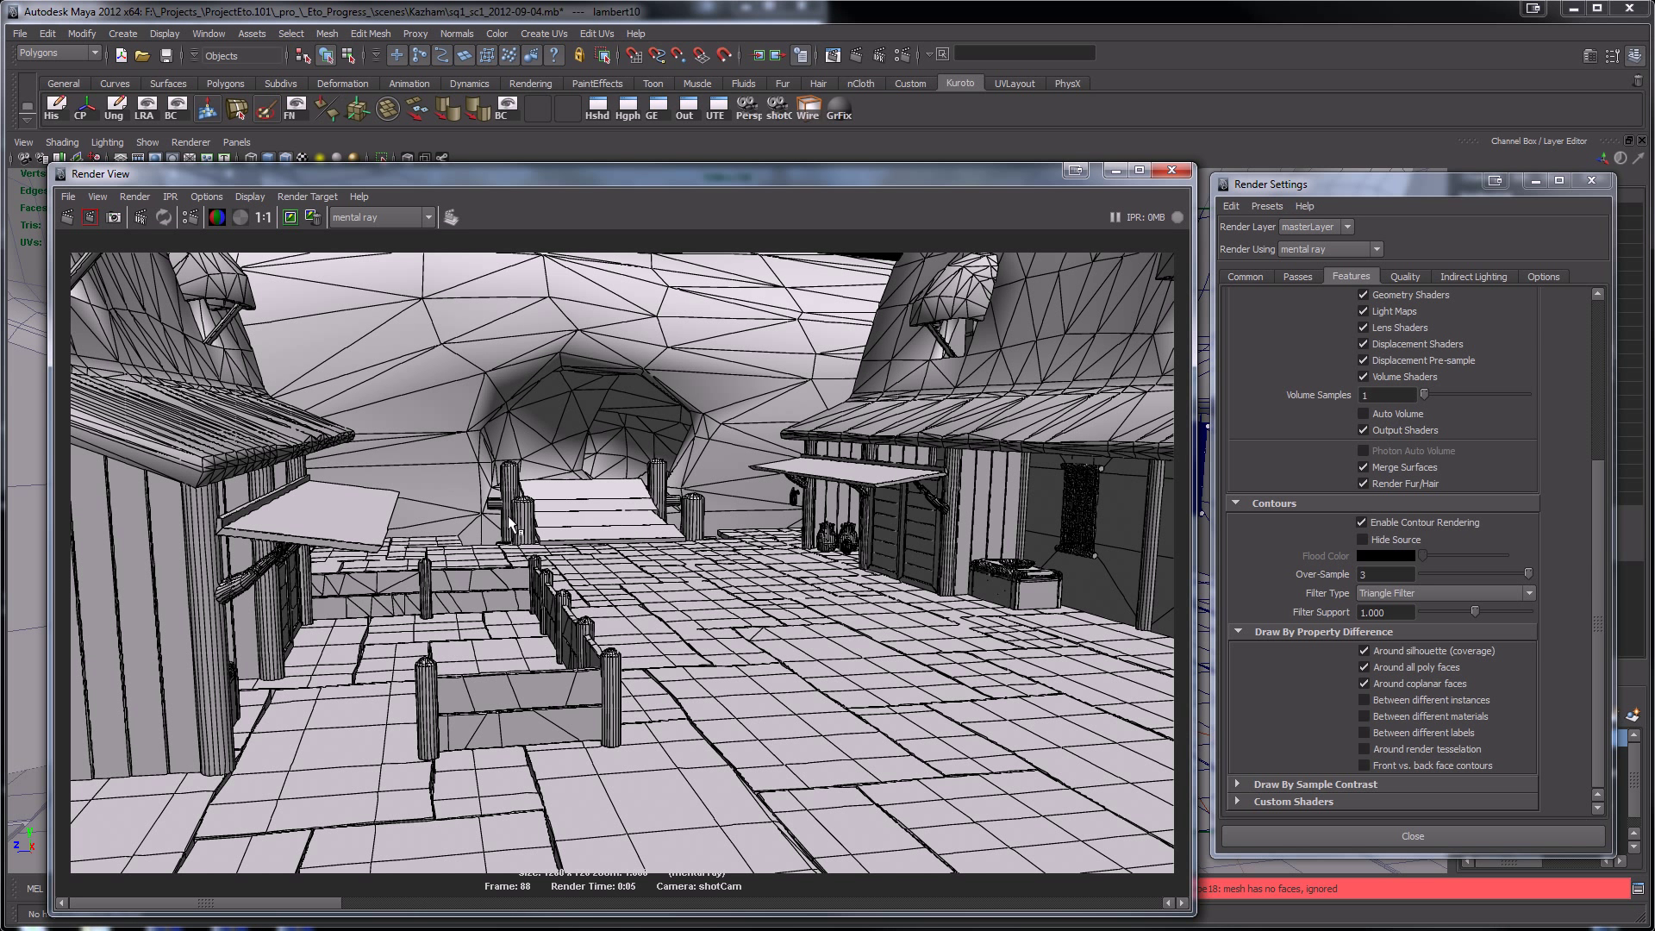
pyautogui.moveTo(594, 512)
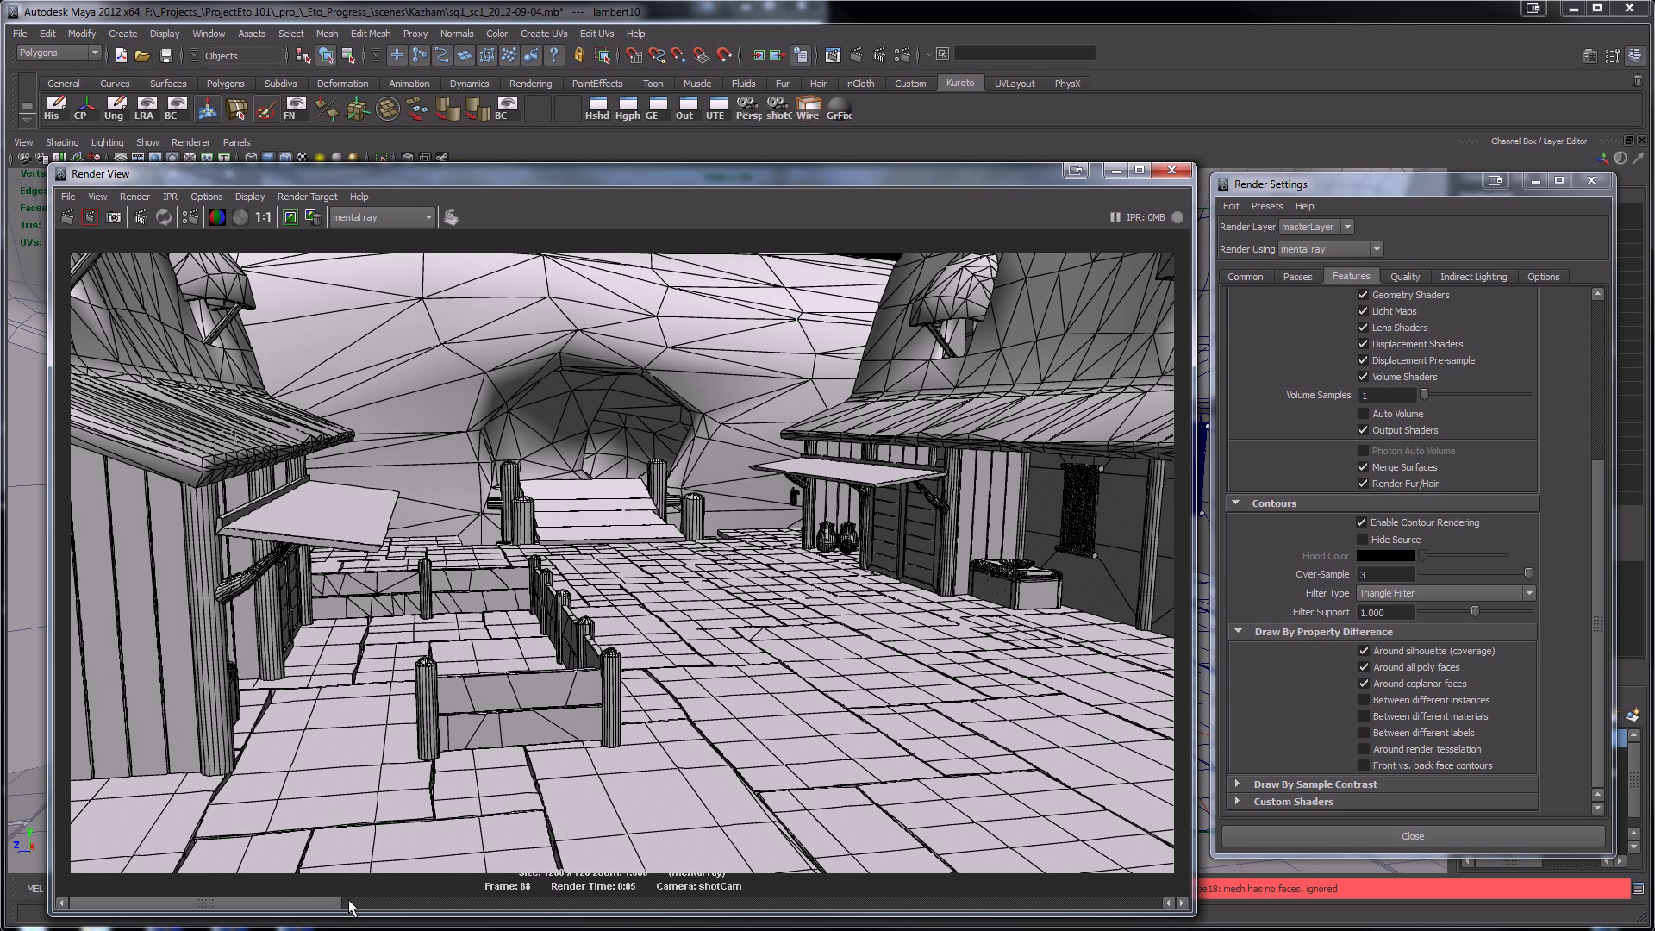
pyautogui.moveTo(598, 307)
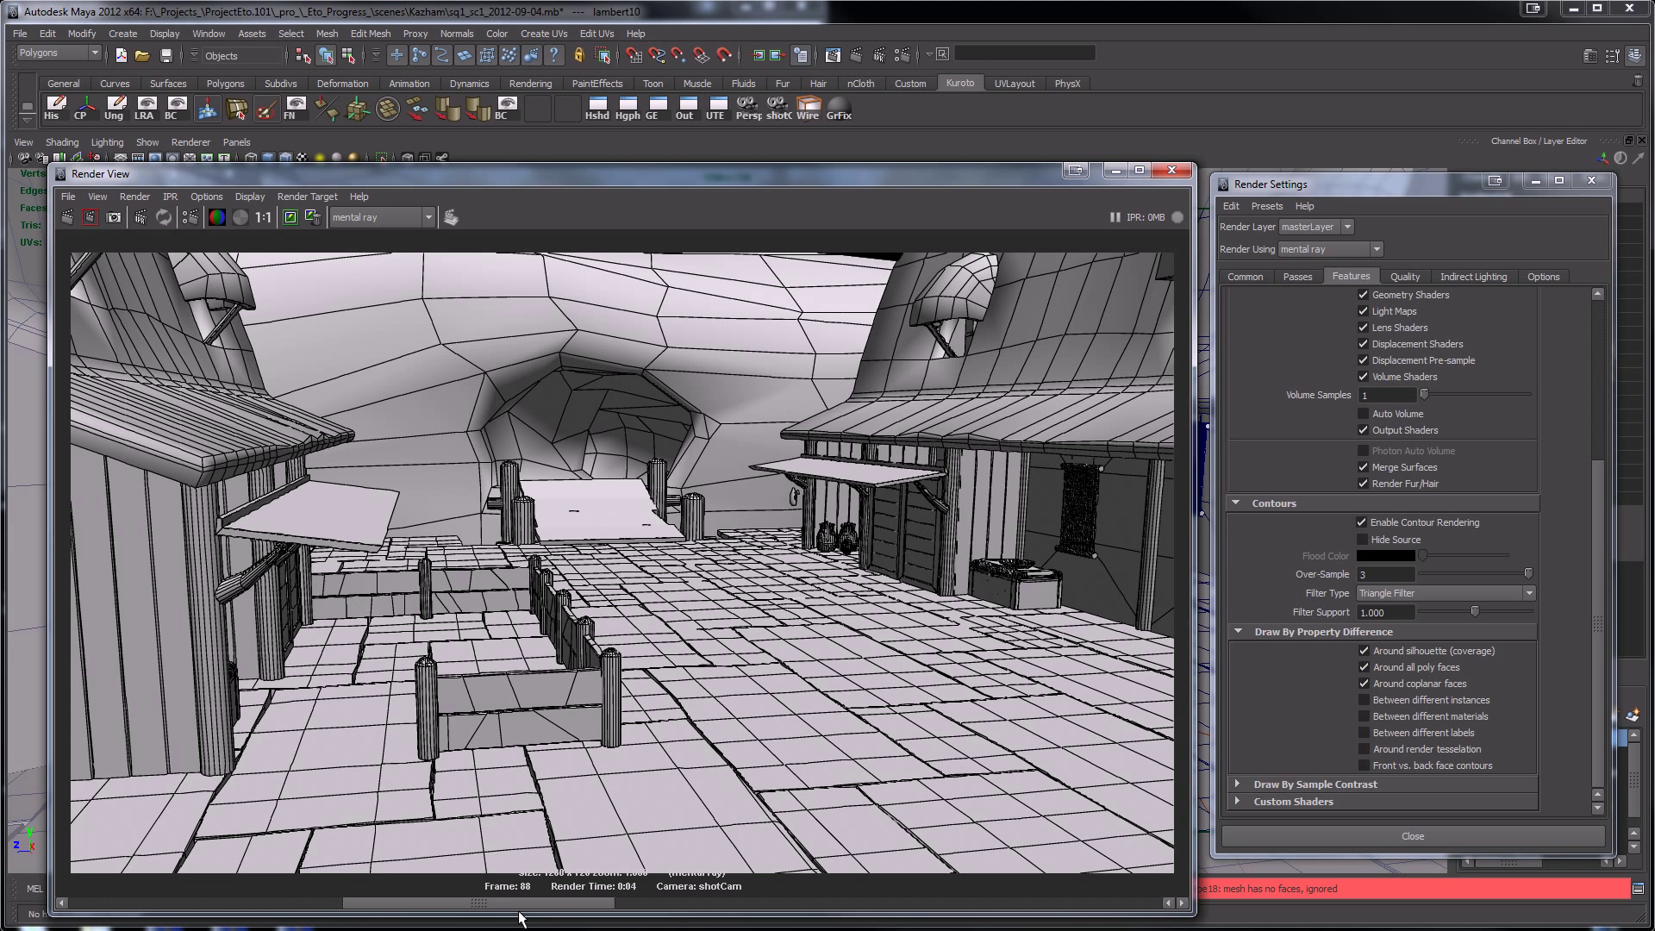
pyautogui.moveTo(243, 911)
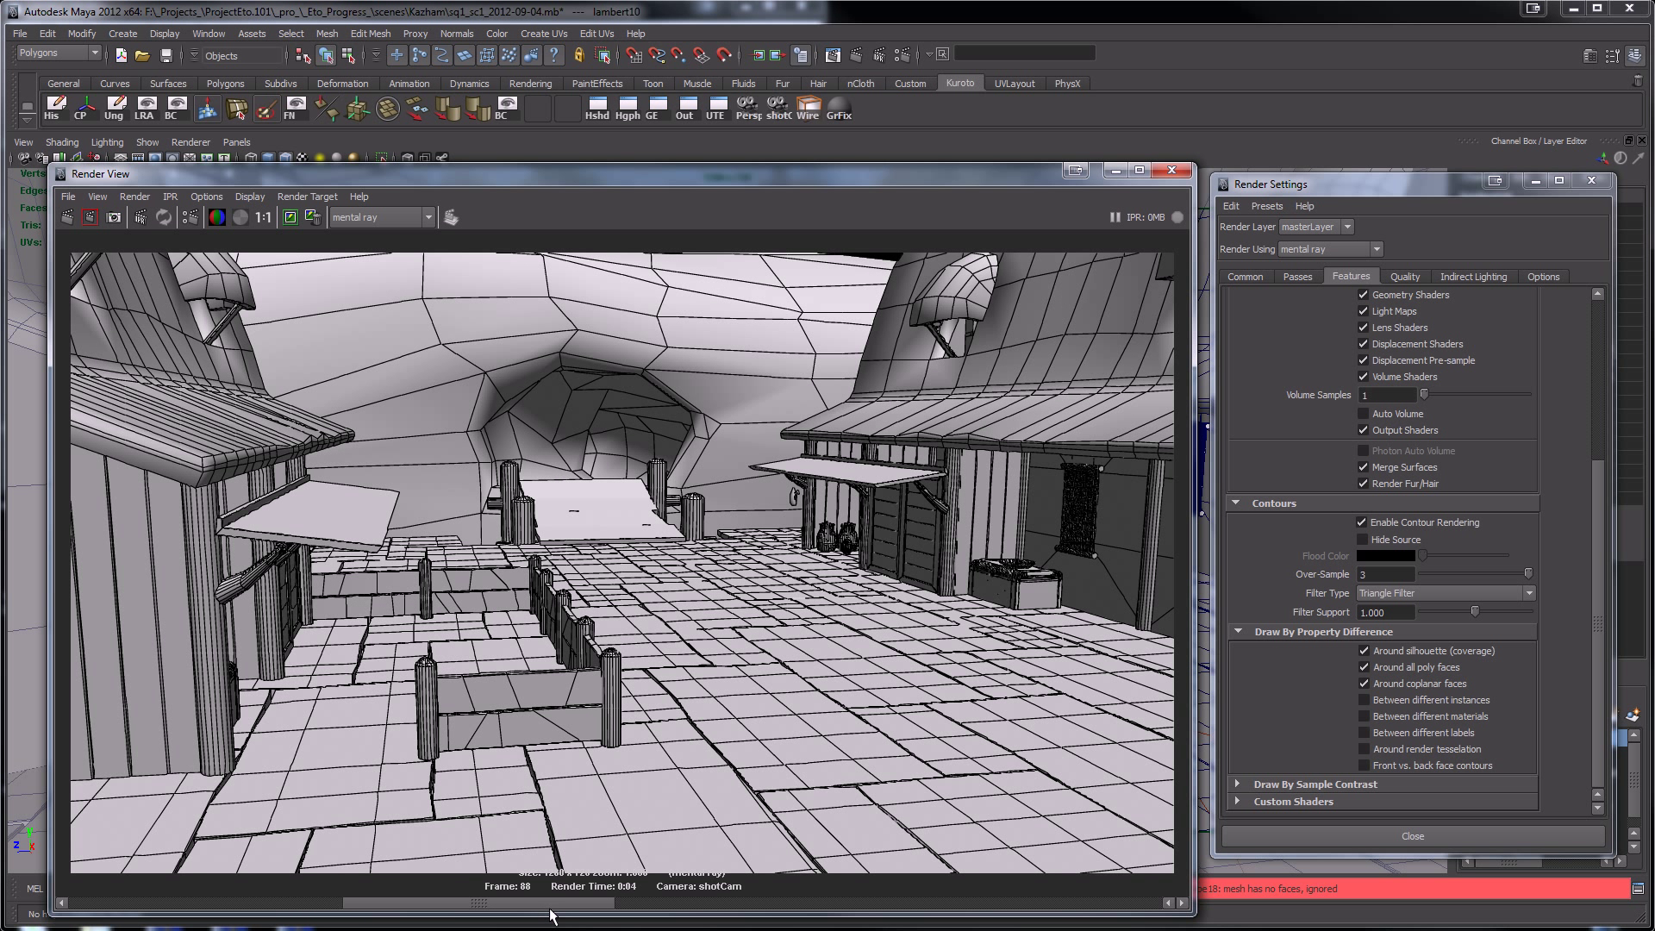
pyautogui.moveTo(1340, 738)
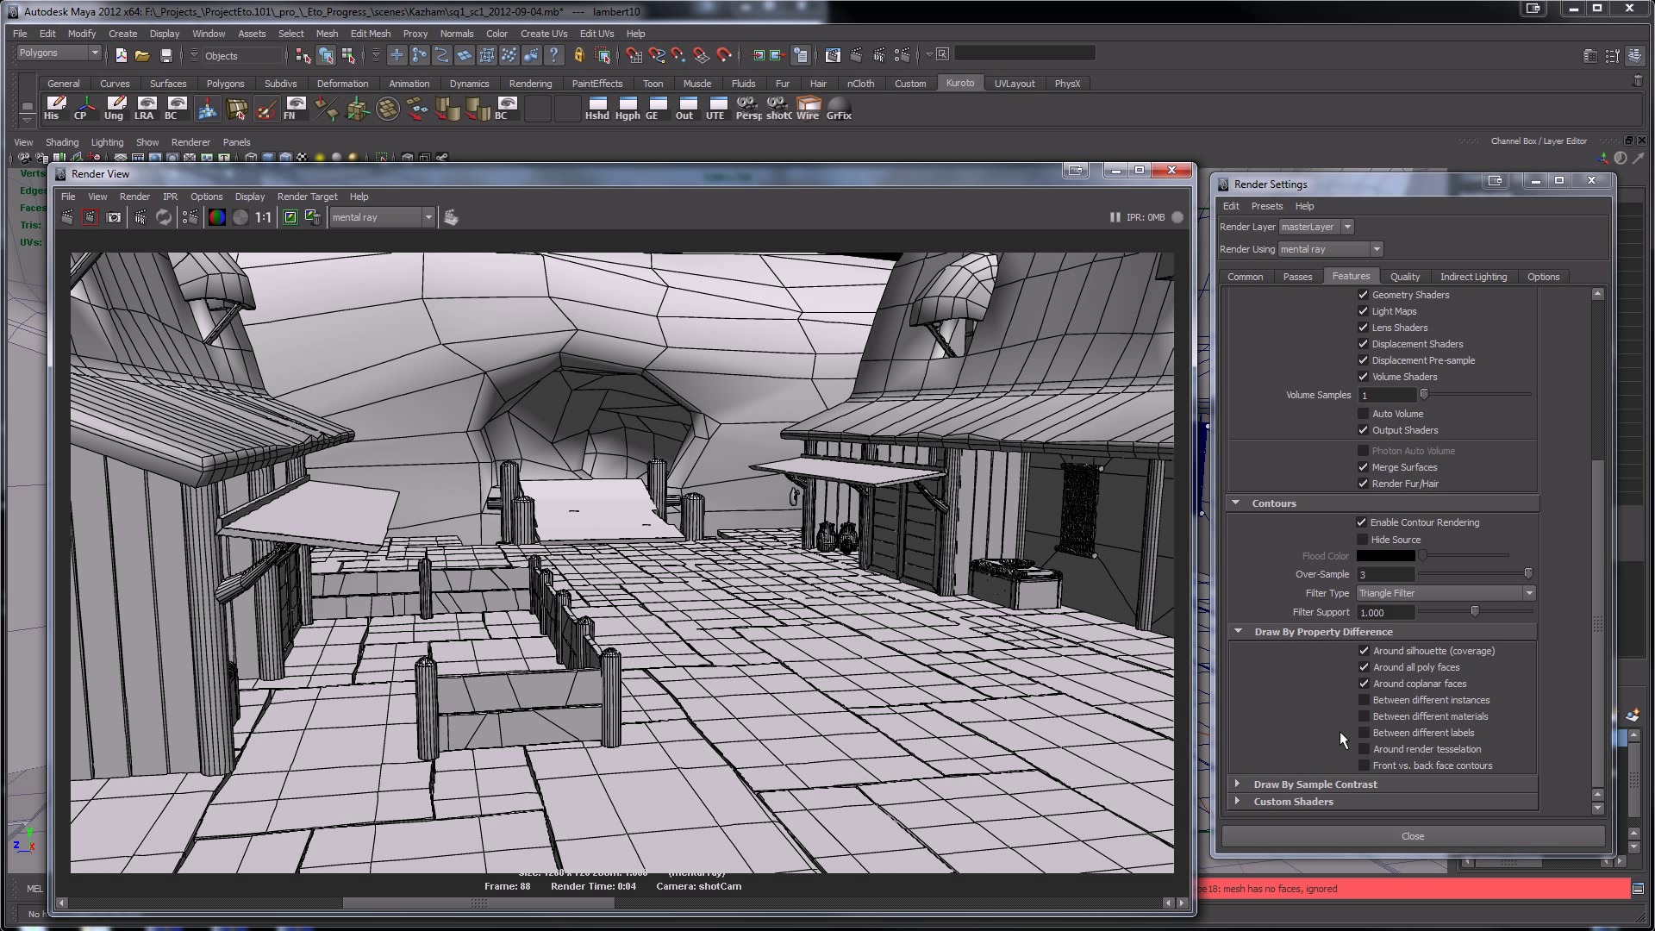
pyautogui.moveTo(1293, 742)
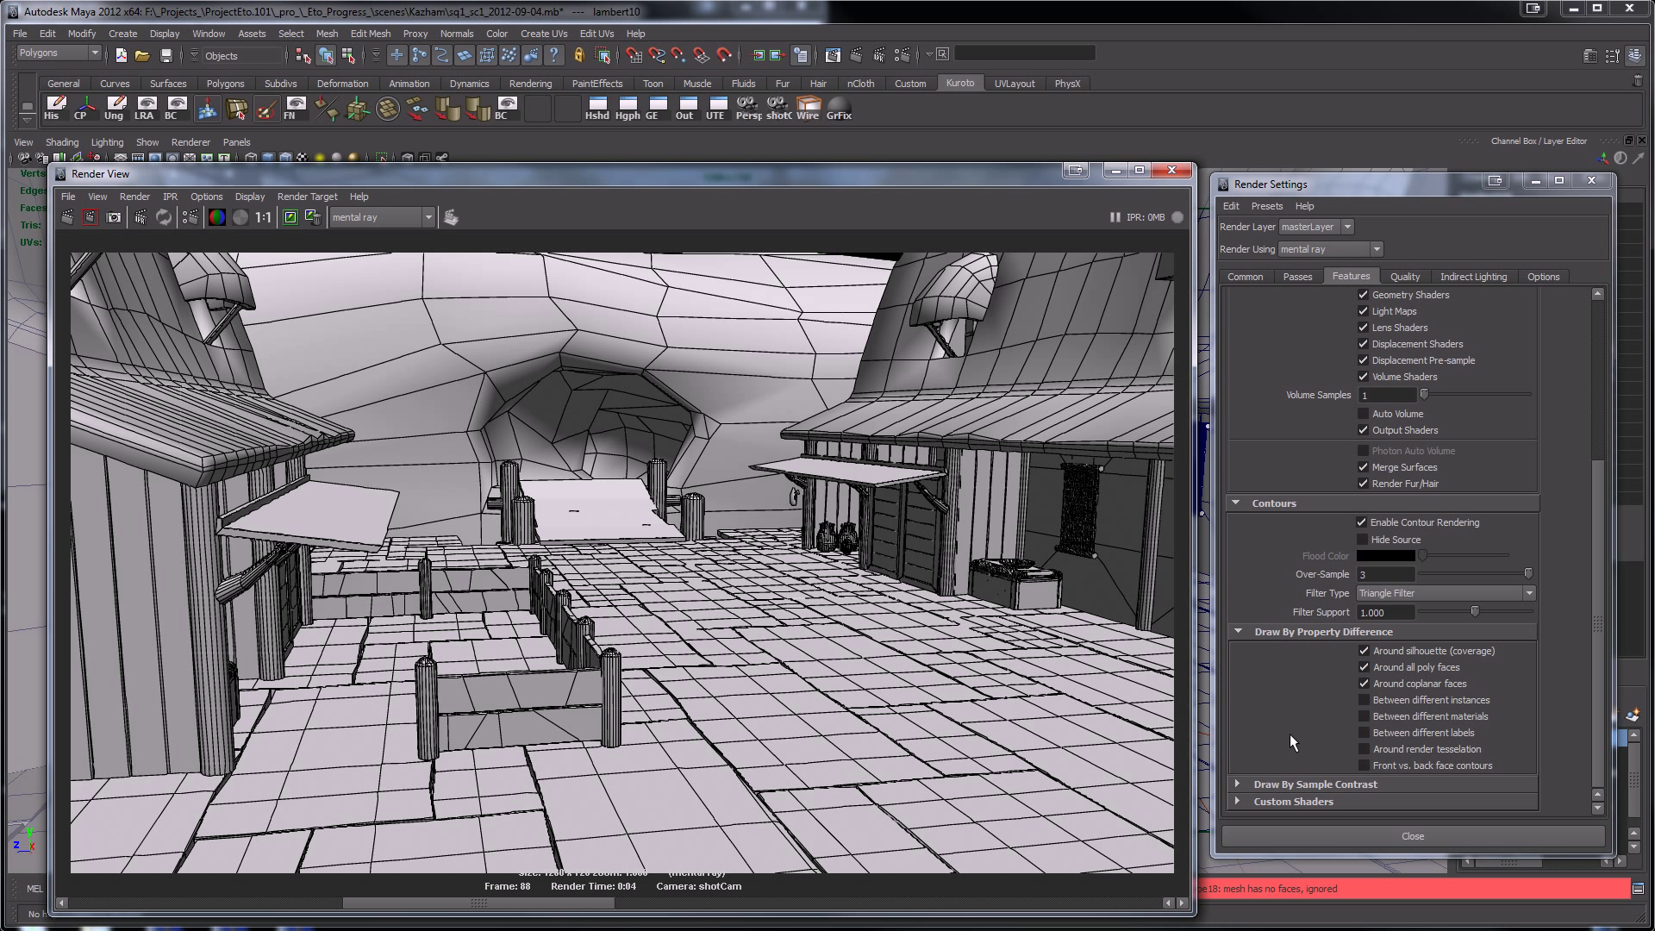
pyautogui.moveTo(1008, 654)
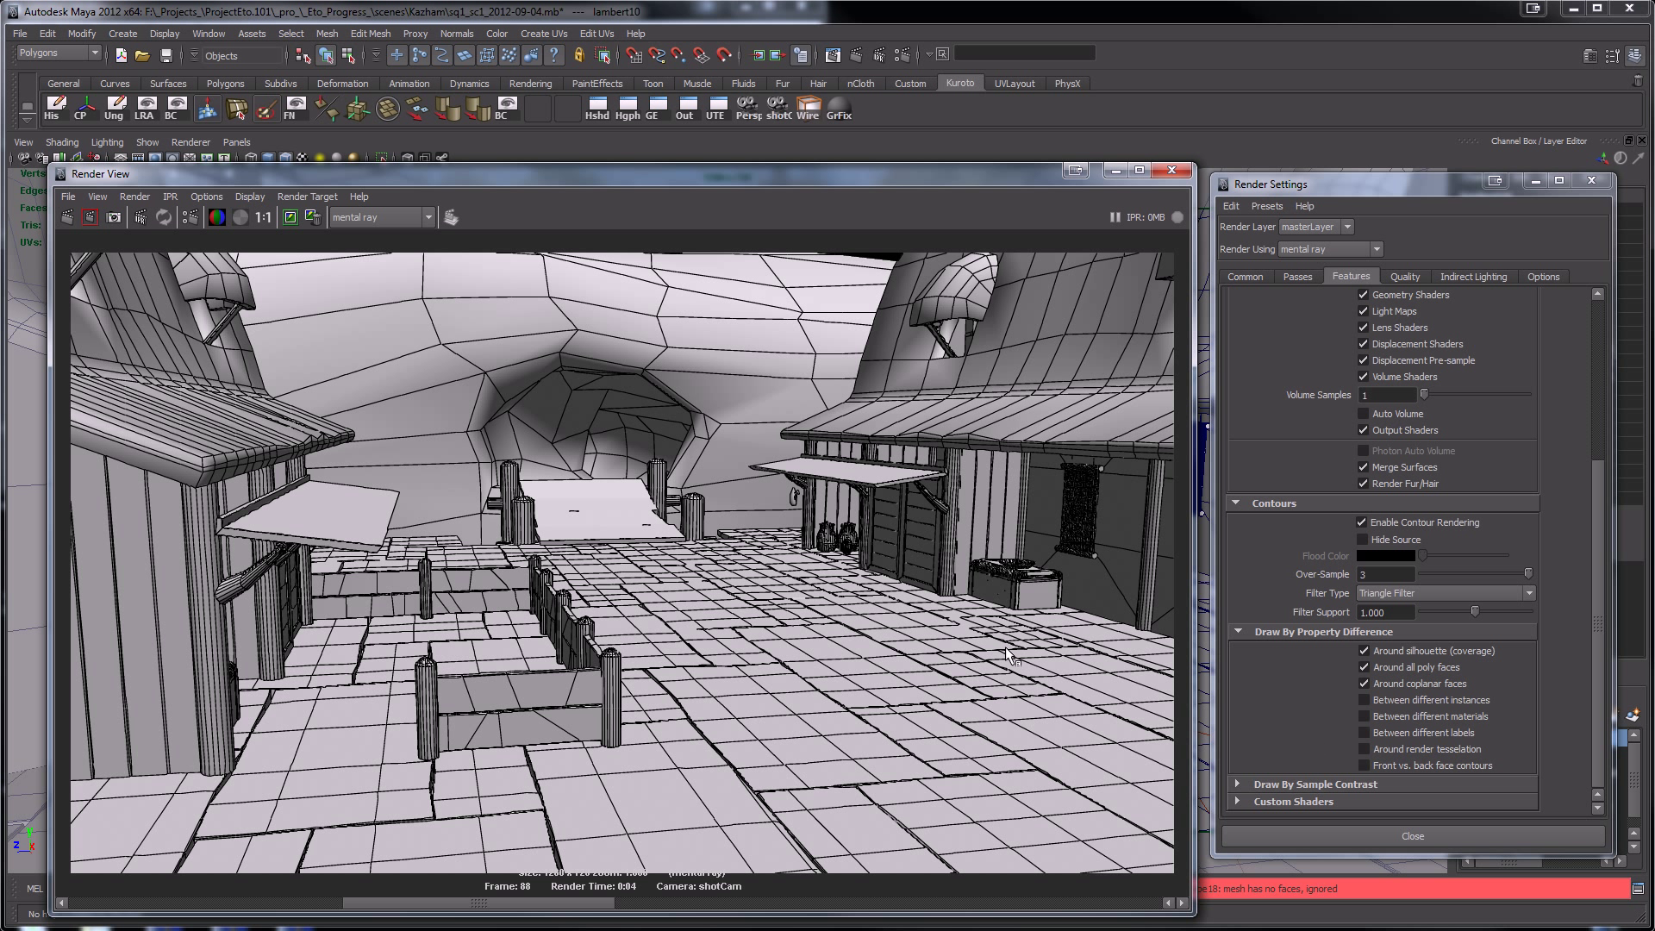
pyautogui.moveTo(803, 500)
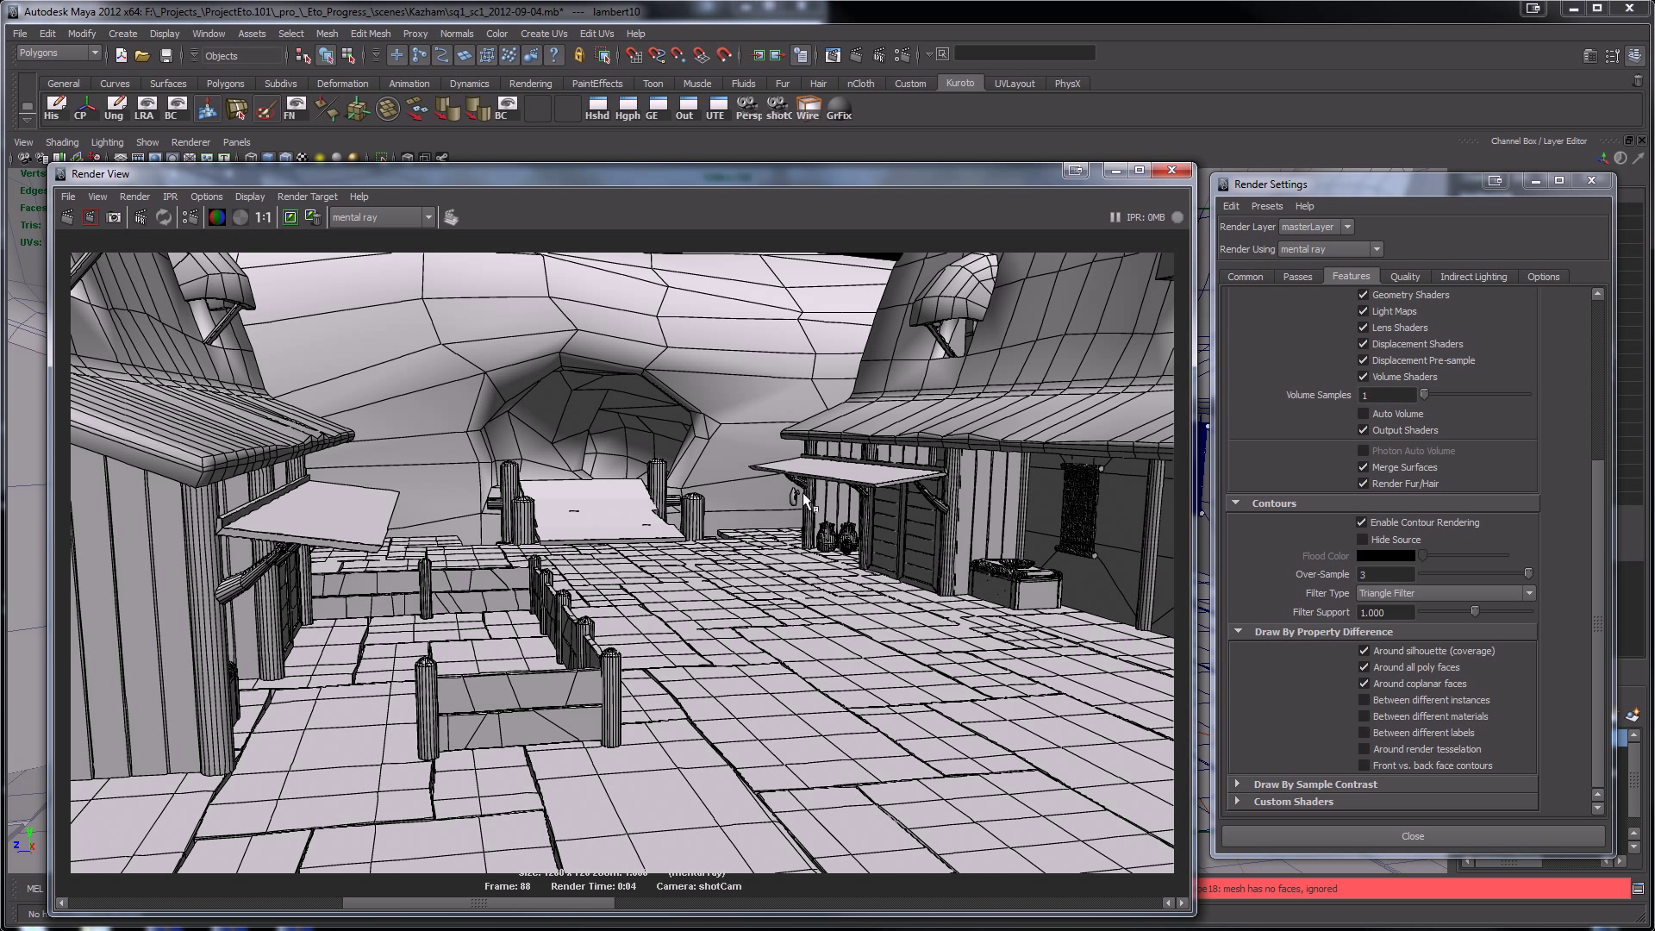
pyautogui.moveTo(878, 494)
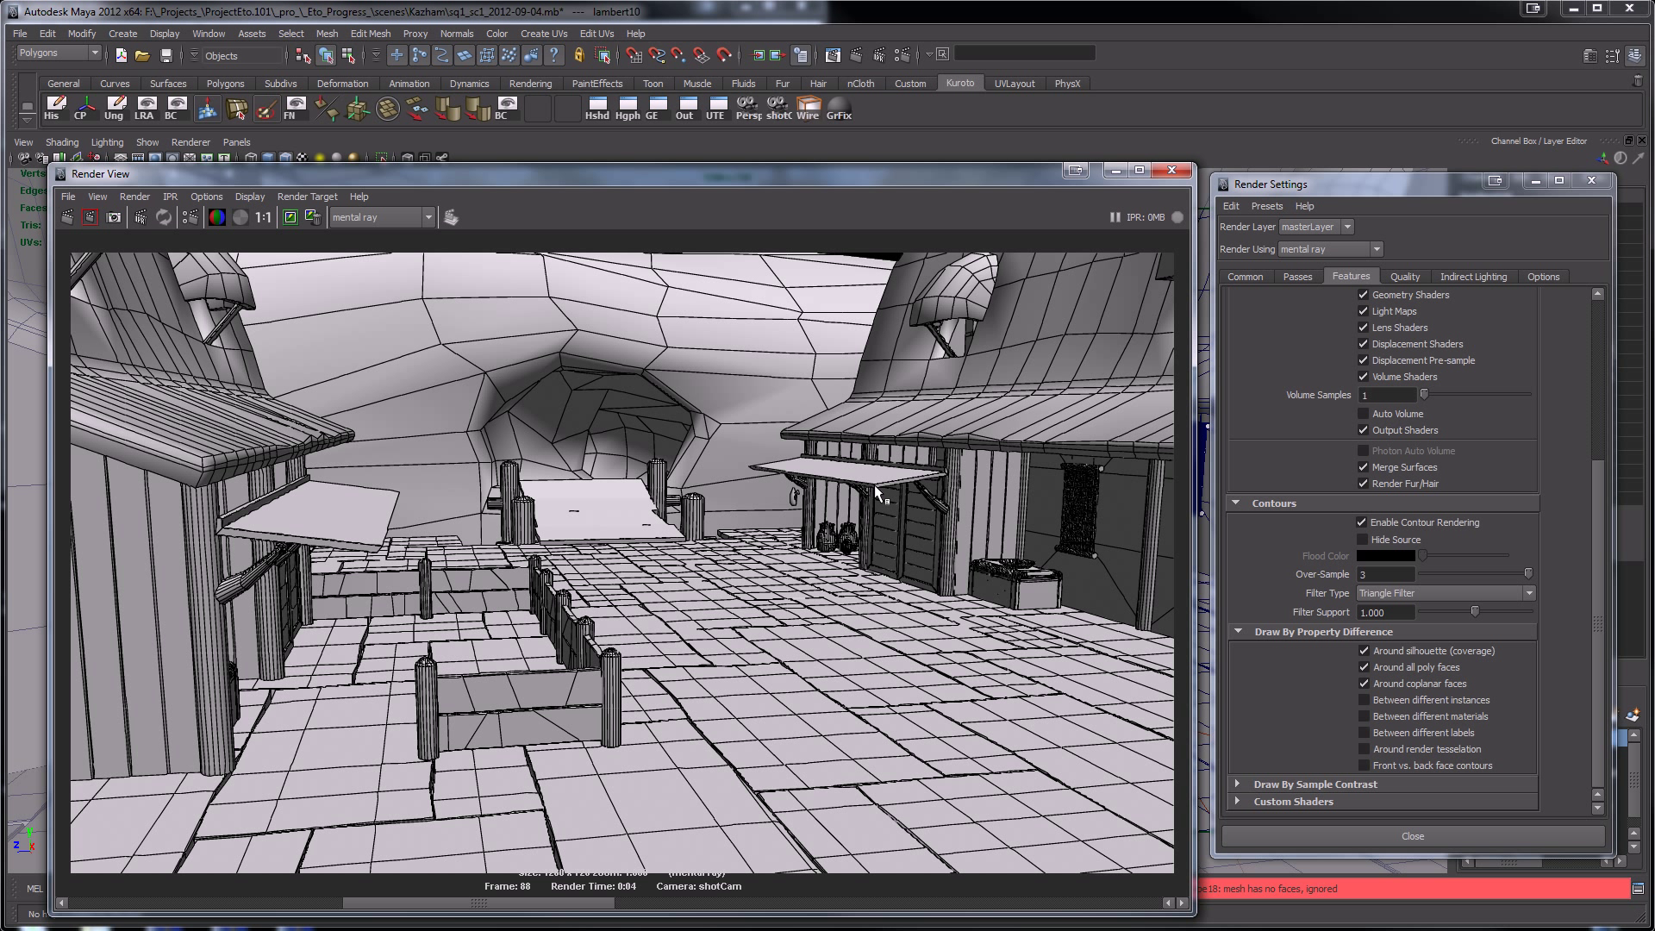
pyautogui.moveTo(930, 676)
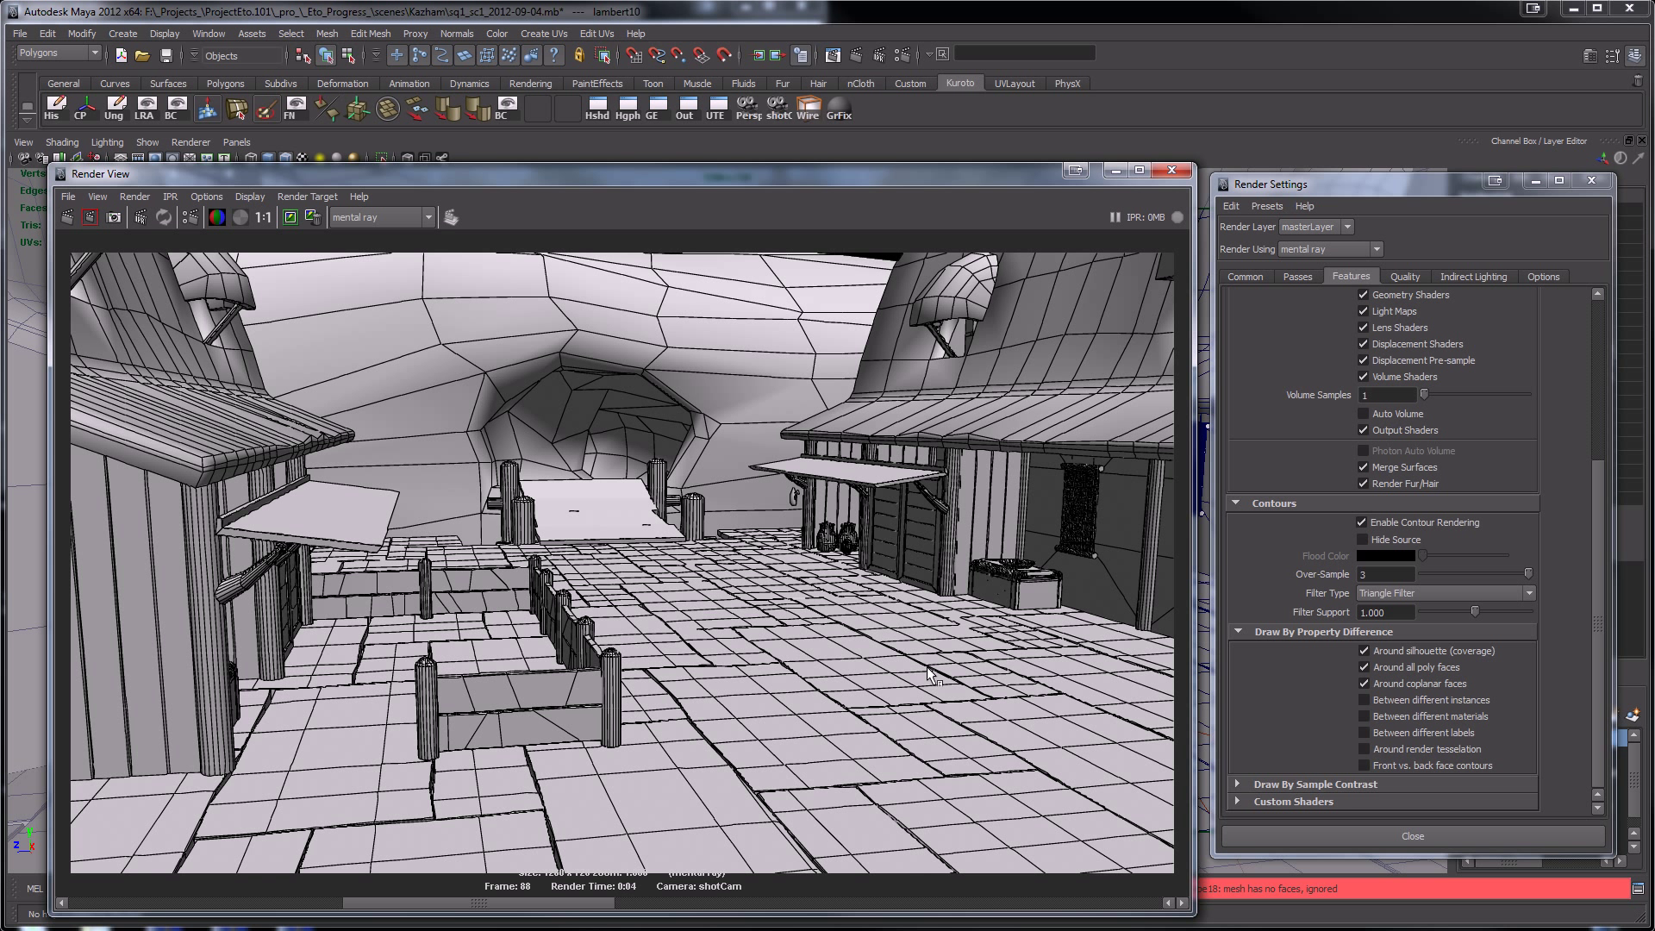
pyautogui.moveTo(905, 55)
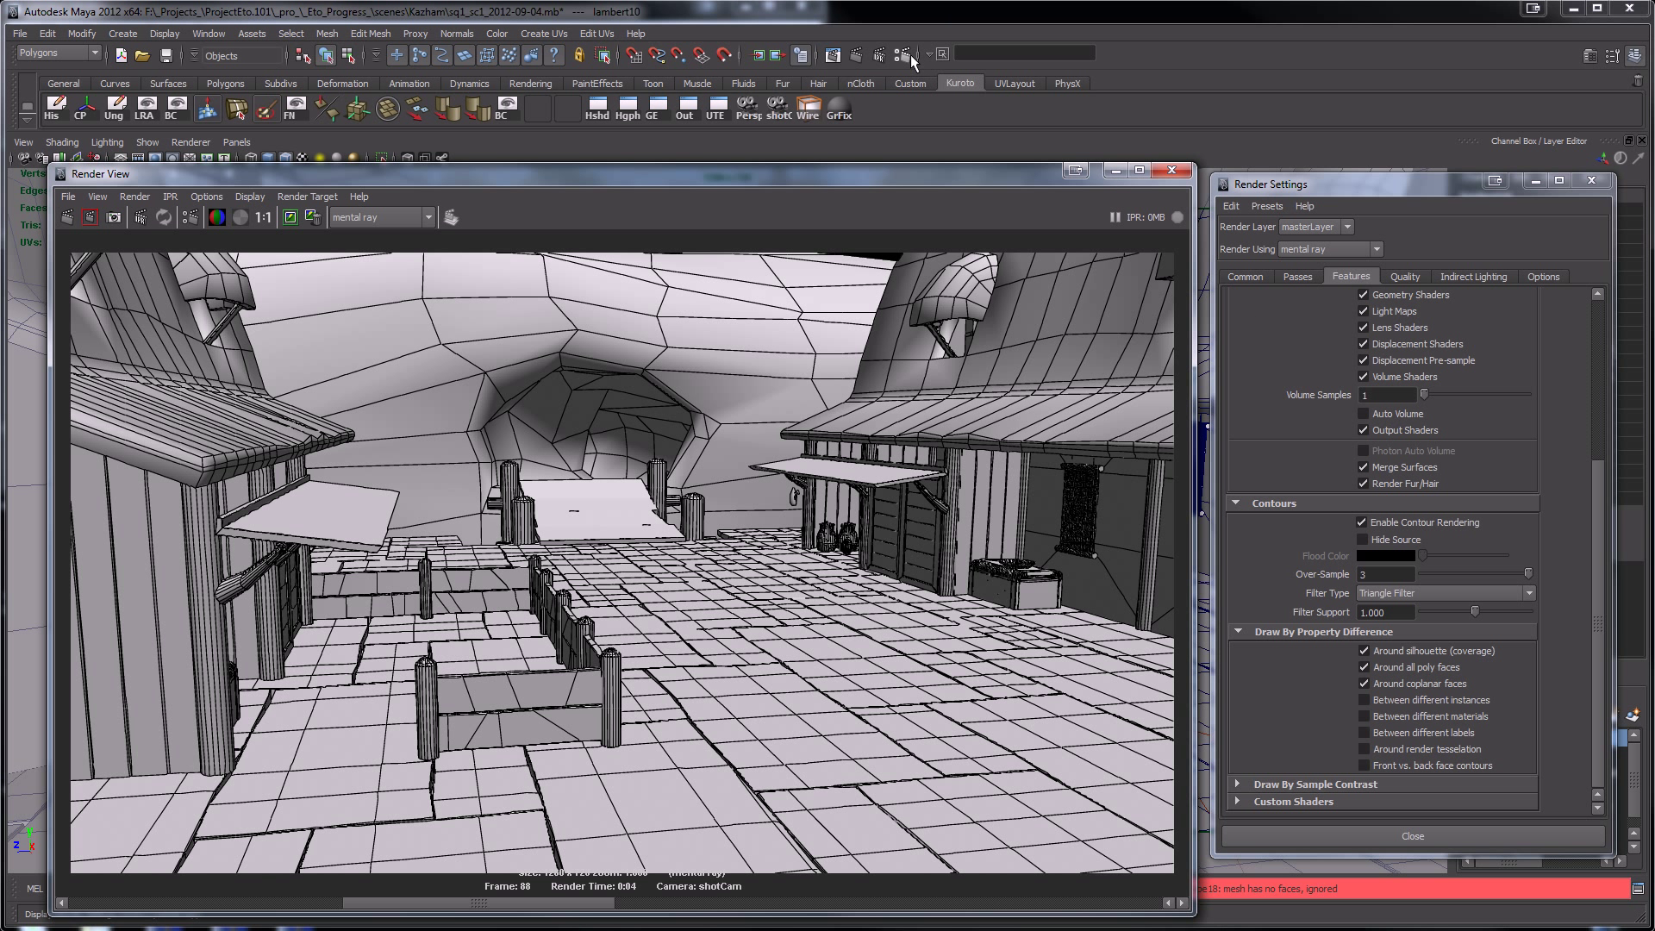
pyautogui.click(1372, 249)
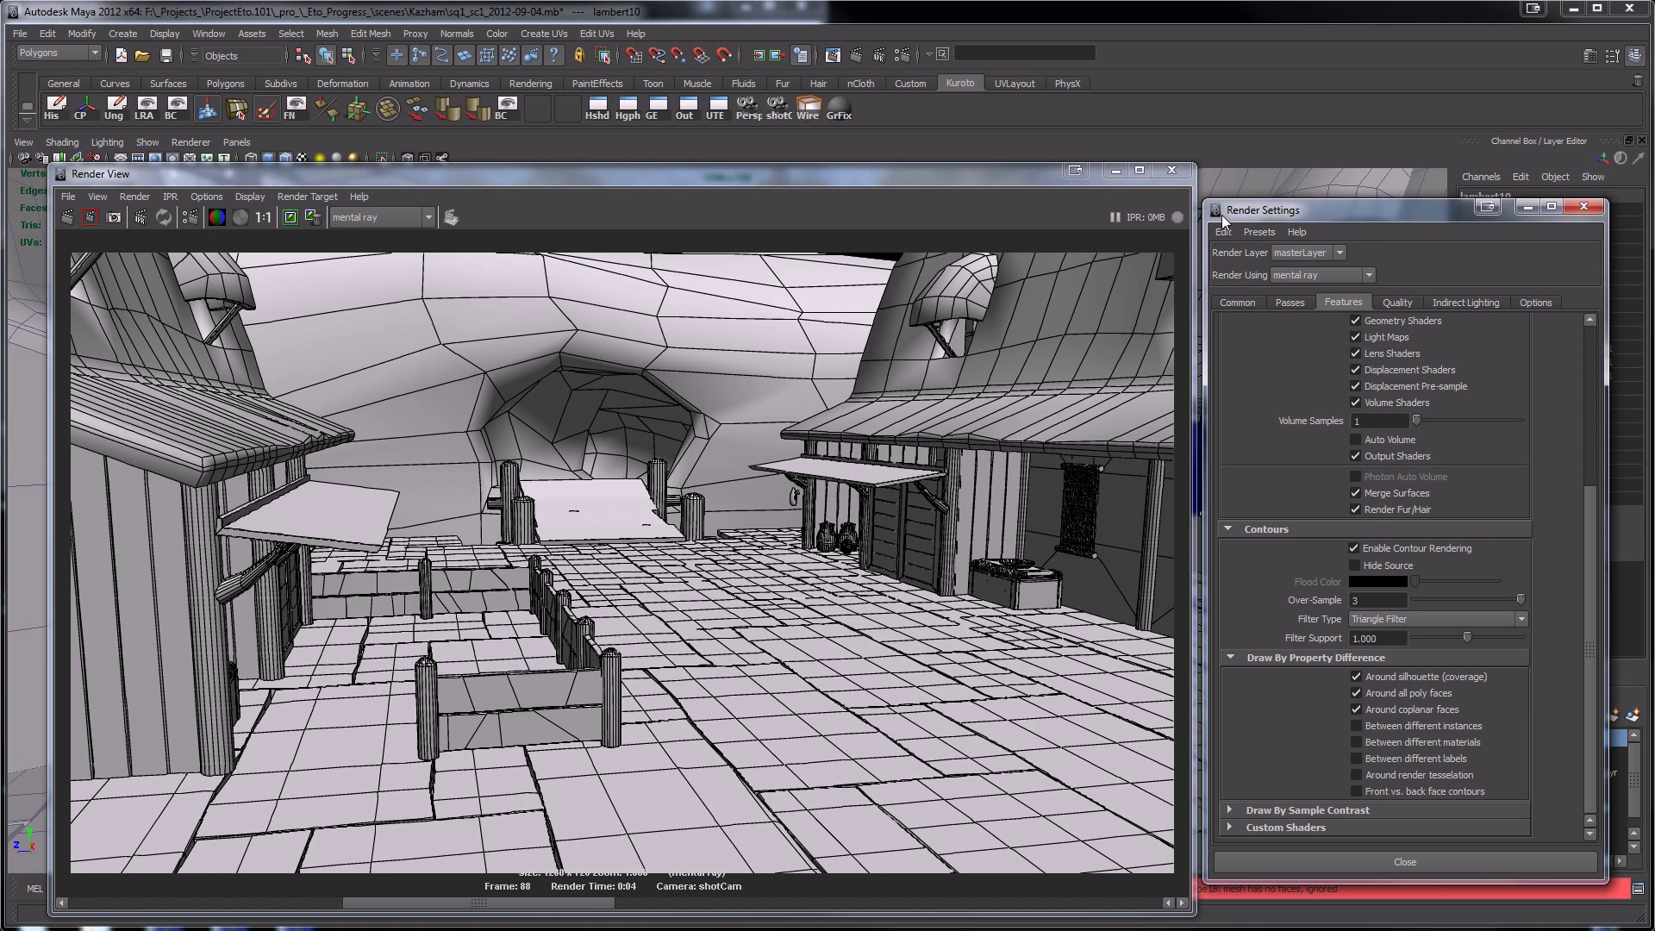
pyautogui.moveTo(958, 191)
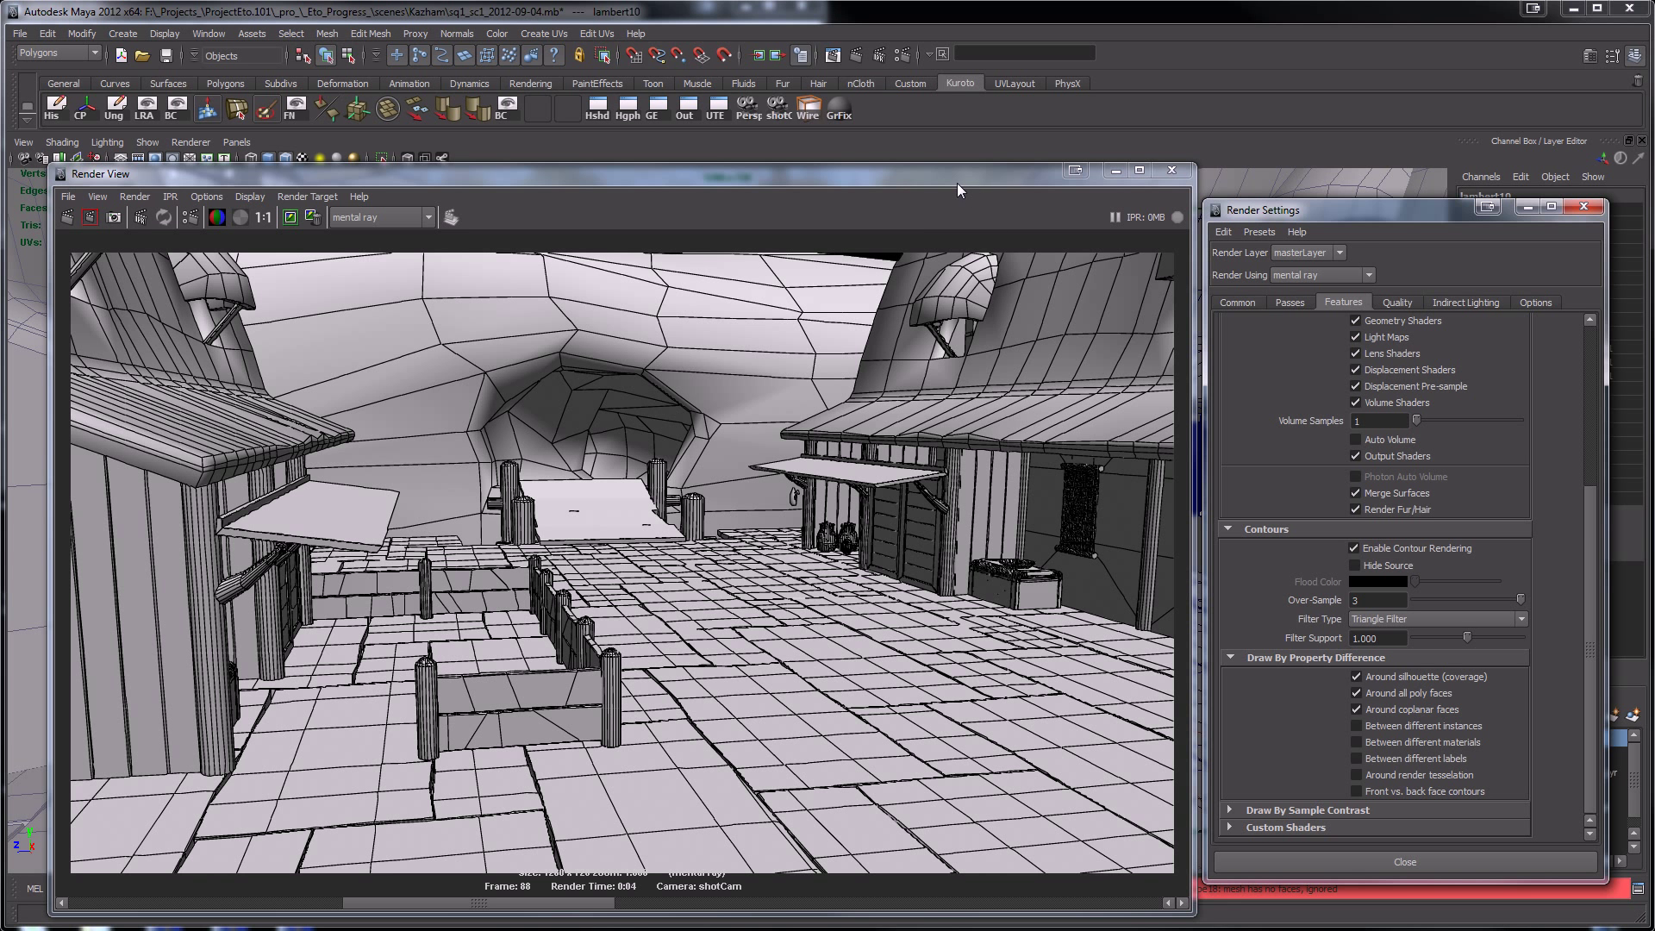
pyautogui.click(1169, 171)
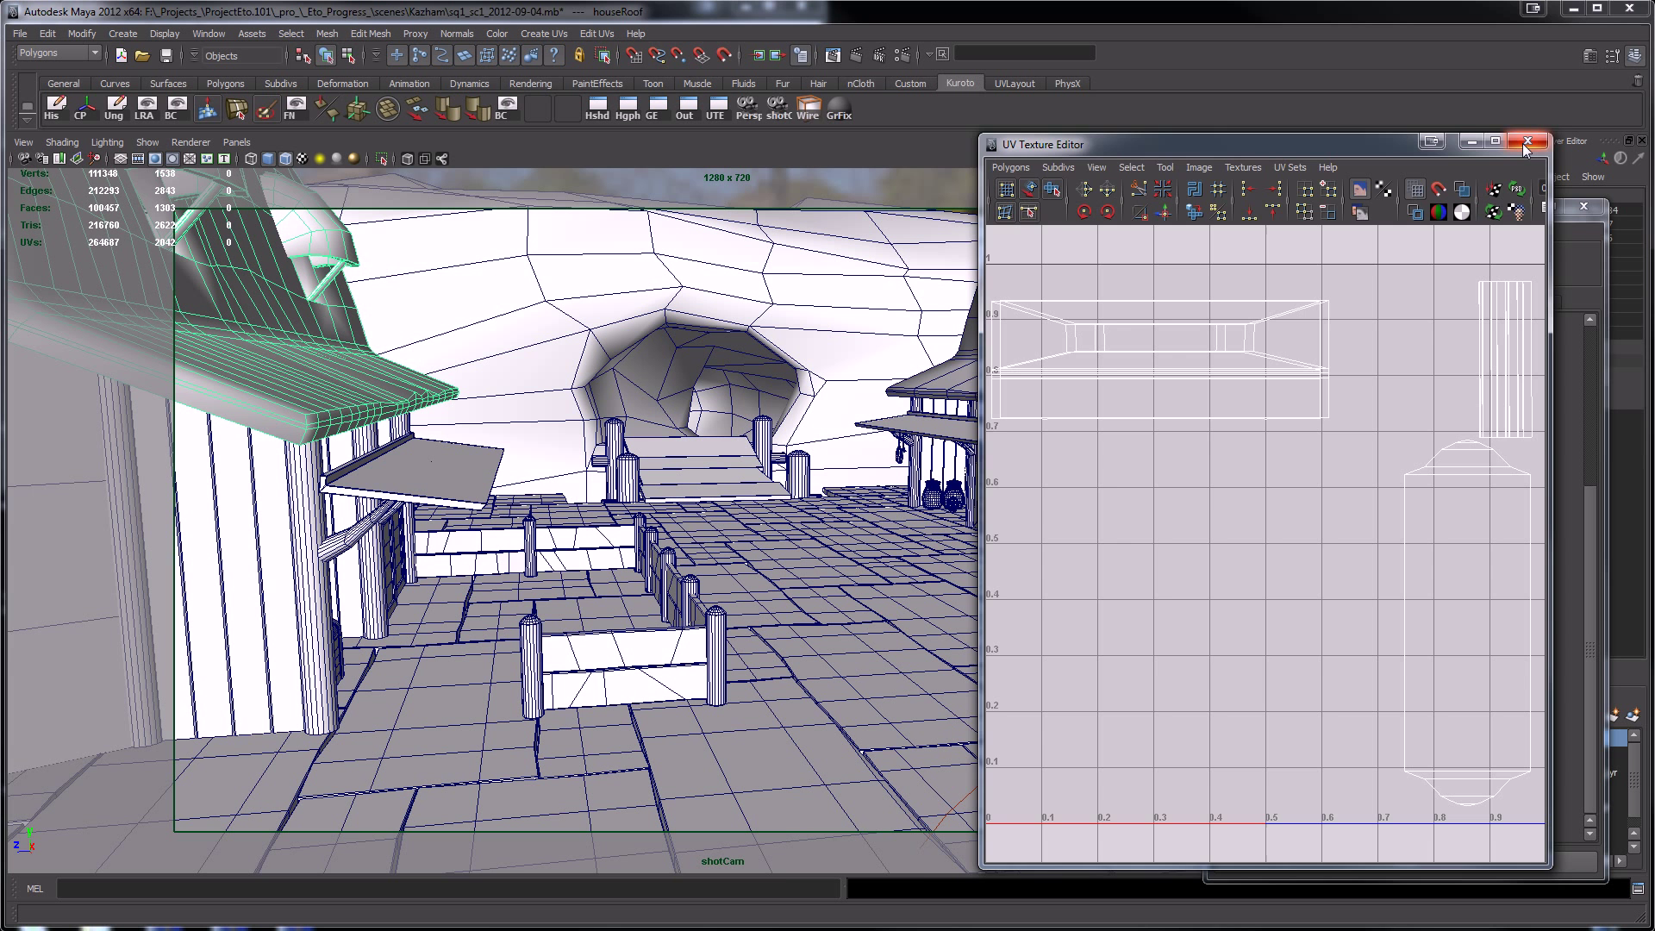
# - Close the UV Texture Editor showing the roof's UV layout
pyautogui.click(1527, 142)
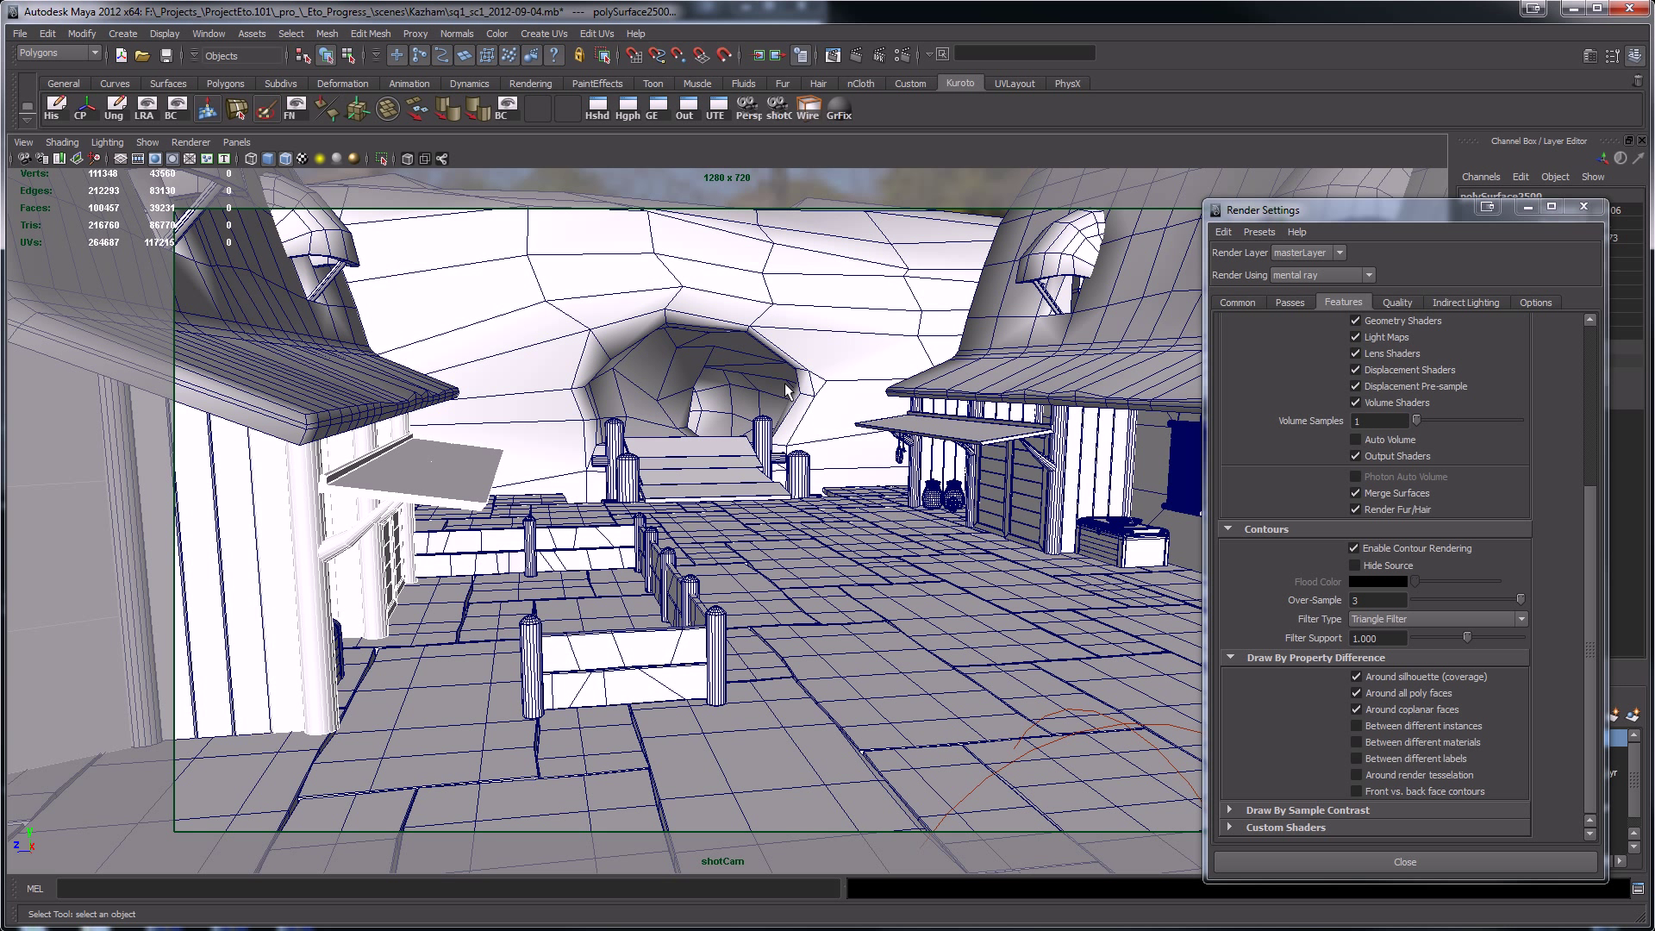
pyautogui.moveTo(775, 381)
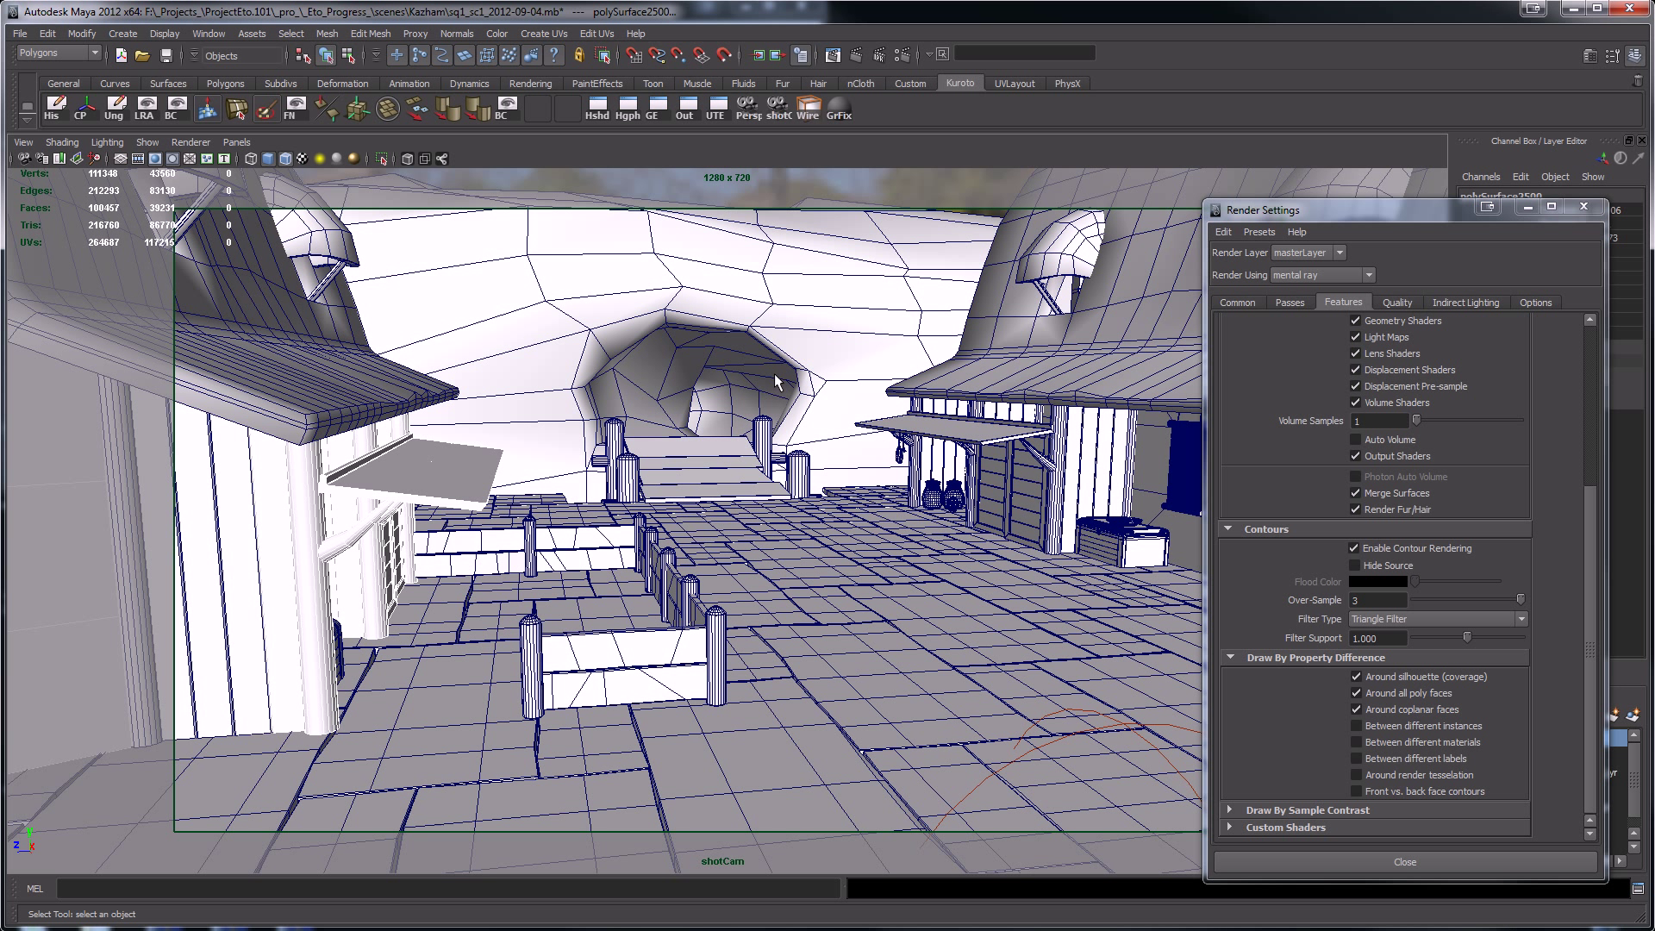